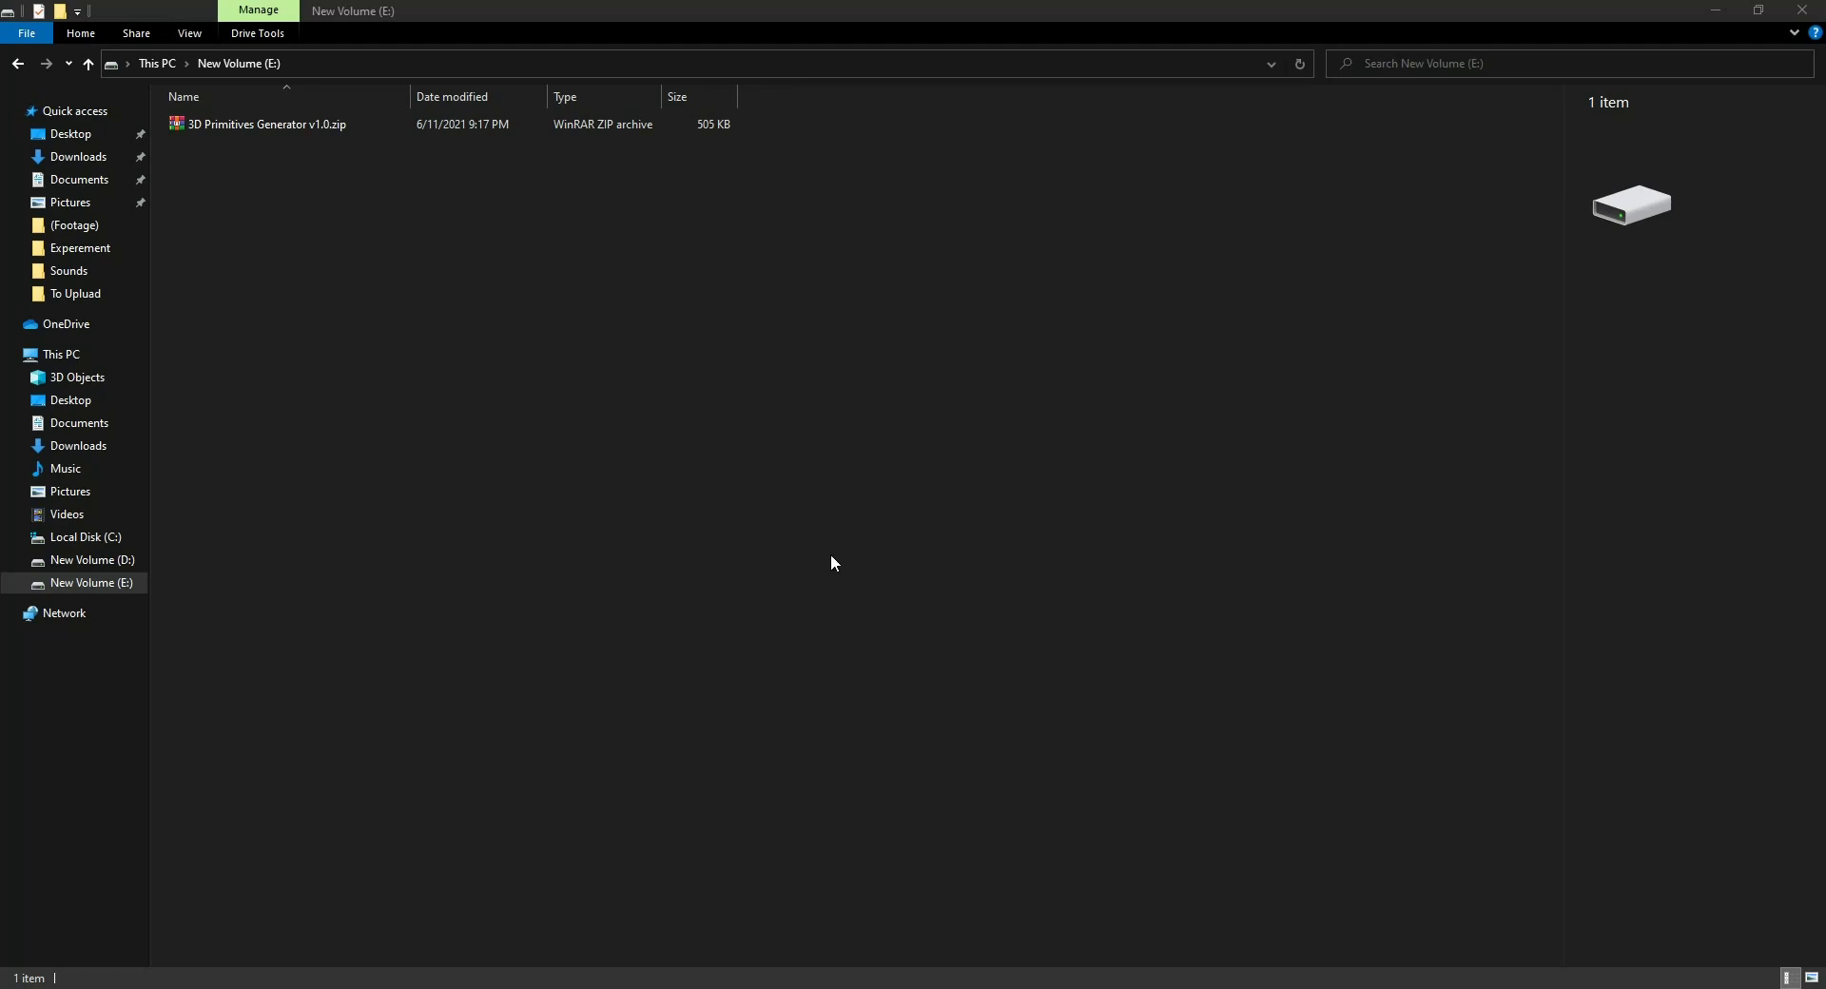
mouse_move(404, 353)
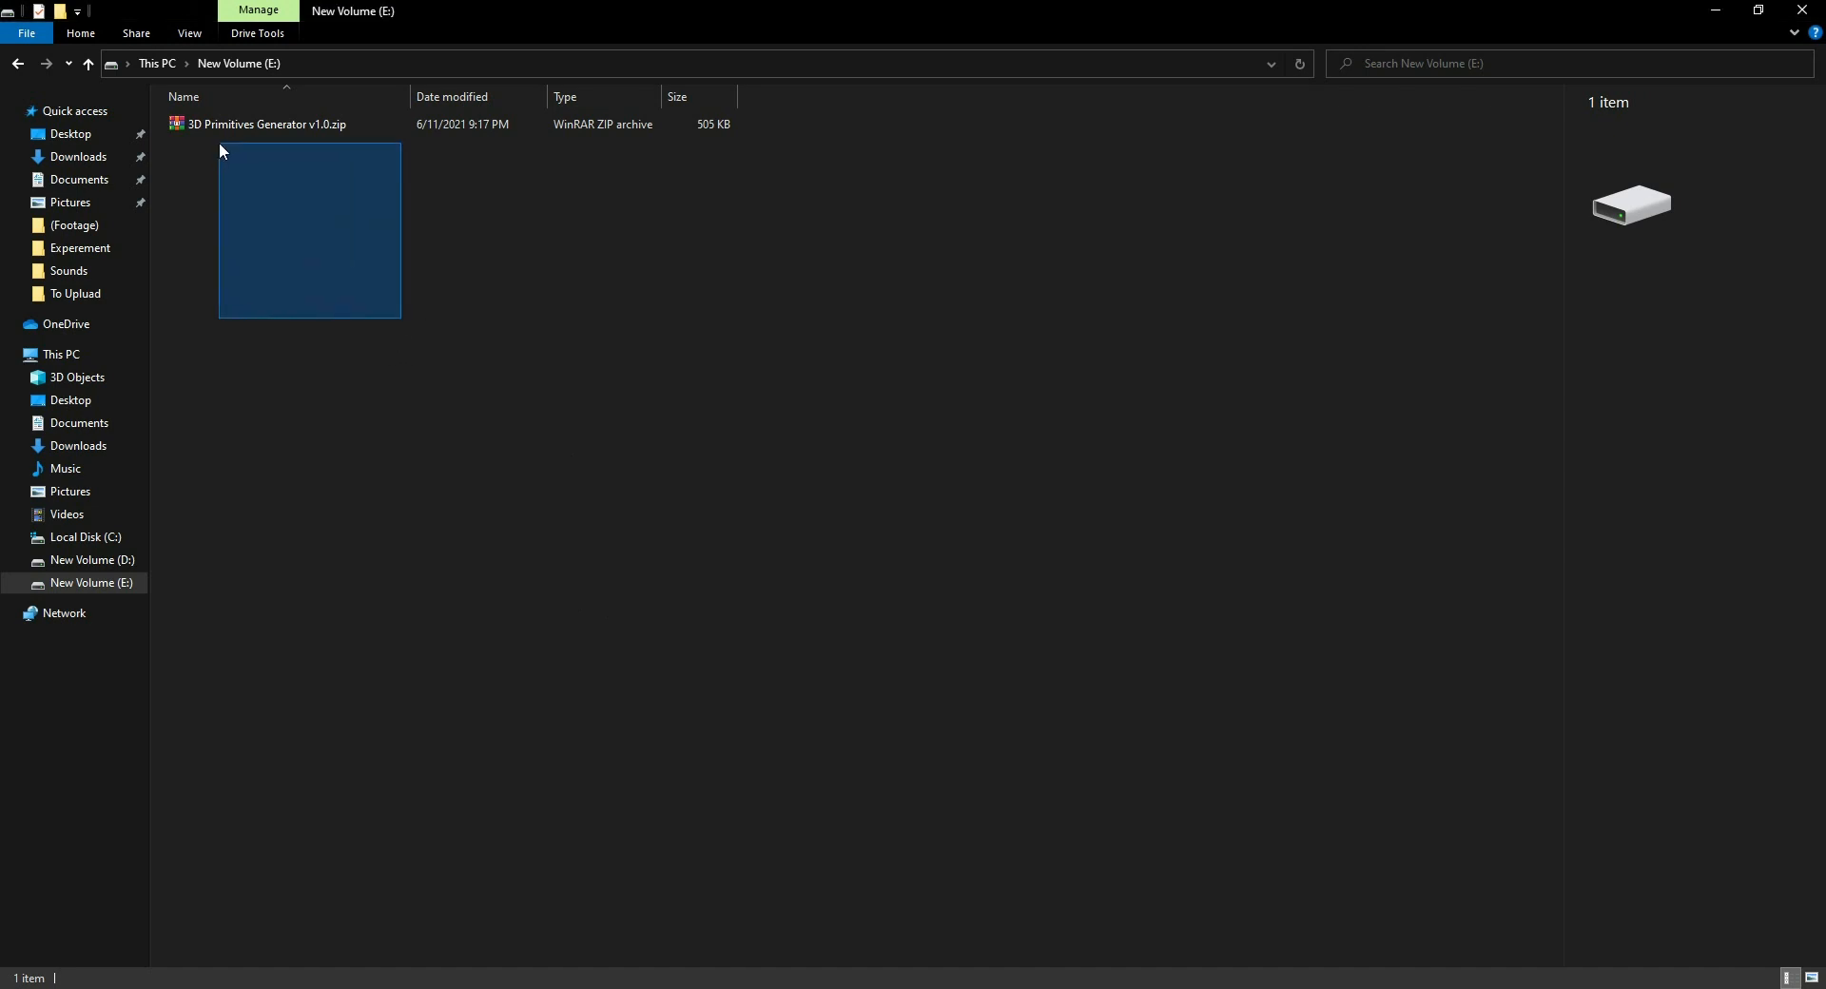
- Extract the 3D Primitives Generator zip and select the extracted .jsxbin script file
right_click(265, 124)
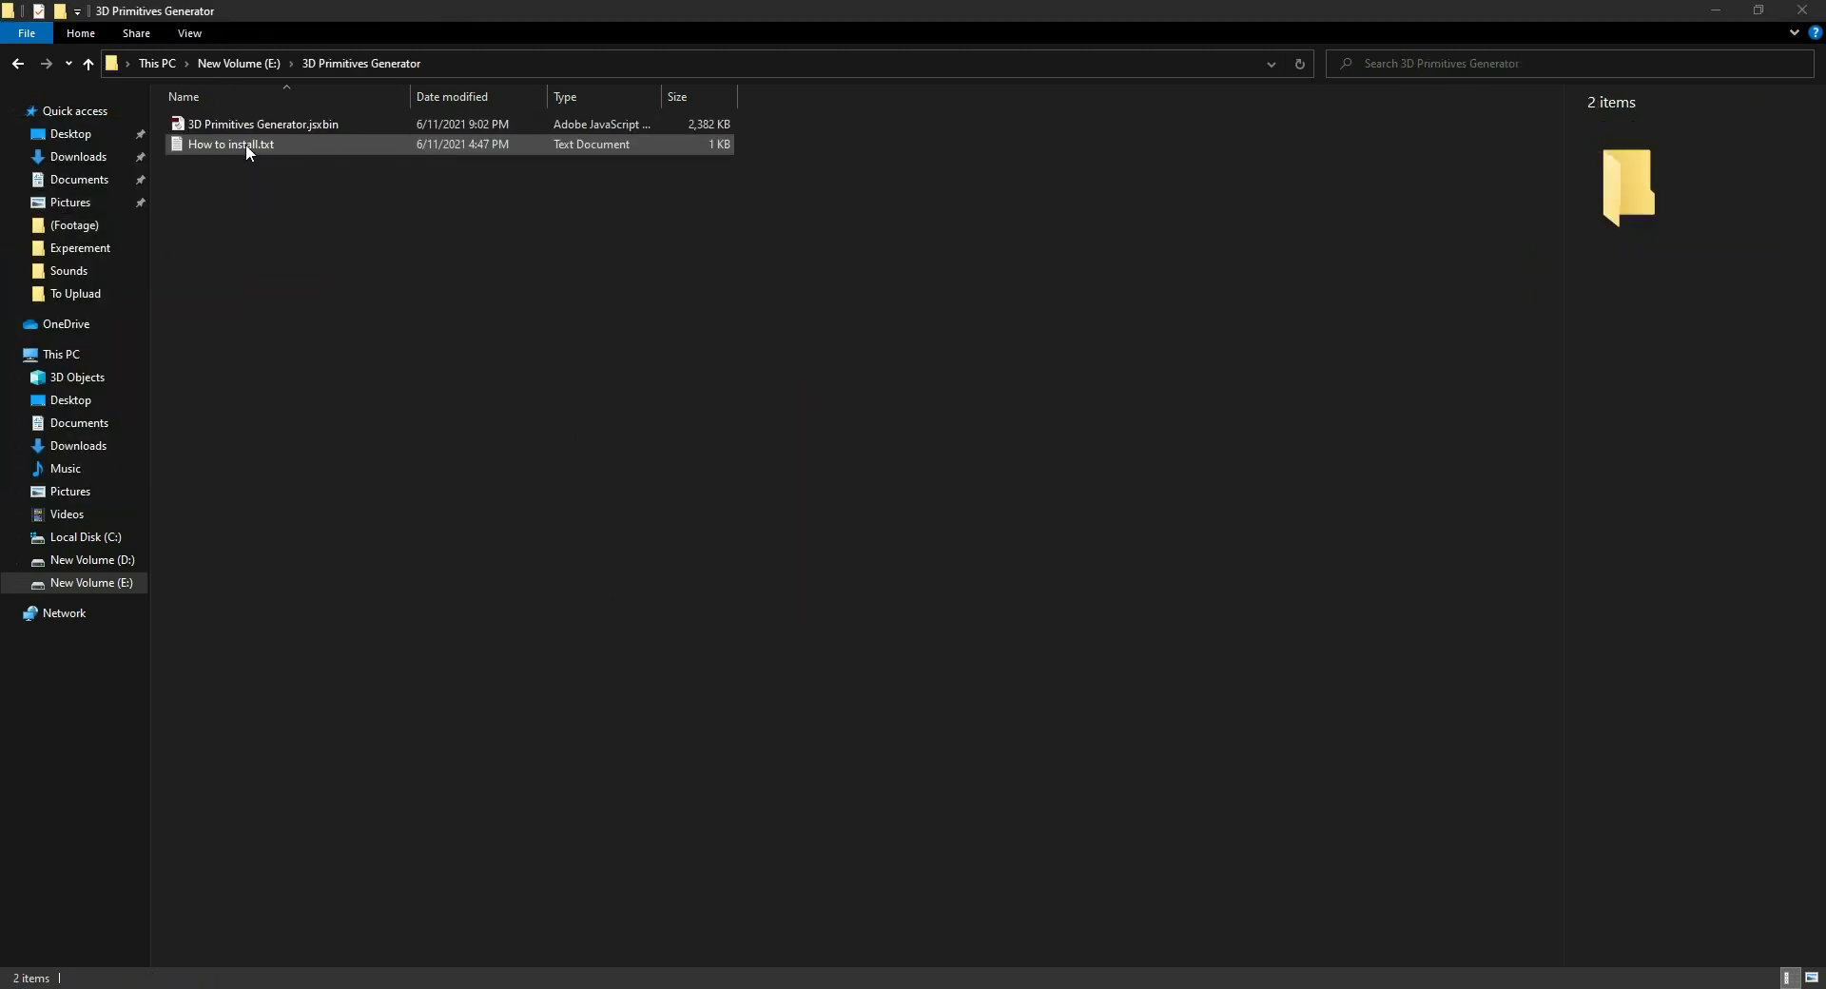
click(262, 124)
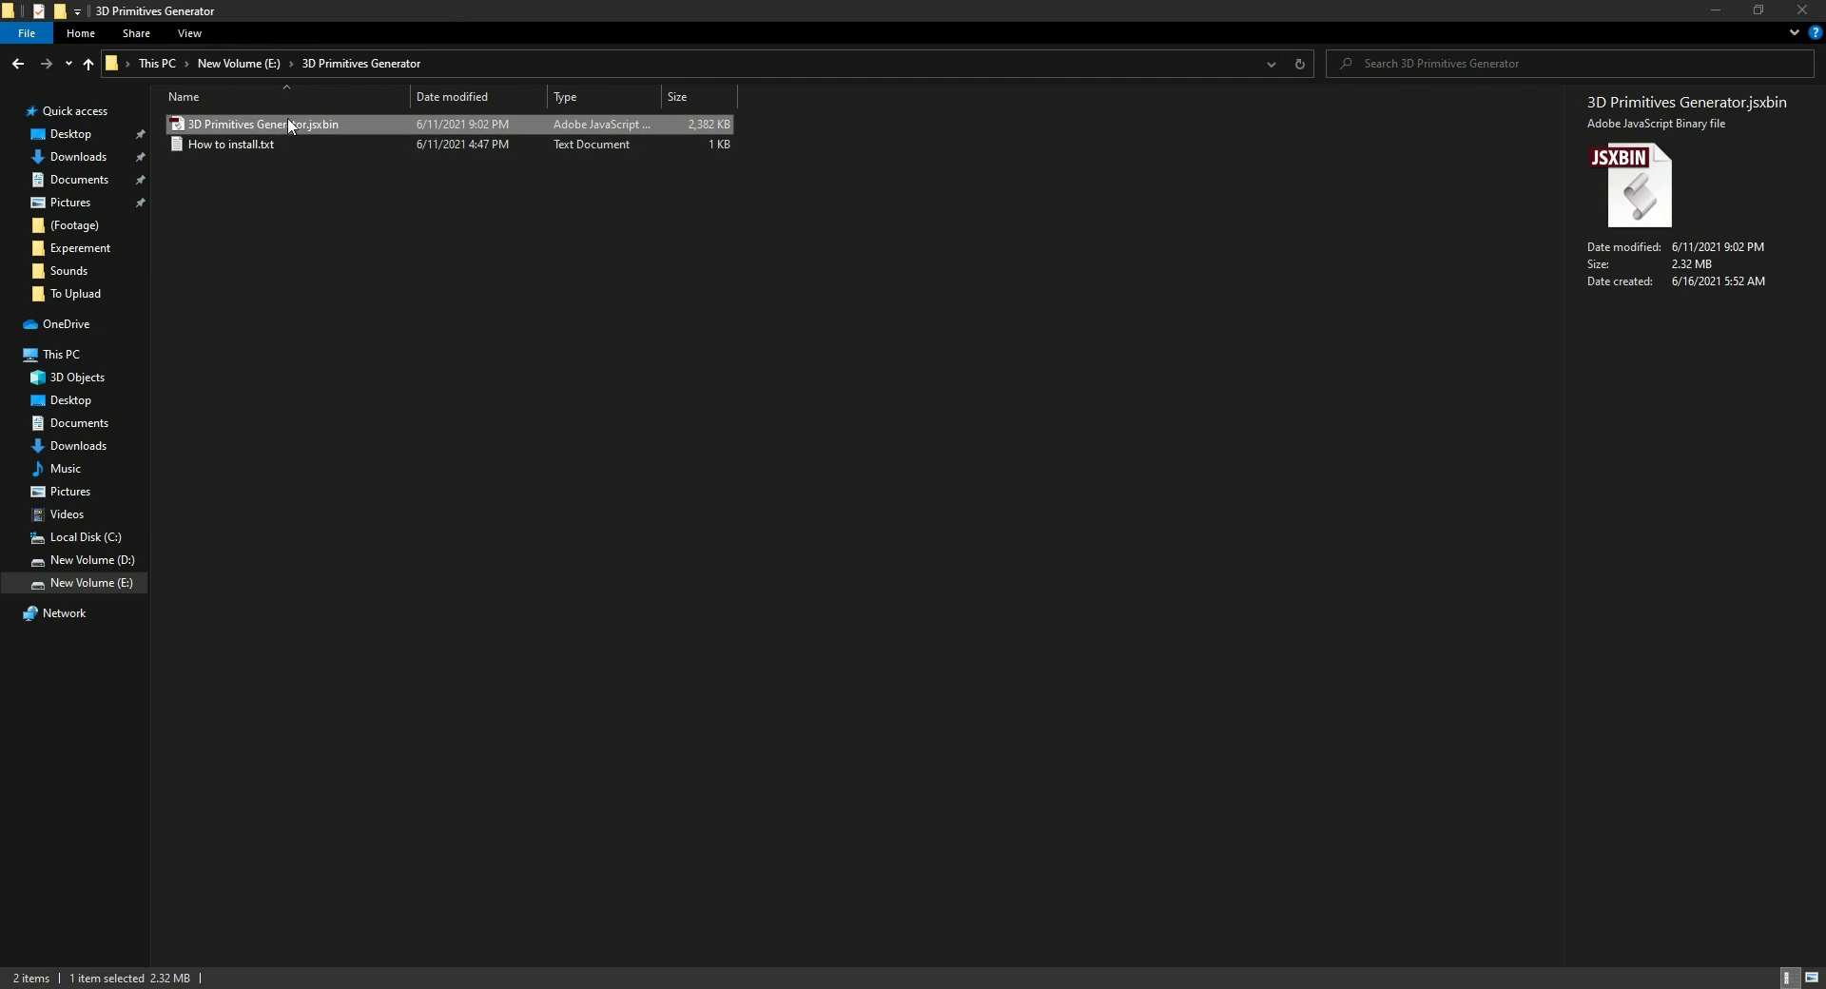
mouse_move(279, 493)
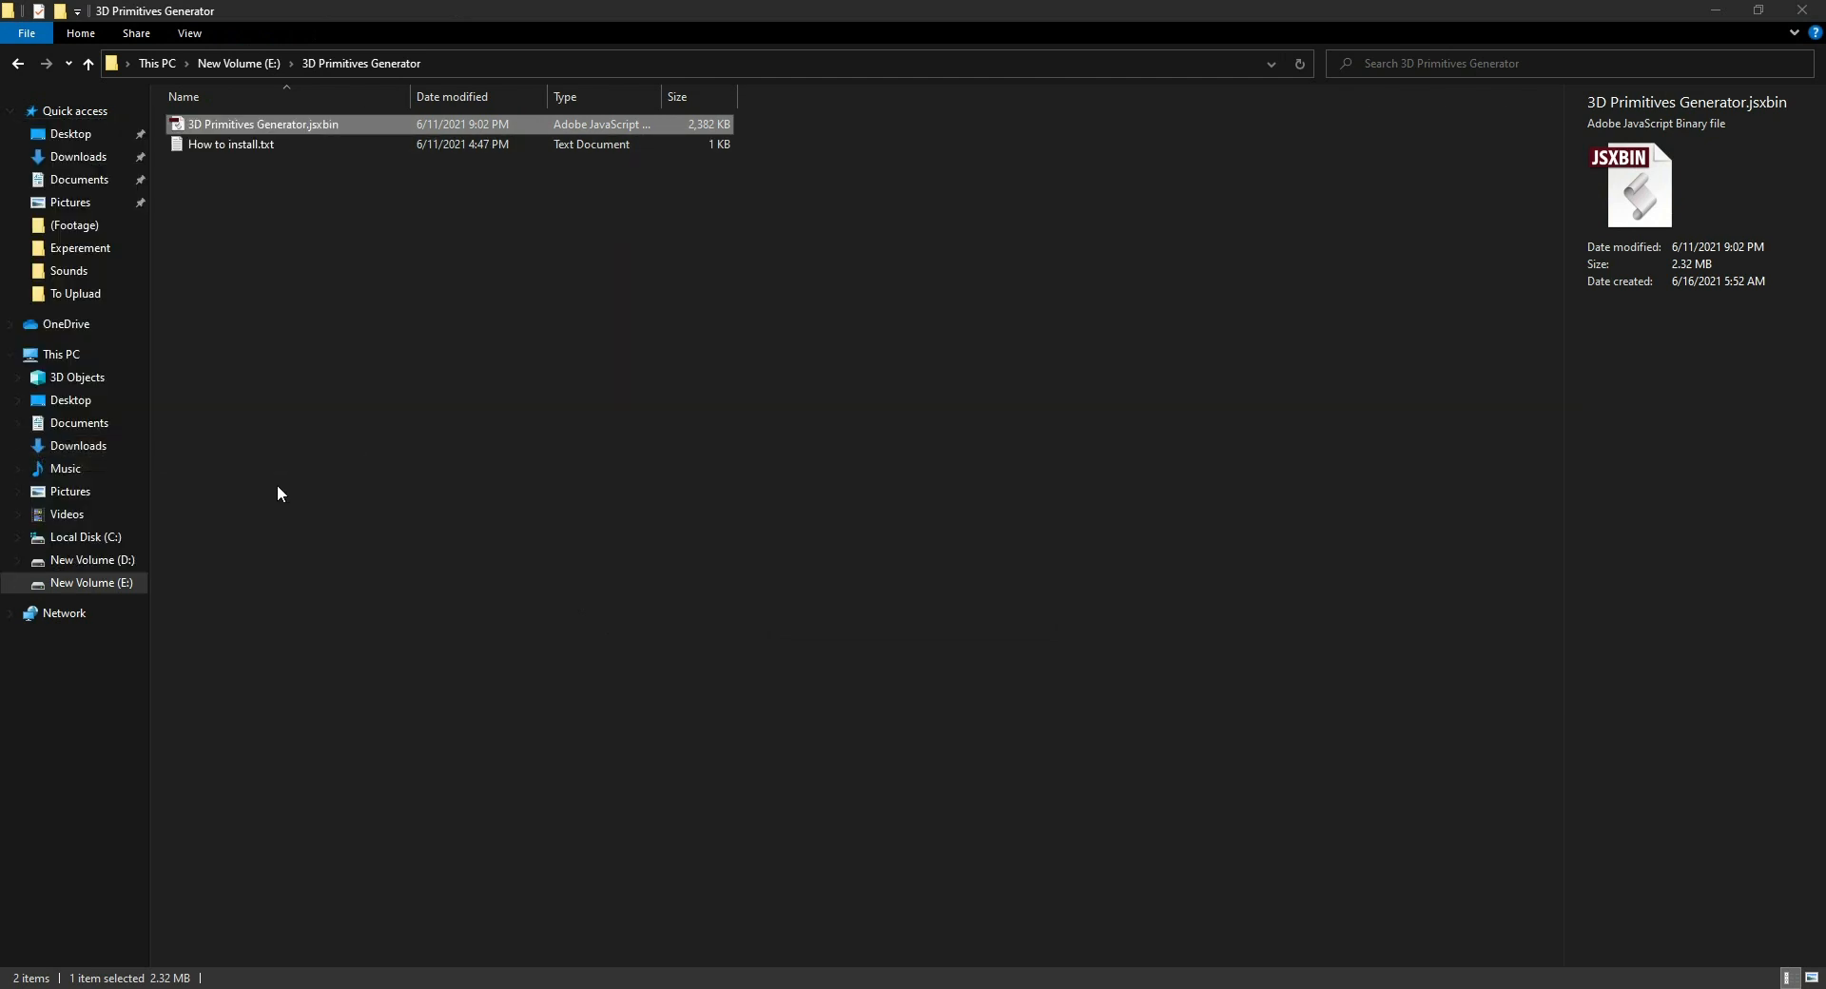
- Paste the .jsxbin into After Effects 2020's Scripts\ScriptUI Panels folder with administrator permission
click(84, 538)
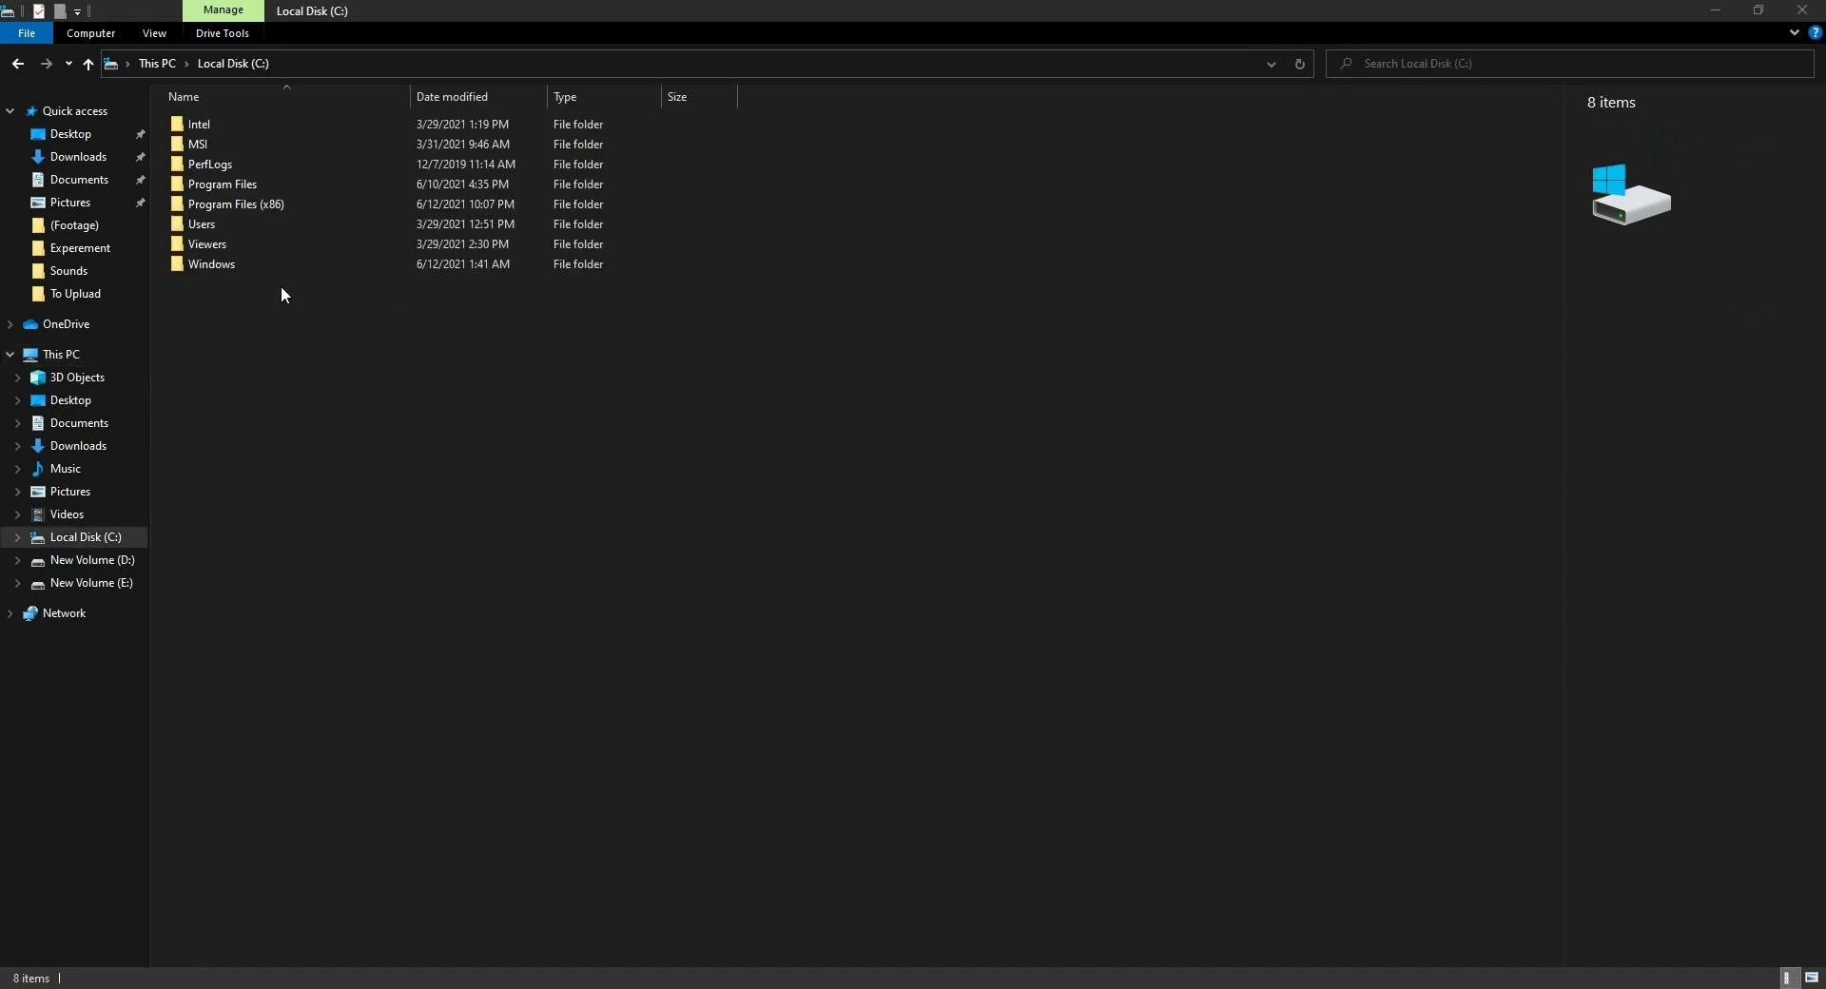
double_click(221, 185)
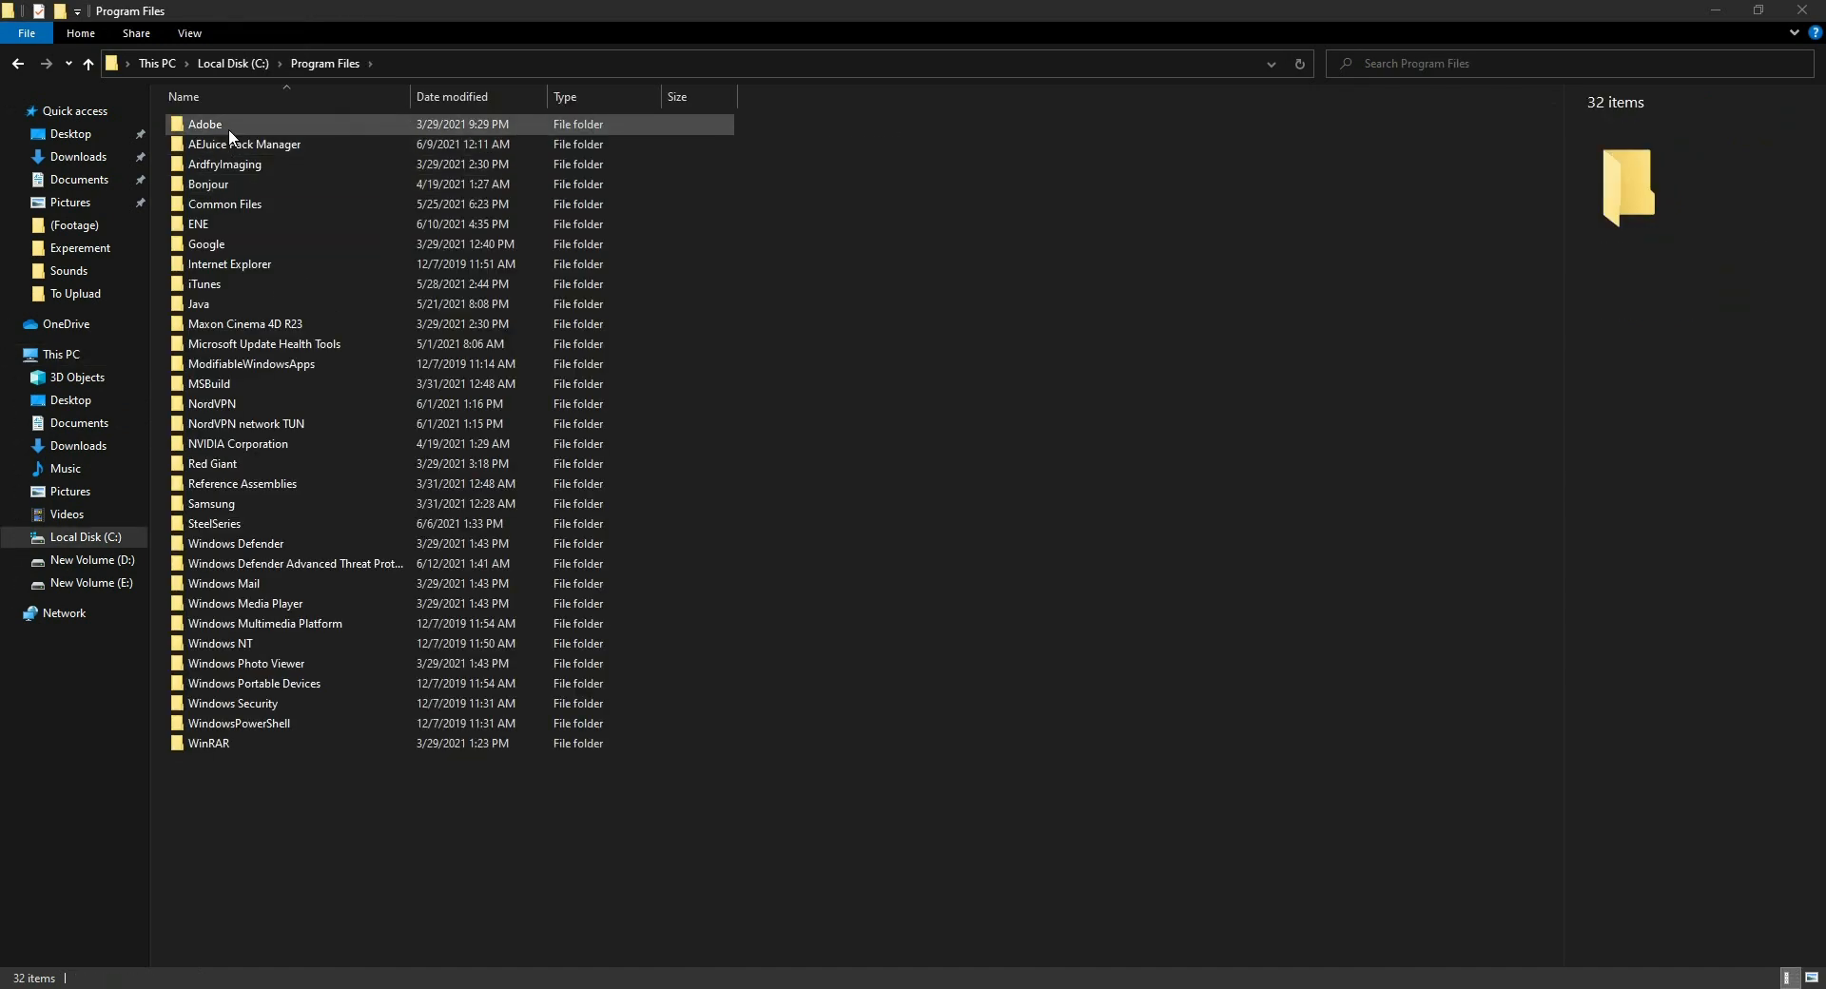
double_click(206, 123)
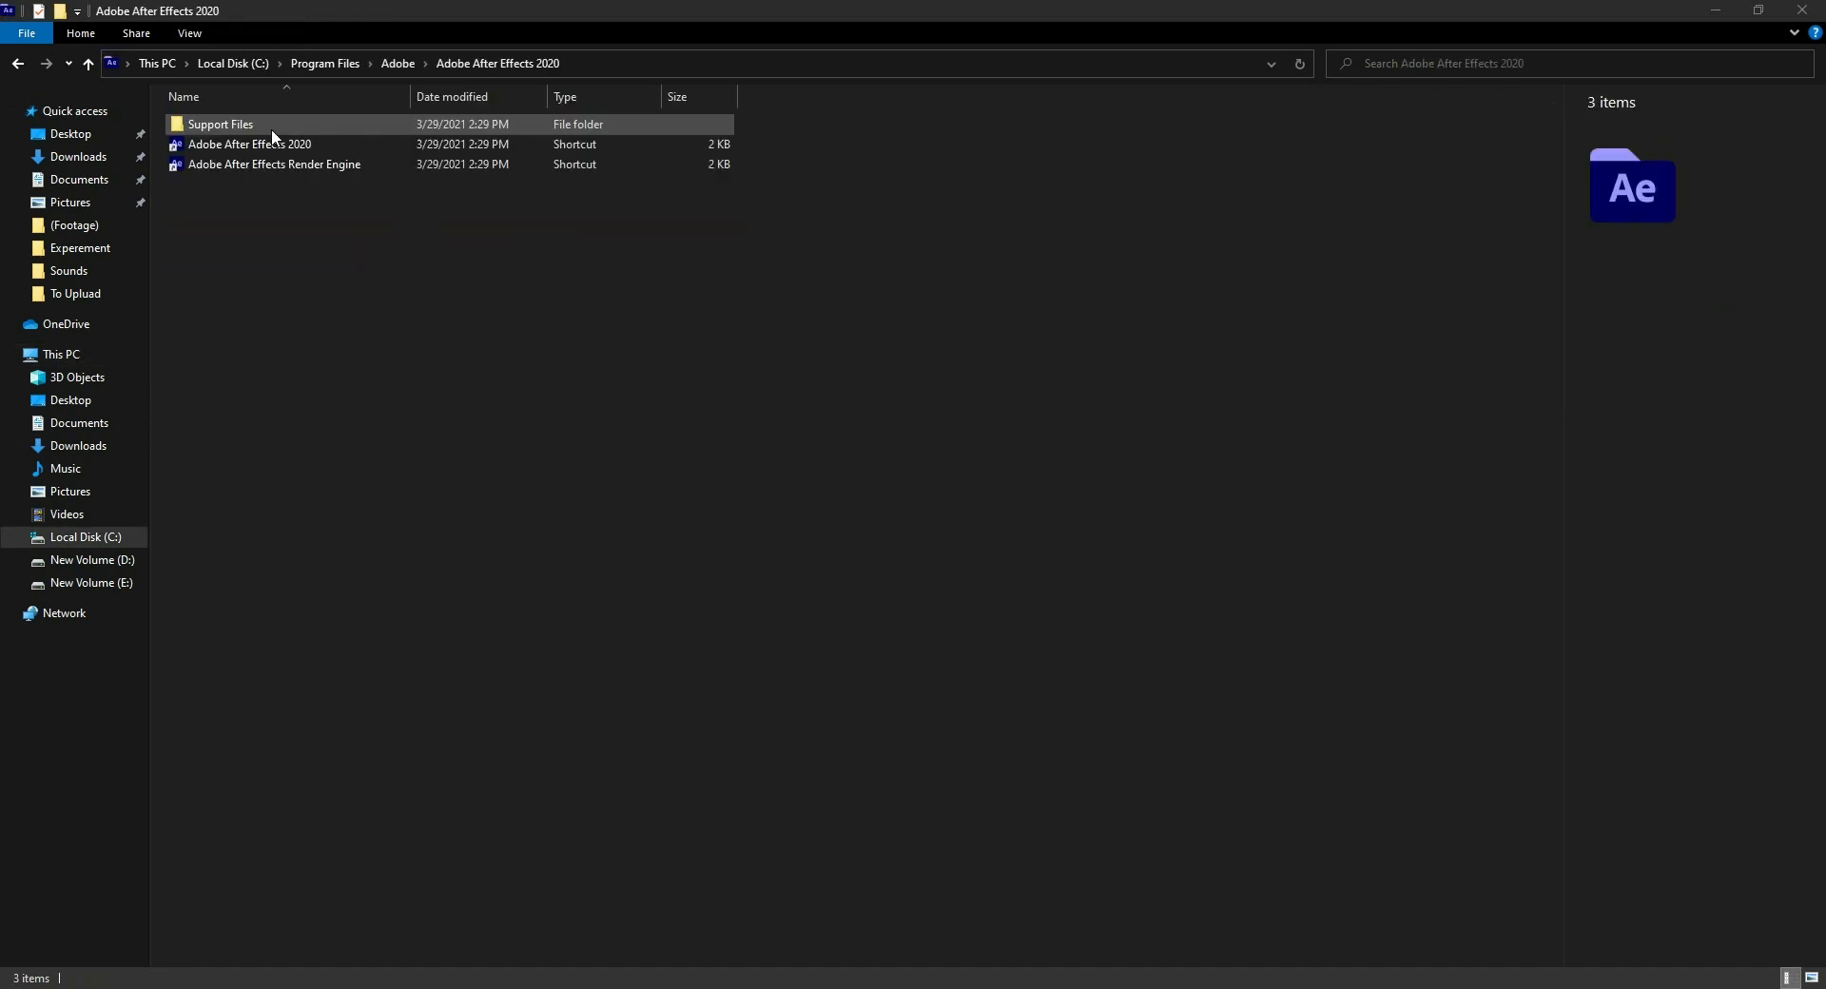
double_click(220, 124)
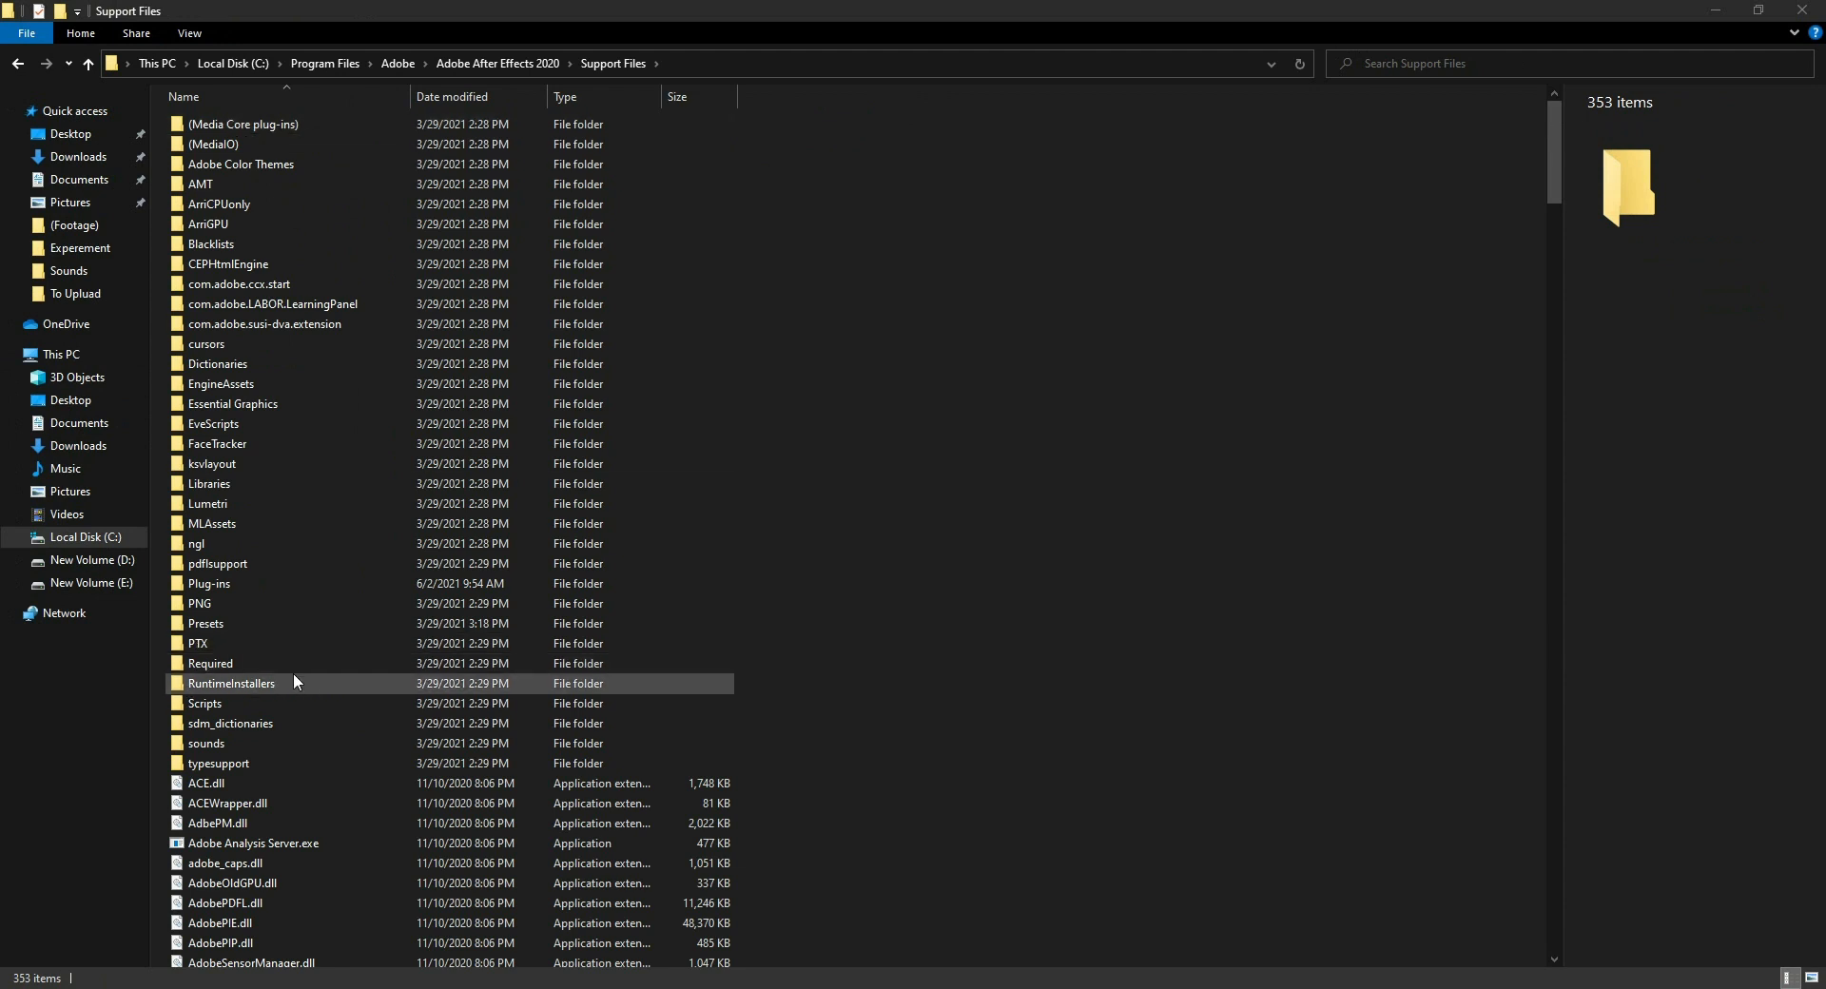
double_click(204, 703)
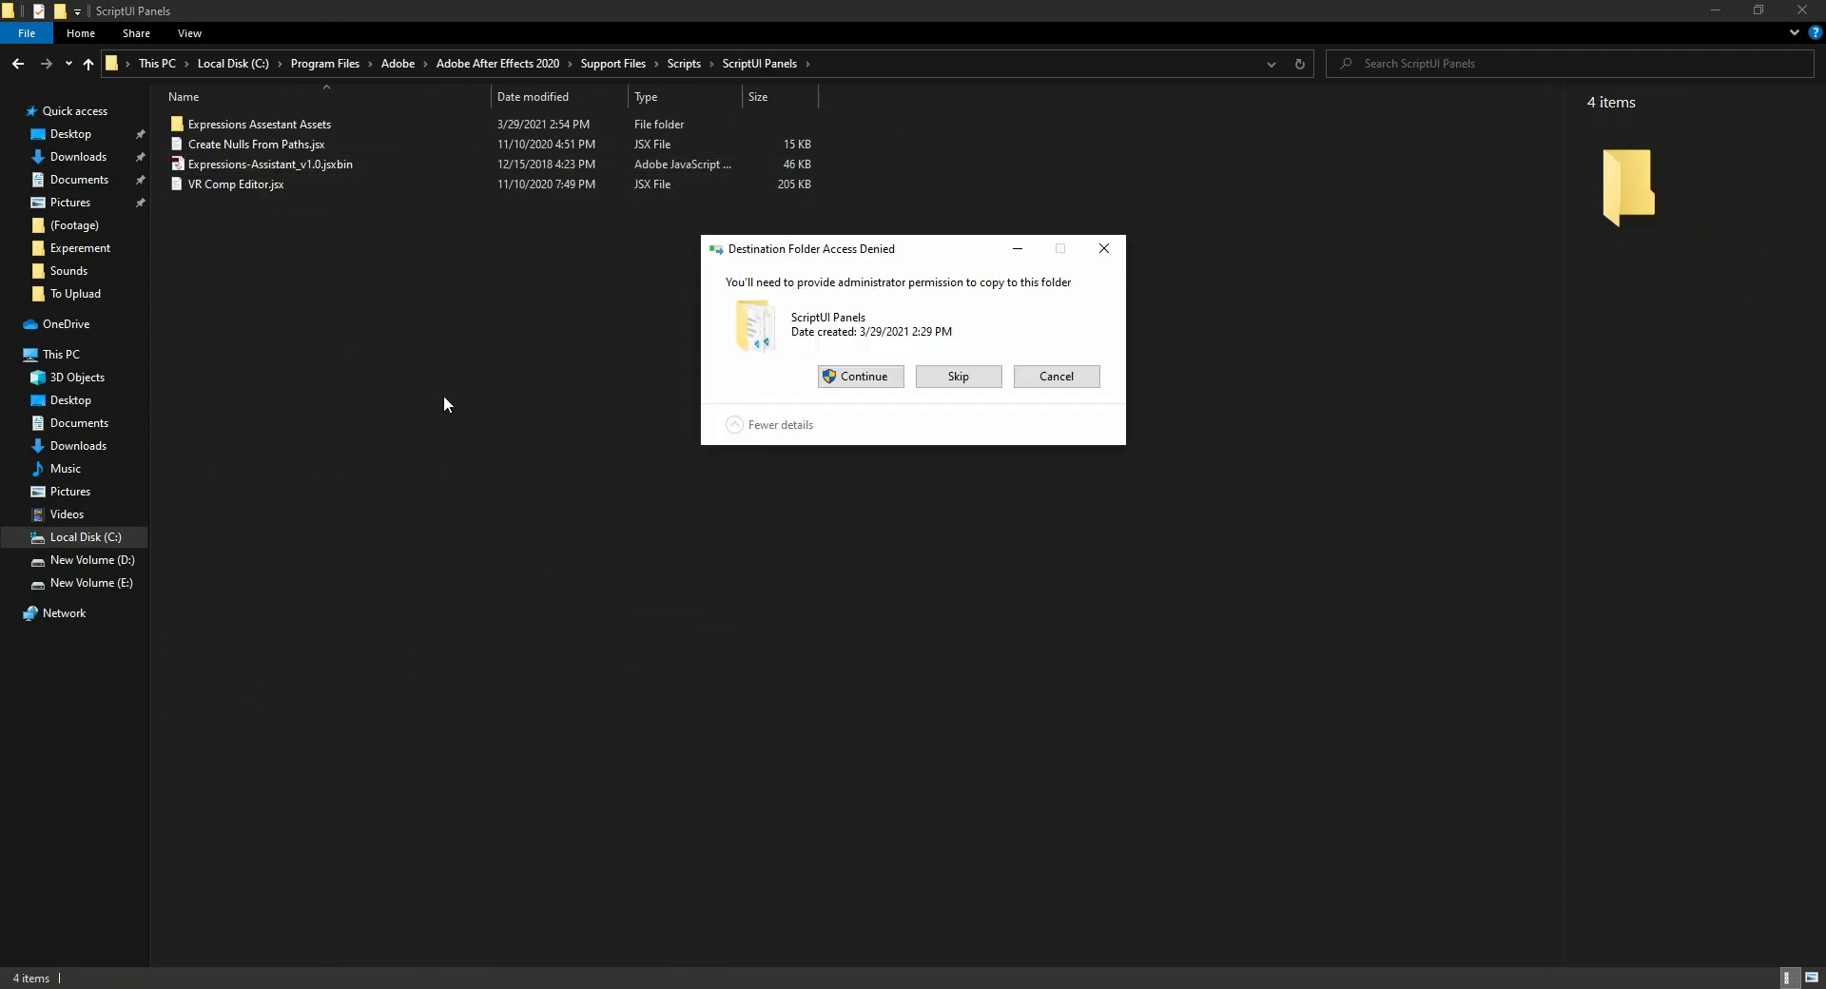
click(860, 376)
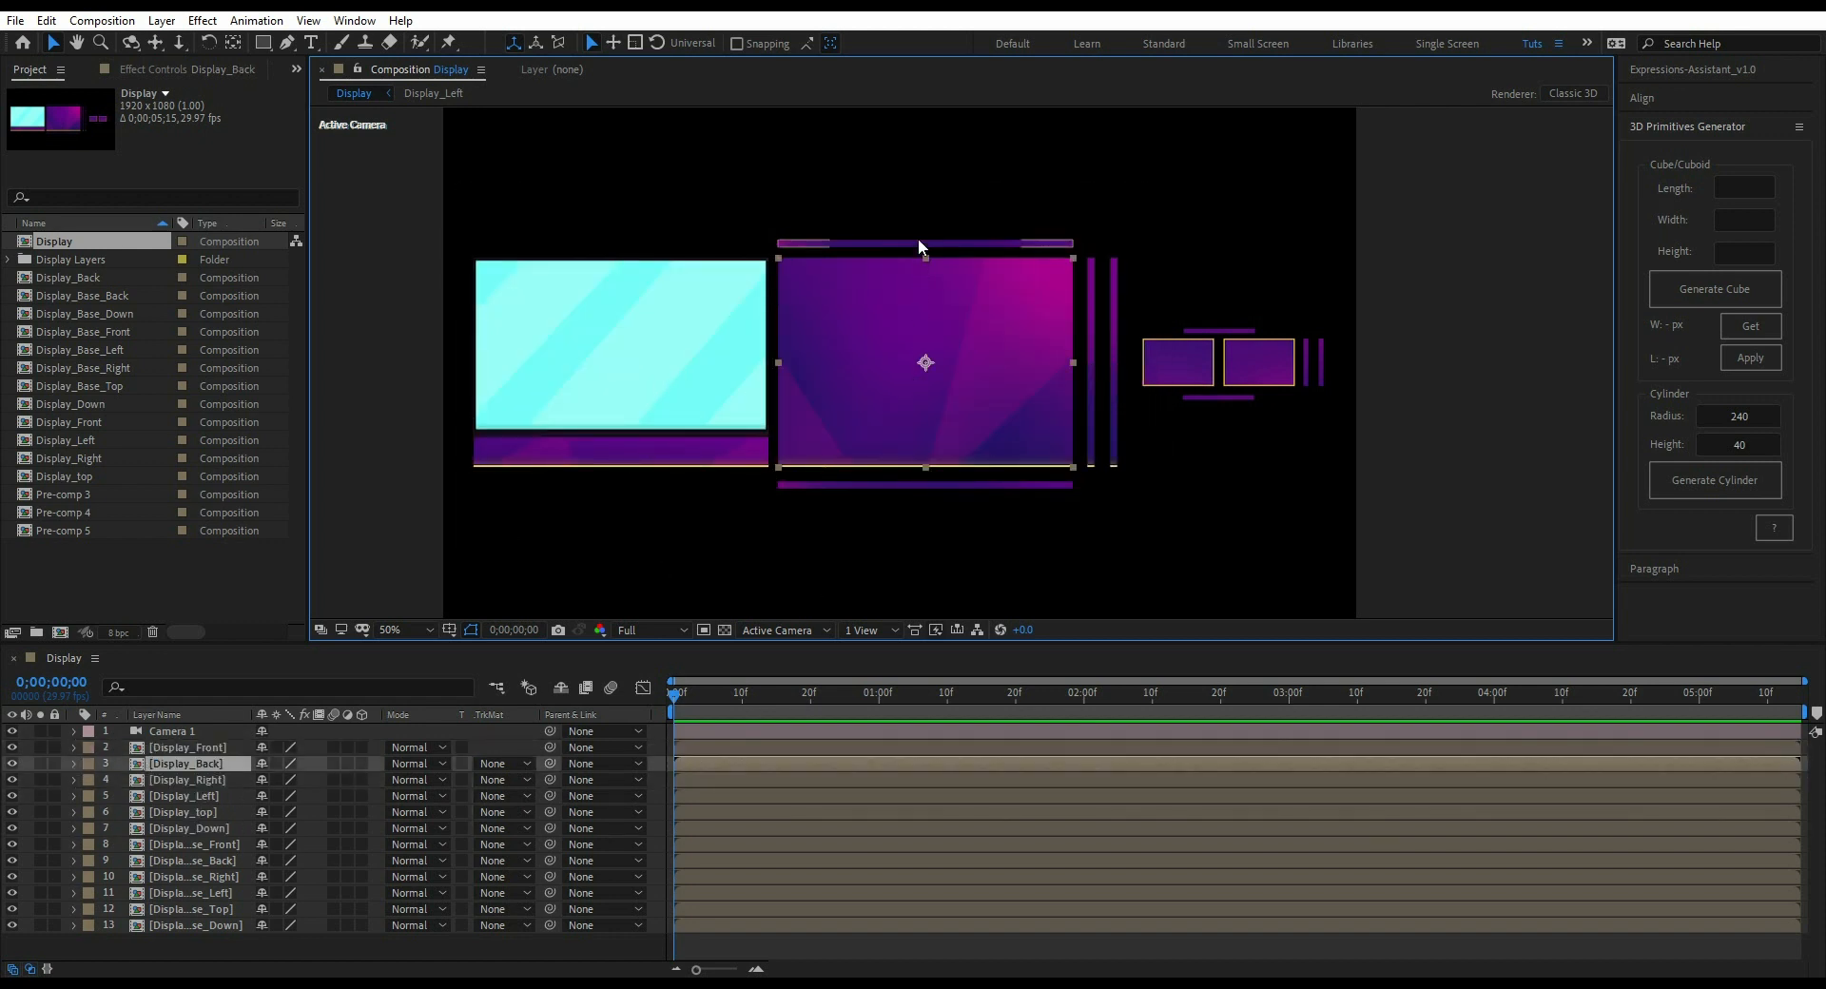
- Select the Display_Base_Front layer in the Display composition
click(1268, 525)
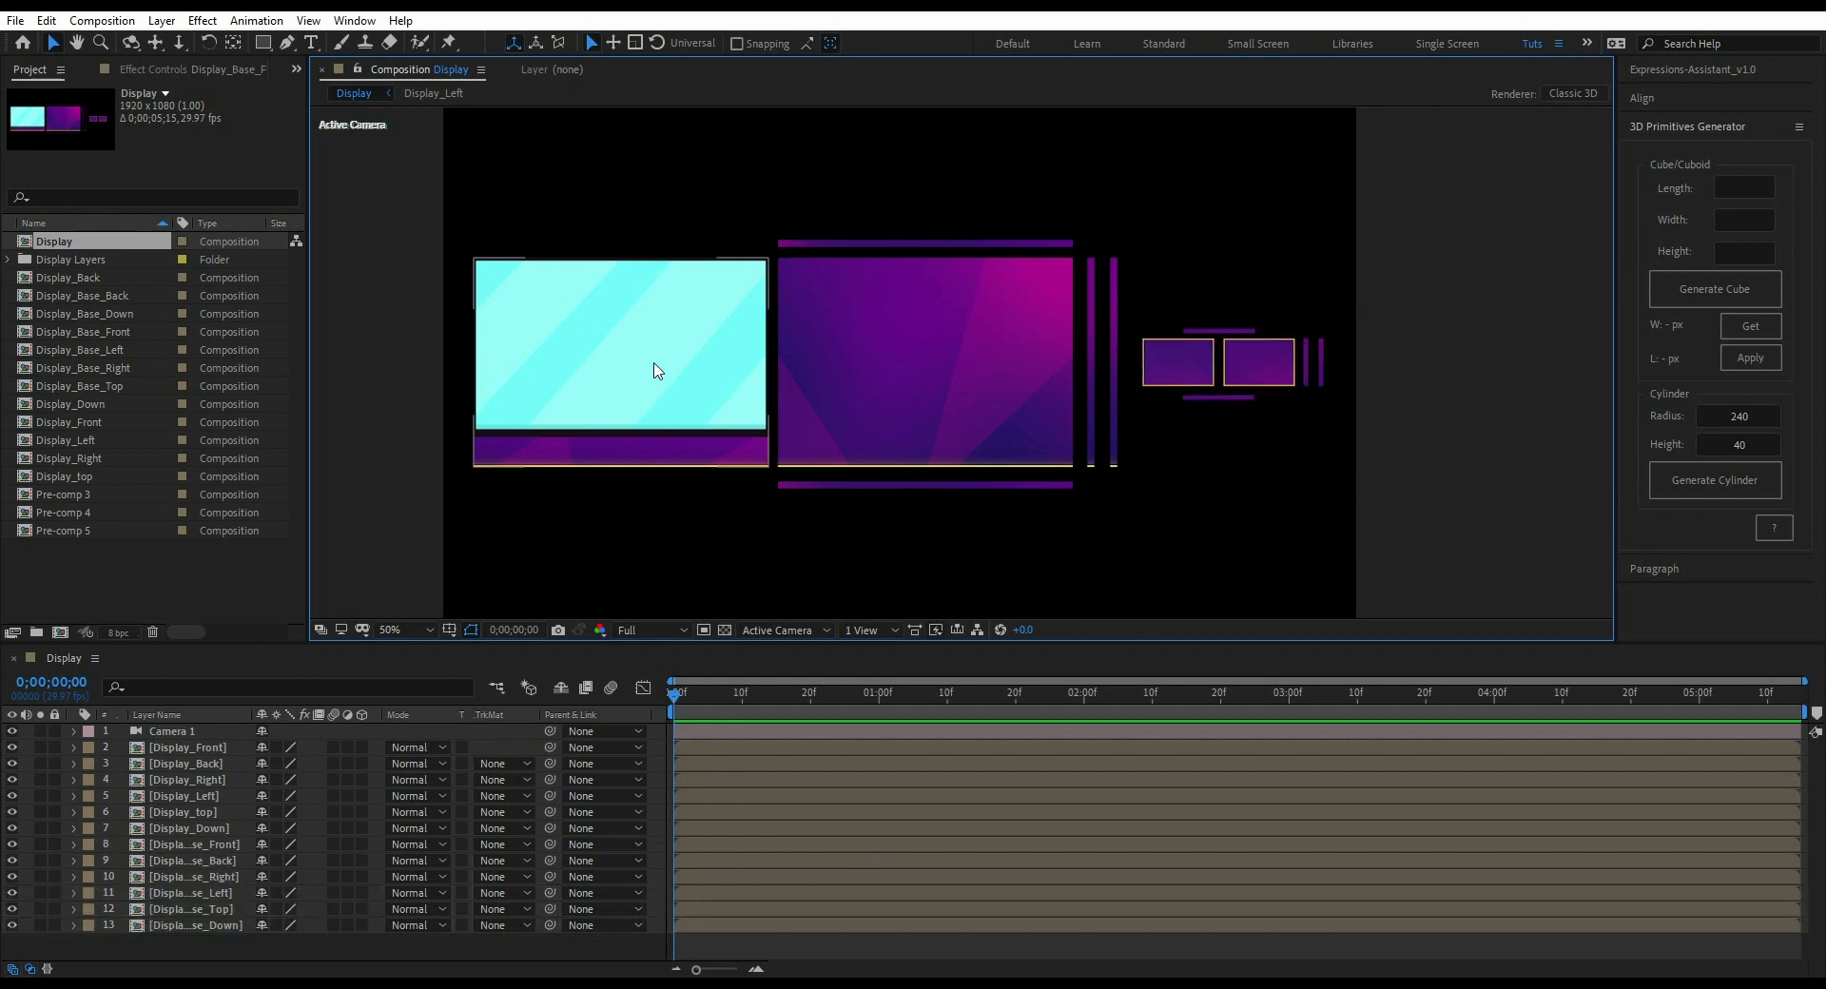
- Fill the cube dimensions with Display_Front's 620 × 440 px size (620, 620, 440)
click(617, 349)
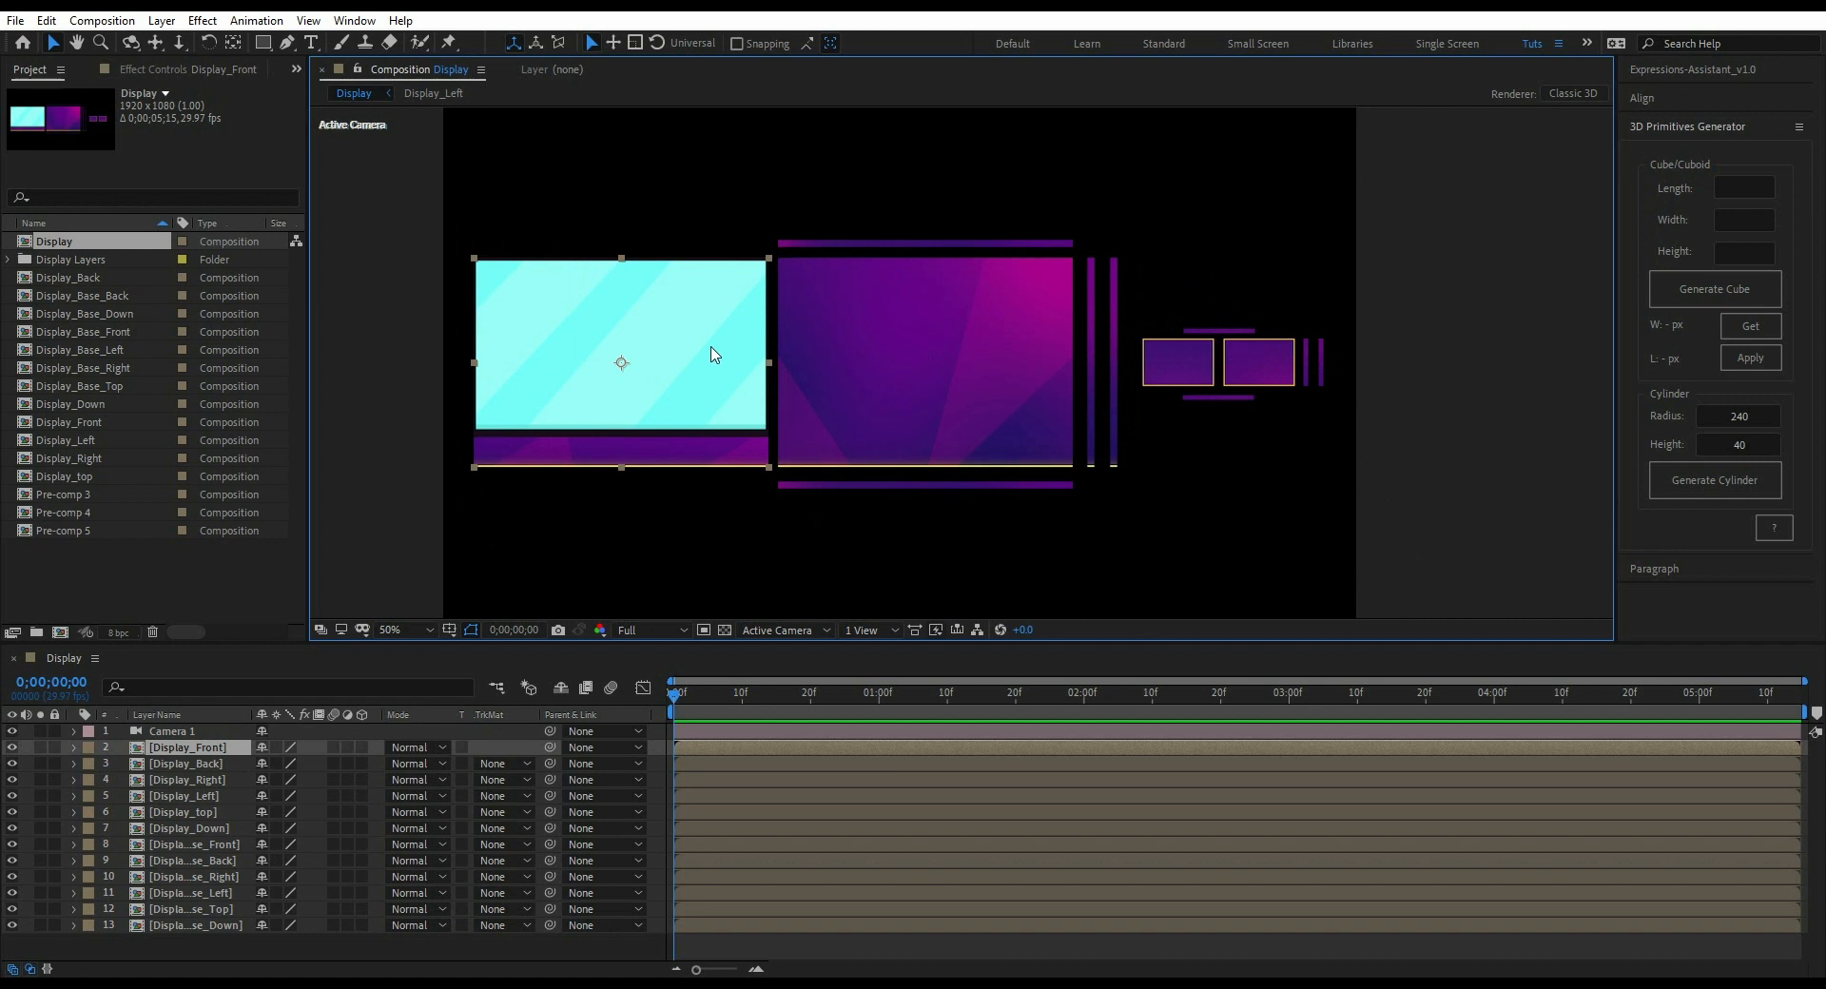
click(1752, 326)
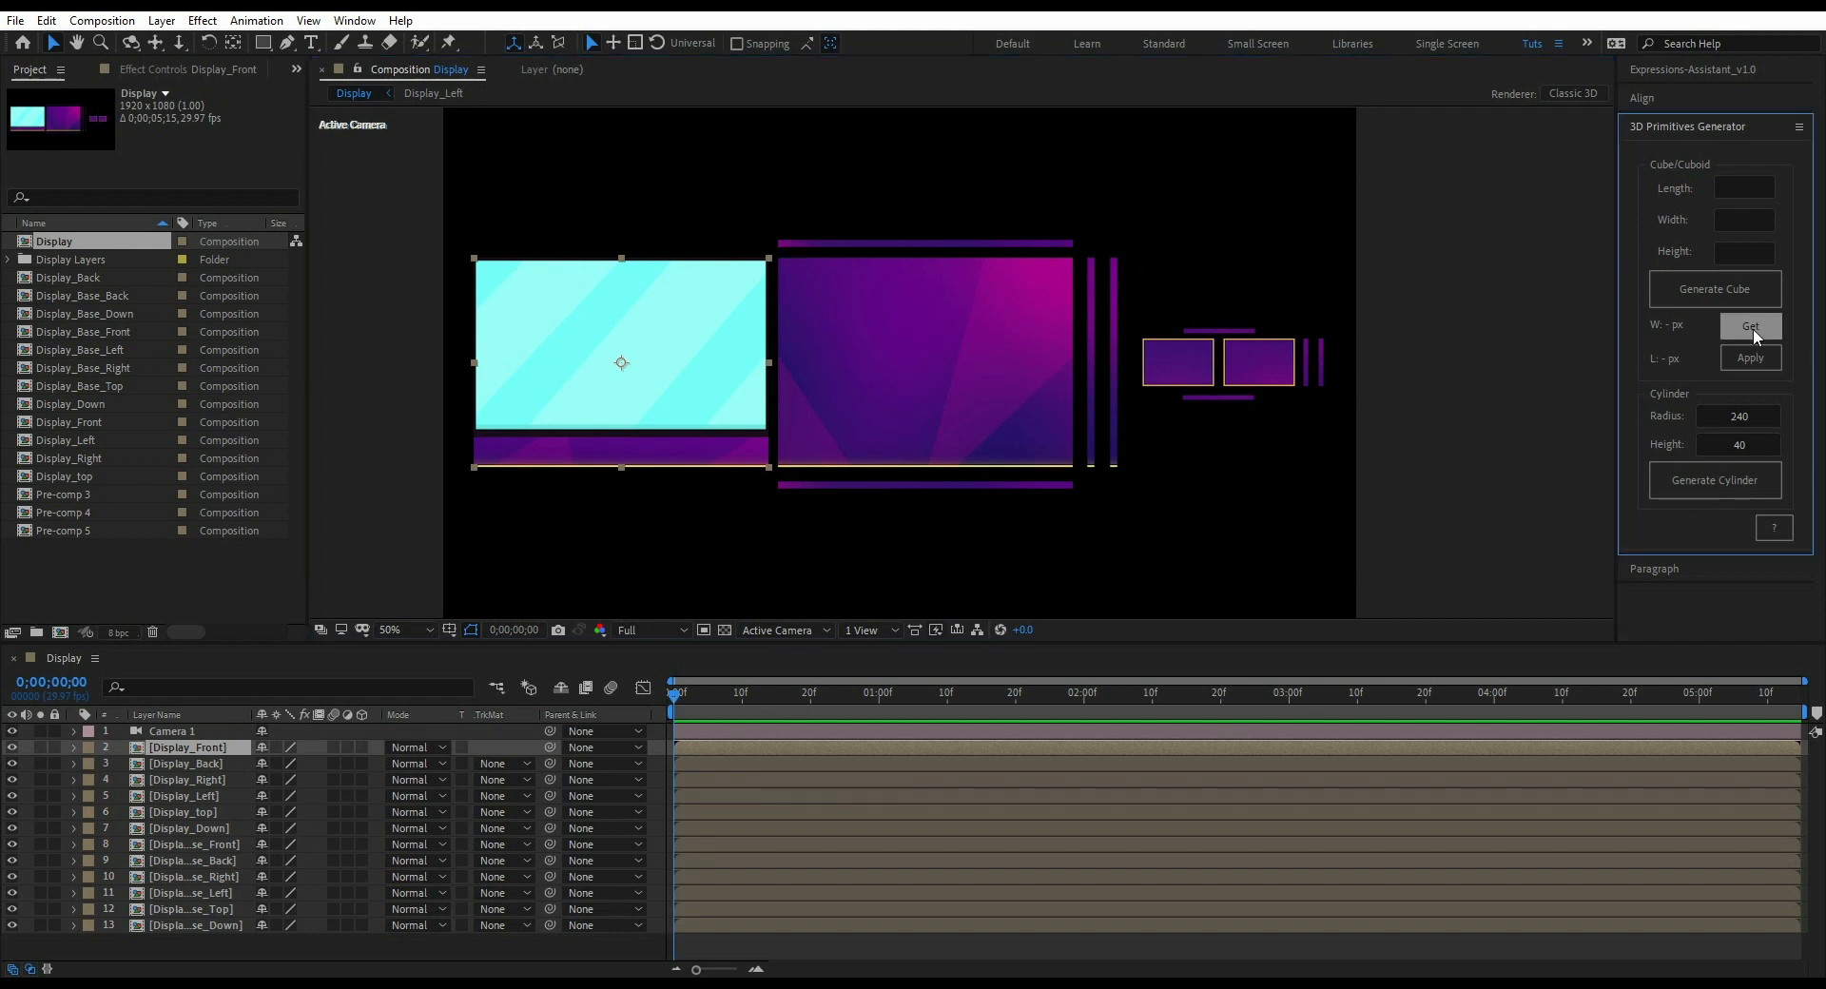
click(1750, 326)
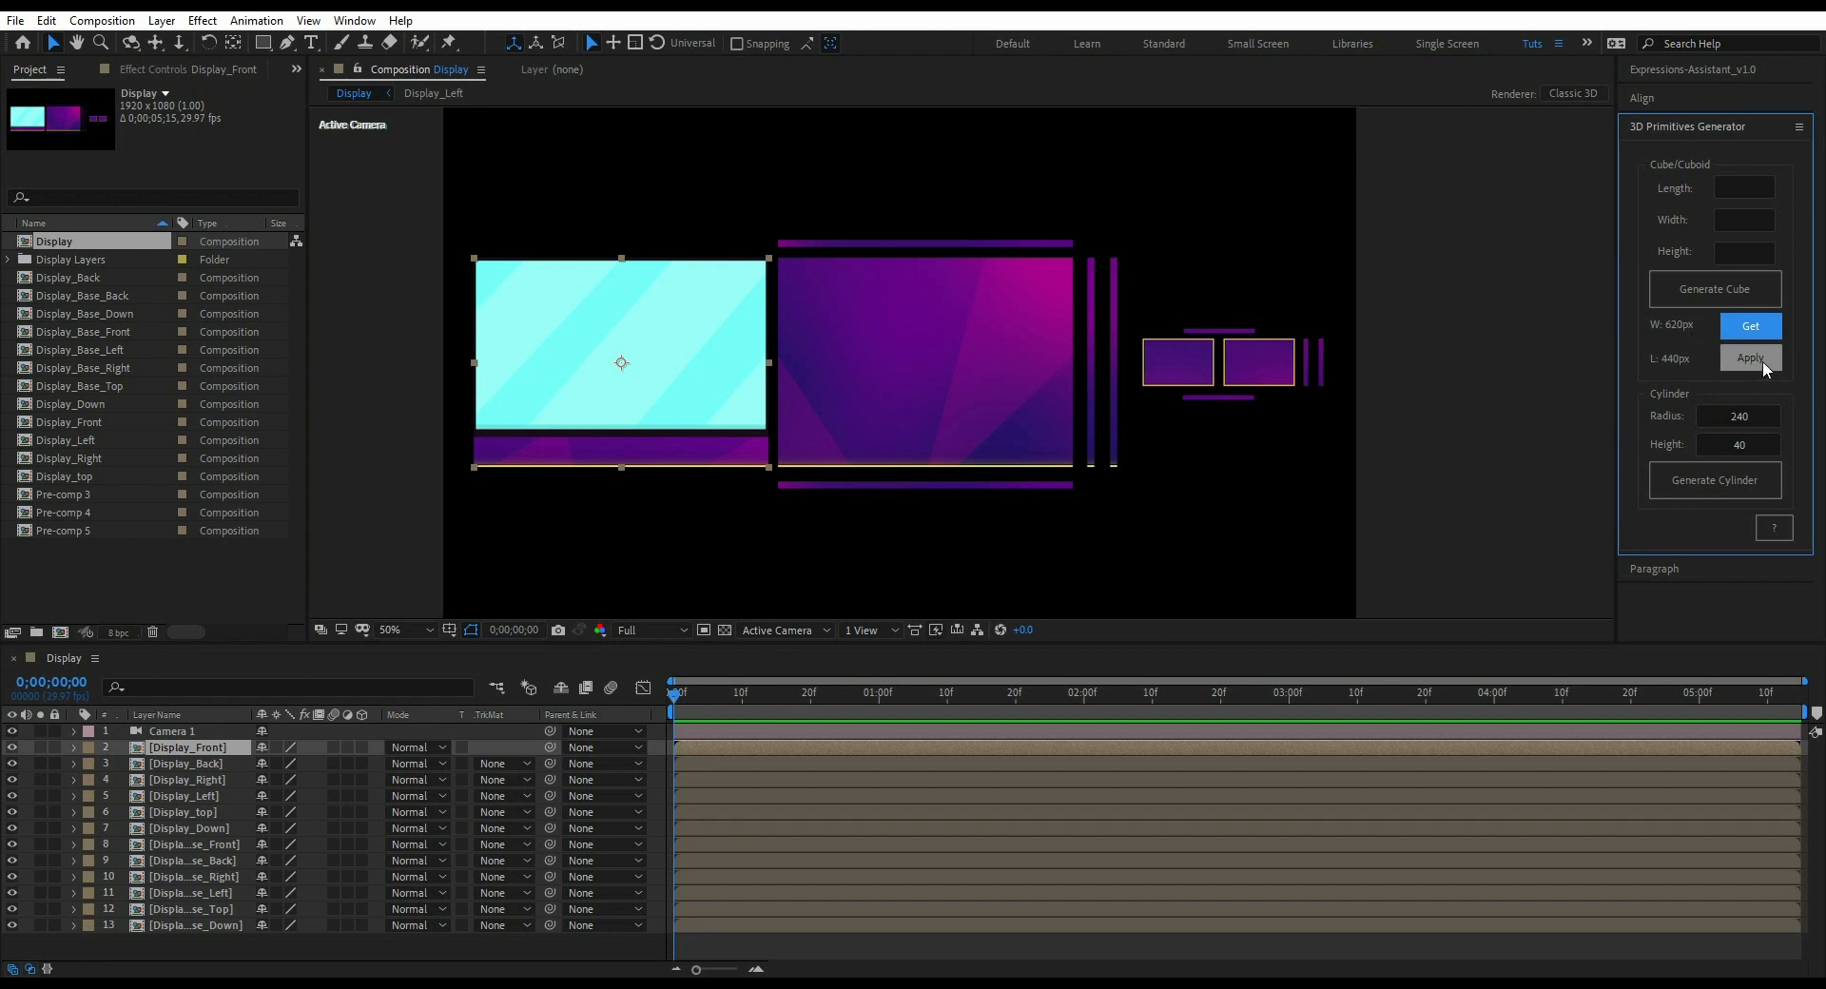
click(1750, 357)
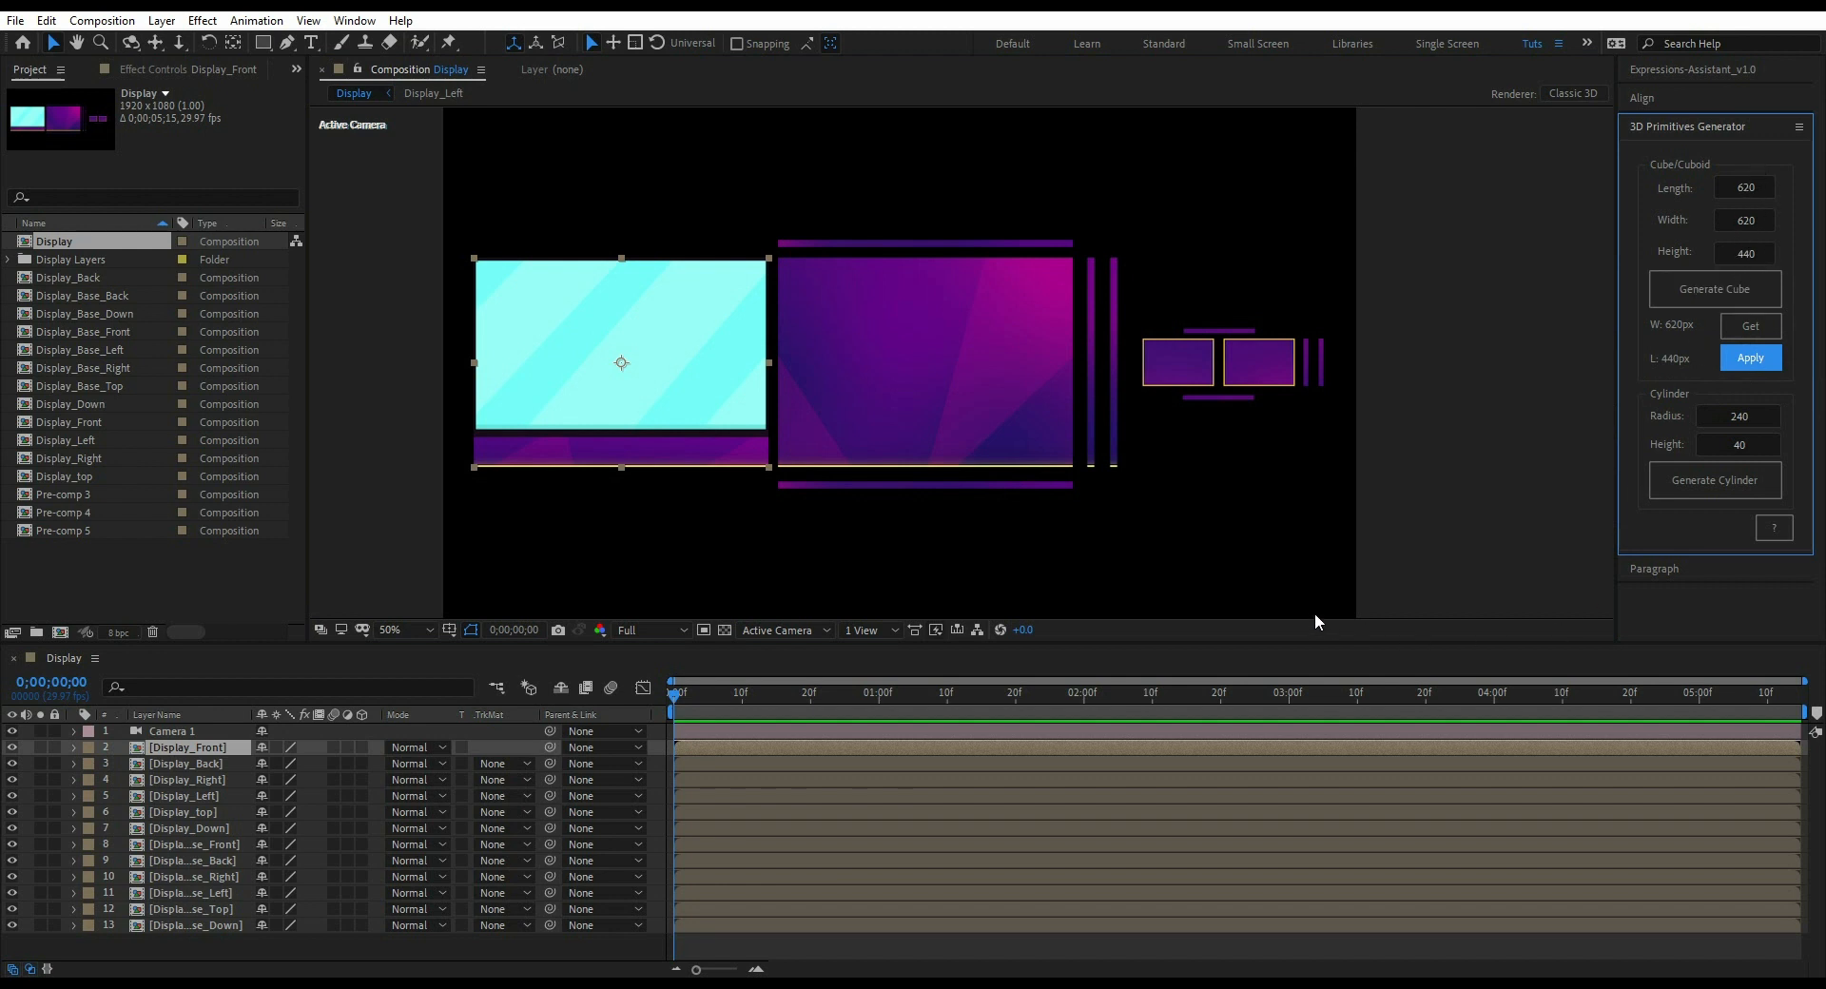
mouse_move(792, 572)
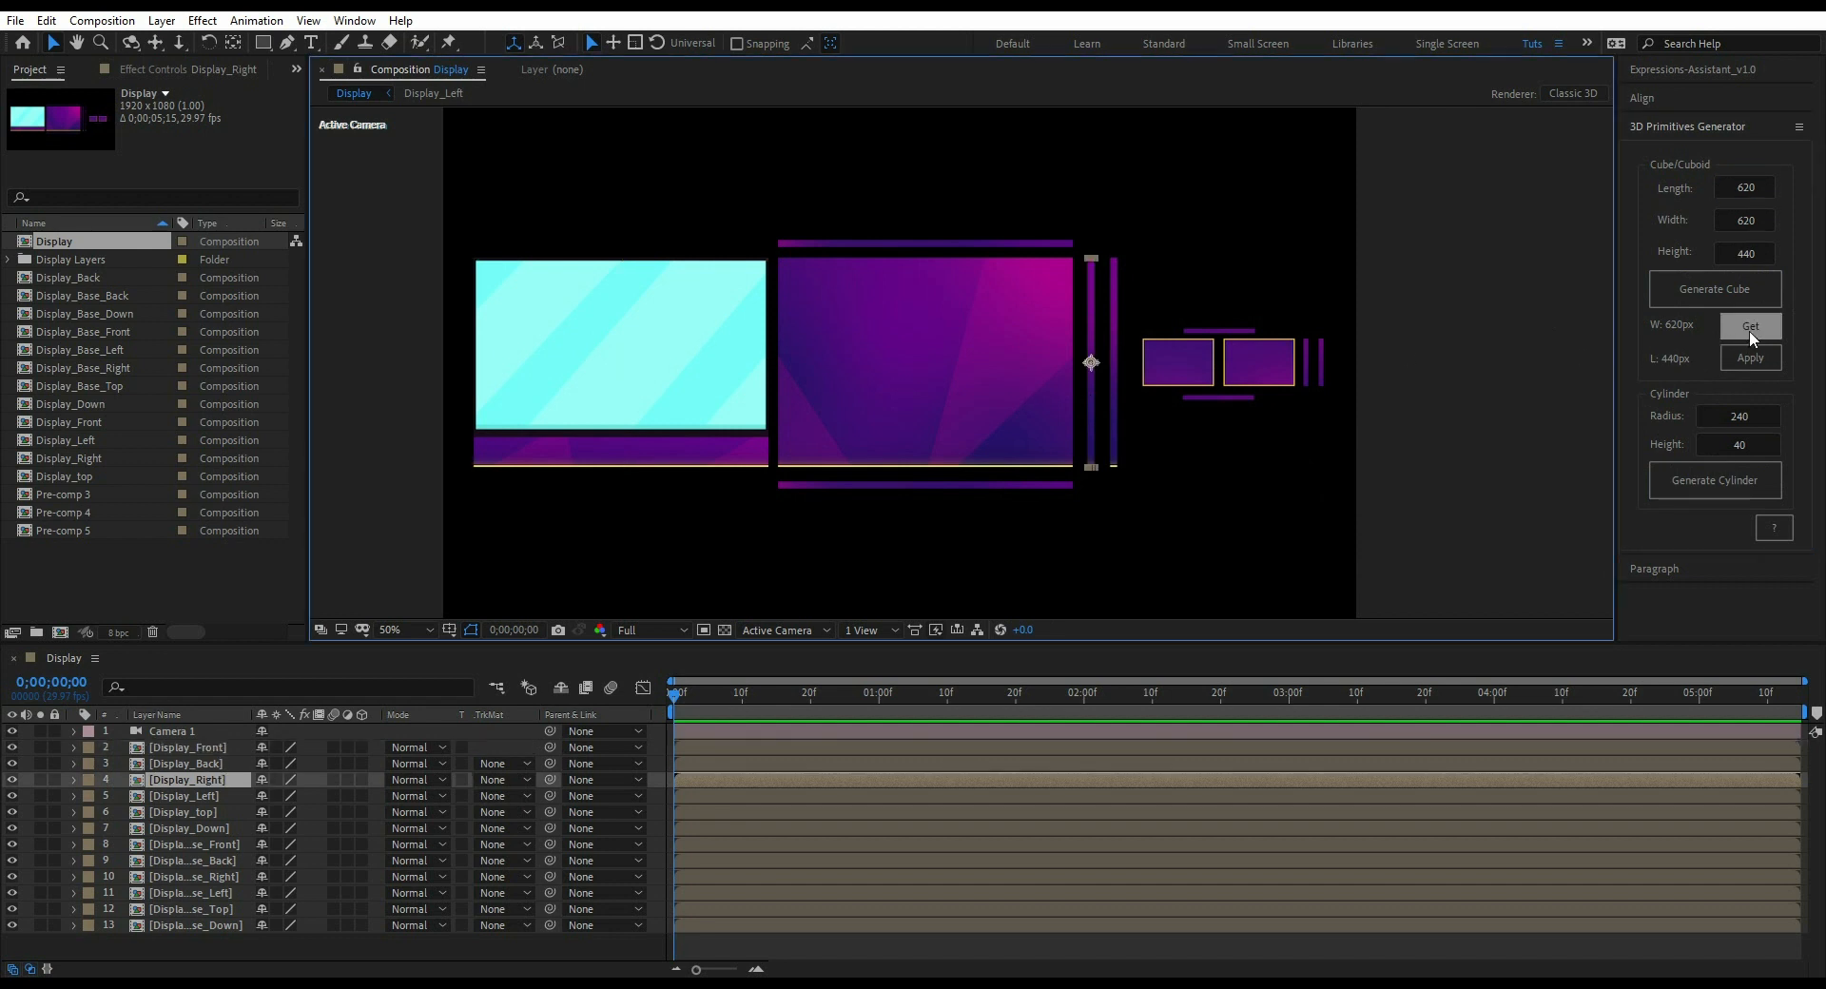
- Read Display_Right's 15 px thickness, set Length 15 and generate cuboid Primitive_1
click(1750, 325)
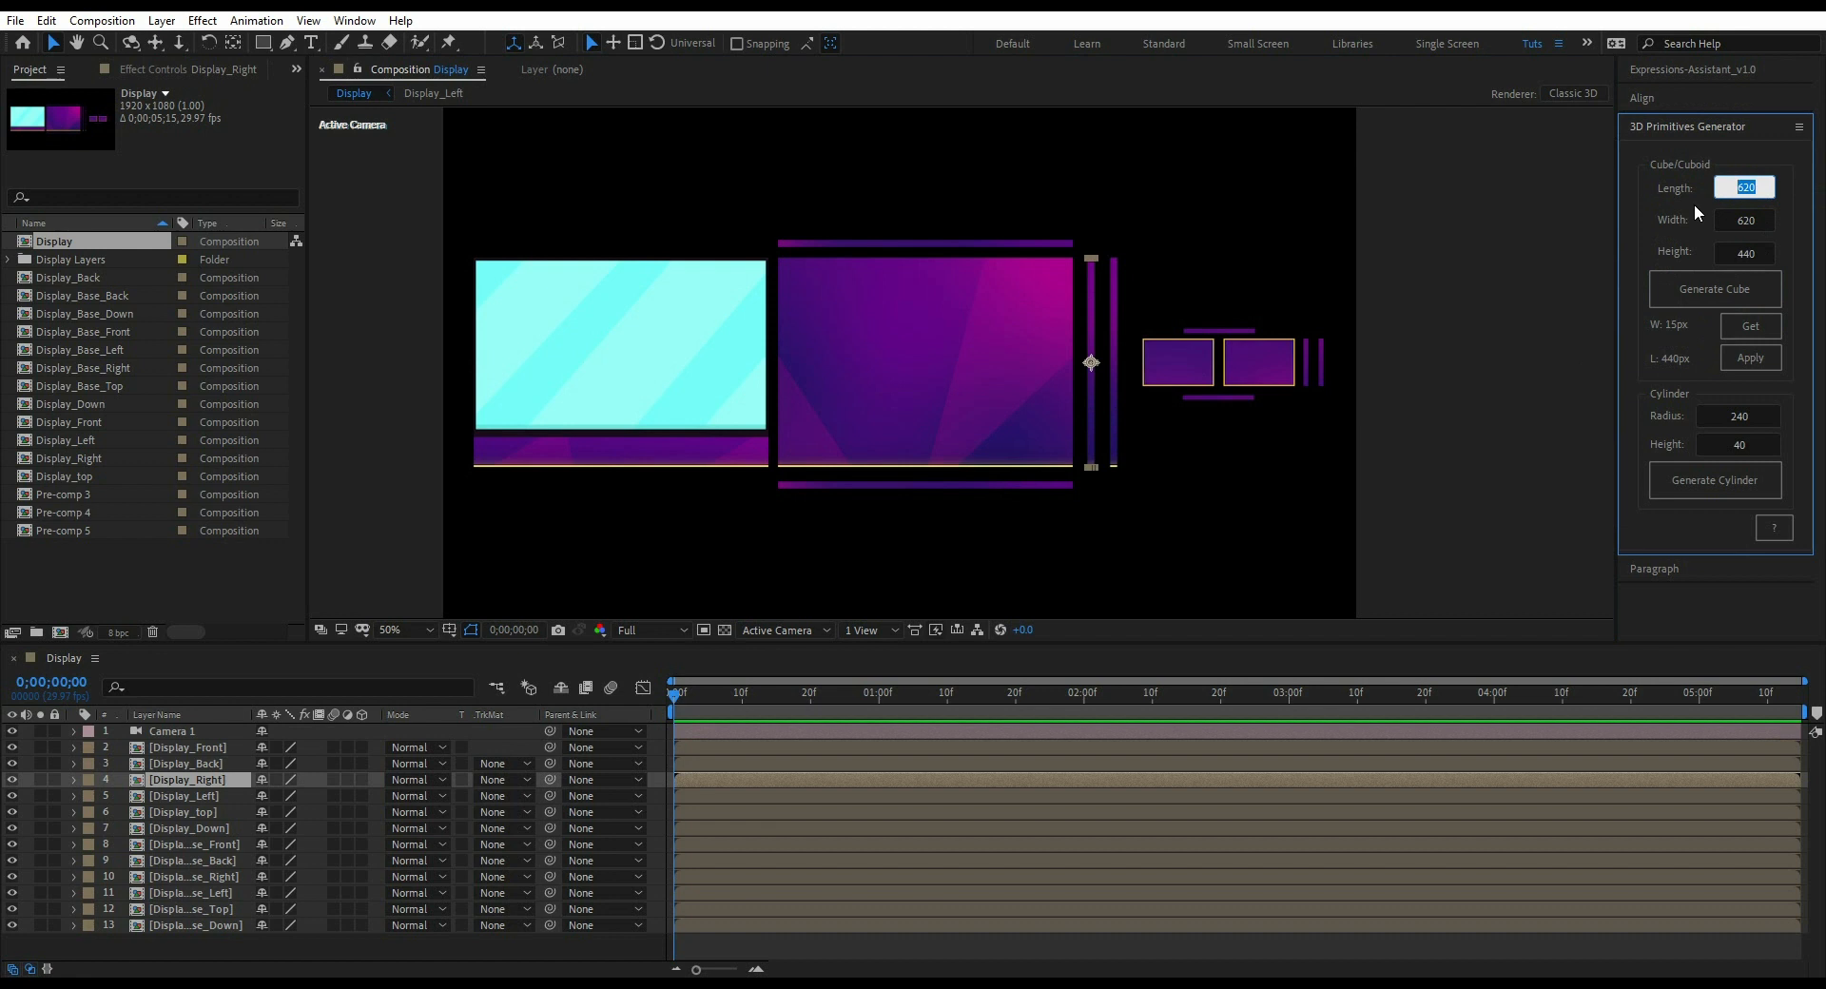
text(15)
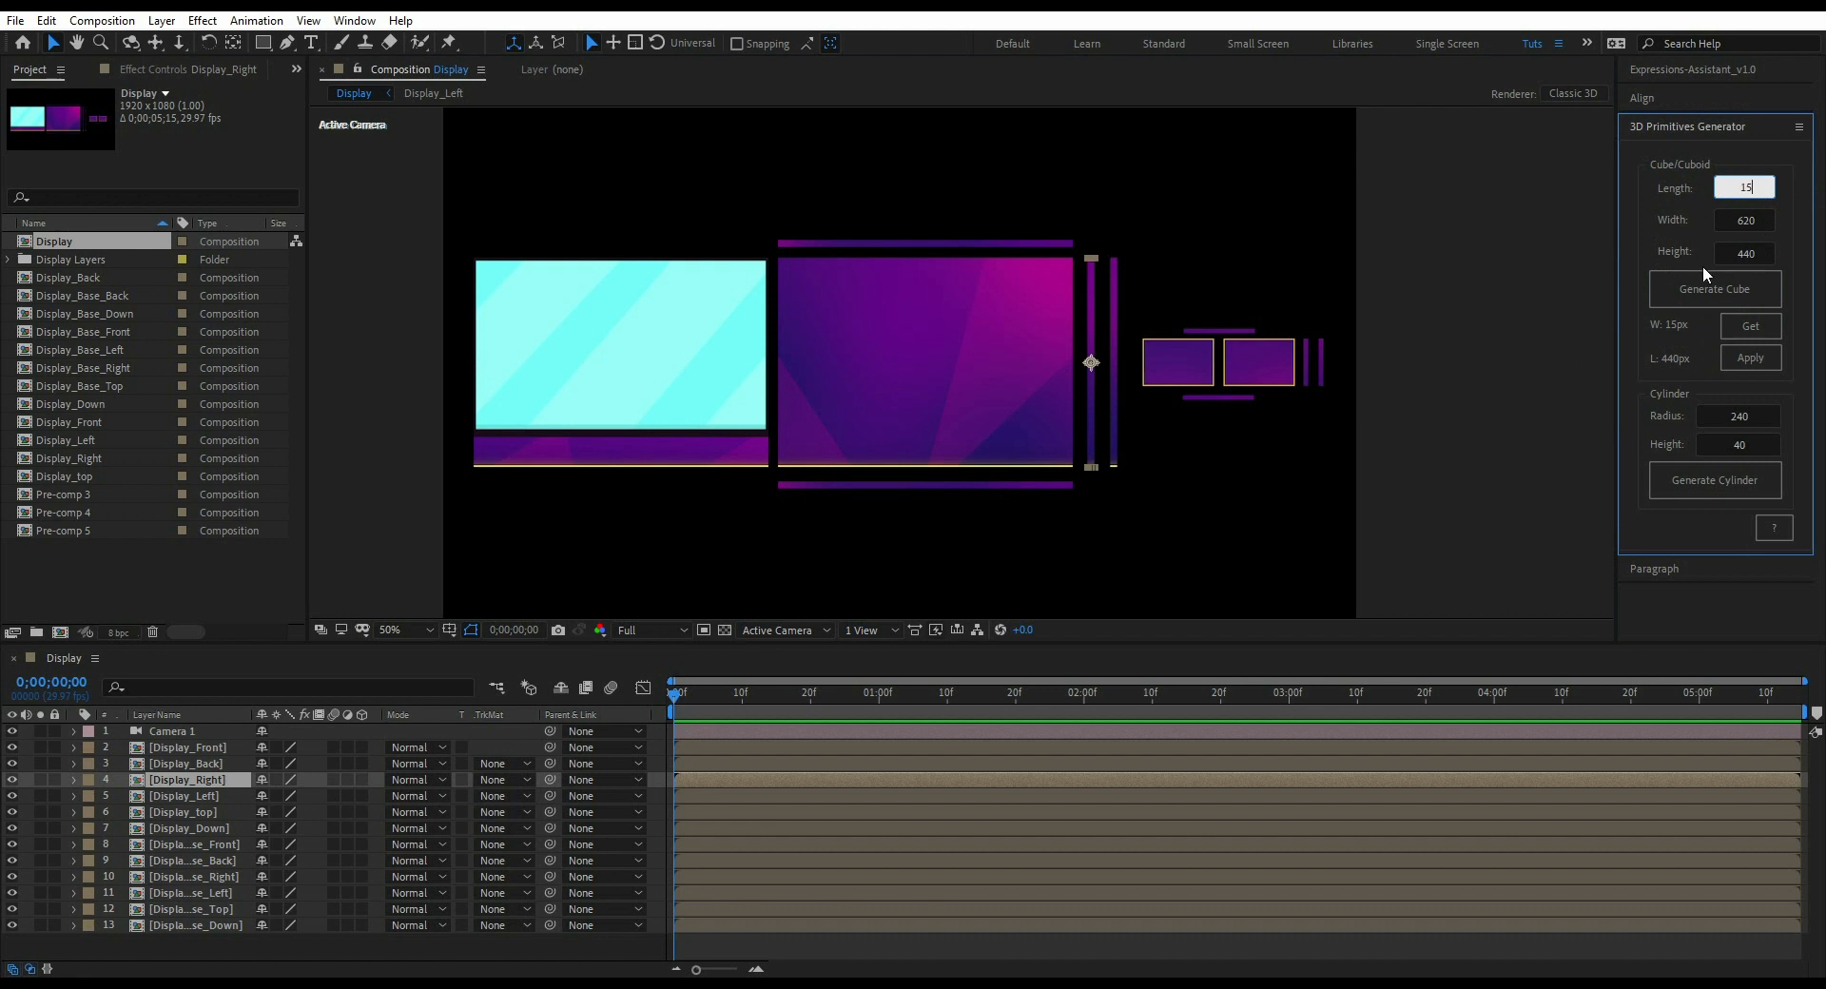
click(1713, 289)
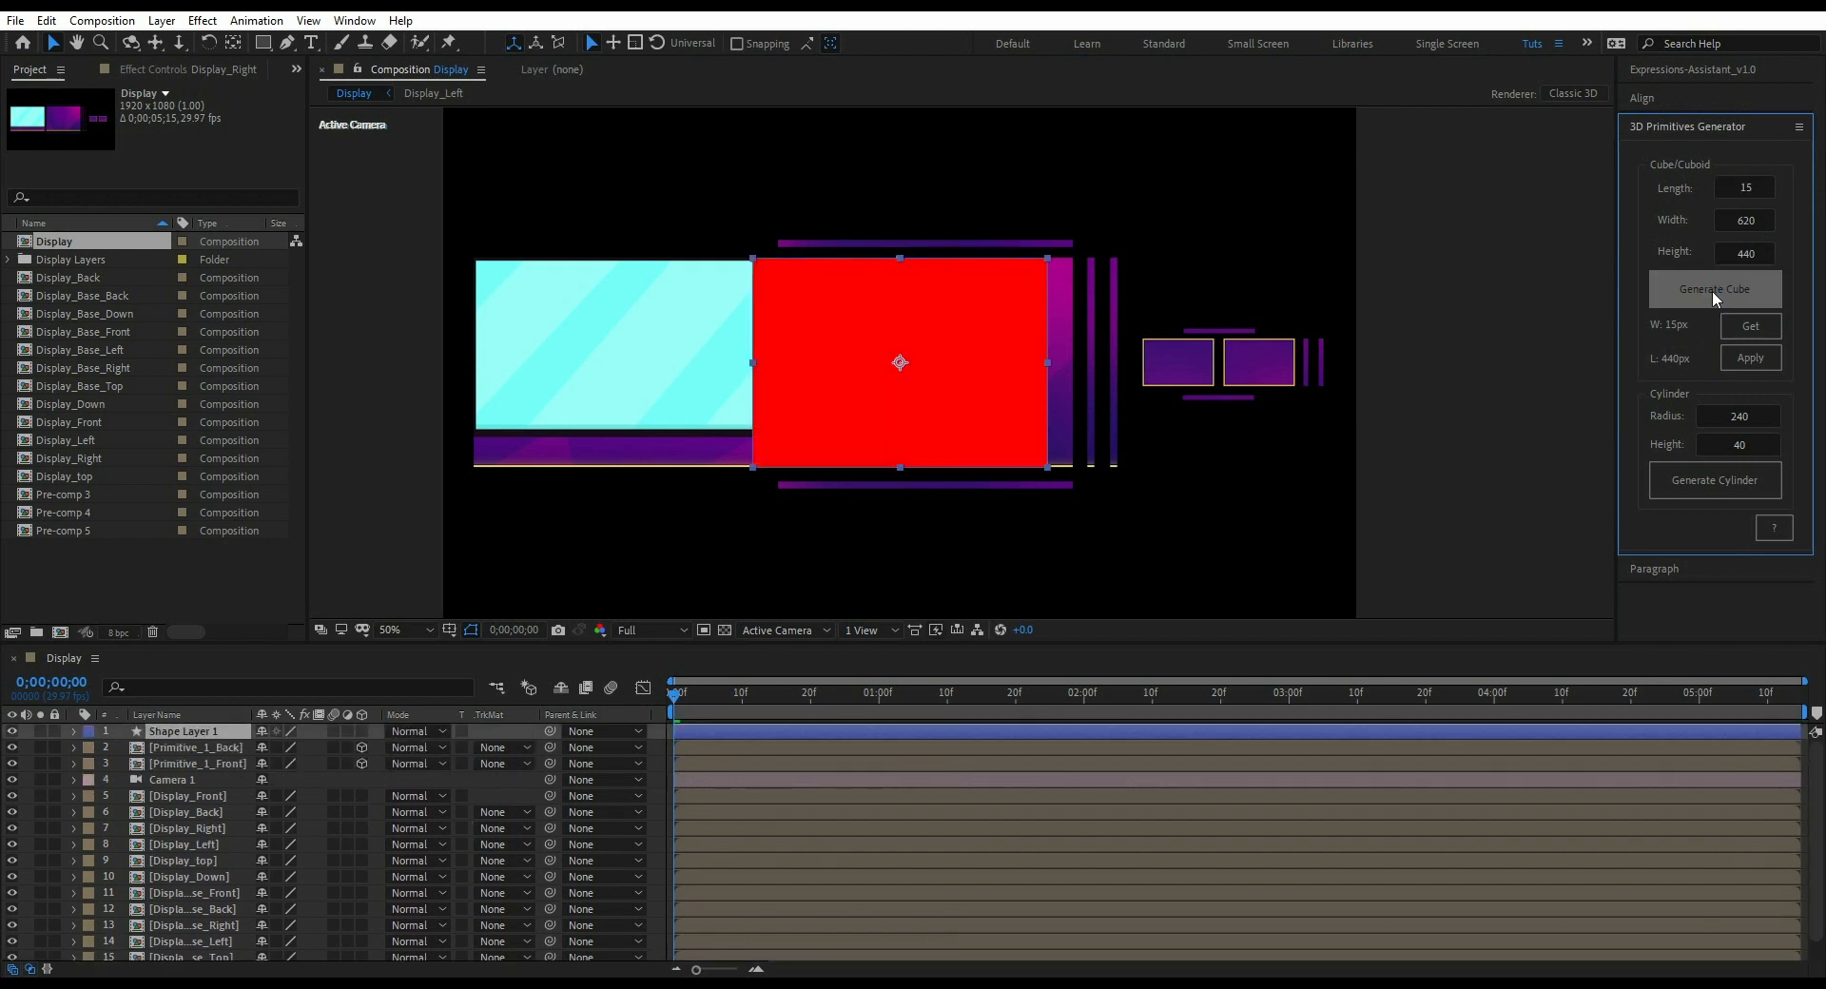
click(1713, 289)
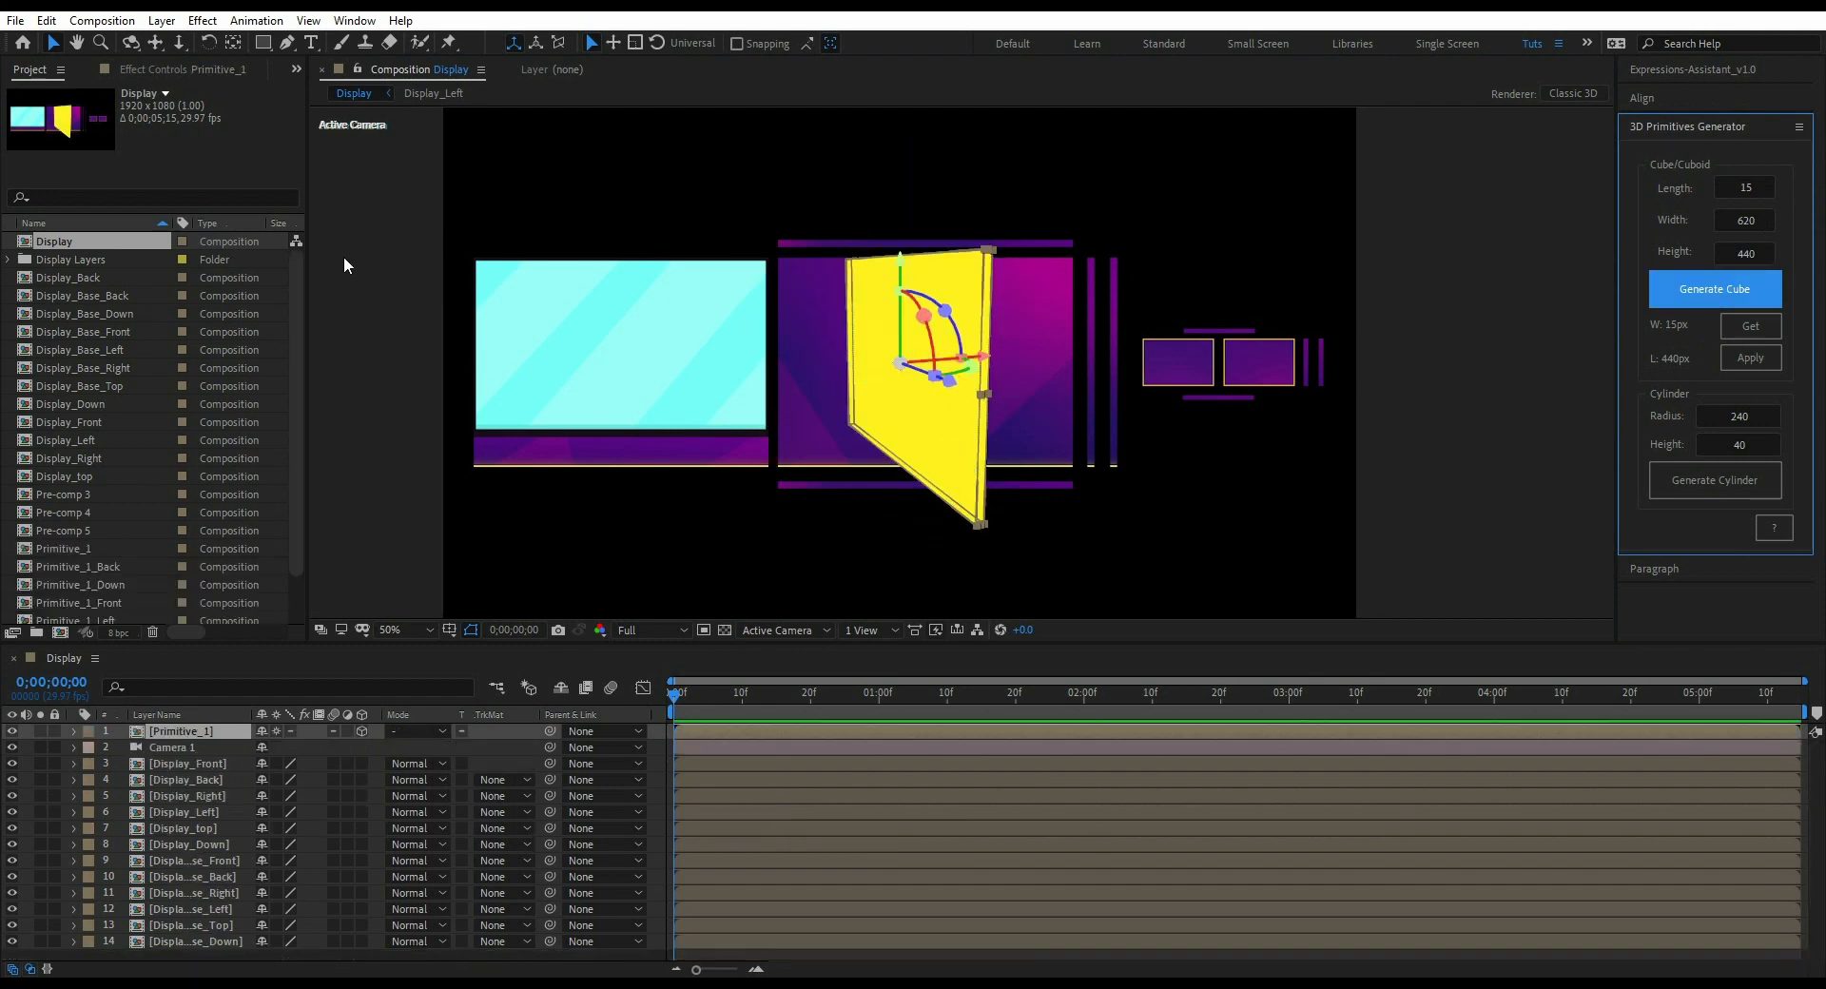
- Give the Primitive_1 layer a 90° Y Rotation so the cuboid faces front
click(307, 20)
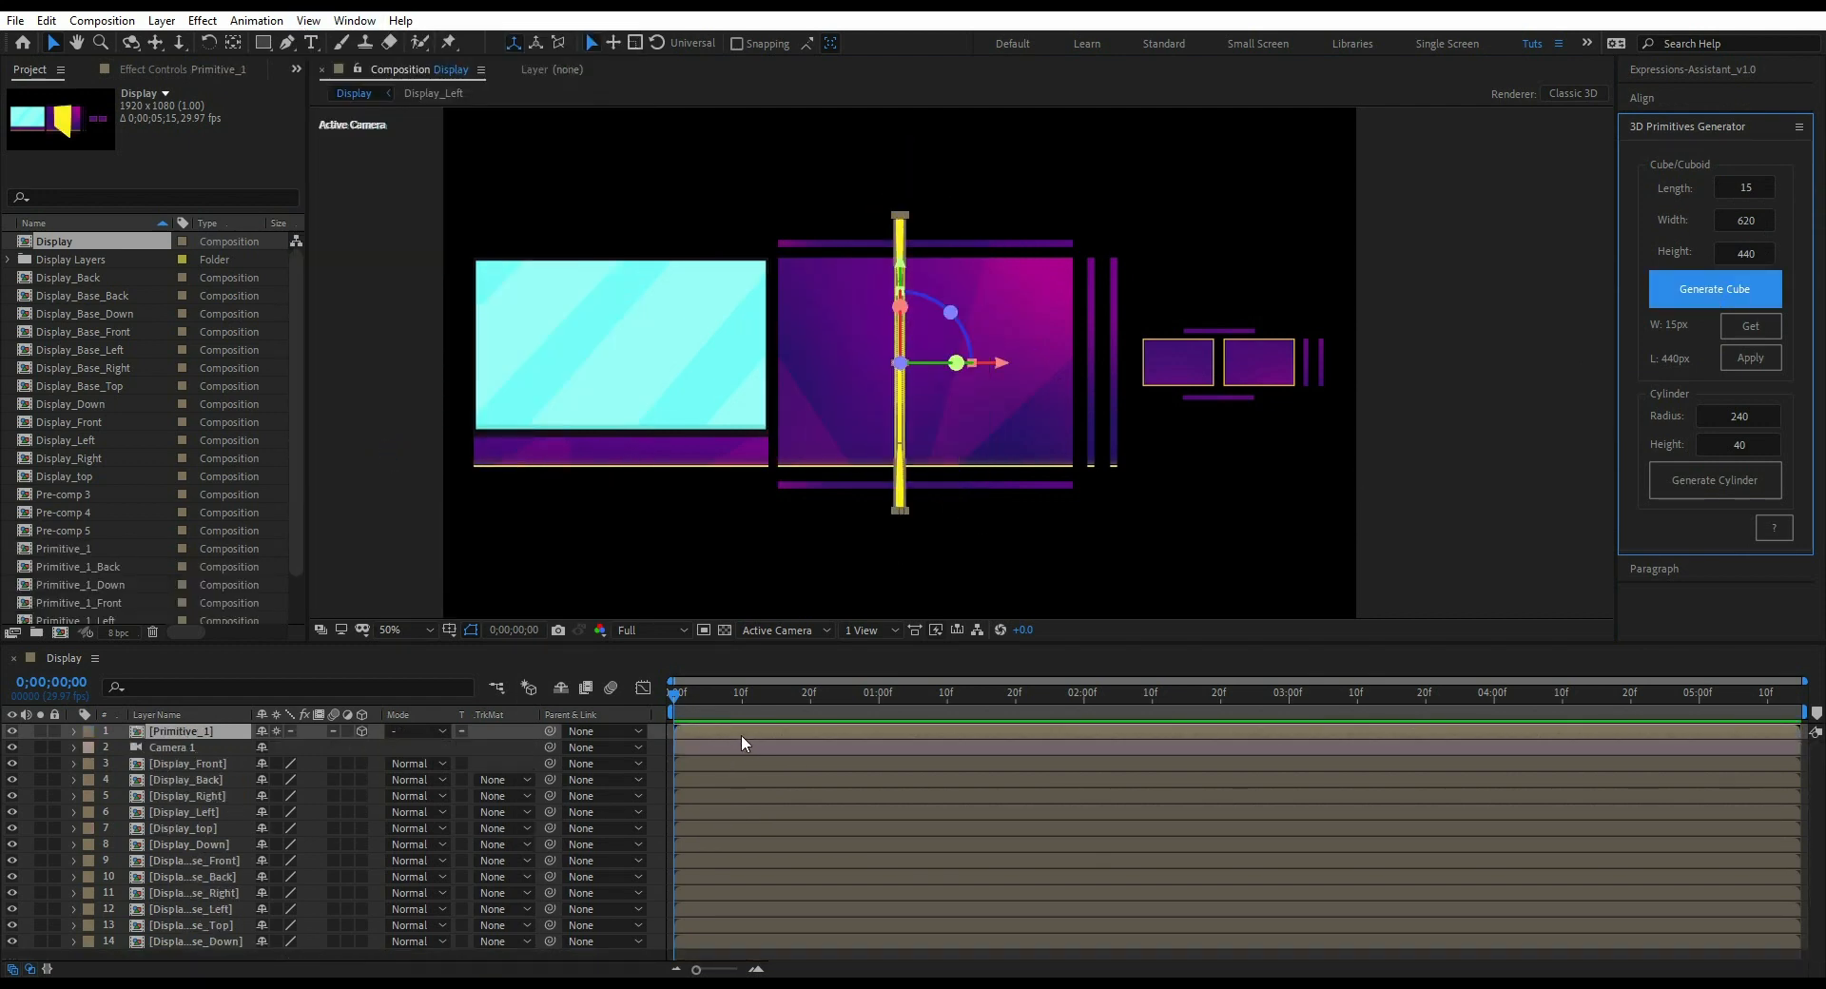
click(172, 747)
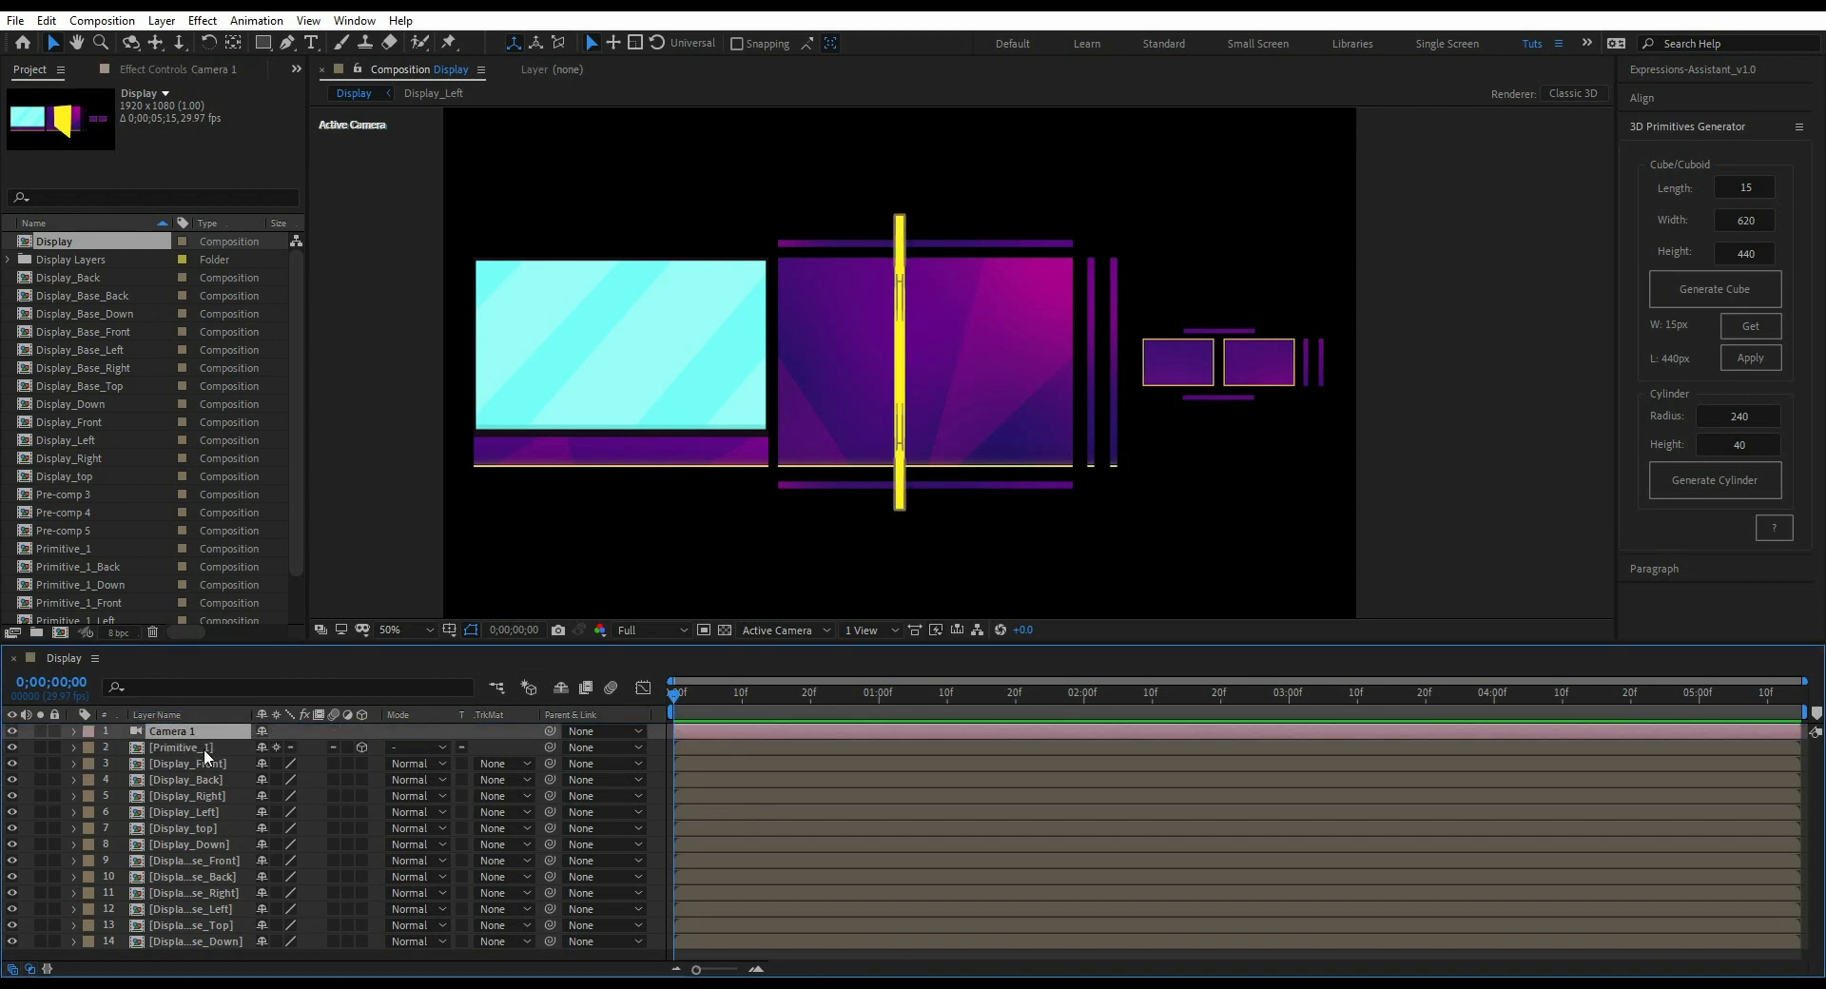
click(177, 747)
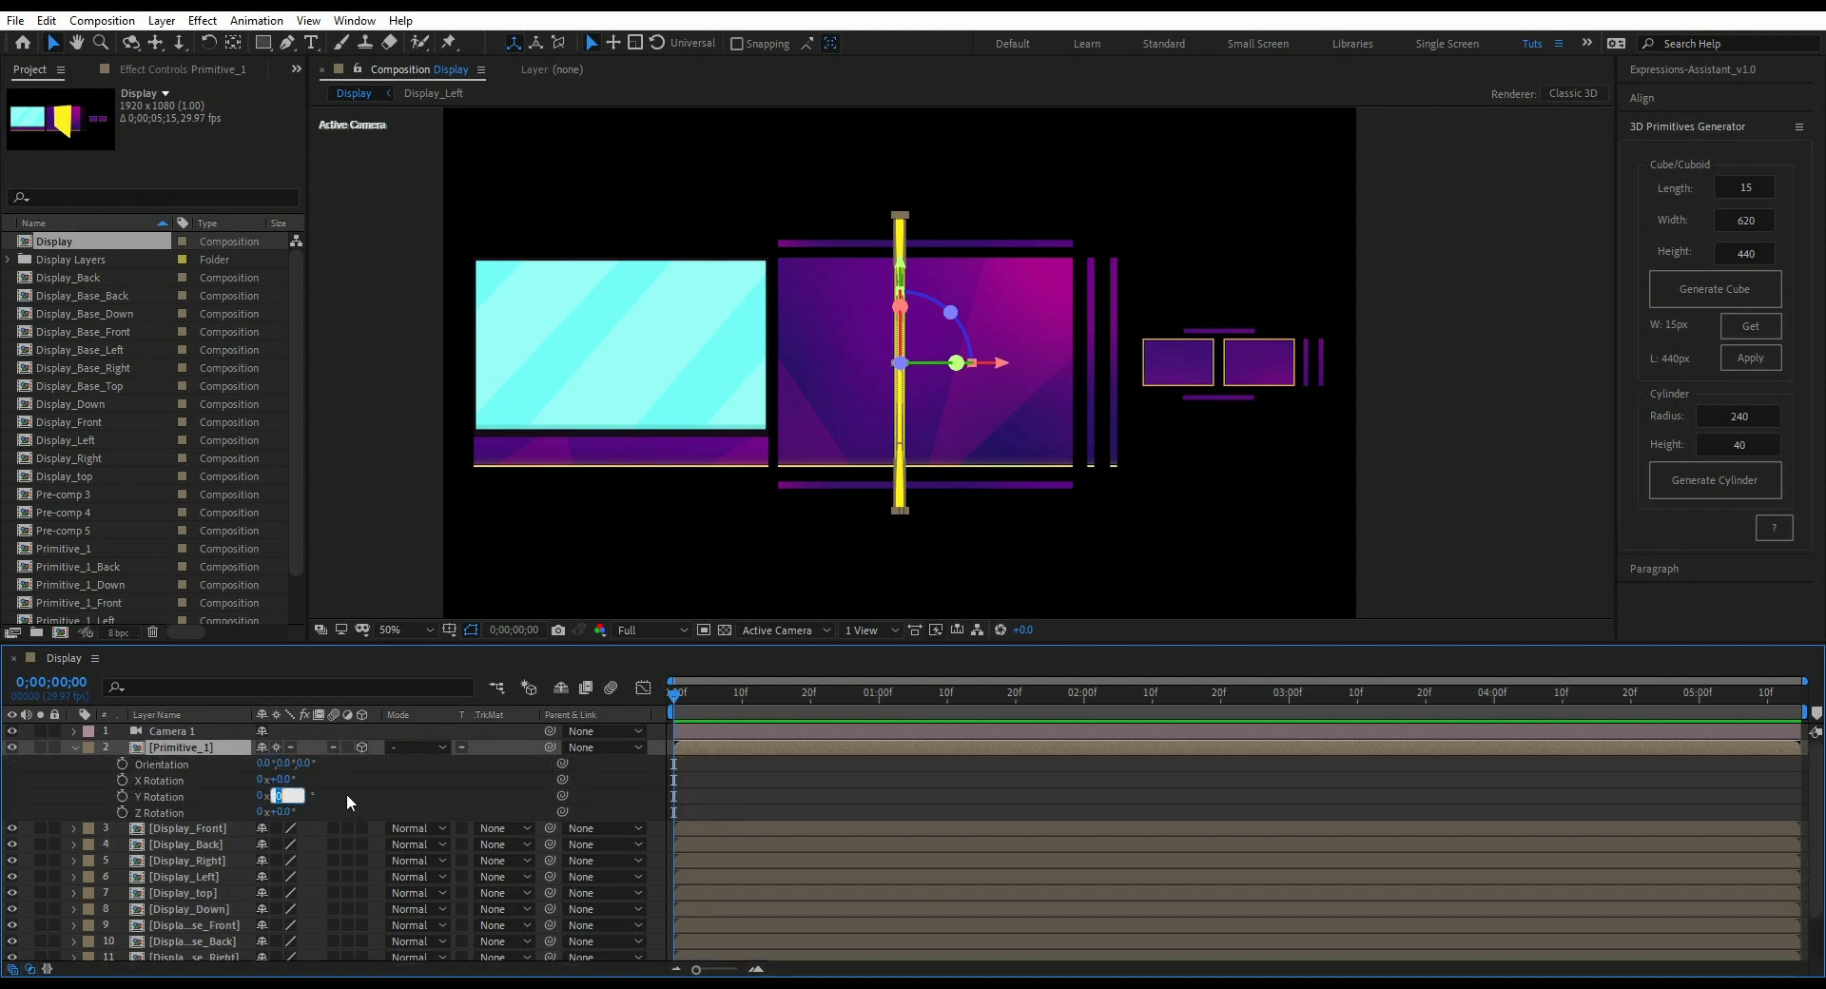
text(90.0°)
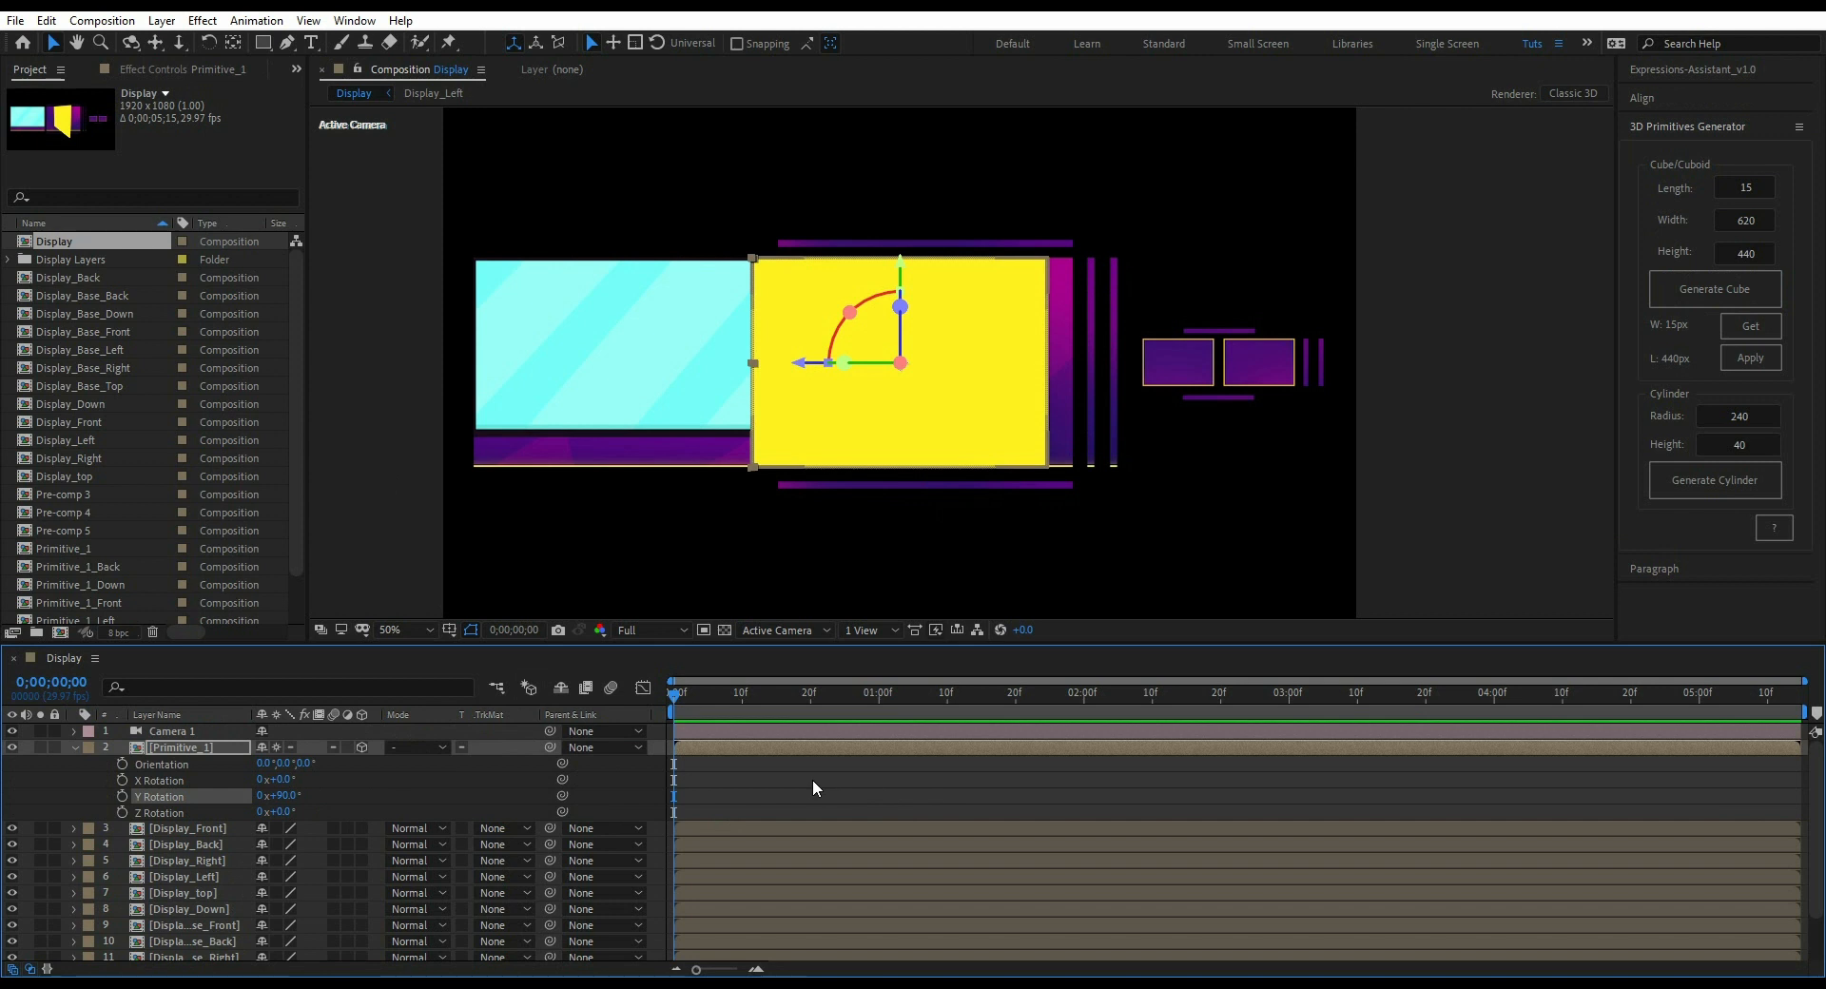
click(187, 828)
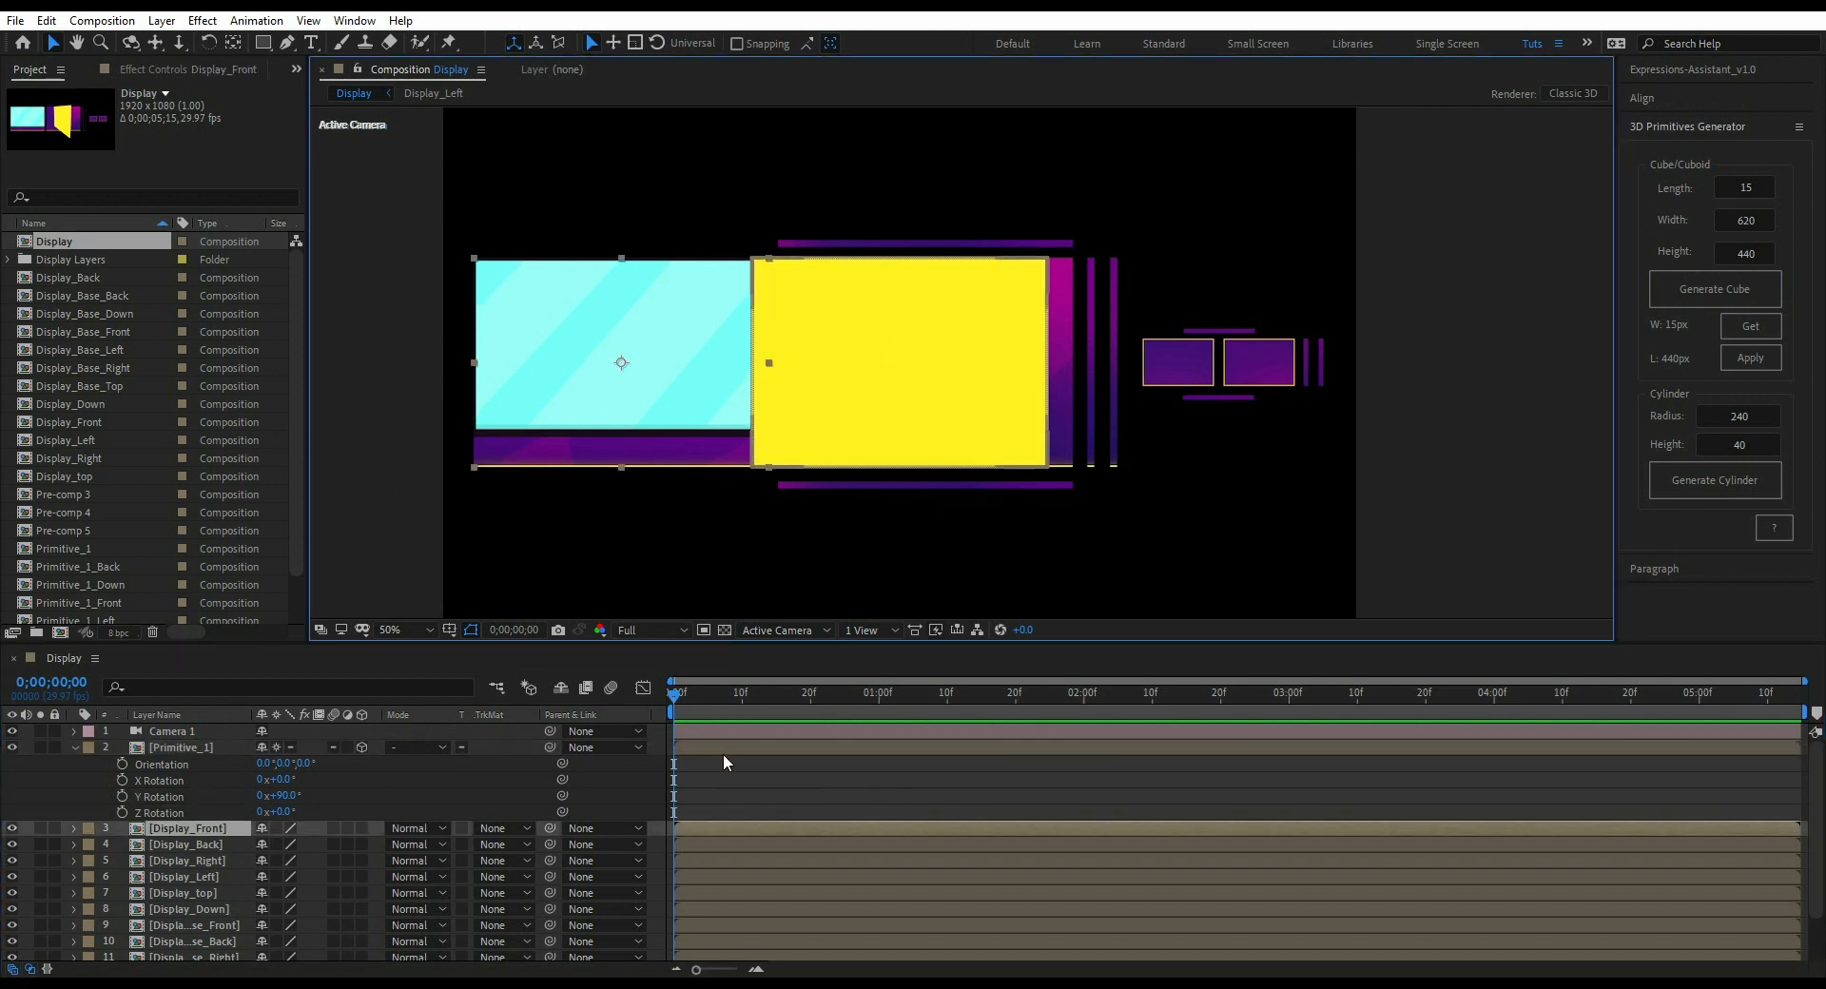
- Open the Primitive_1 composition and switch the viewer to another 3D view preset
double_click(64, 548)
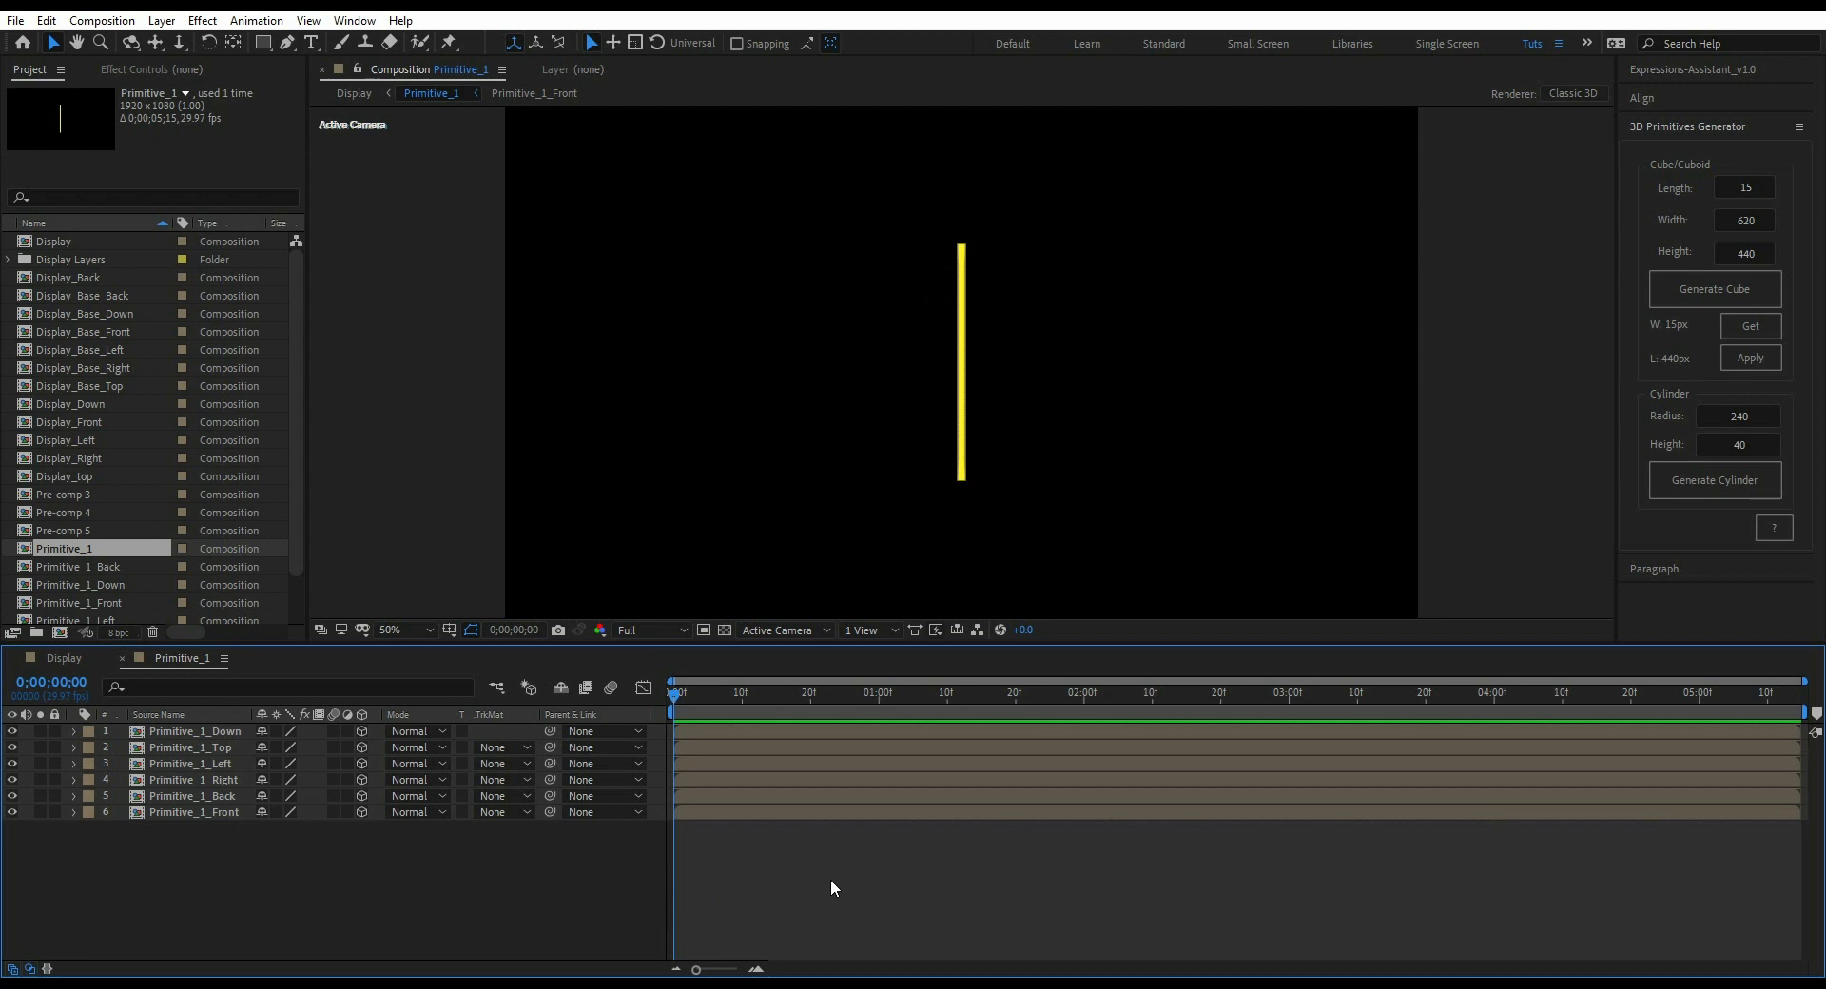
mouse_move(336, 880)
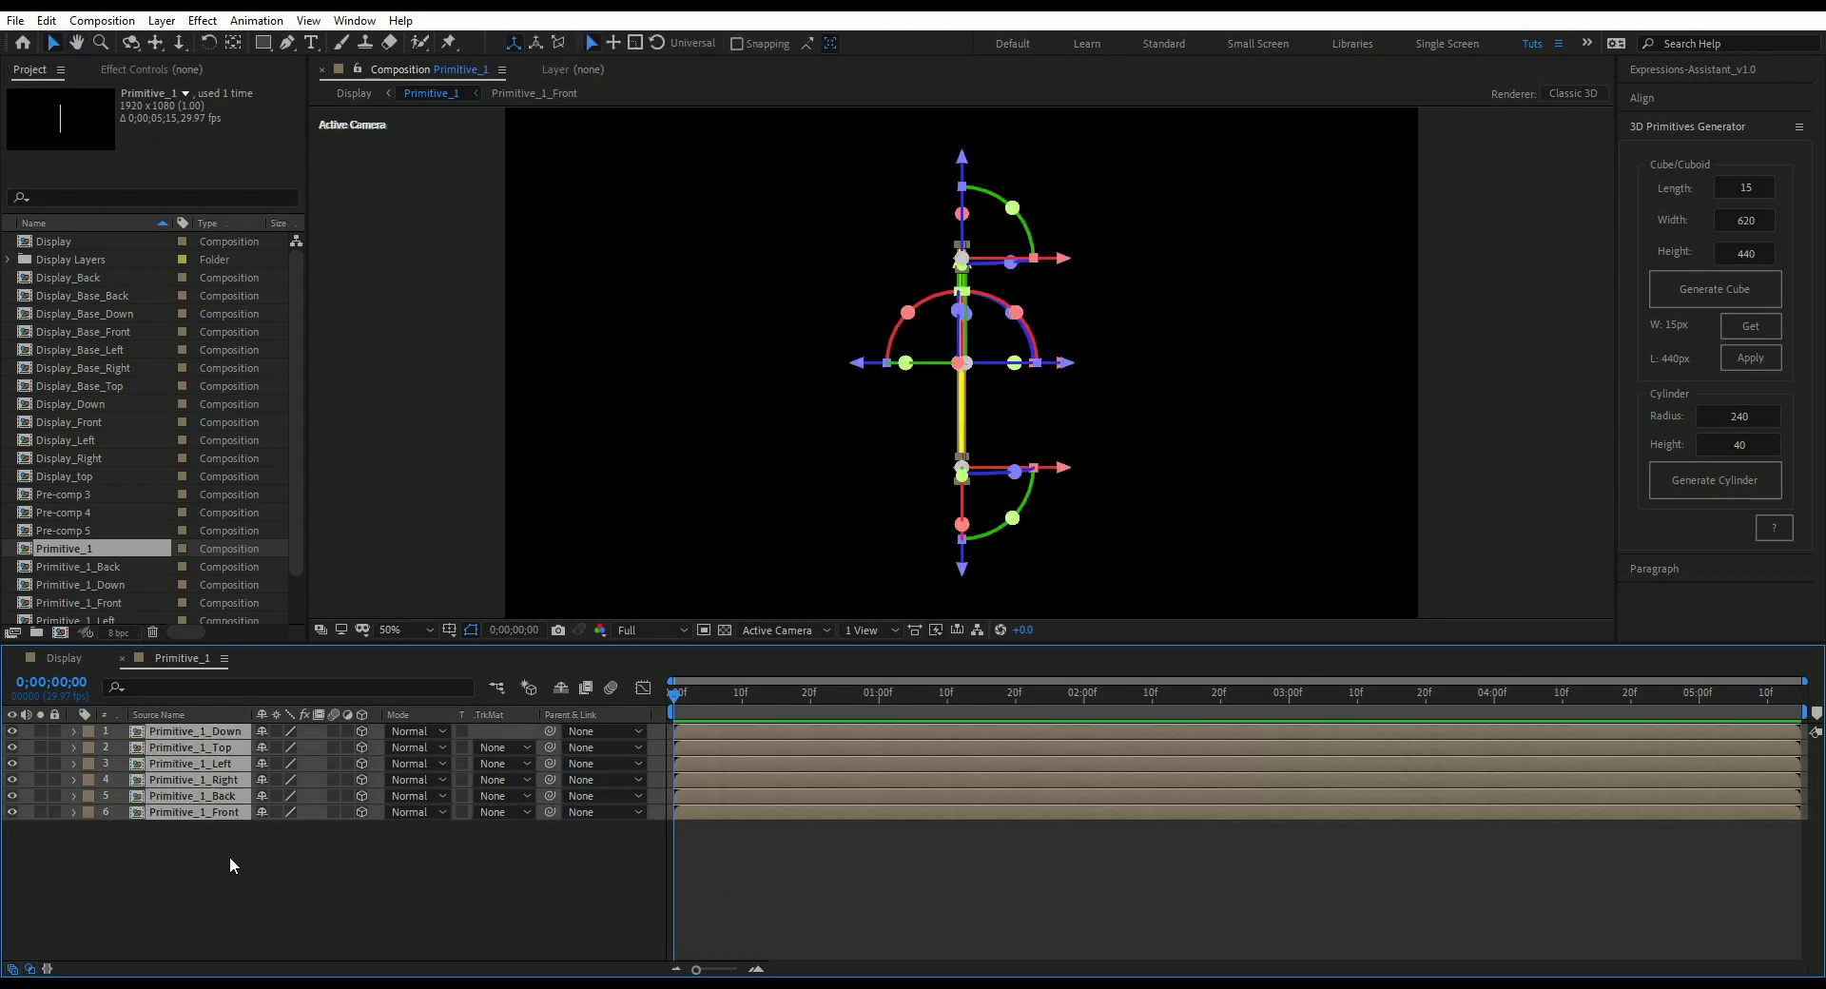
click(777, 629)
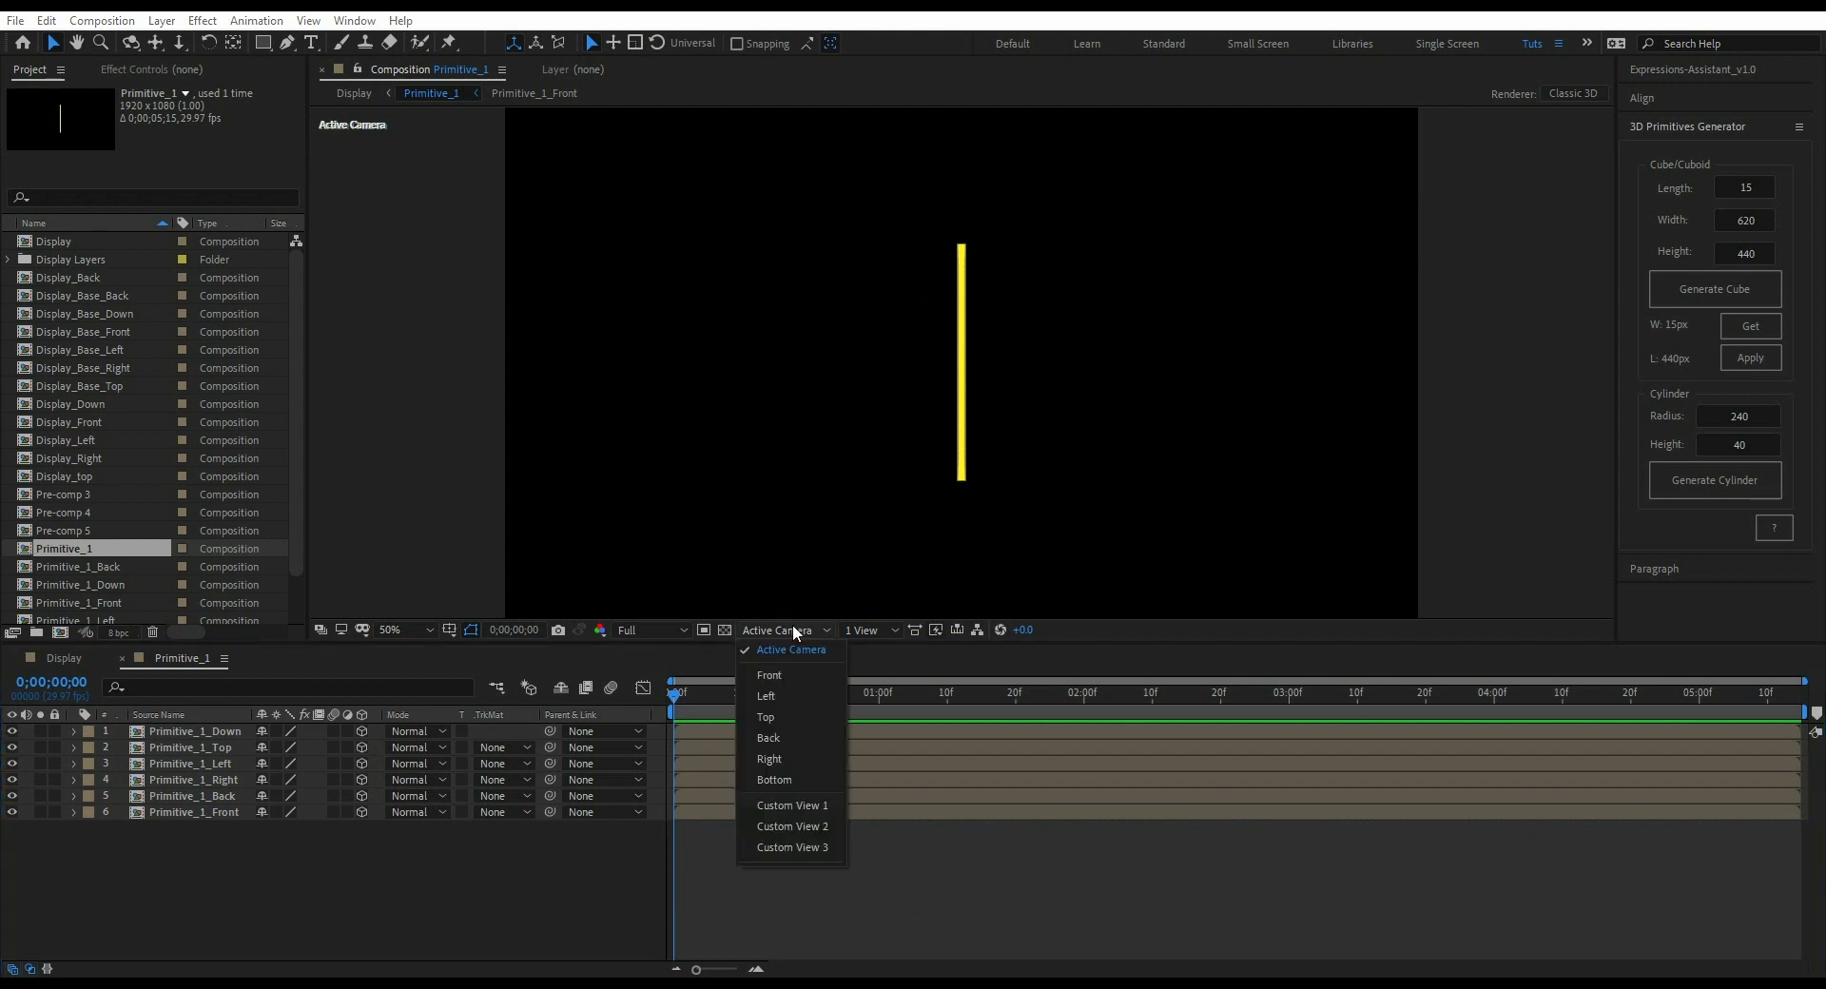
click(790, 805)
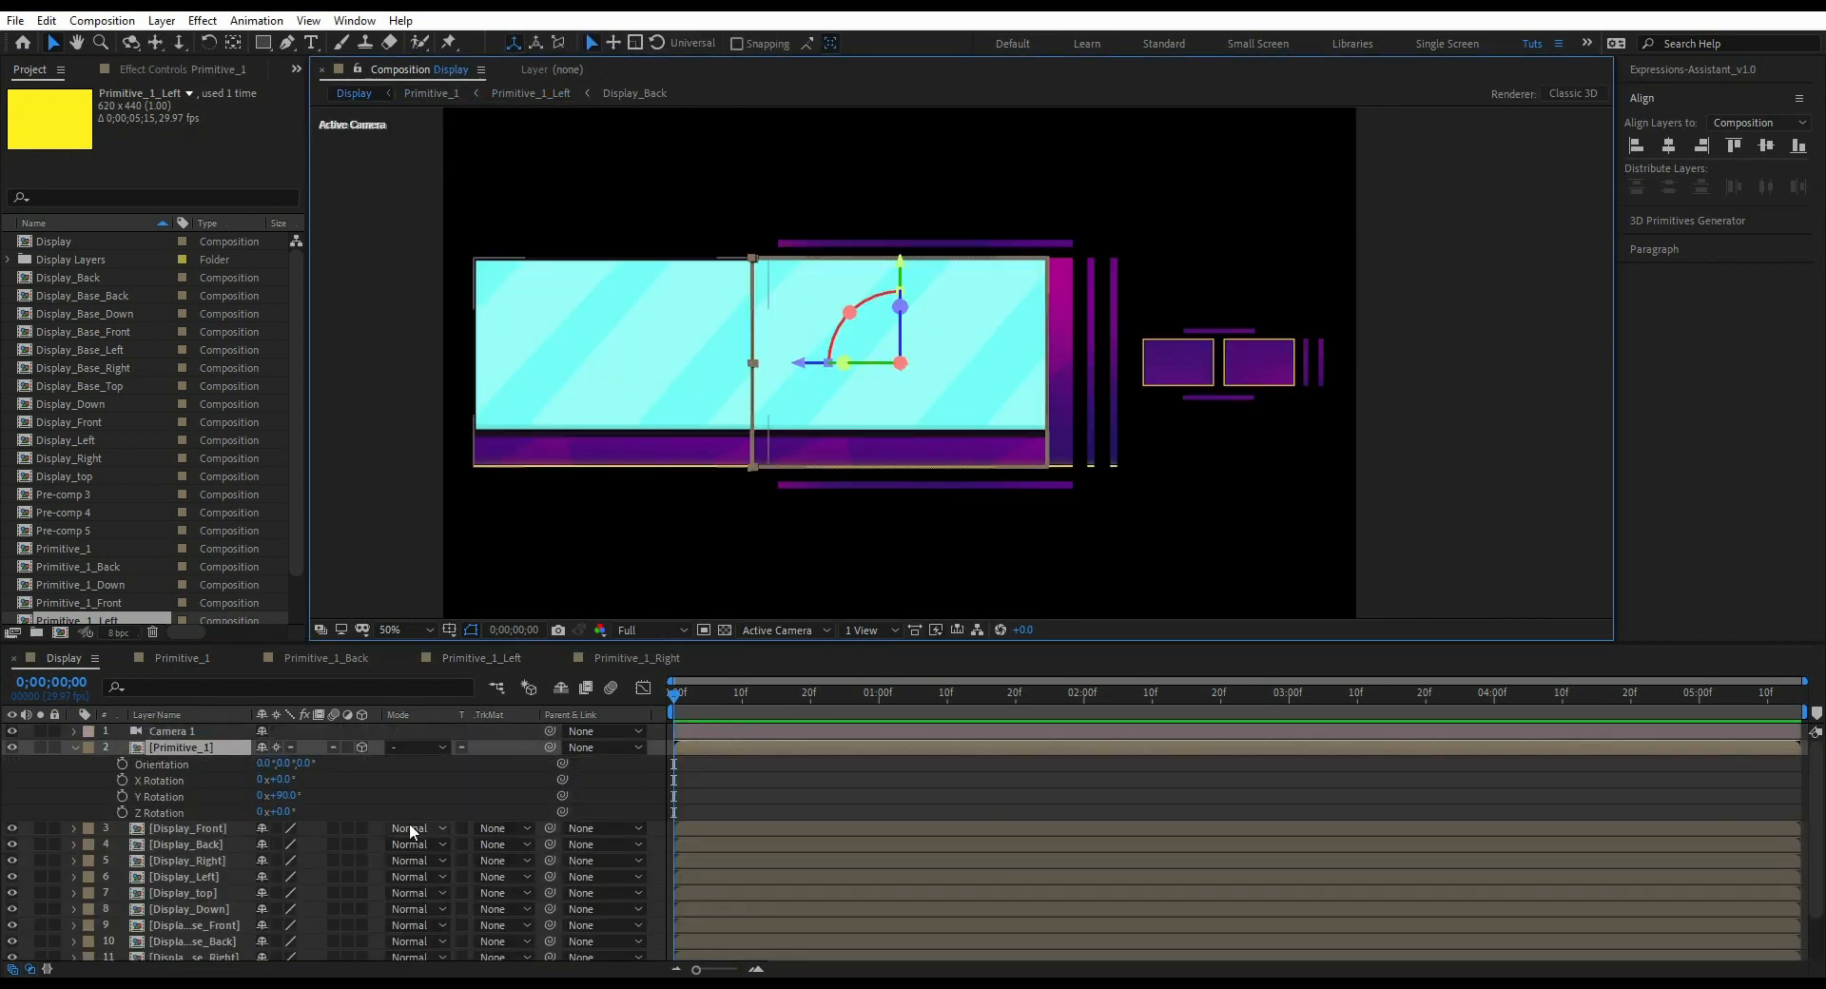
mouse_move(1094, 349)
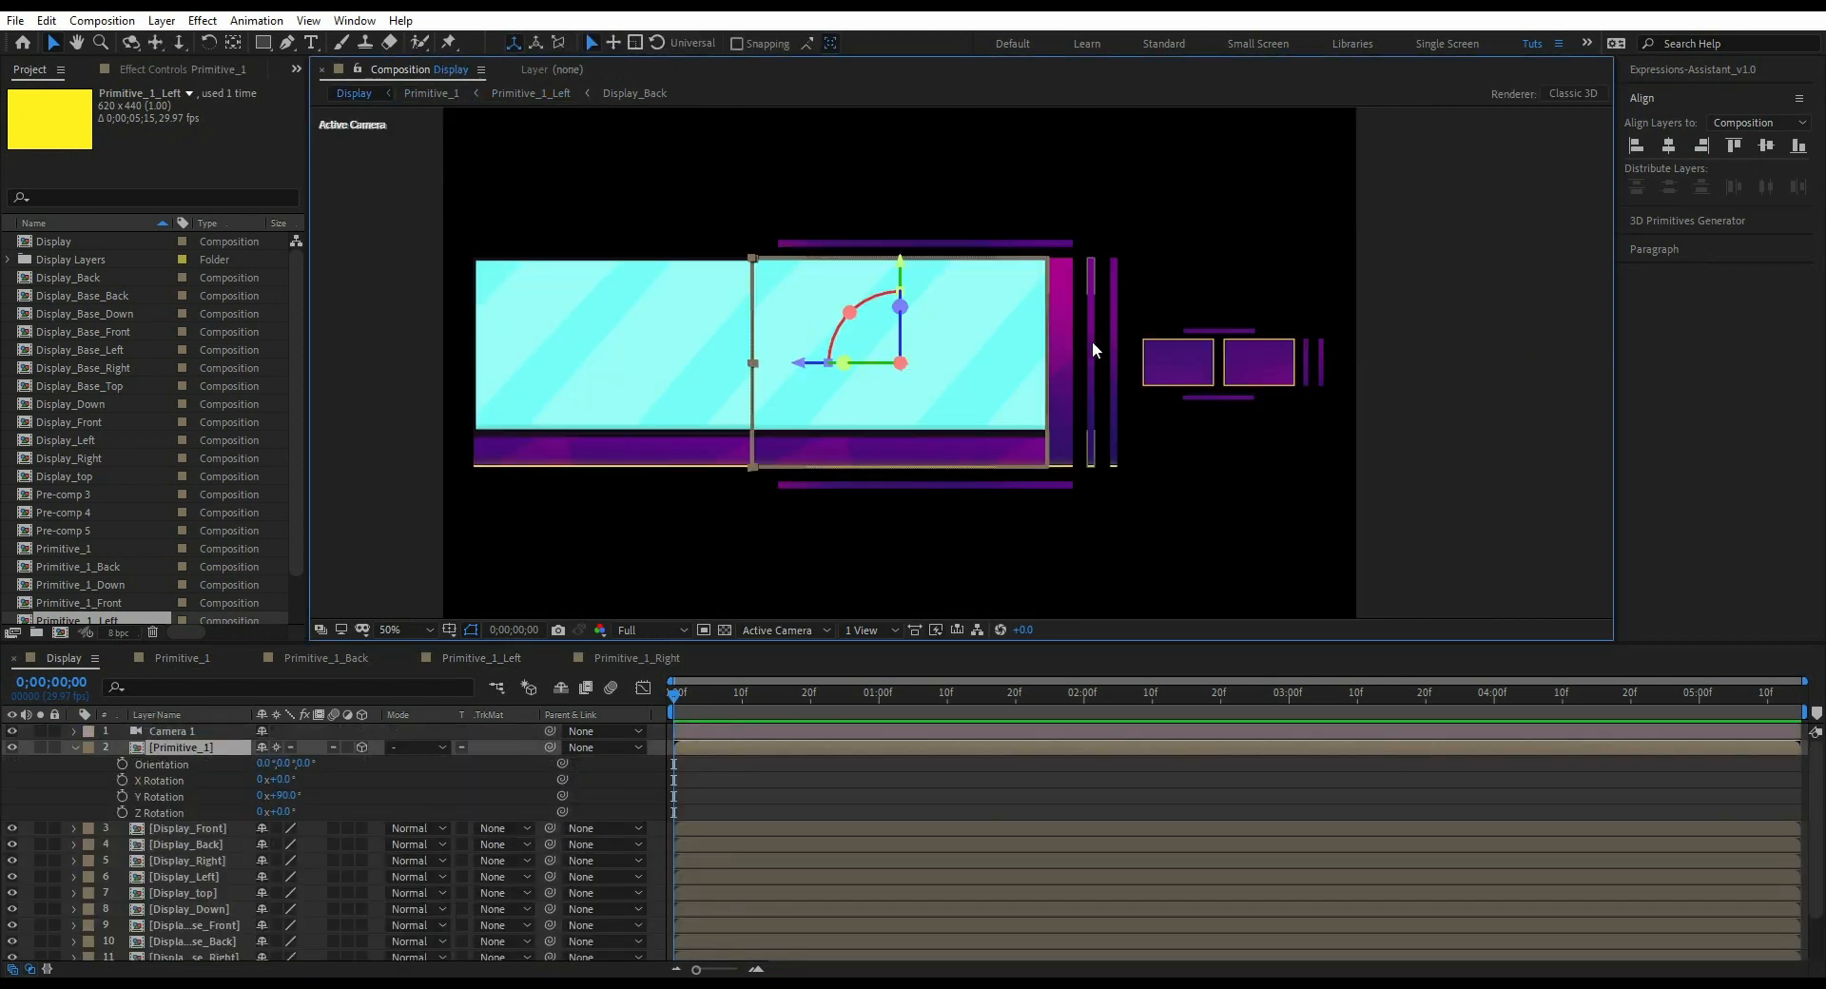
- Select the thin Display_Right side layer and open its composition
click(186, 860)
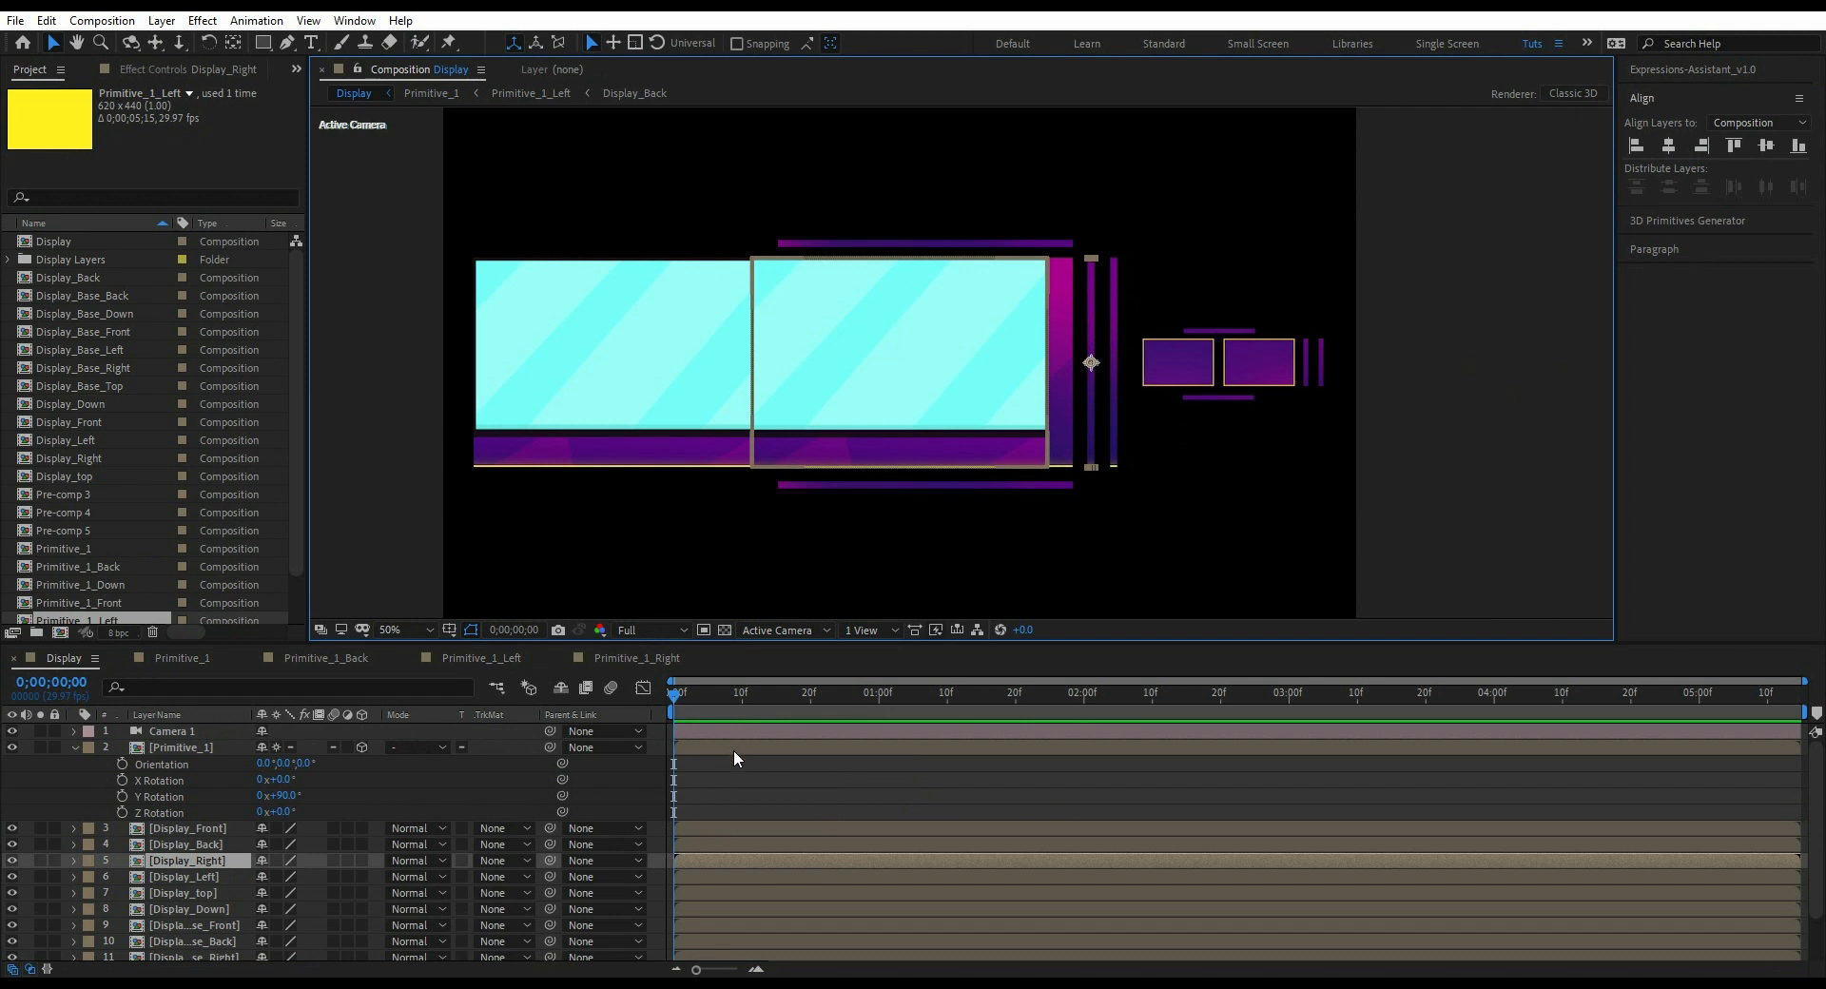
double_click(80, 602)
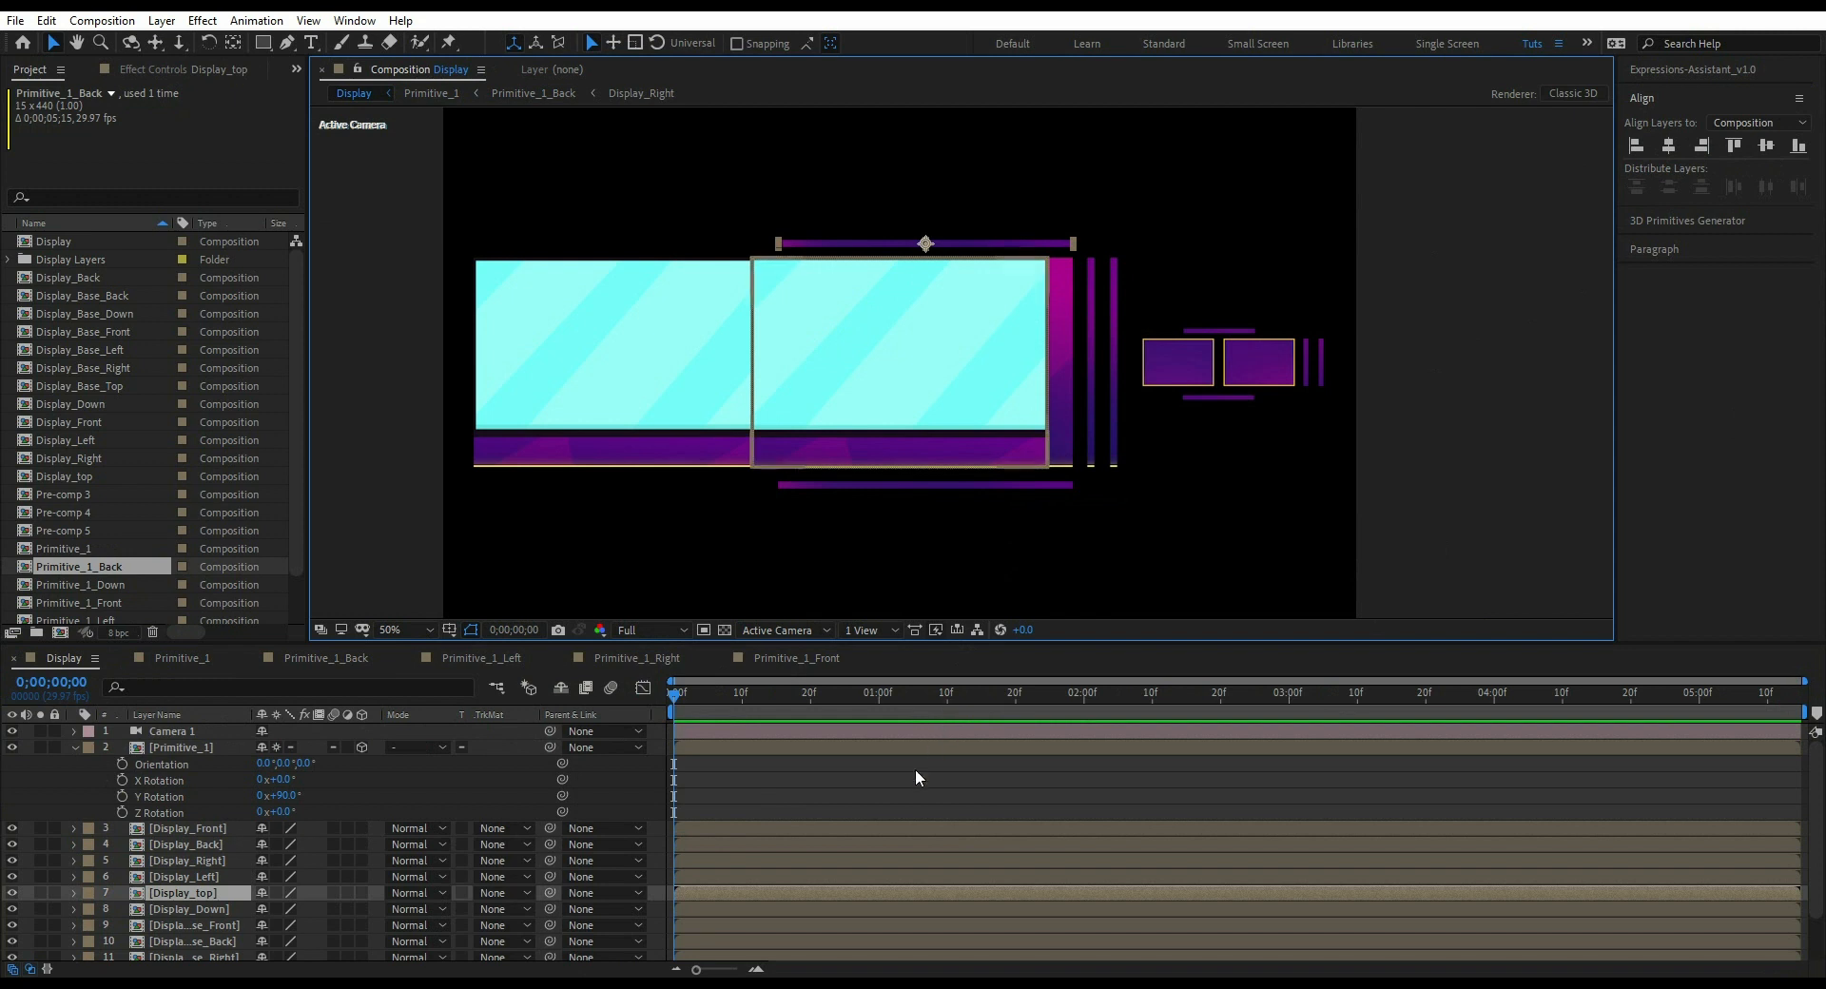
mouse_move(812, 746)
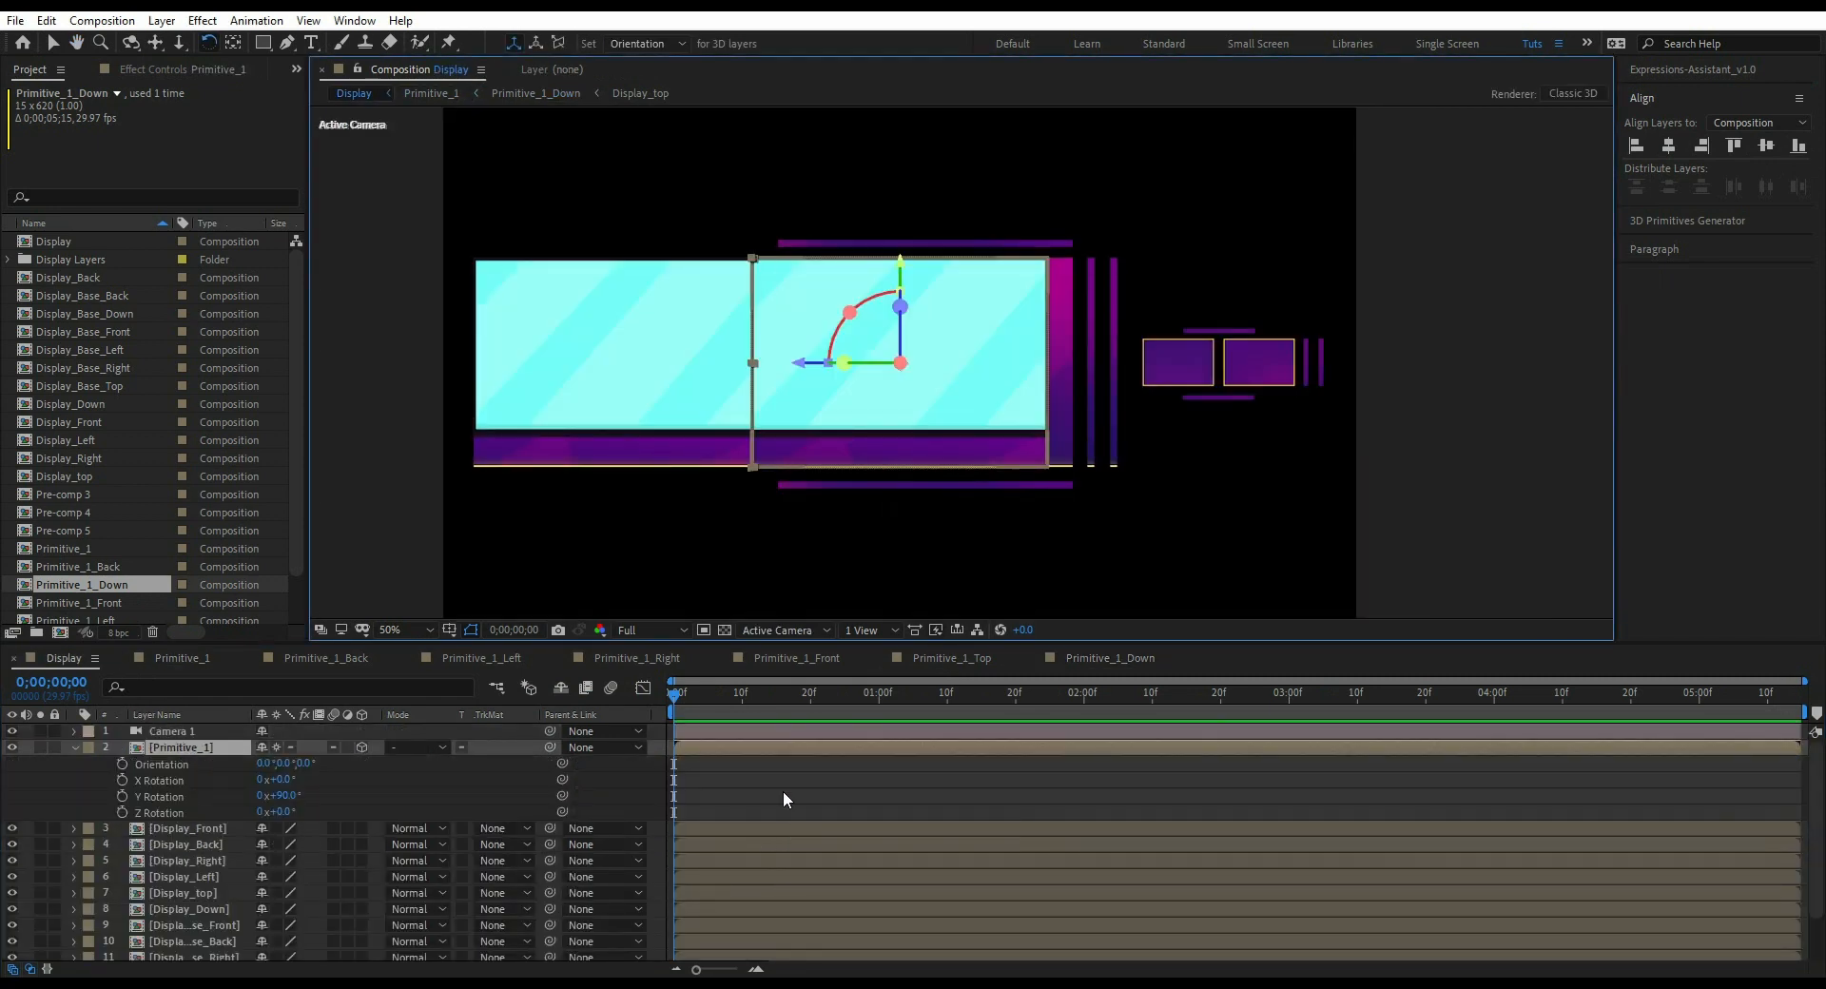
- Select the loose Display screen face layers for deletion
click(187, 827)
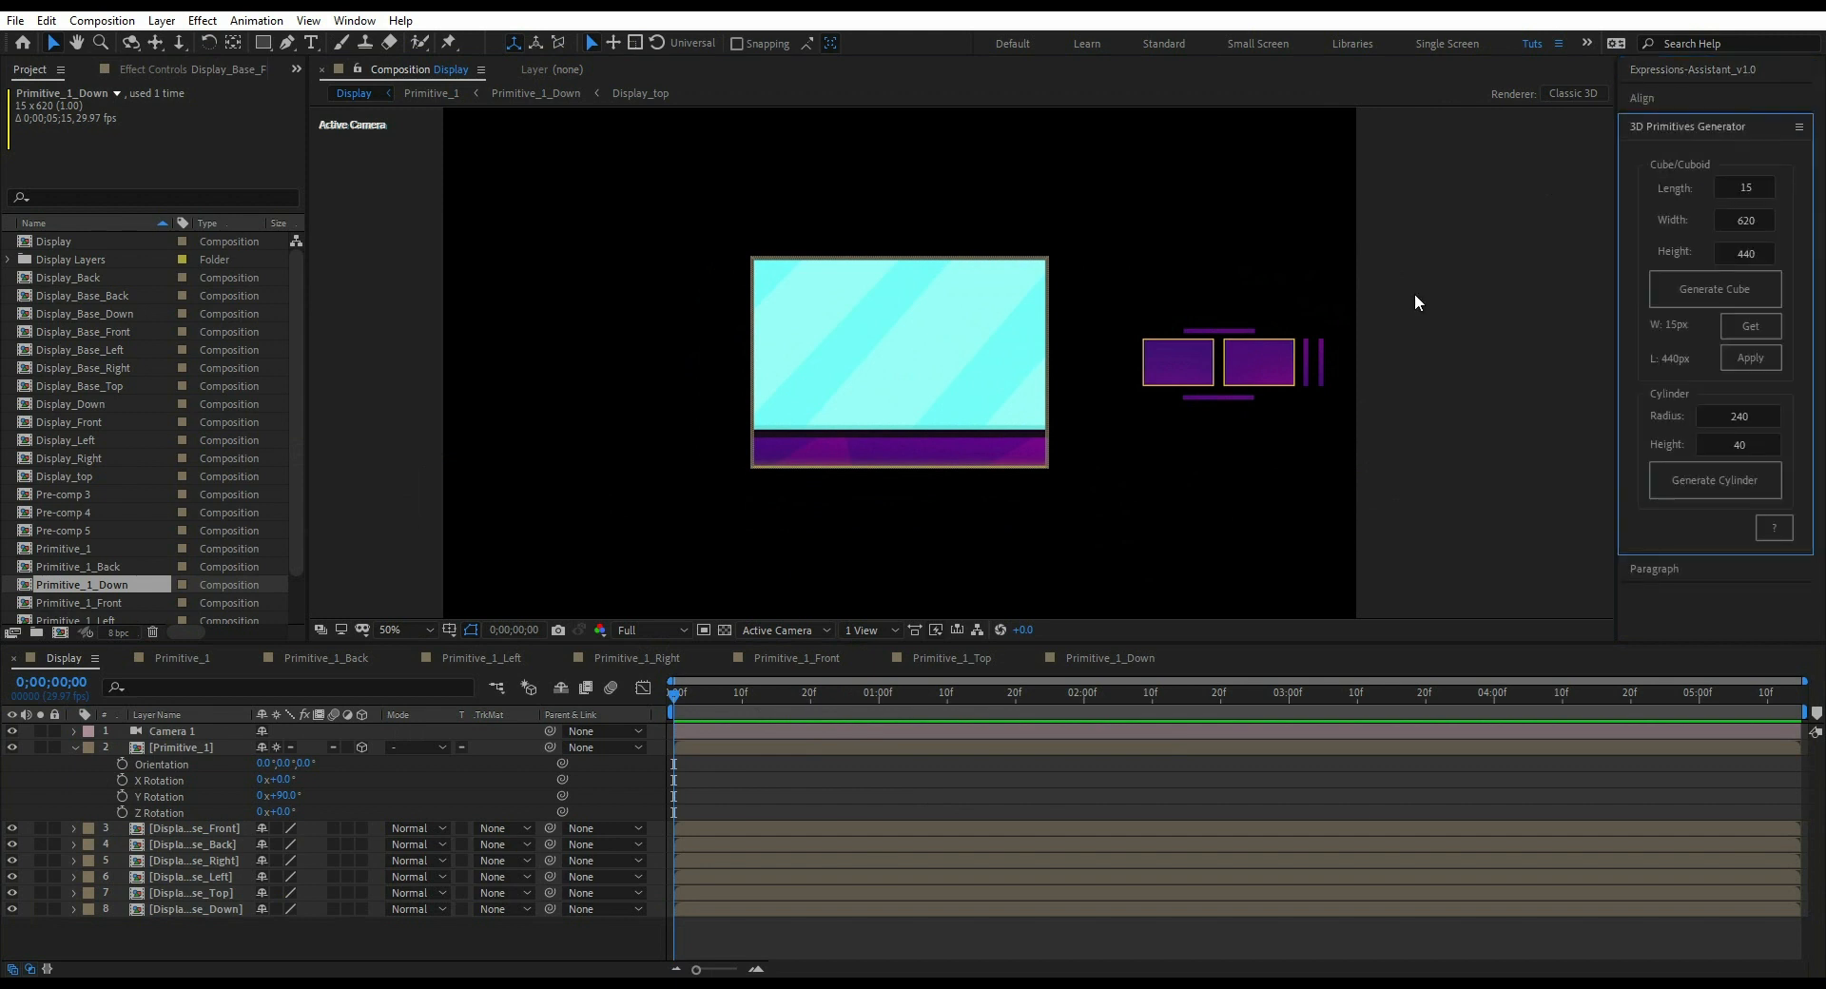
- Load Display_Base_Front's measured size into the cube dimensions
click(1178, 362)
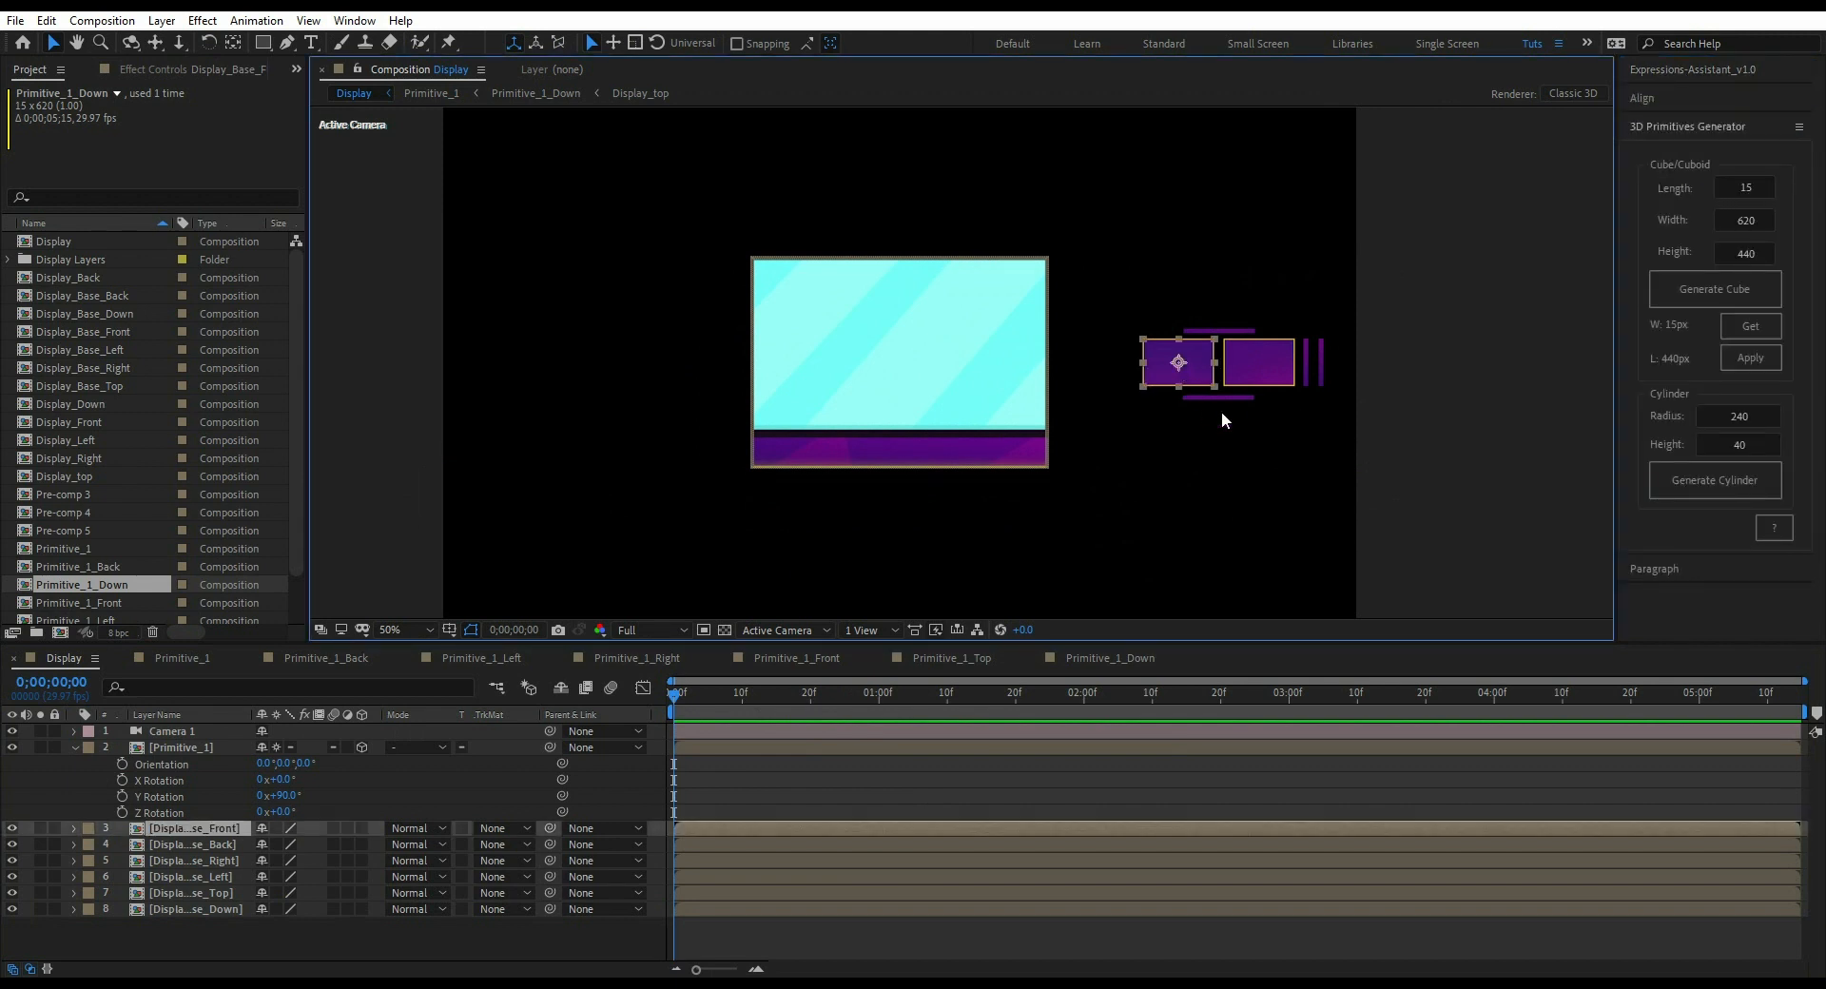
click(1750, 326)
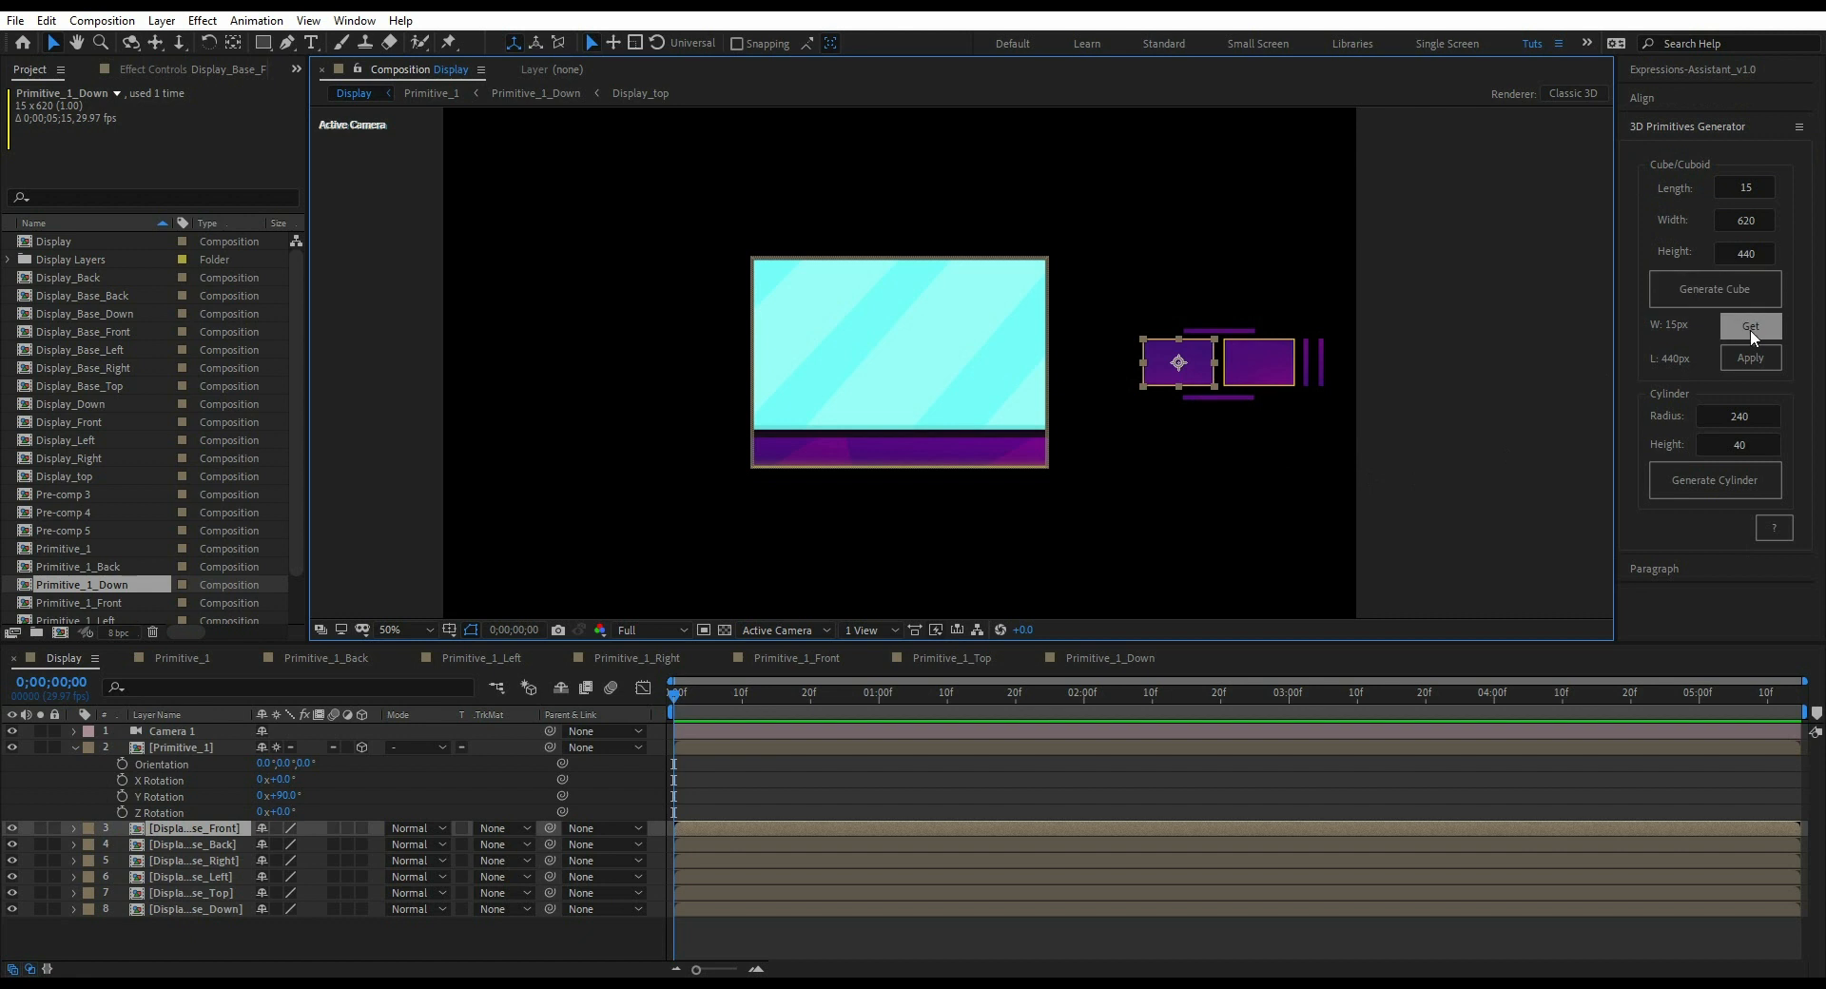
click(1750, 326)
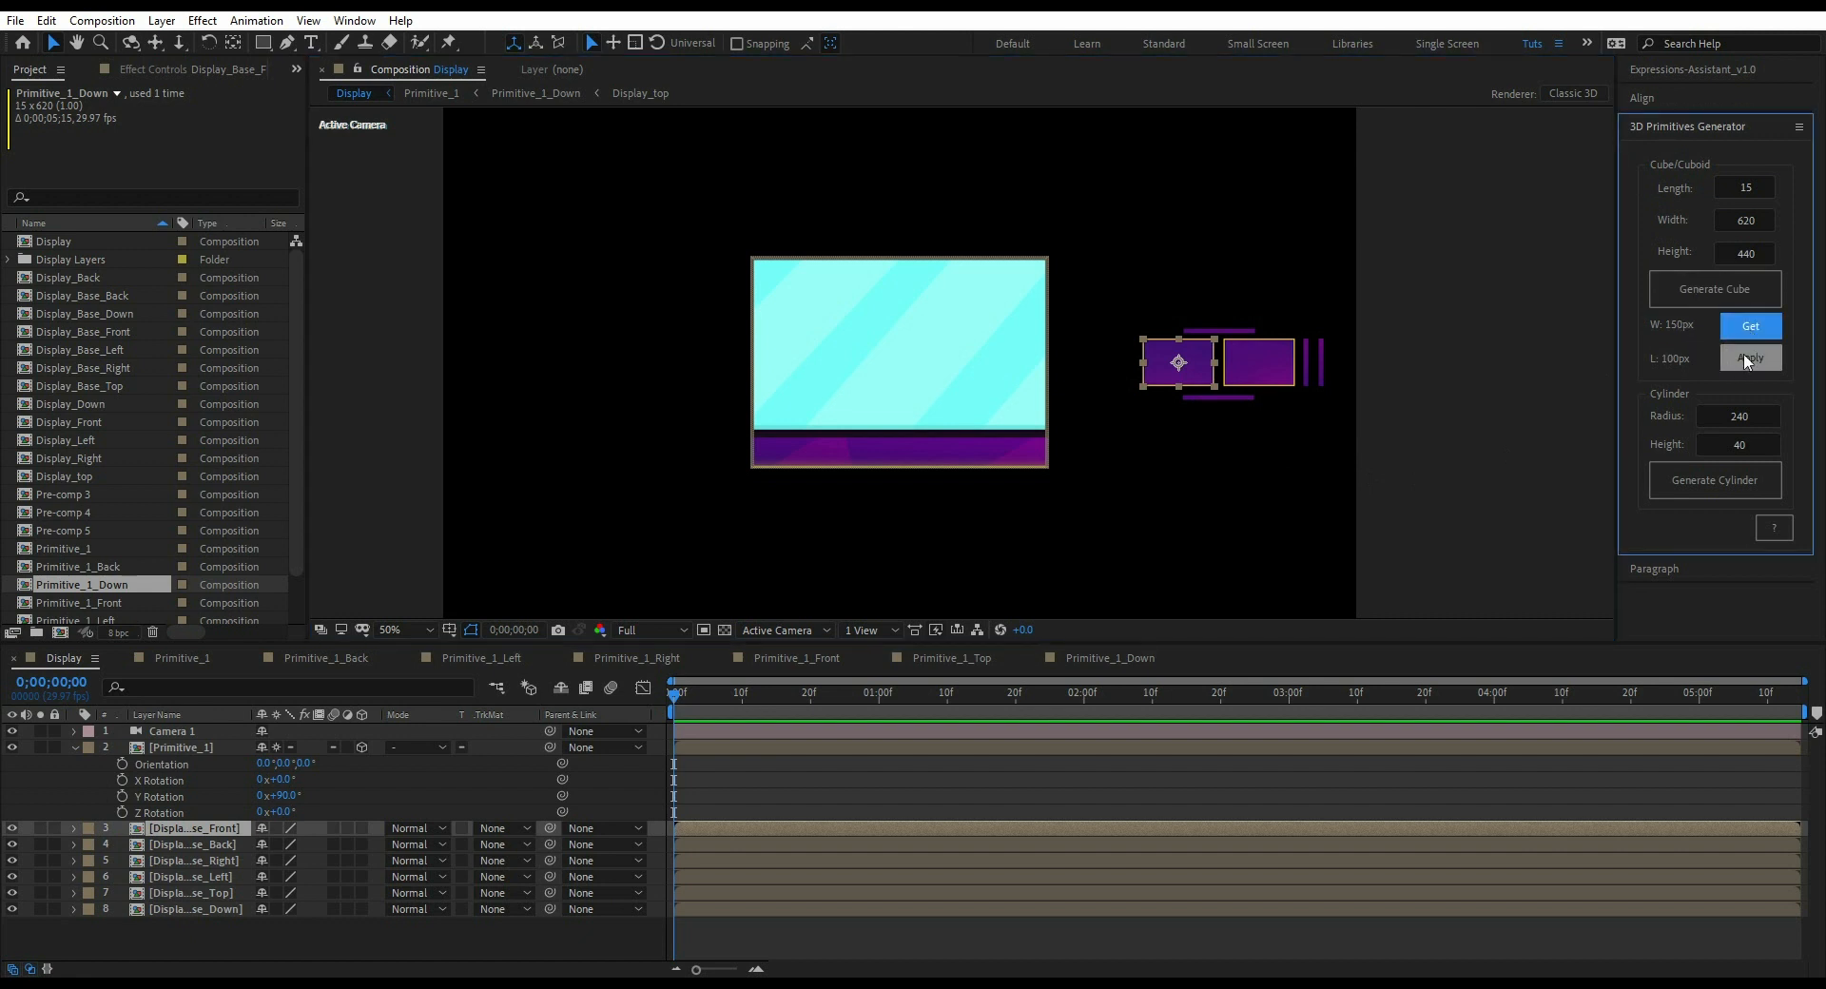
click(1749, 358)
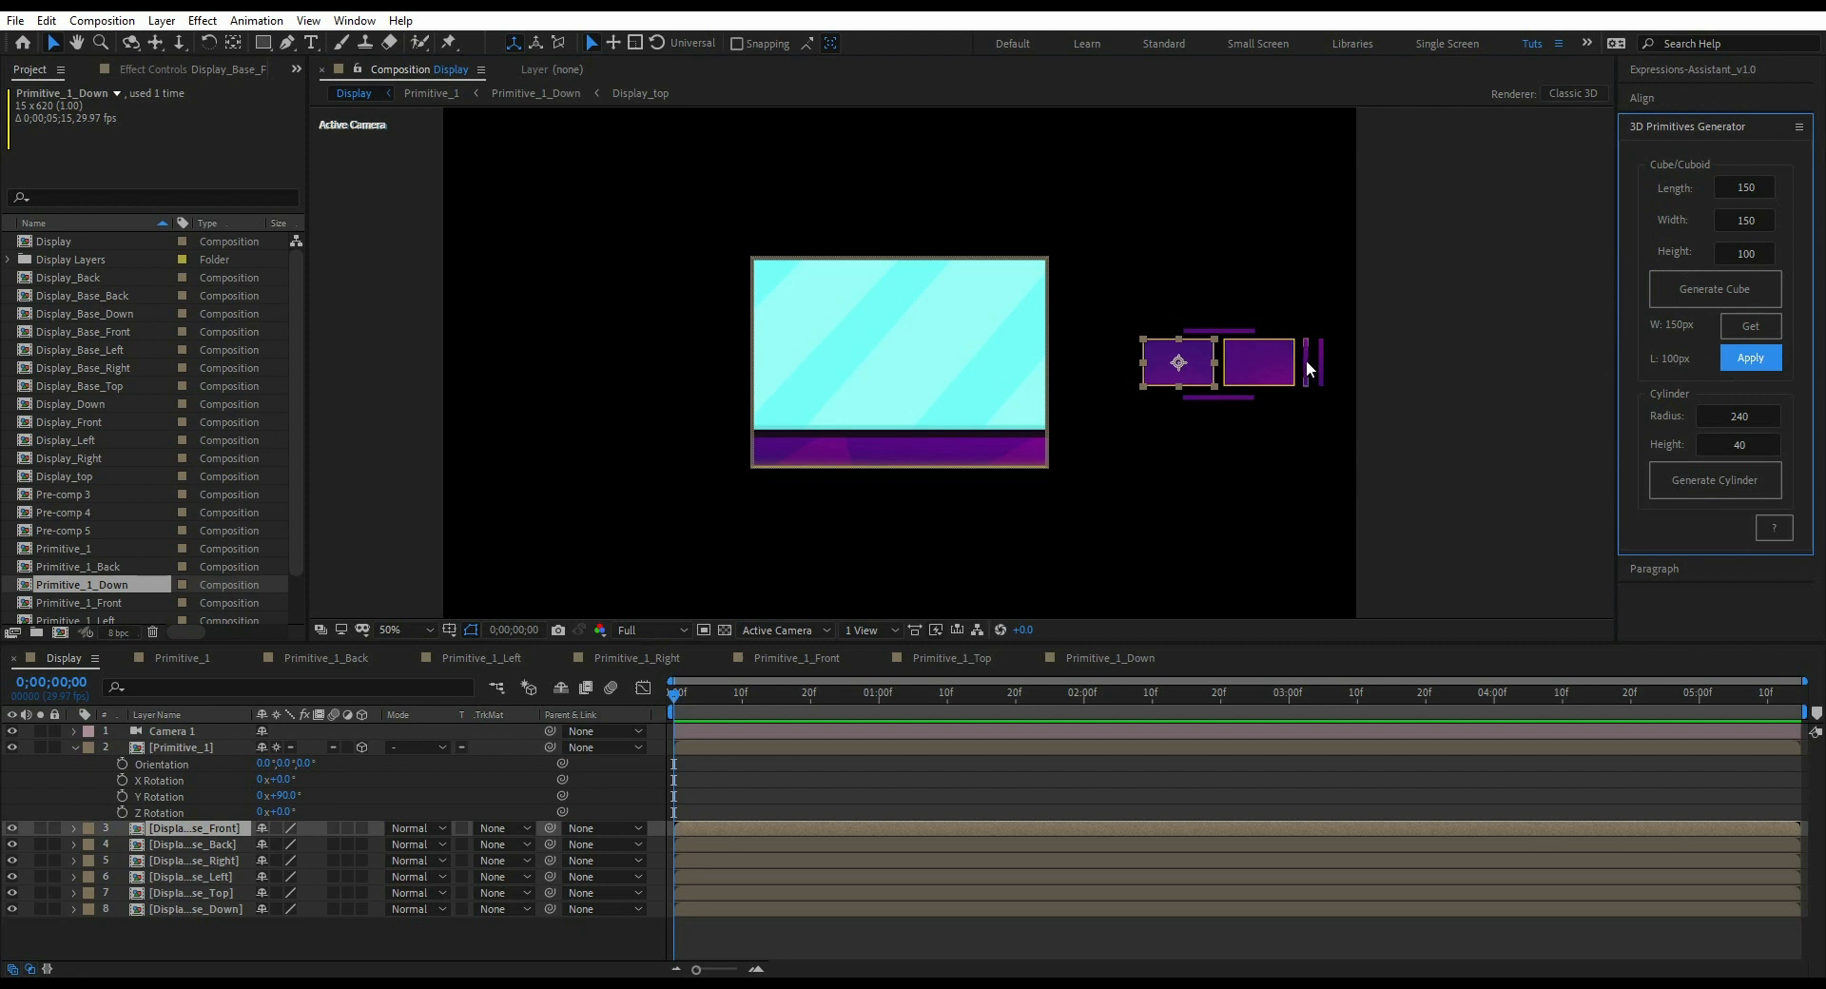
- Measure Display_Base_Right, set Length to 10 and generate cuboid Primitive_2
click(1752, 326)
text(1)
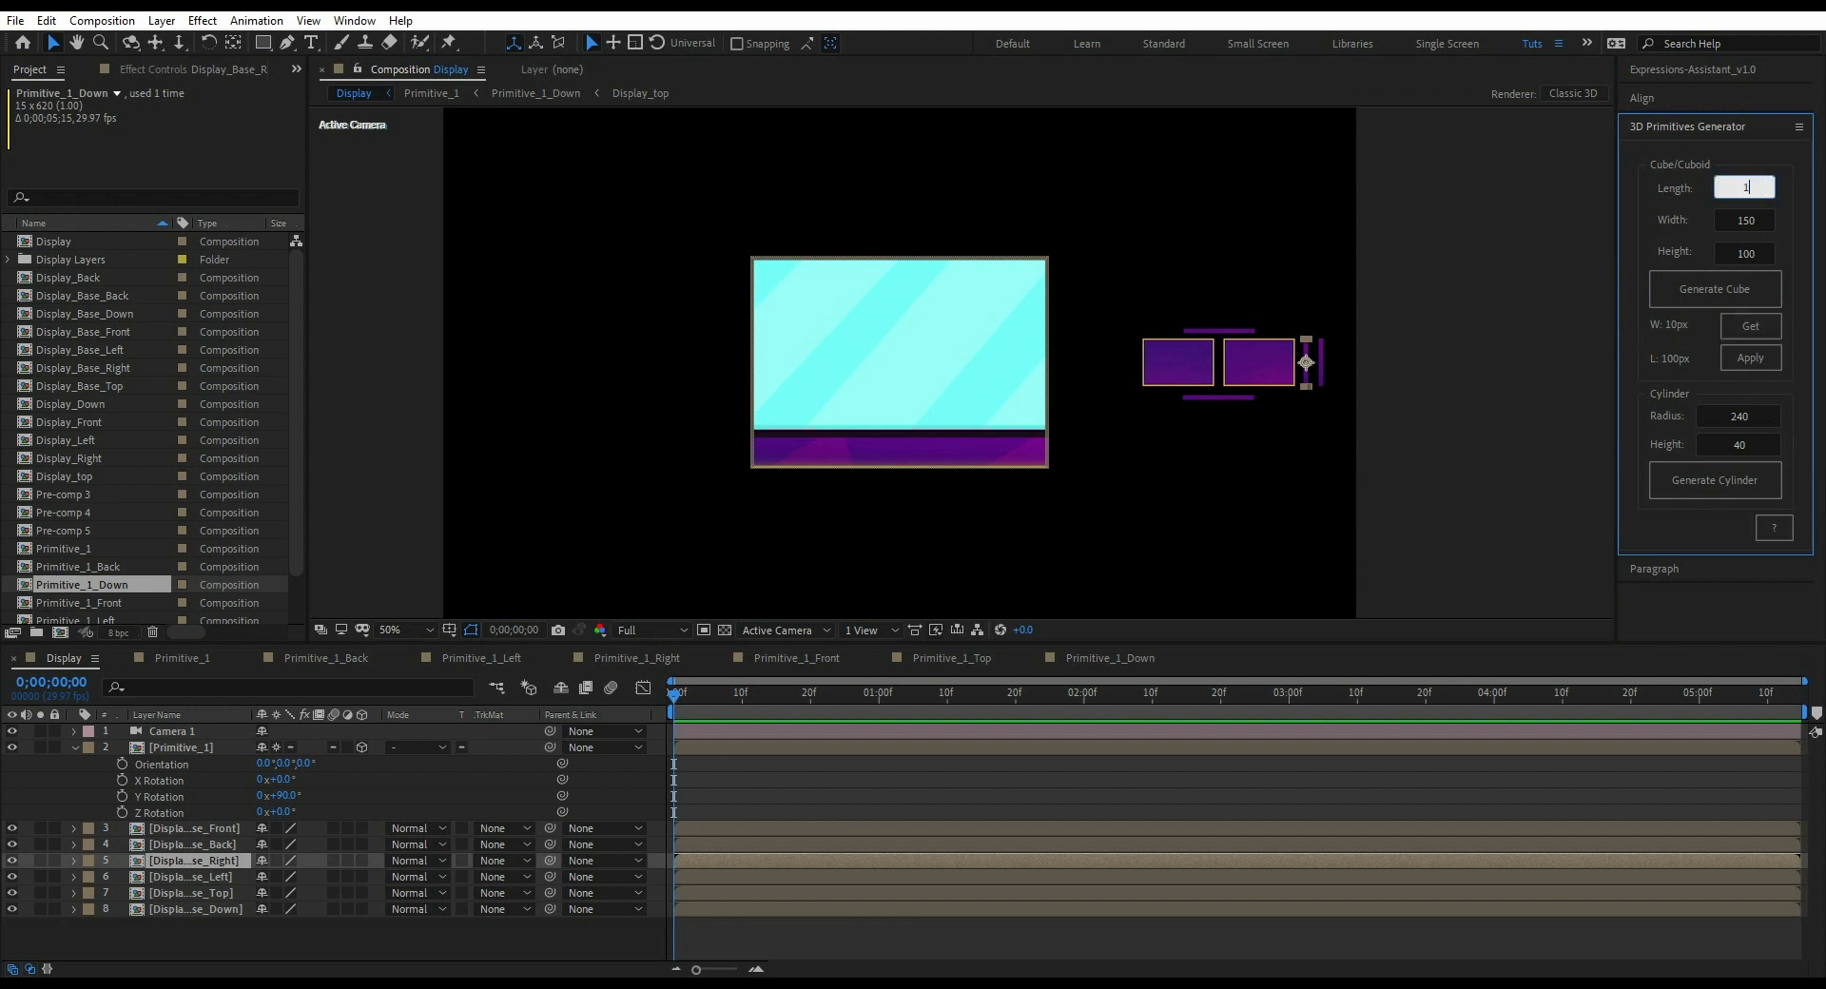
text(0)
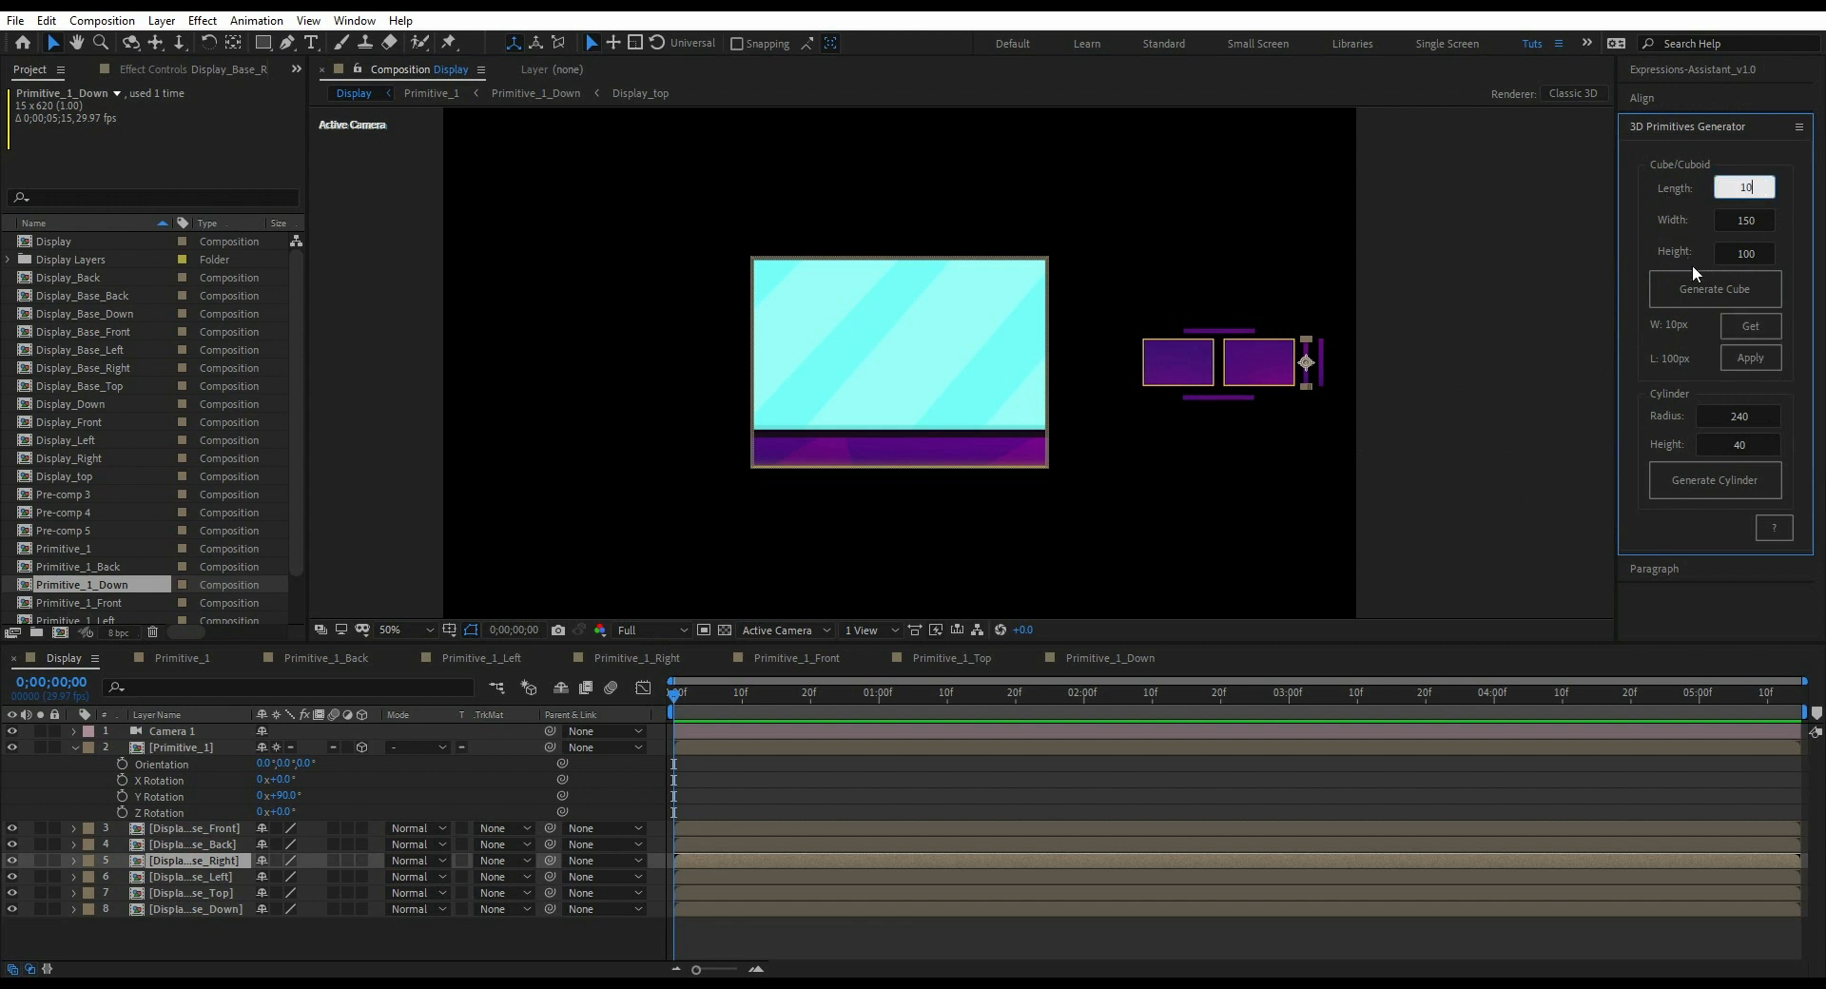
click(1713, 289)
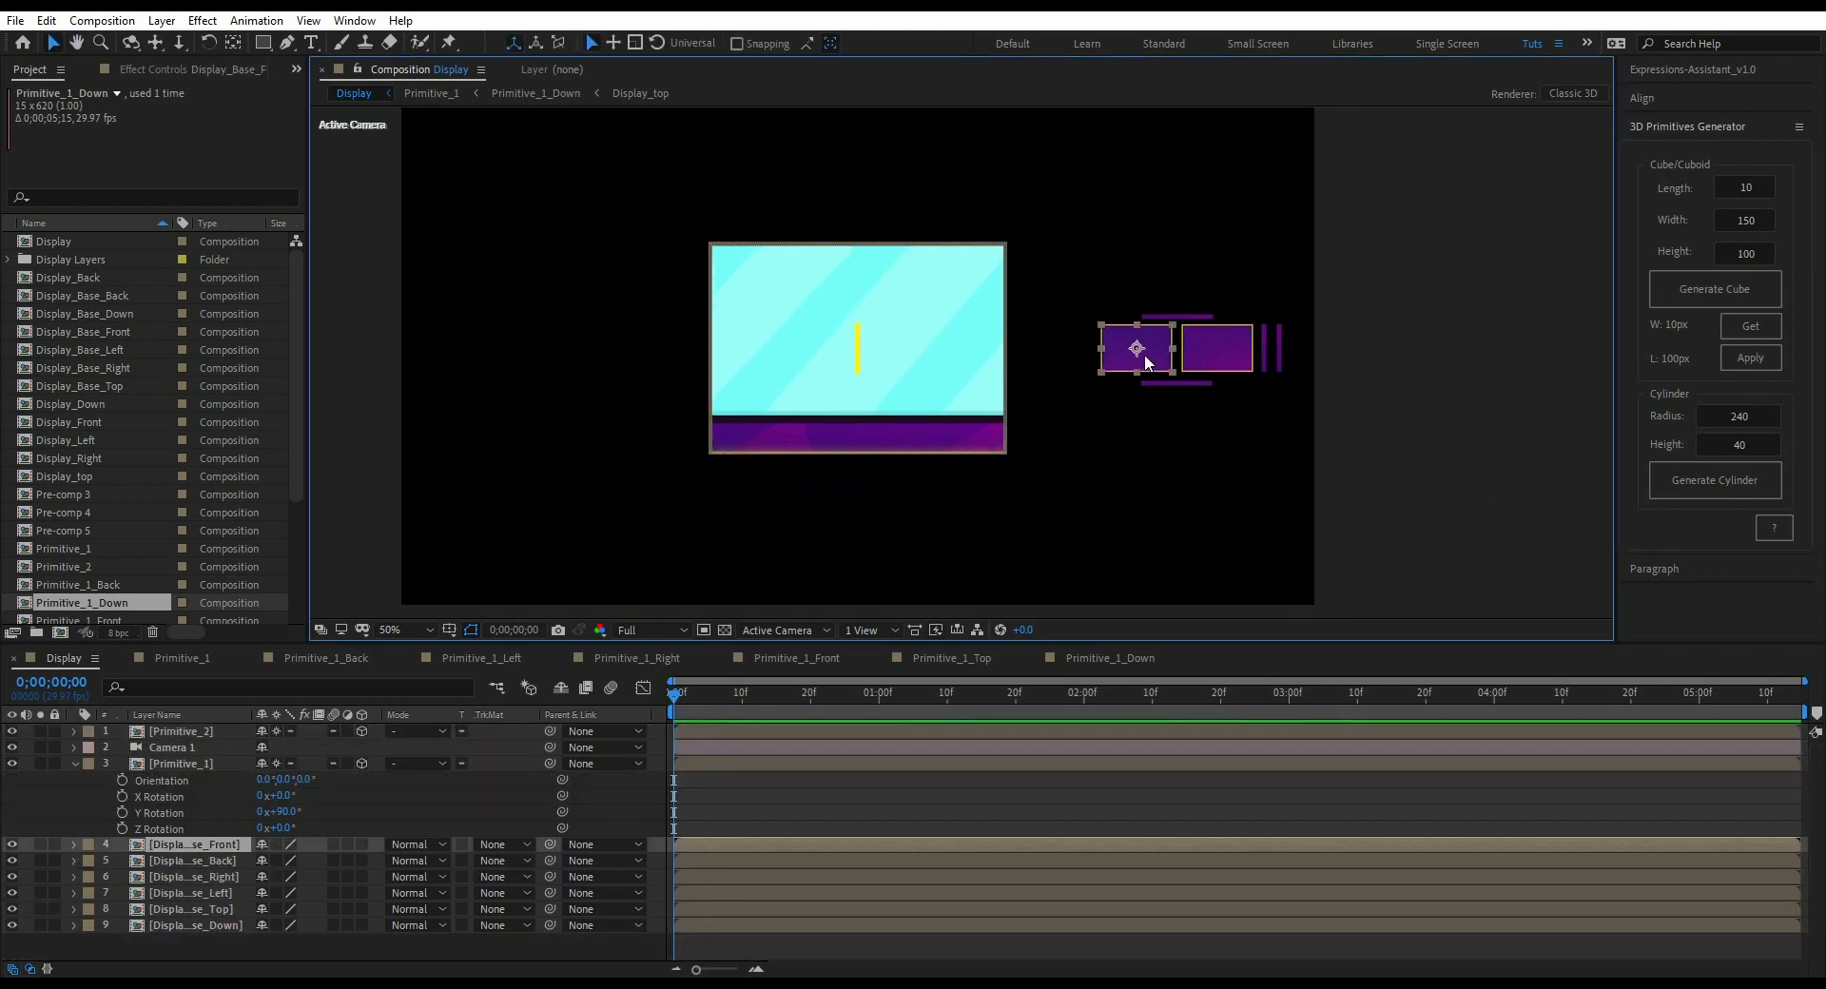
mouse_move(763, 783)
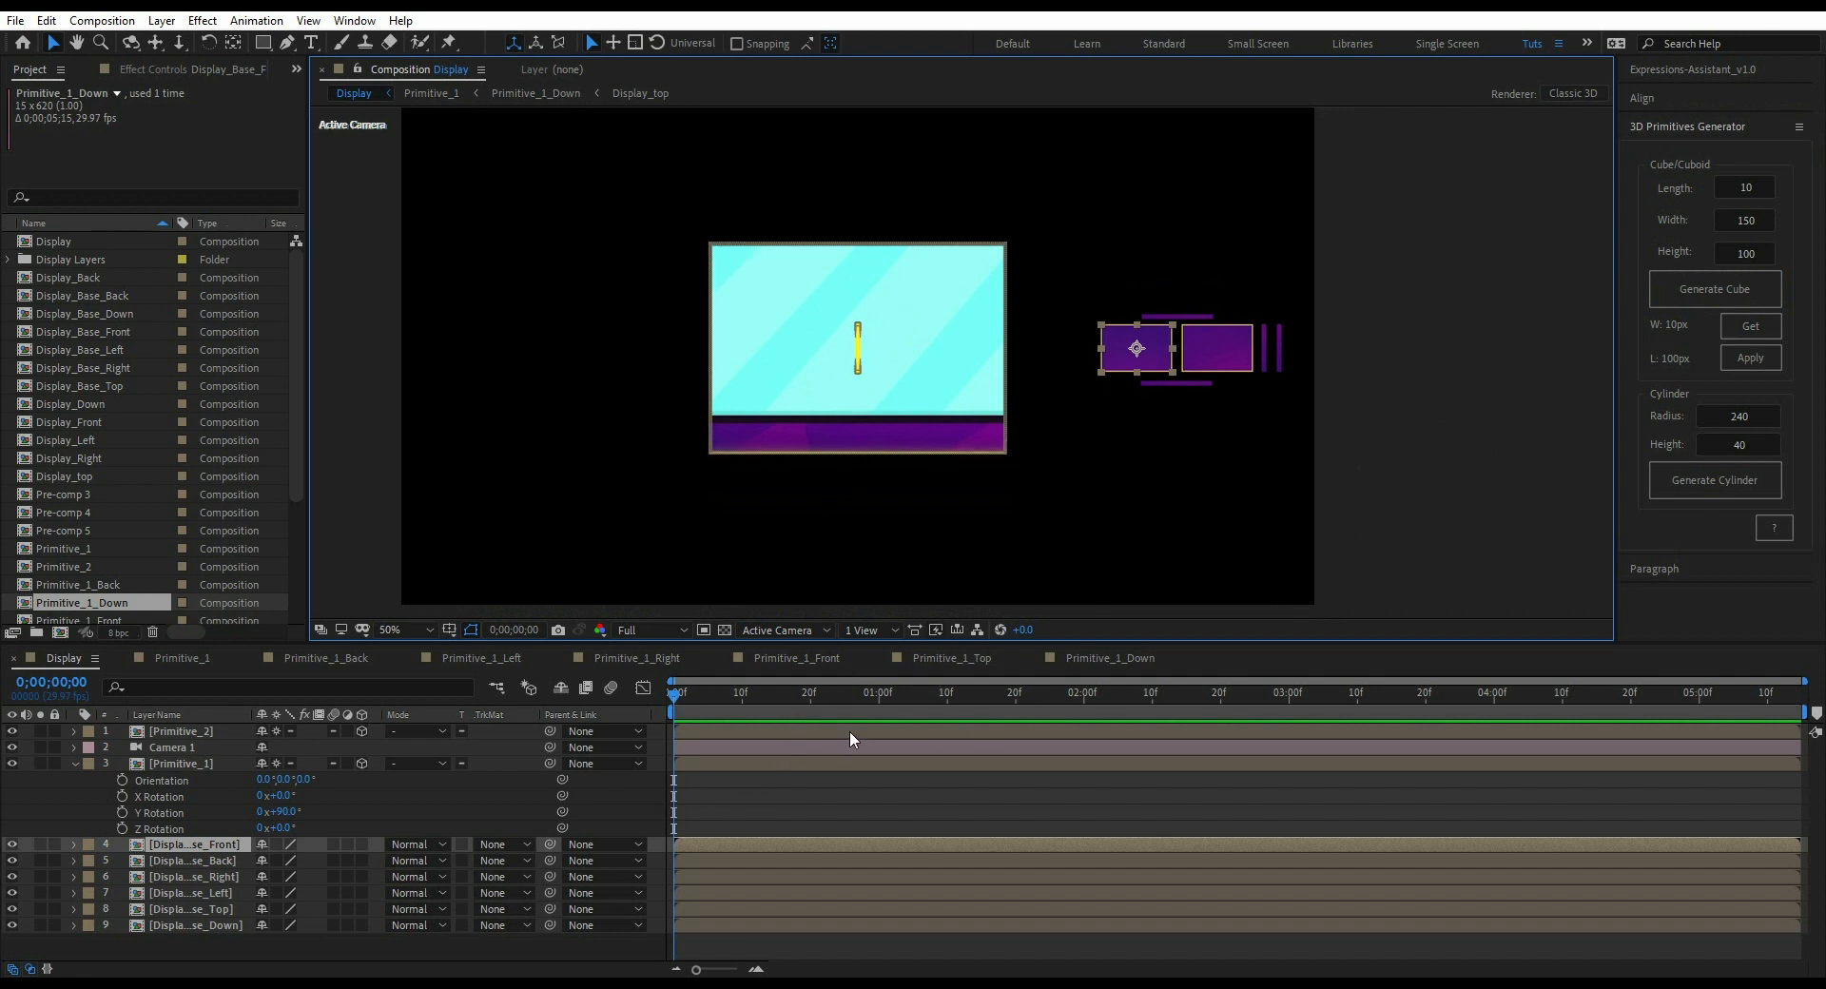
- Inside Primitive_2, paste the Display_Base artwork into the matching right, front, back and top faces
double_click(64, 566)
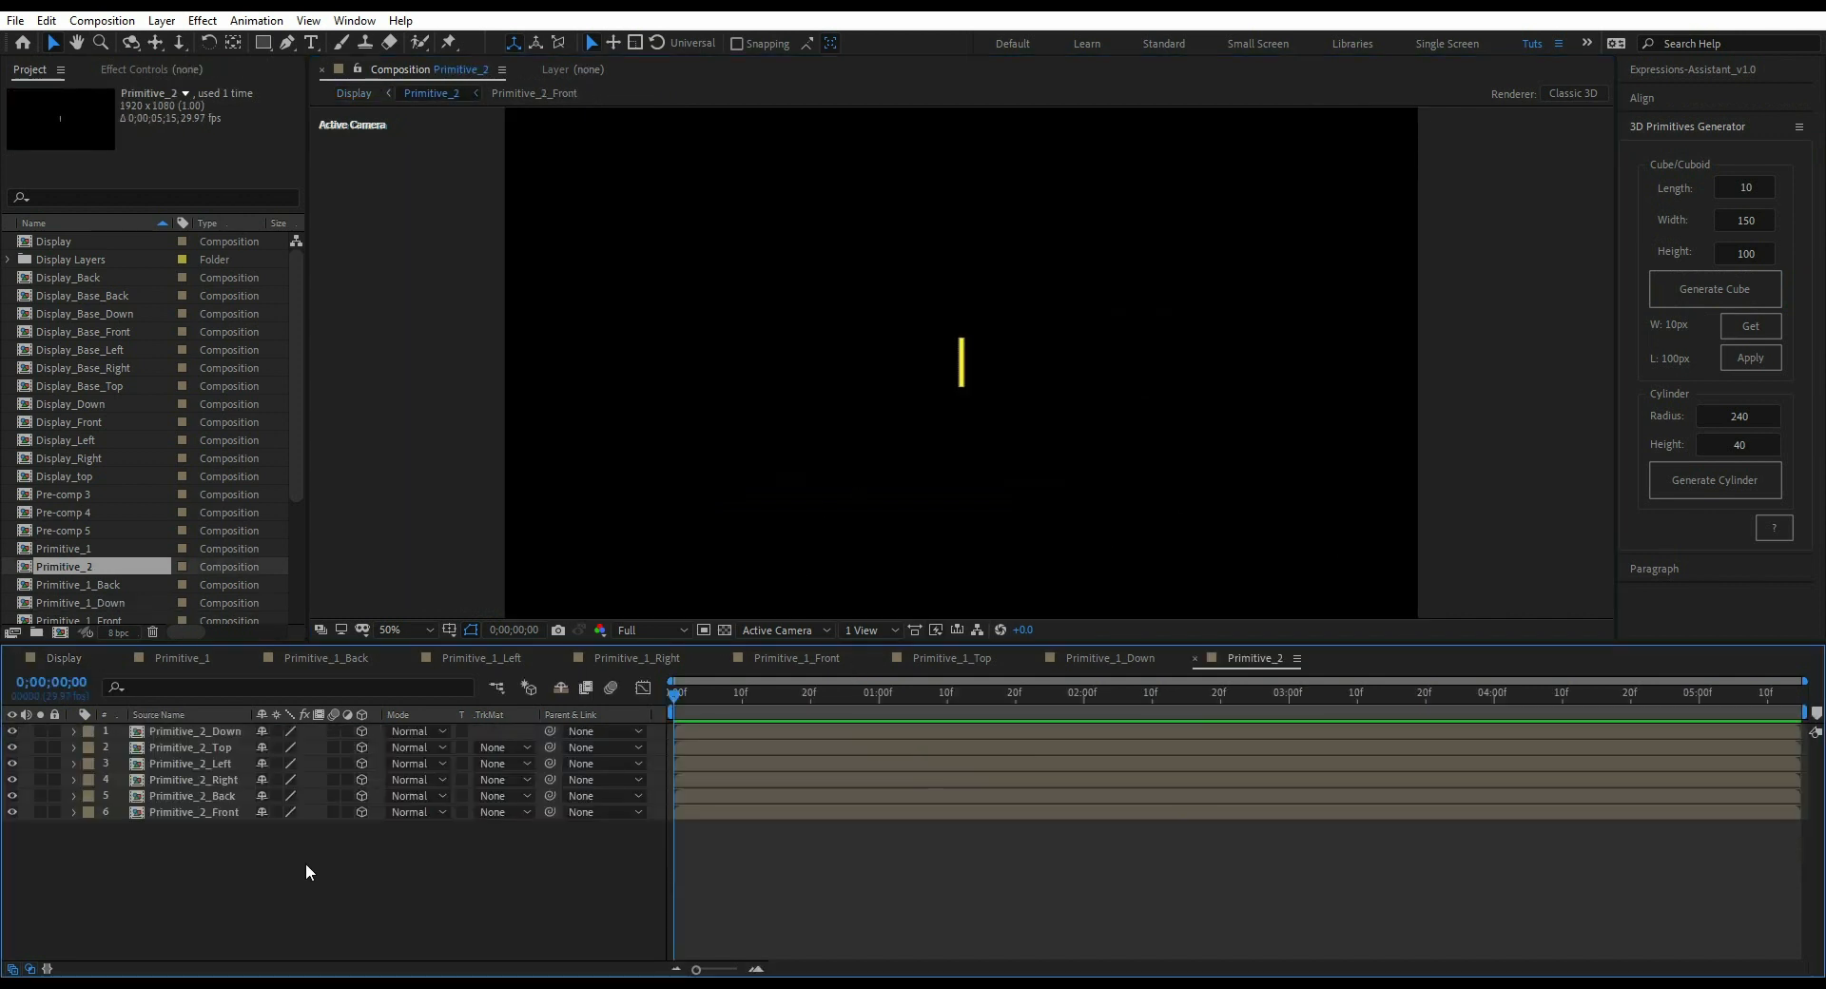
click(193, 780)
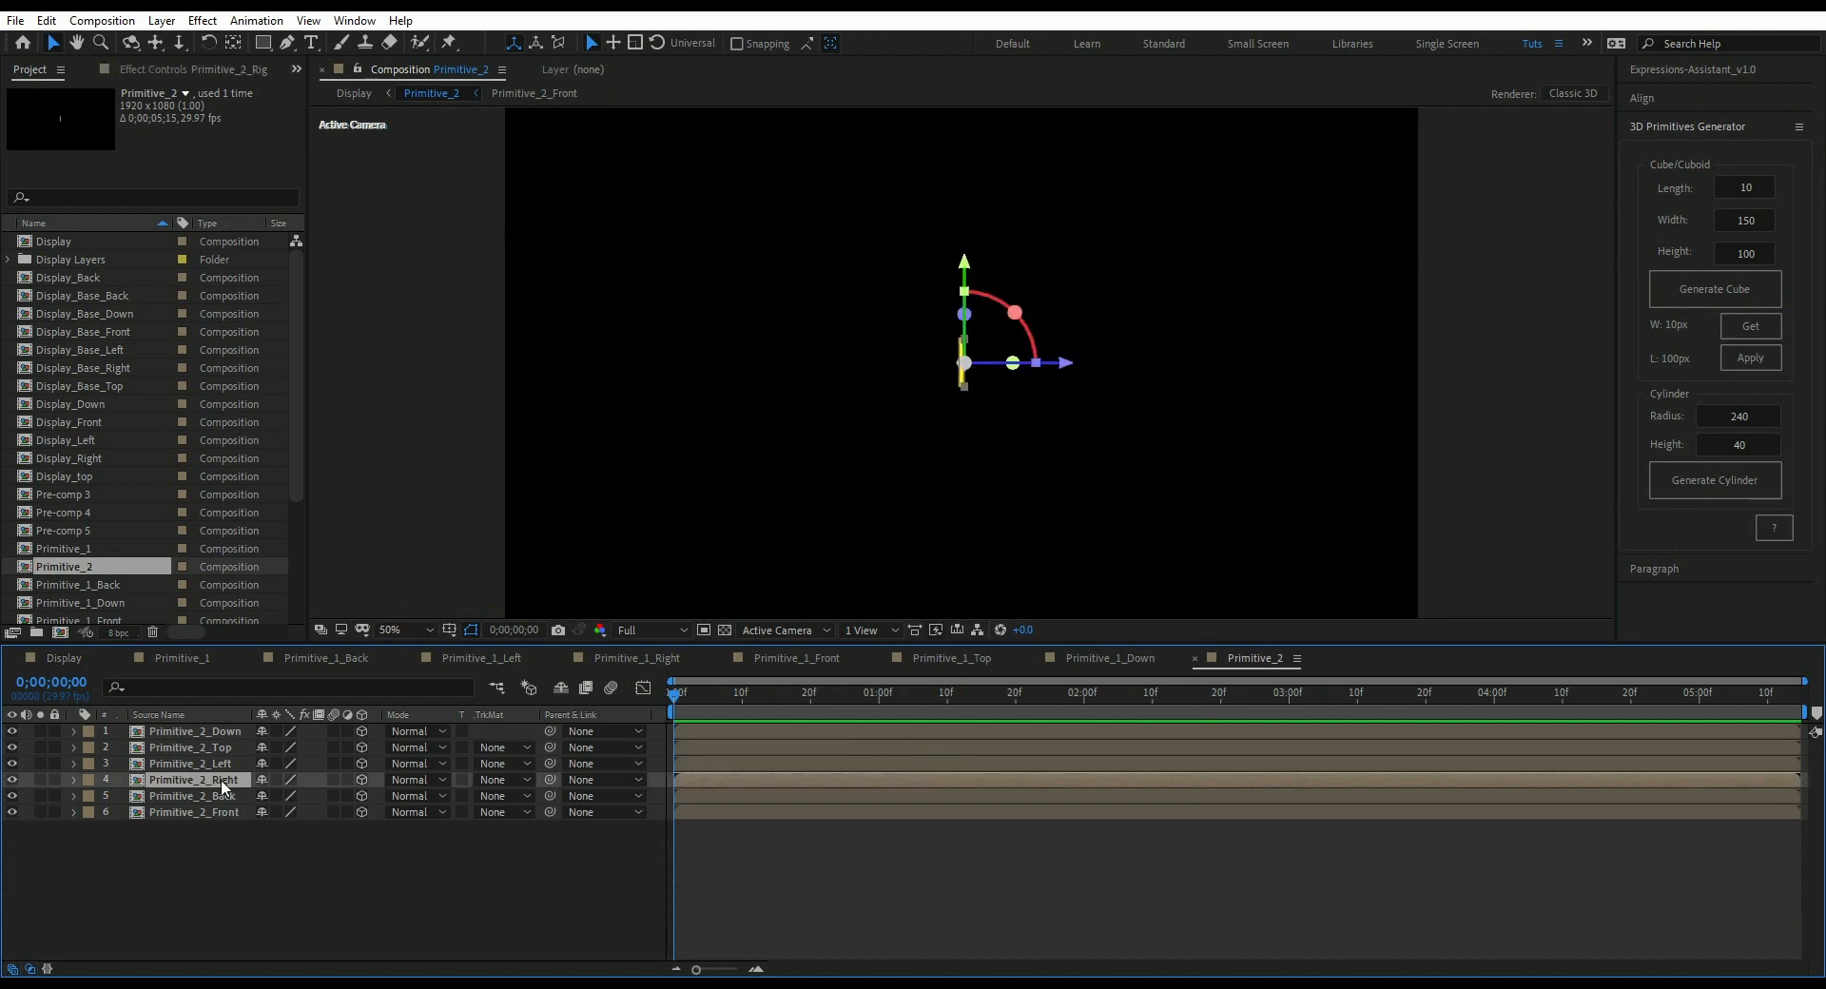
double_click(193, 780)
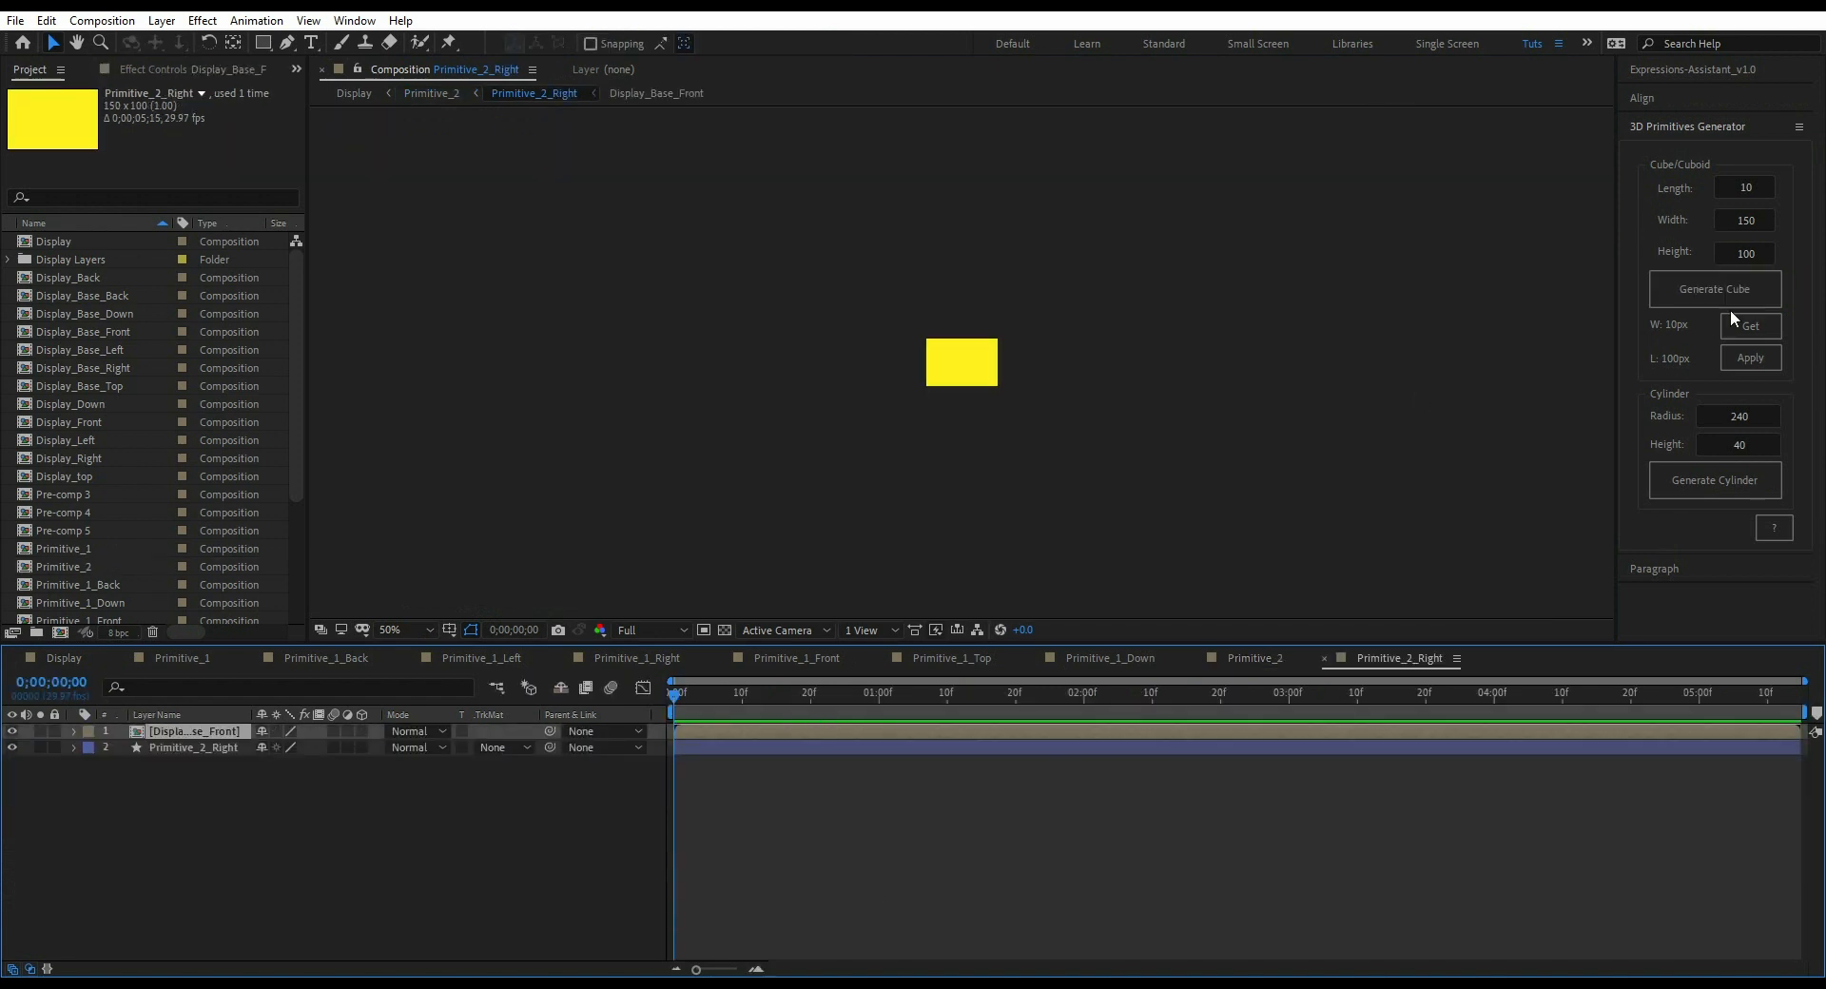
click(1642, 98)
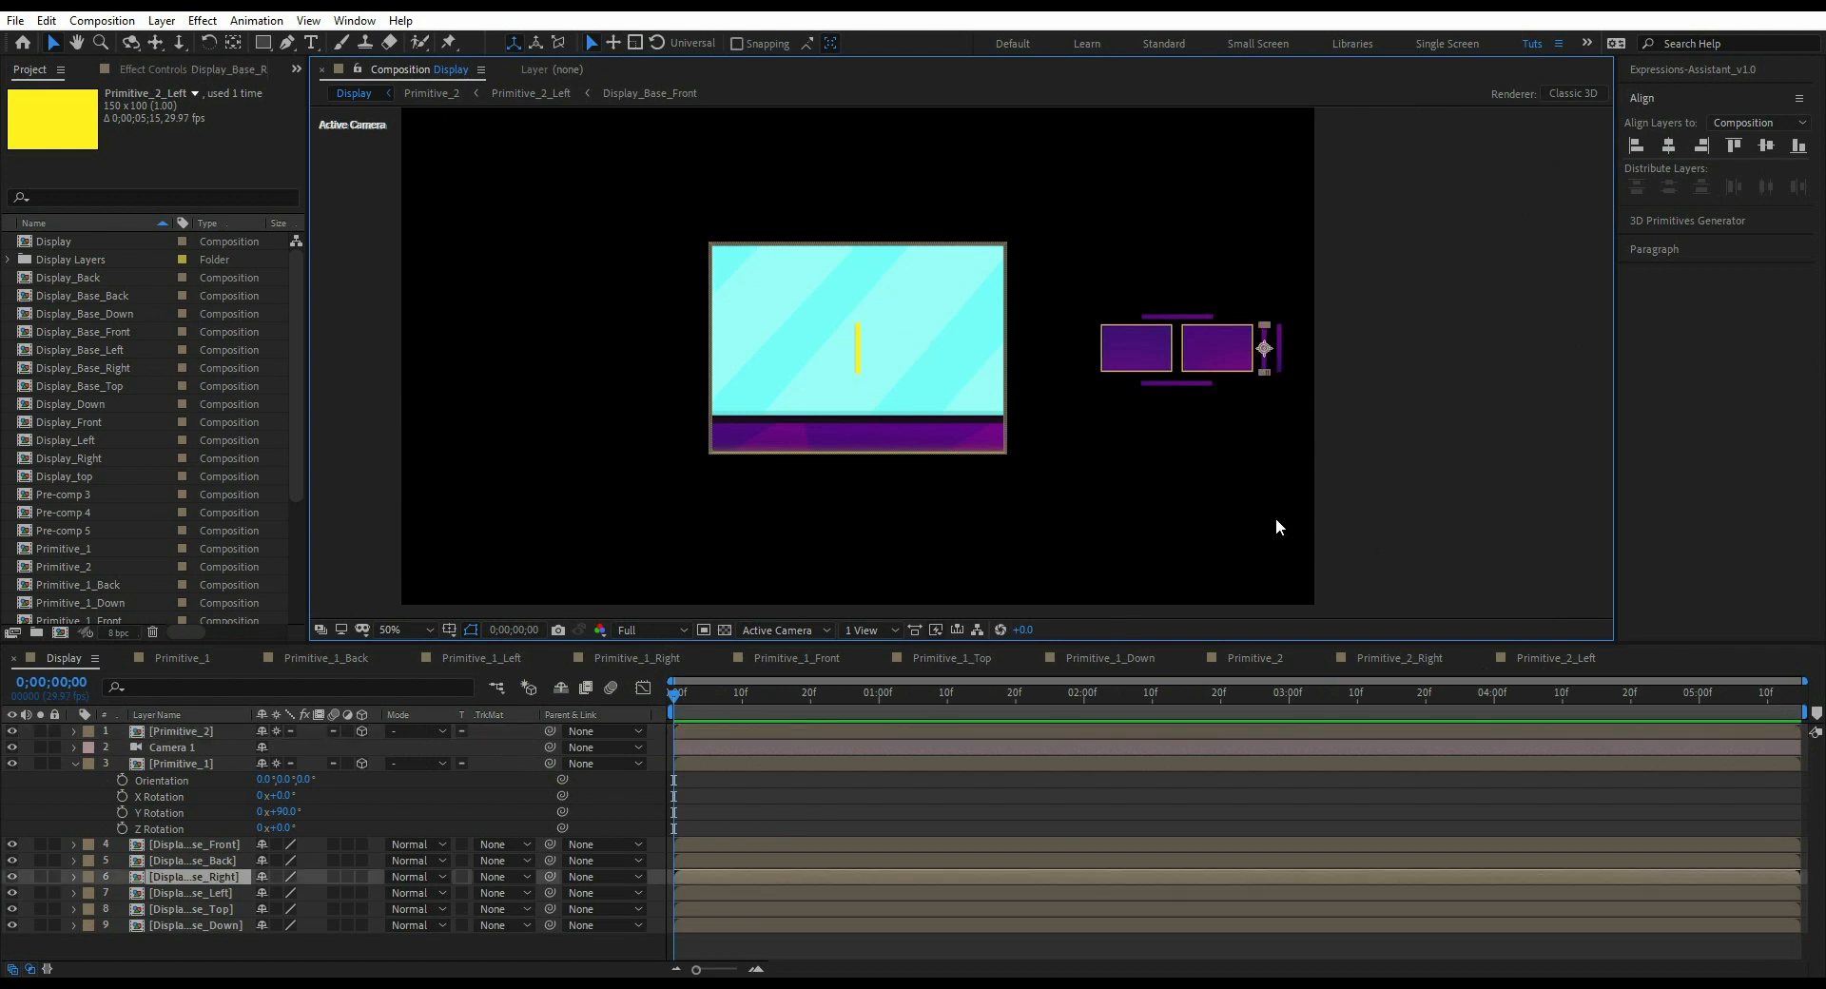
click(1255, 657)
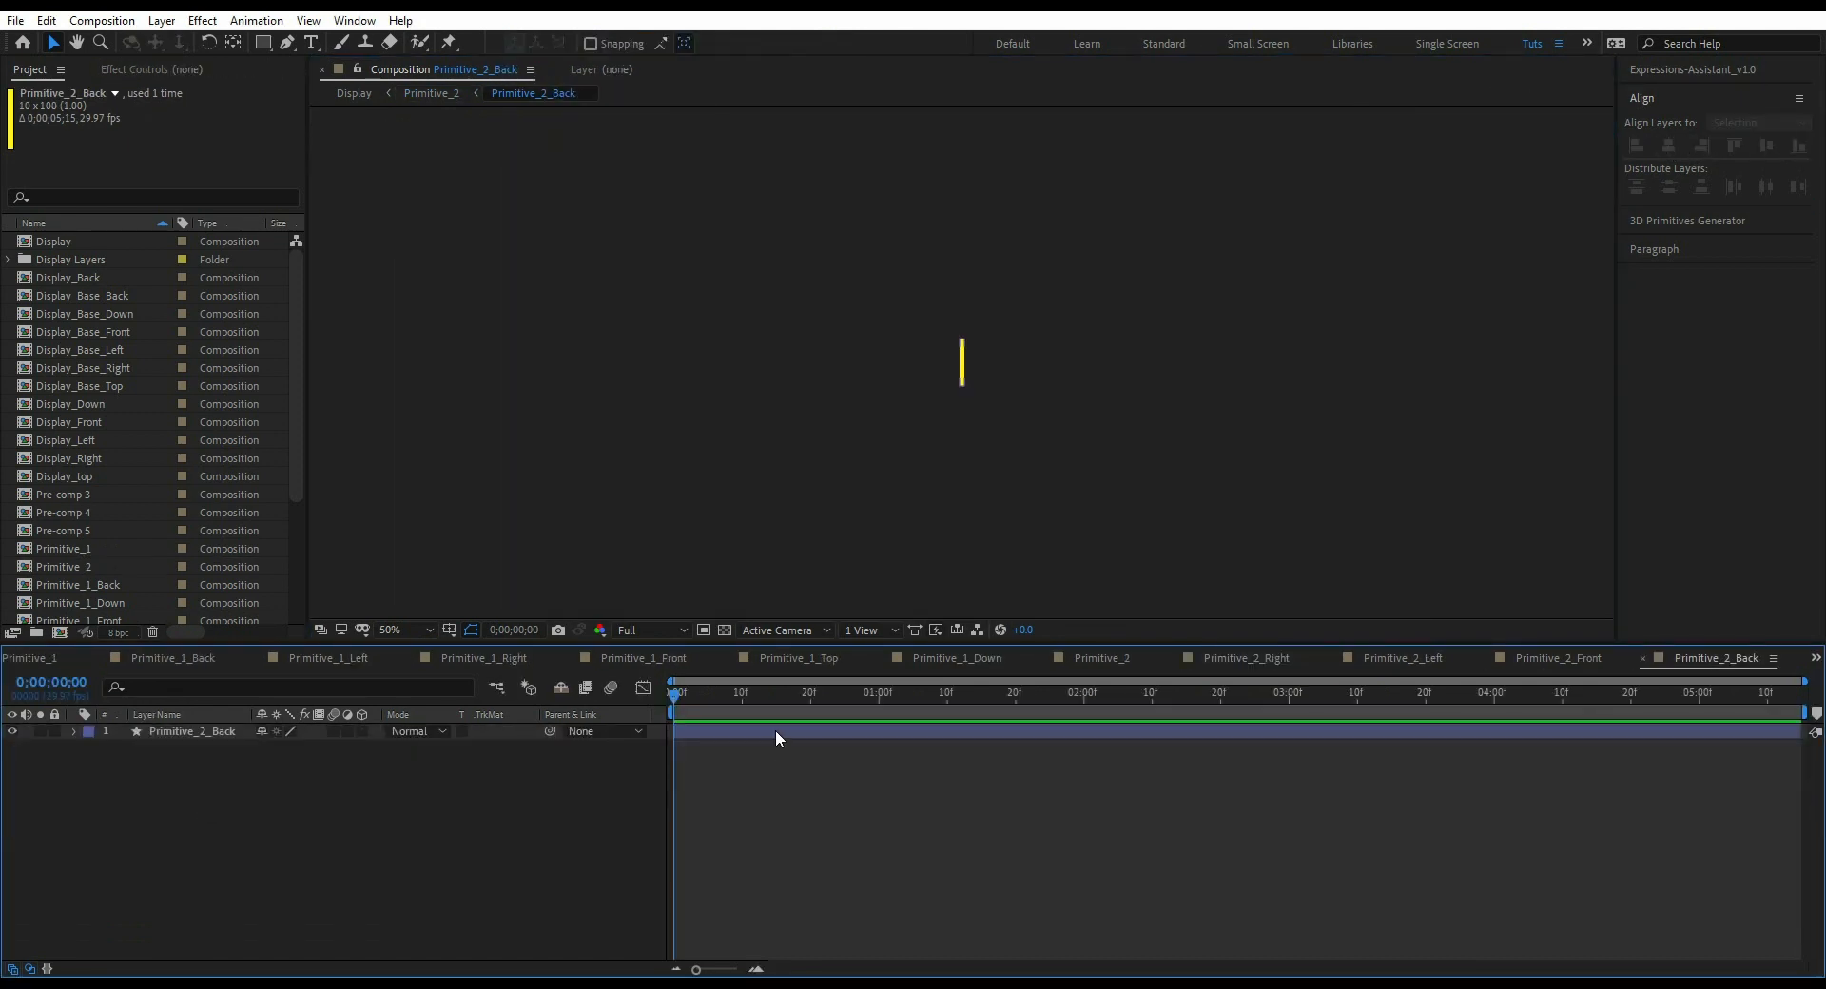
click(1556, 658)
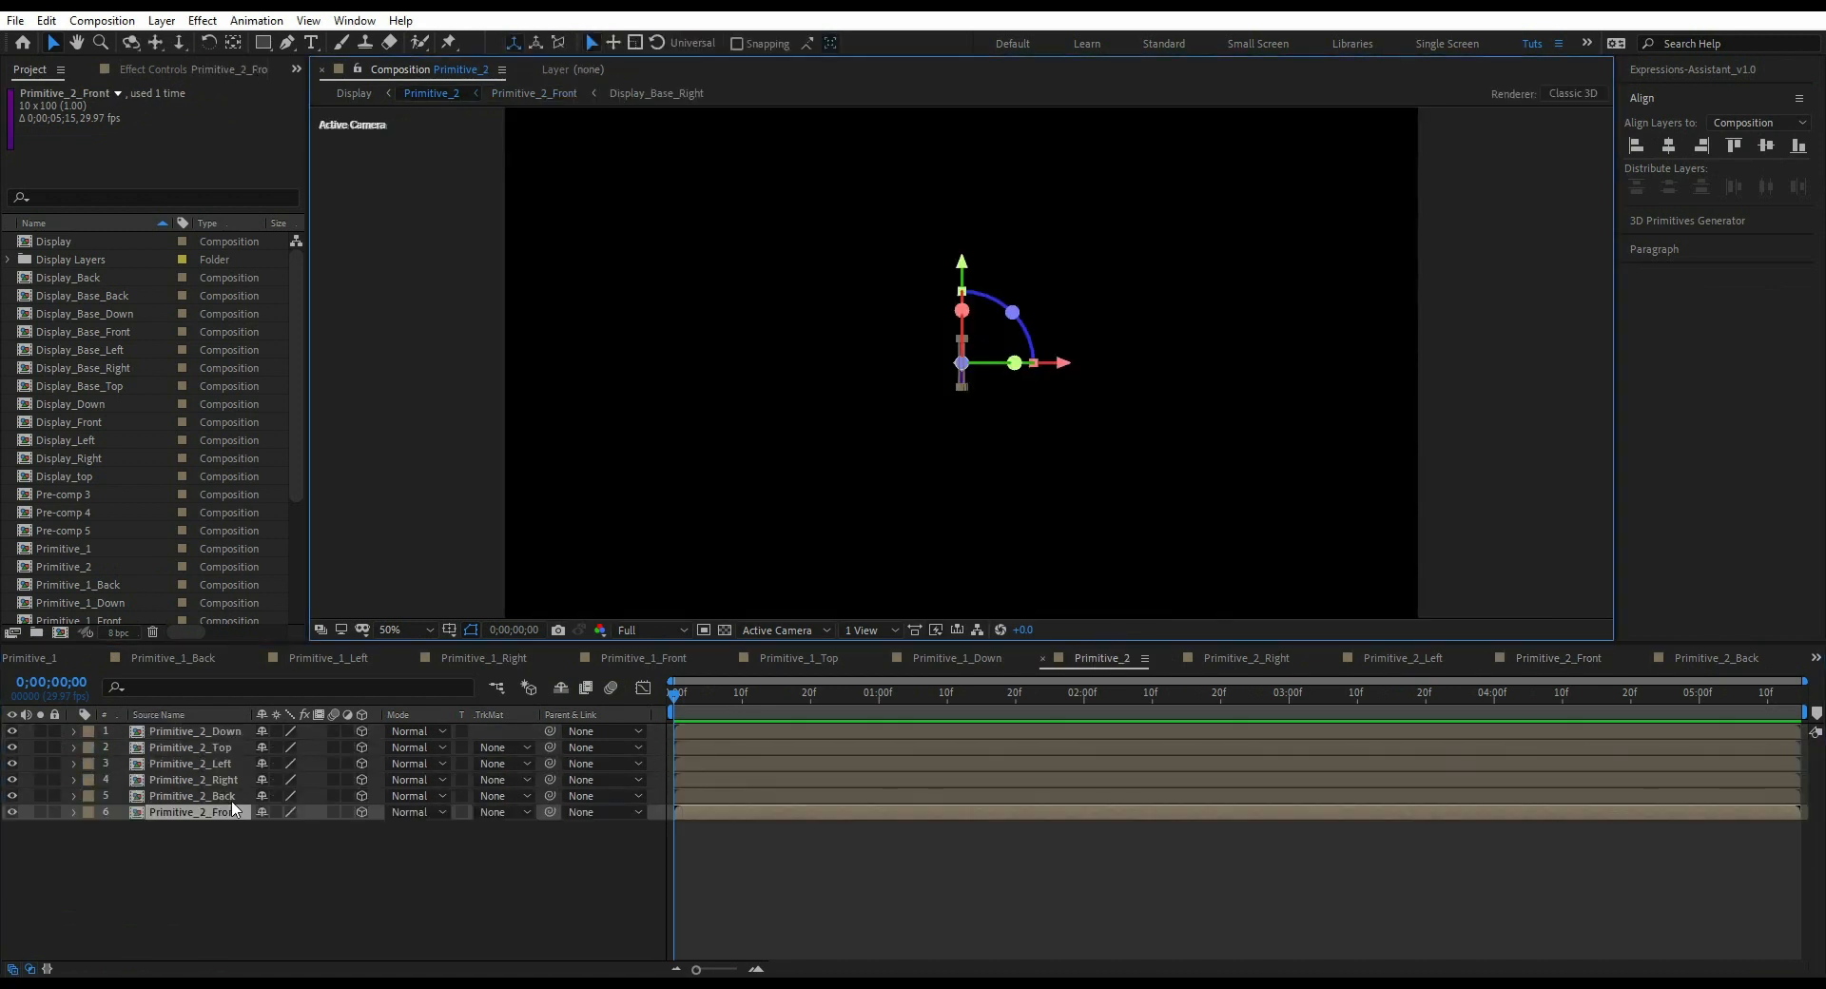
click(194, 796)
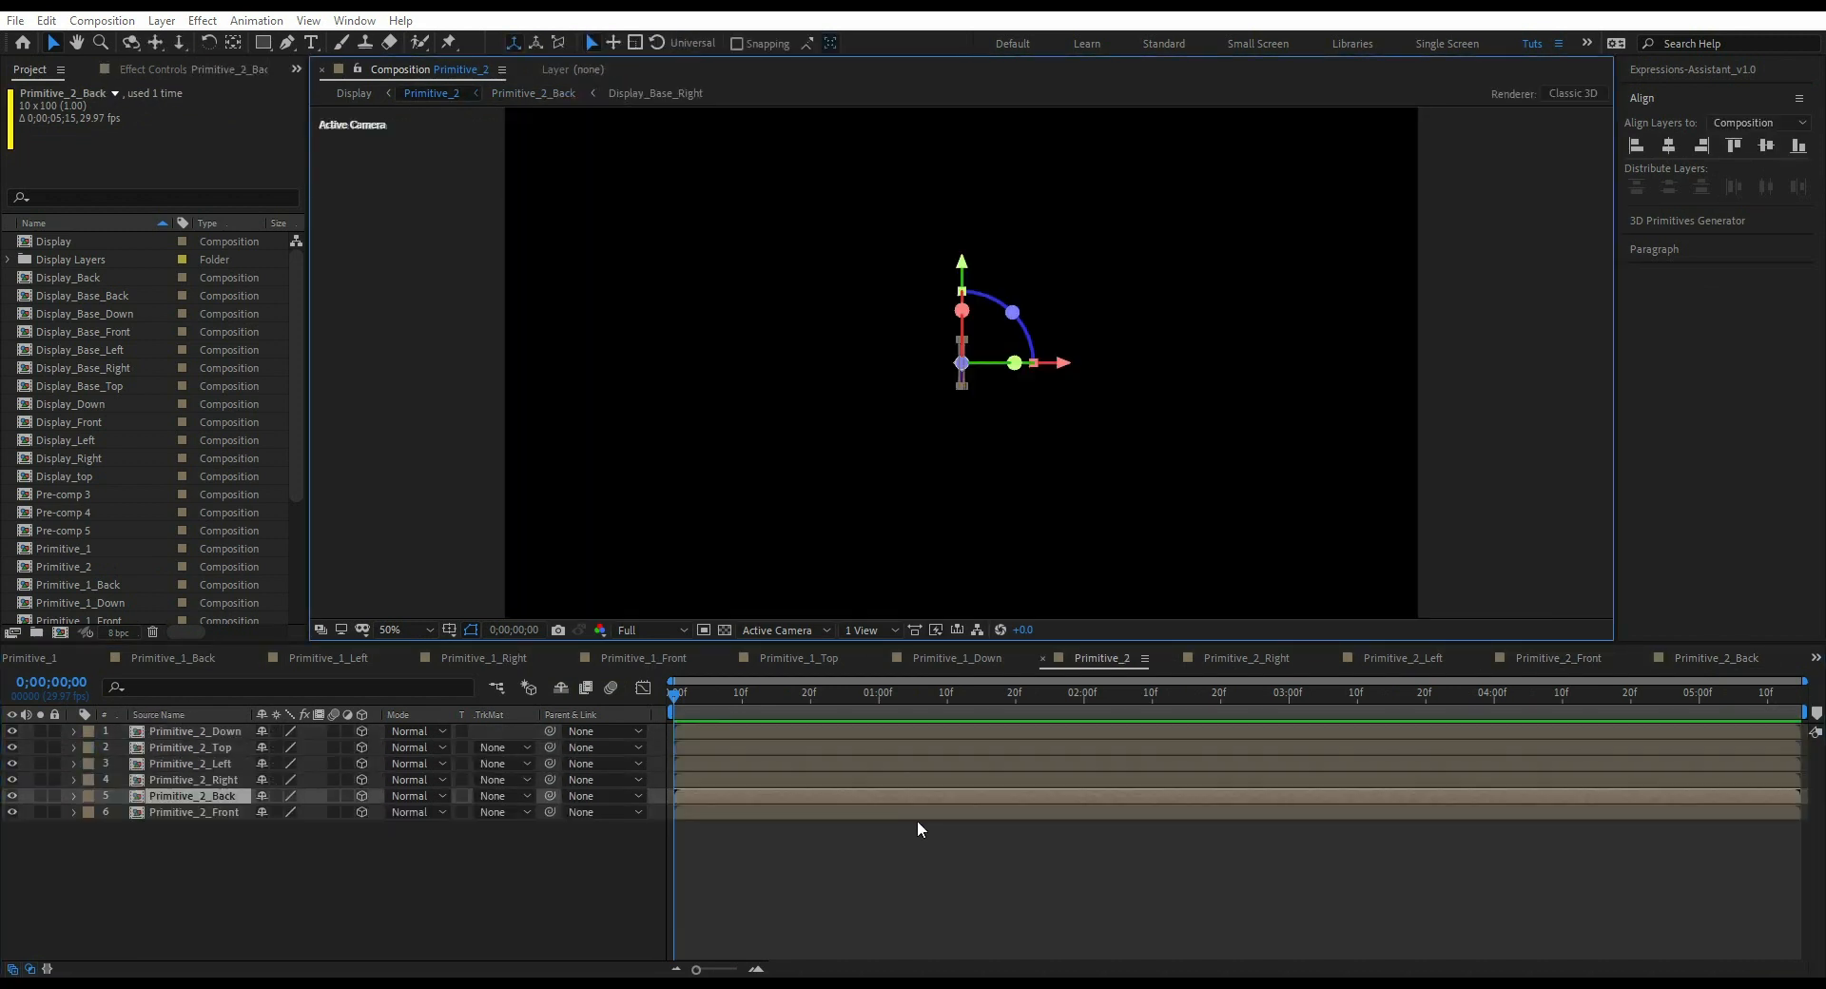
click(353, 93)
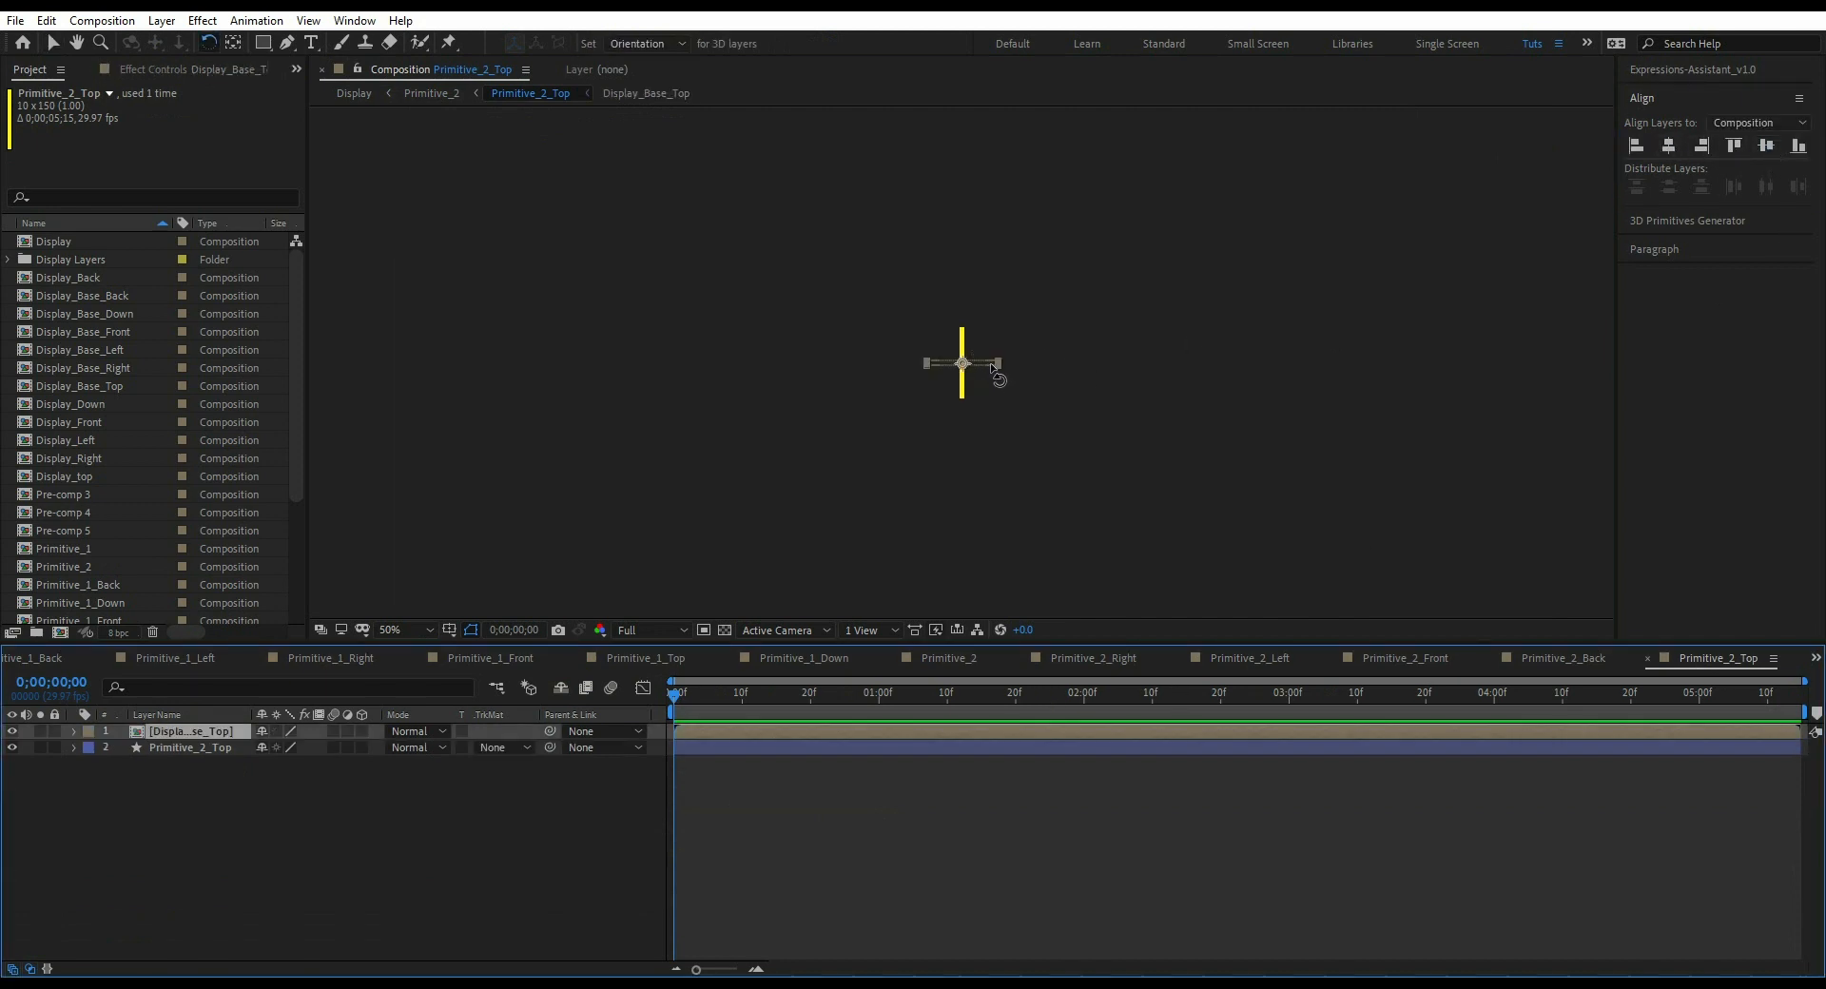
click(848, 742)
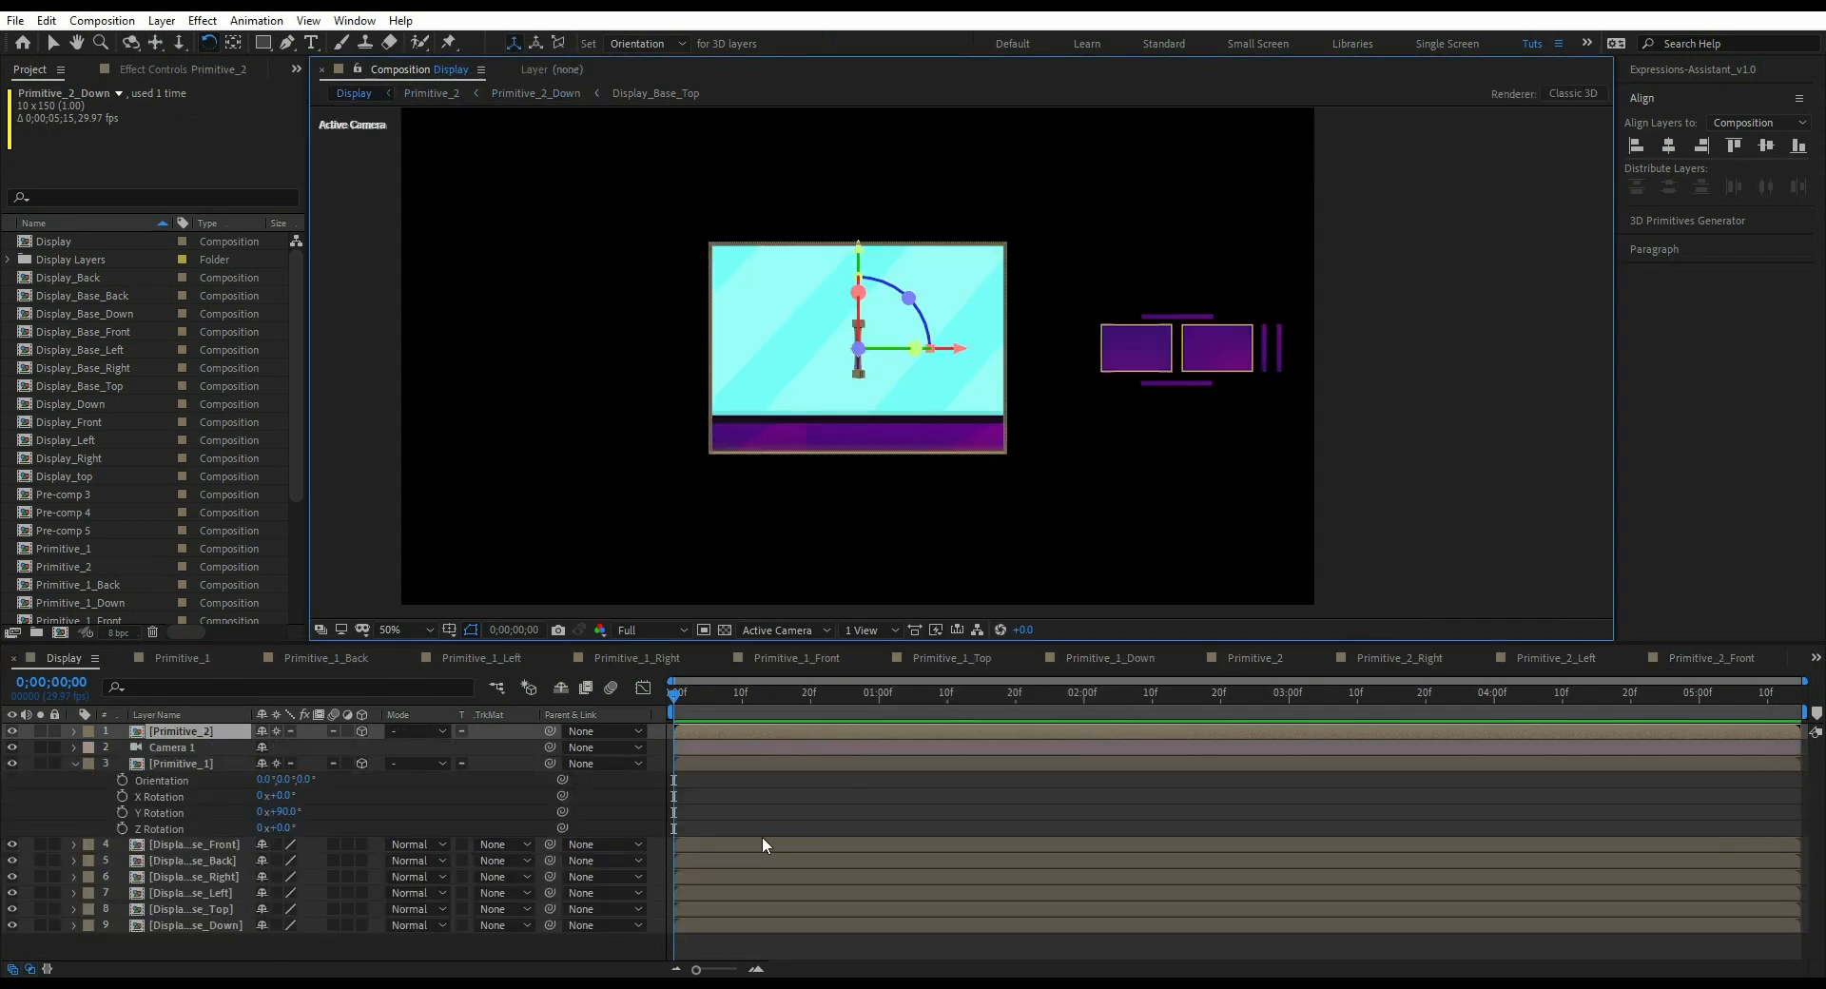
- Delete the loose Display_Base layers from the Display timeline
click(192, 844)
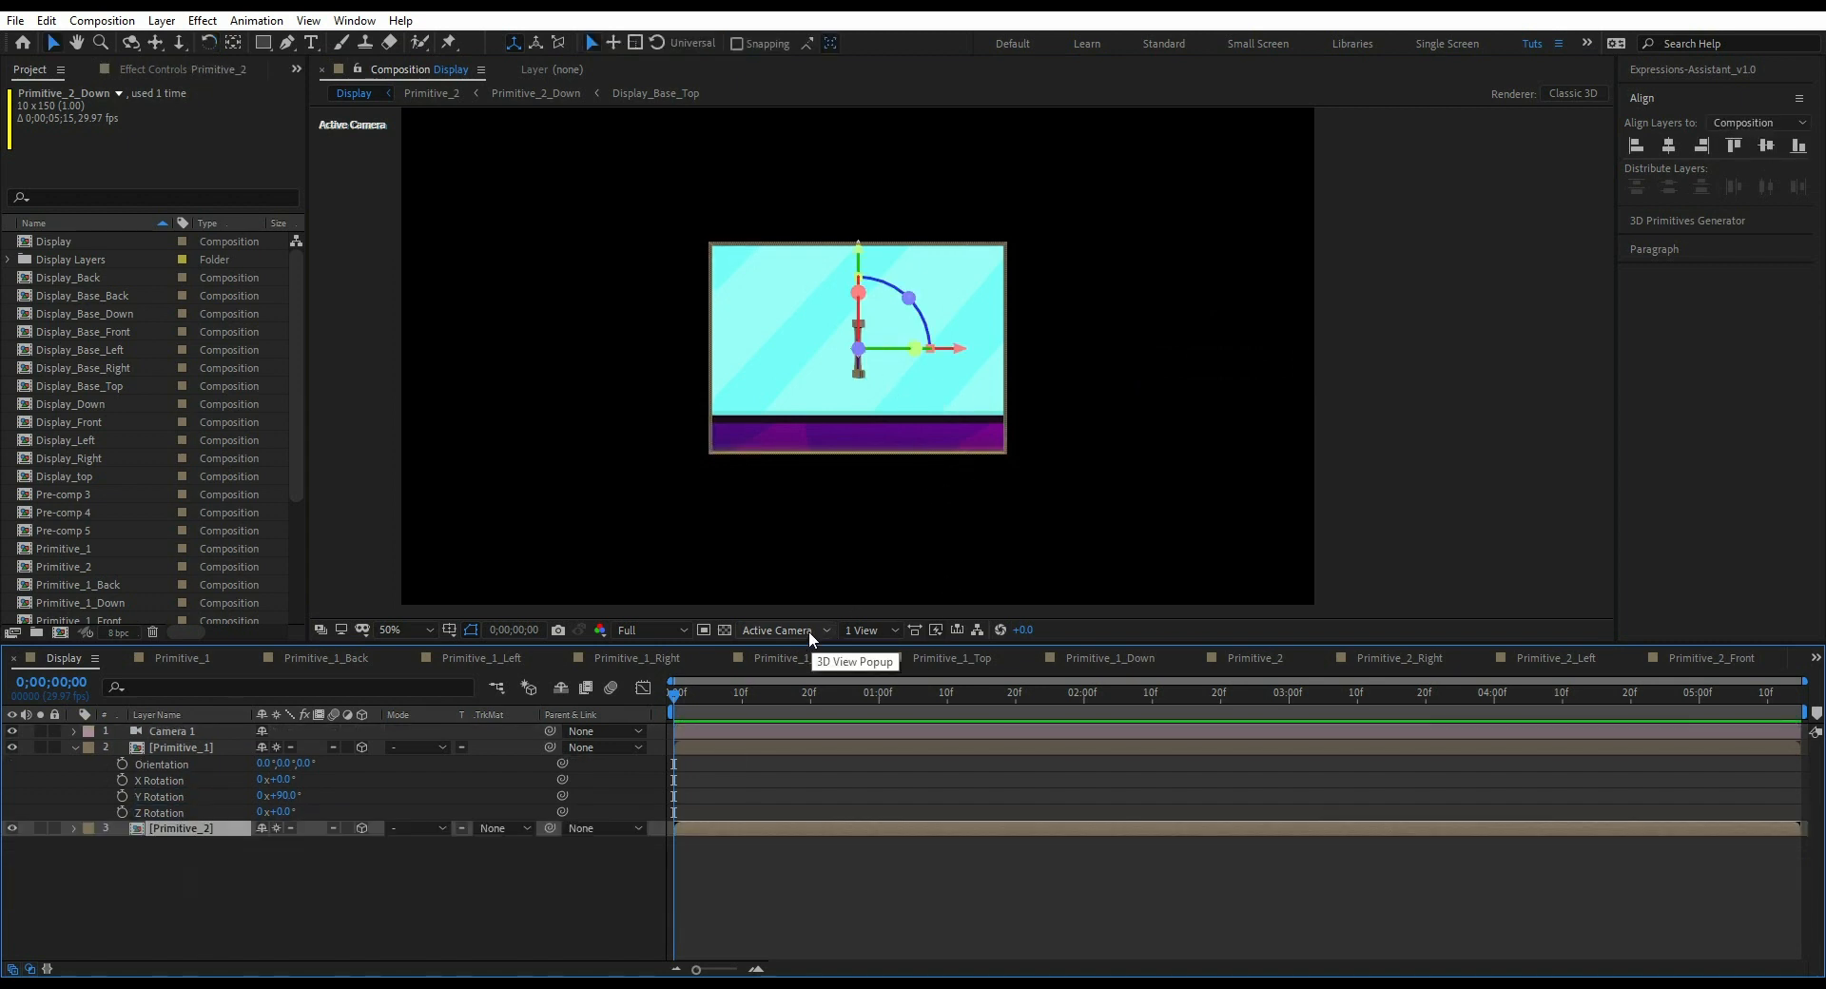
click(865, 628)
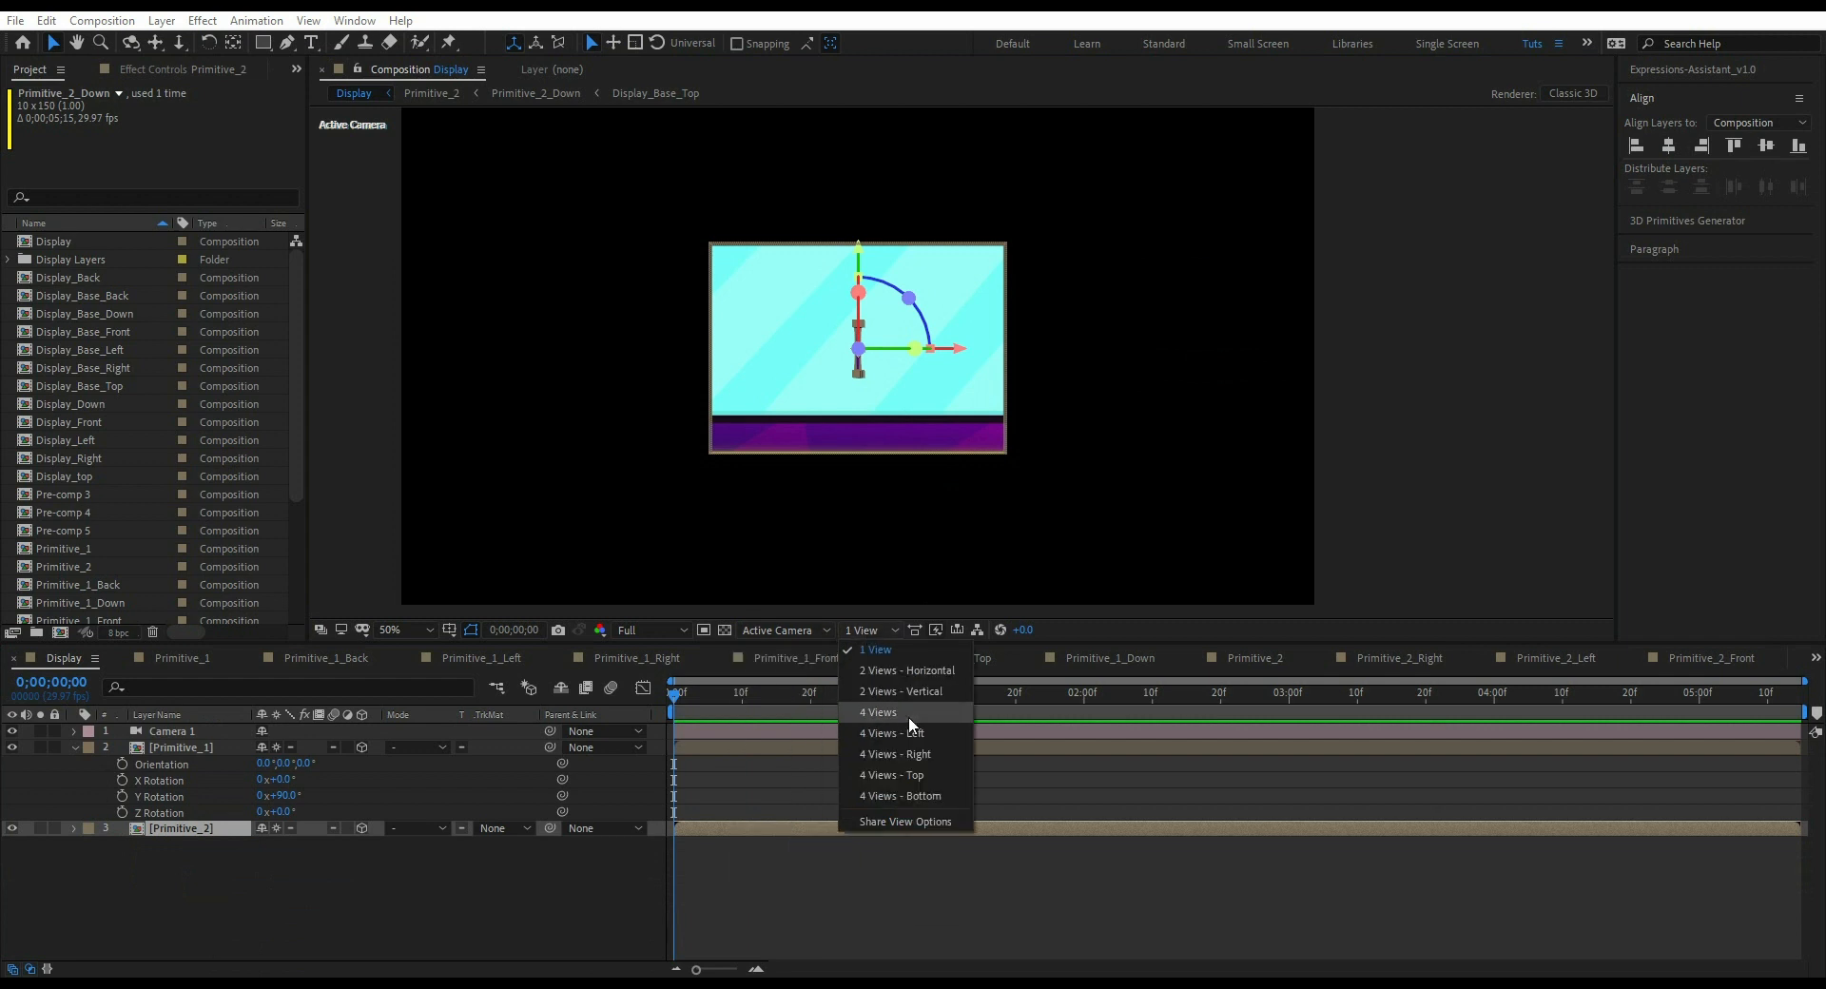
- Switch to 4 Views, rotate Primitive_2 90° on X, and duplicate it
click(878, 711)
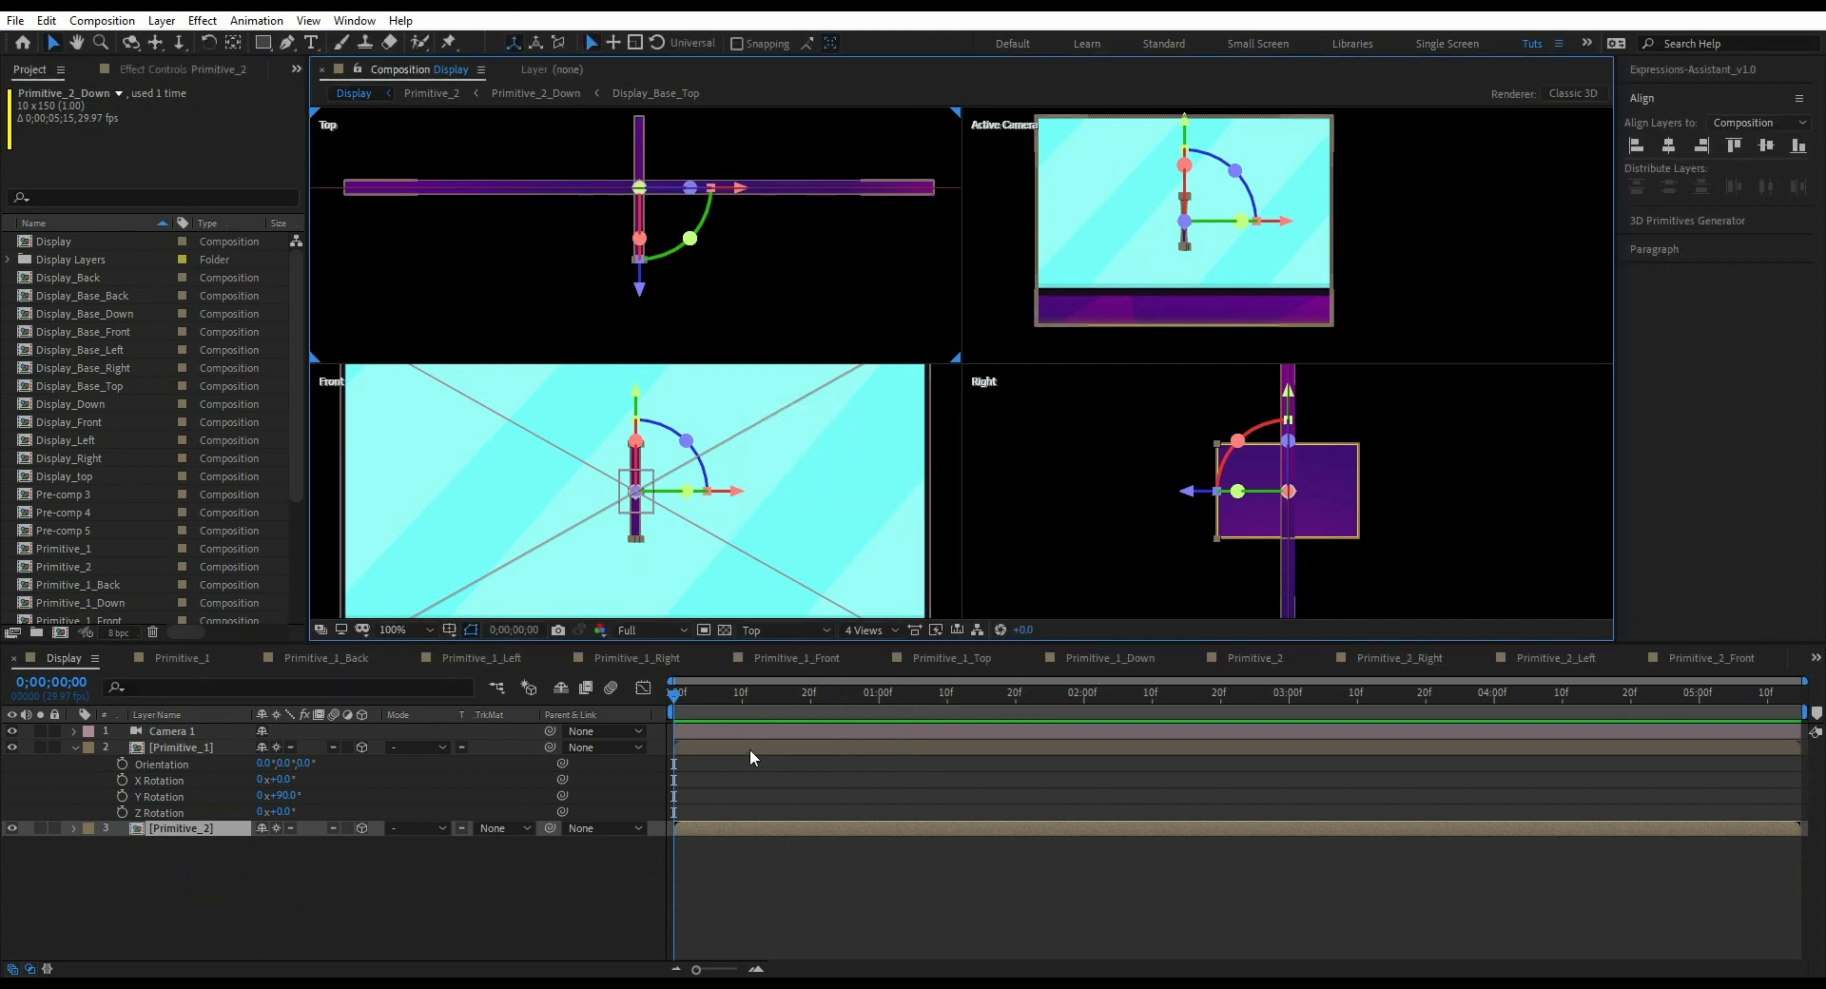
mouse_move(798, 916)
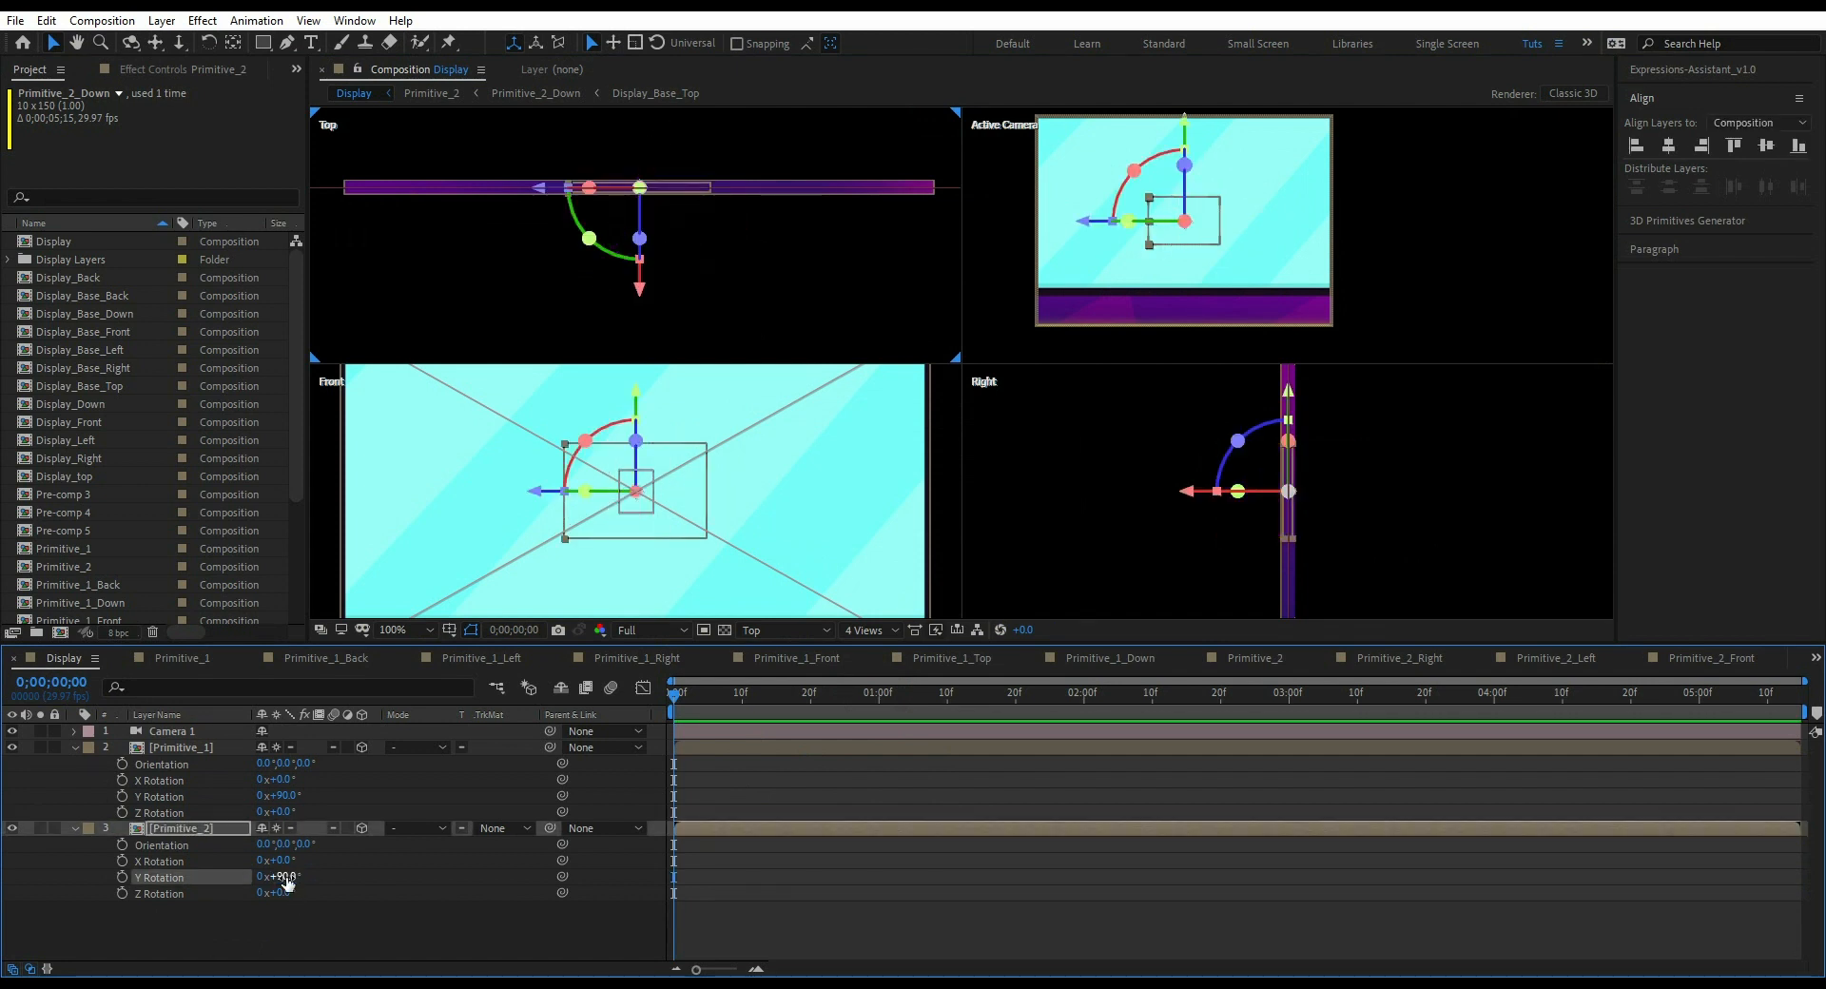
double_click(277, 876)
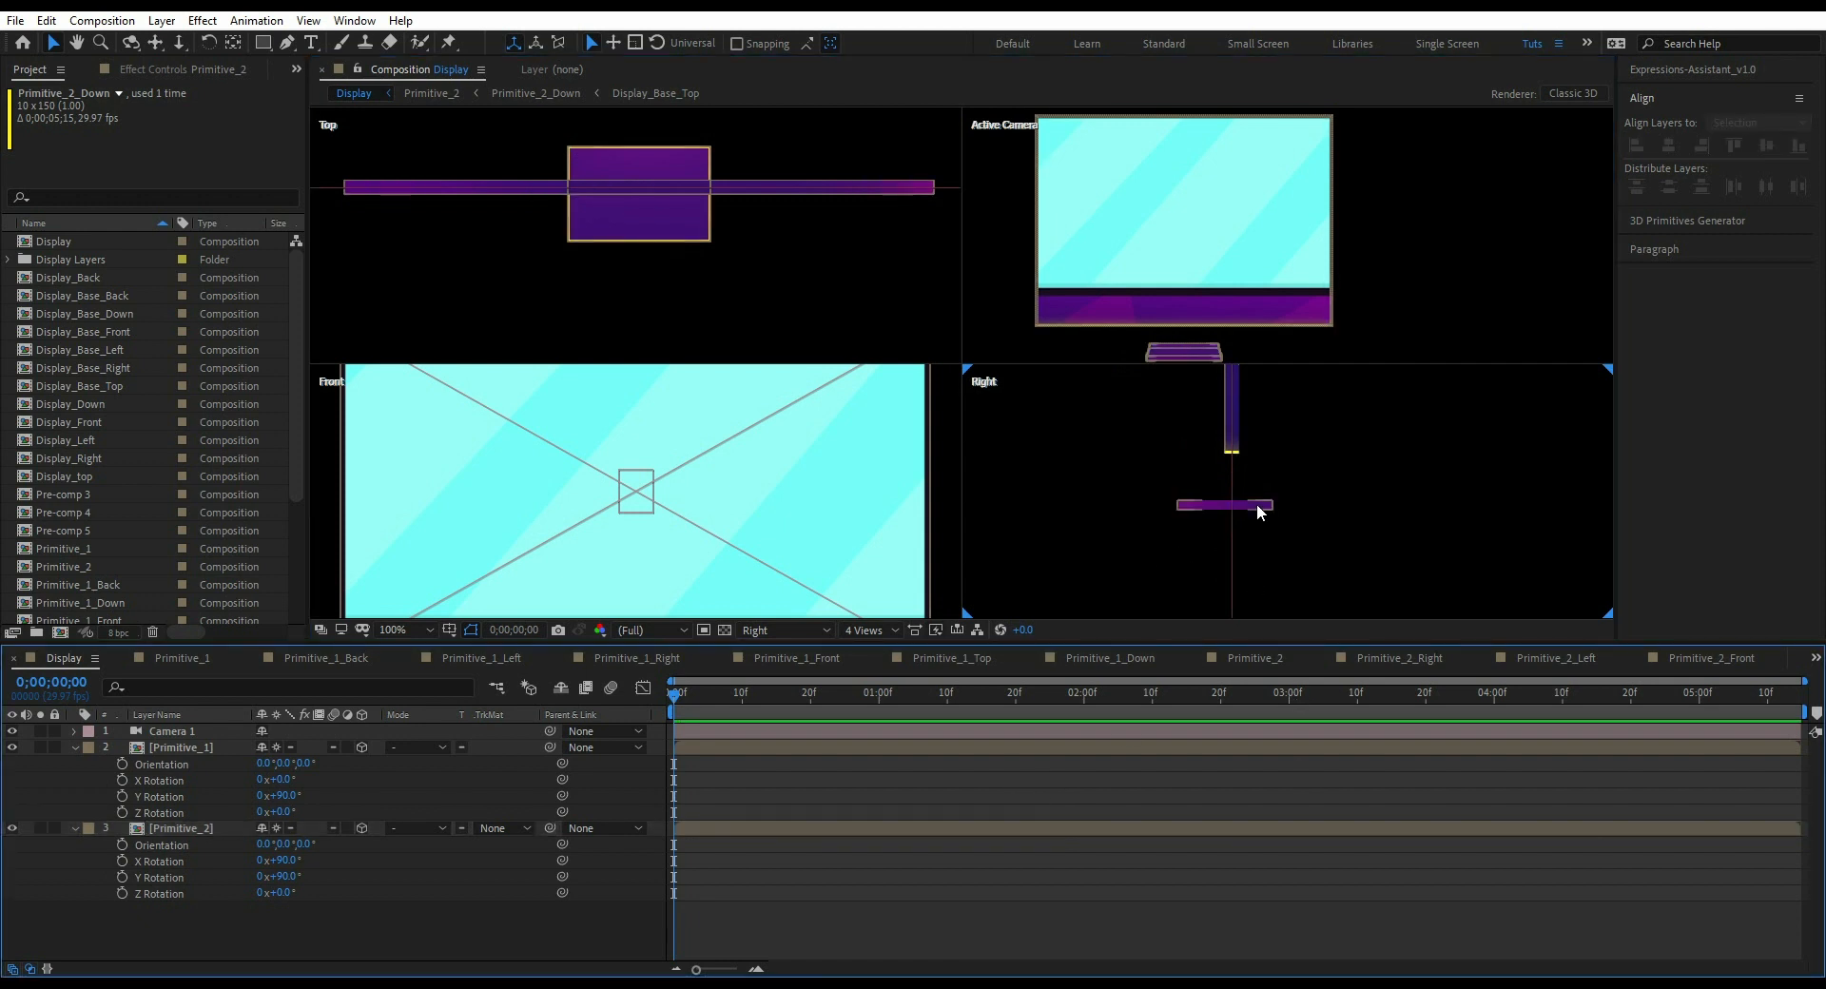
click(181, 827)
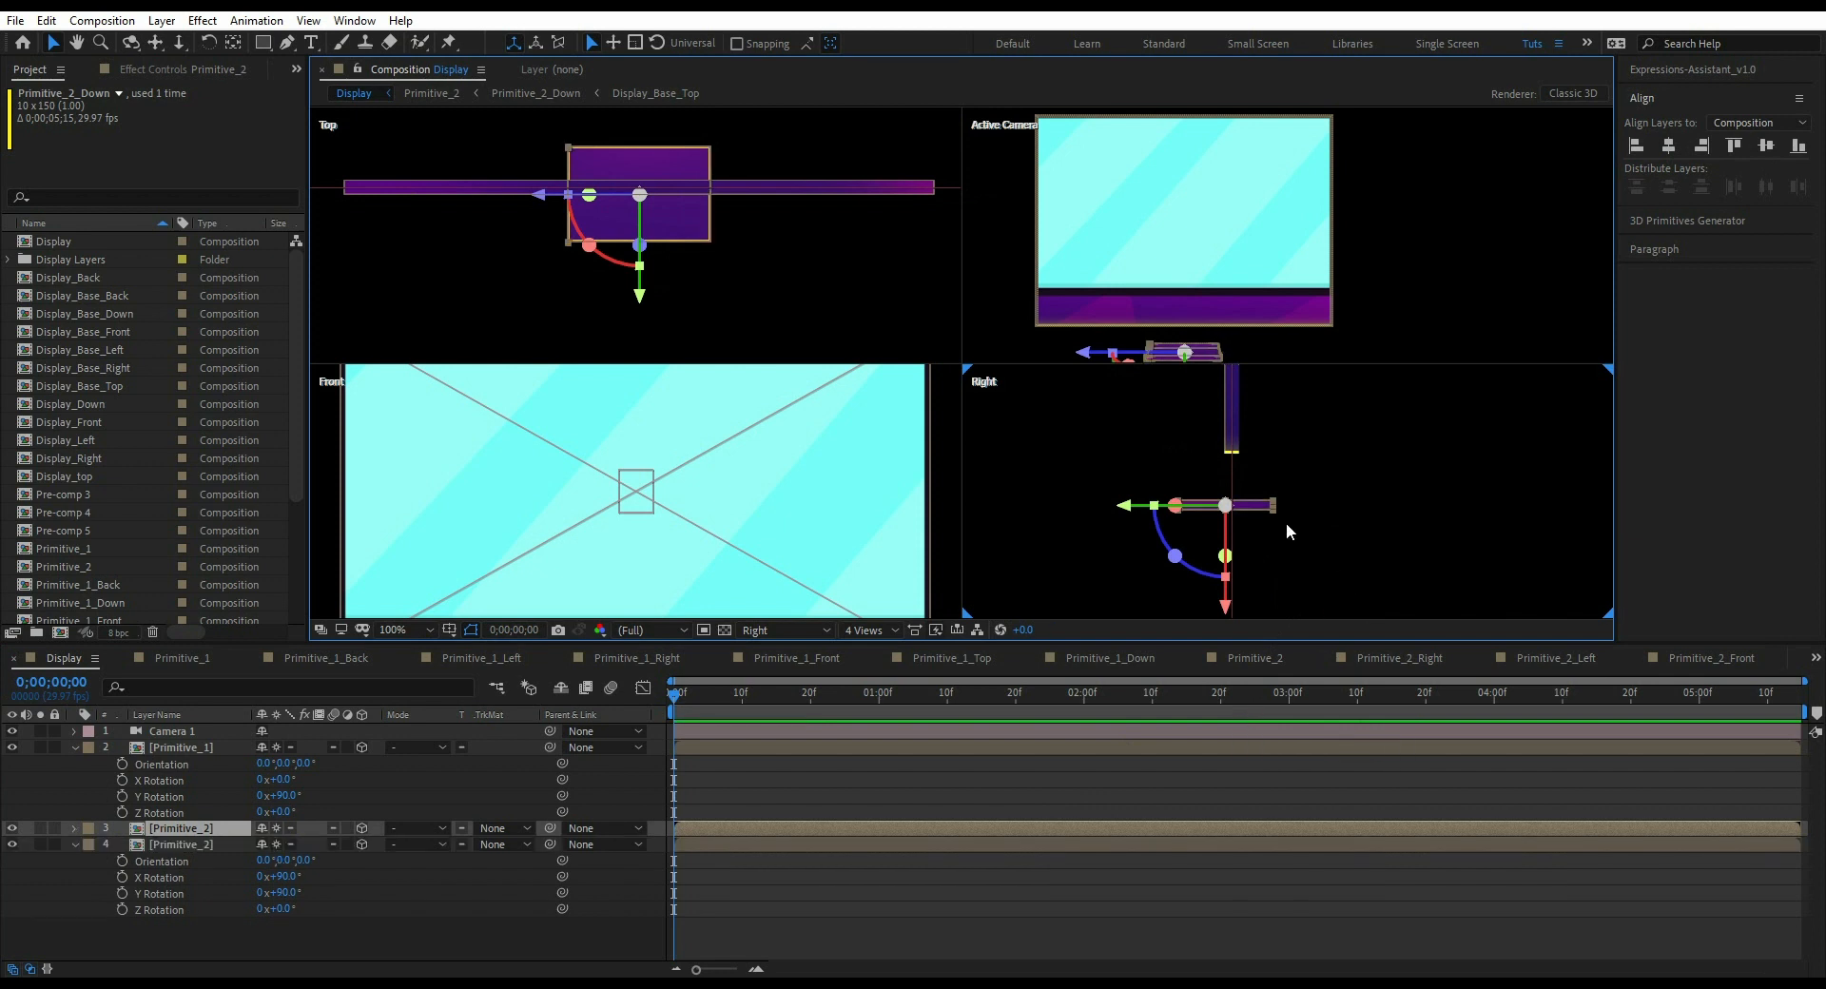
- In the Right view, move the Primitive_2 copy against the base plate and tilt it about −40° on Z
click(1686, 126)
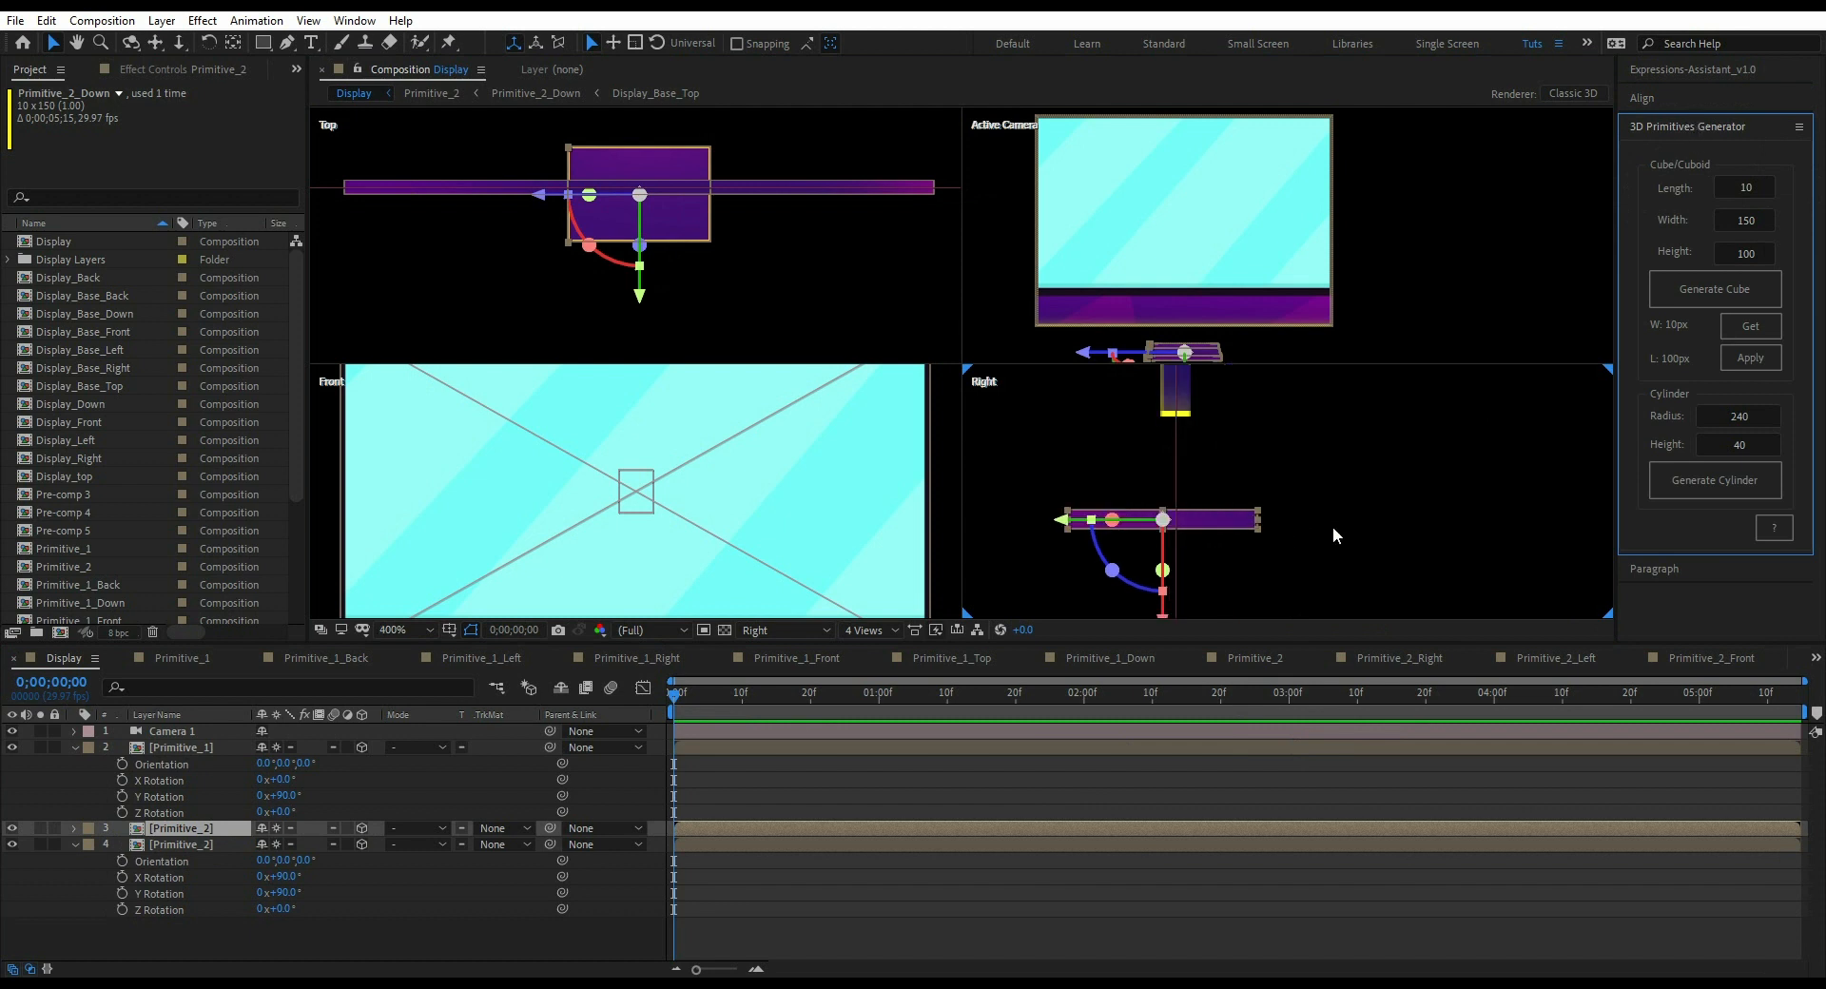
drag(1152, 519, 1182, 468)
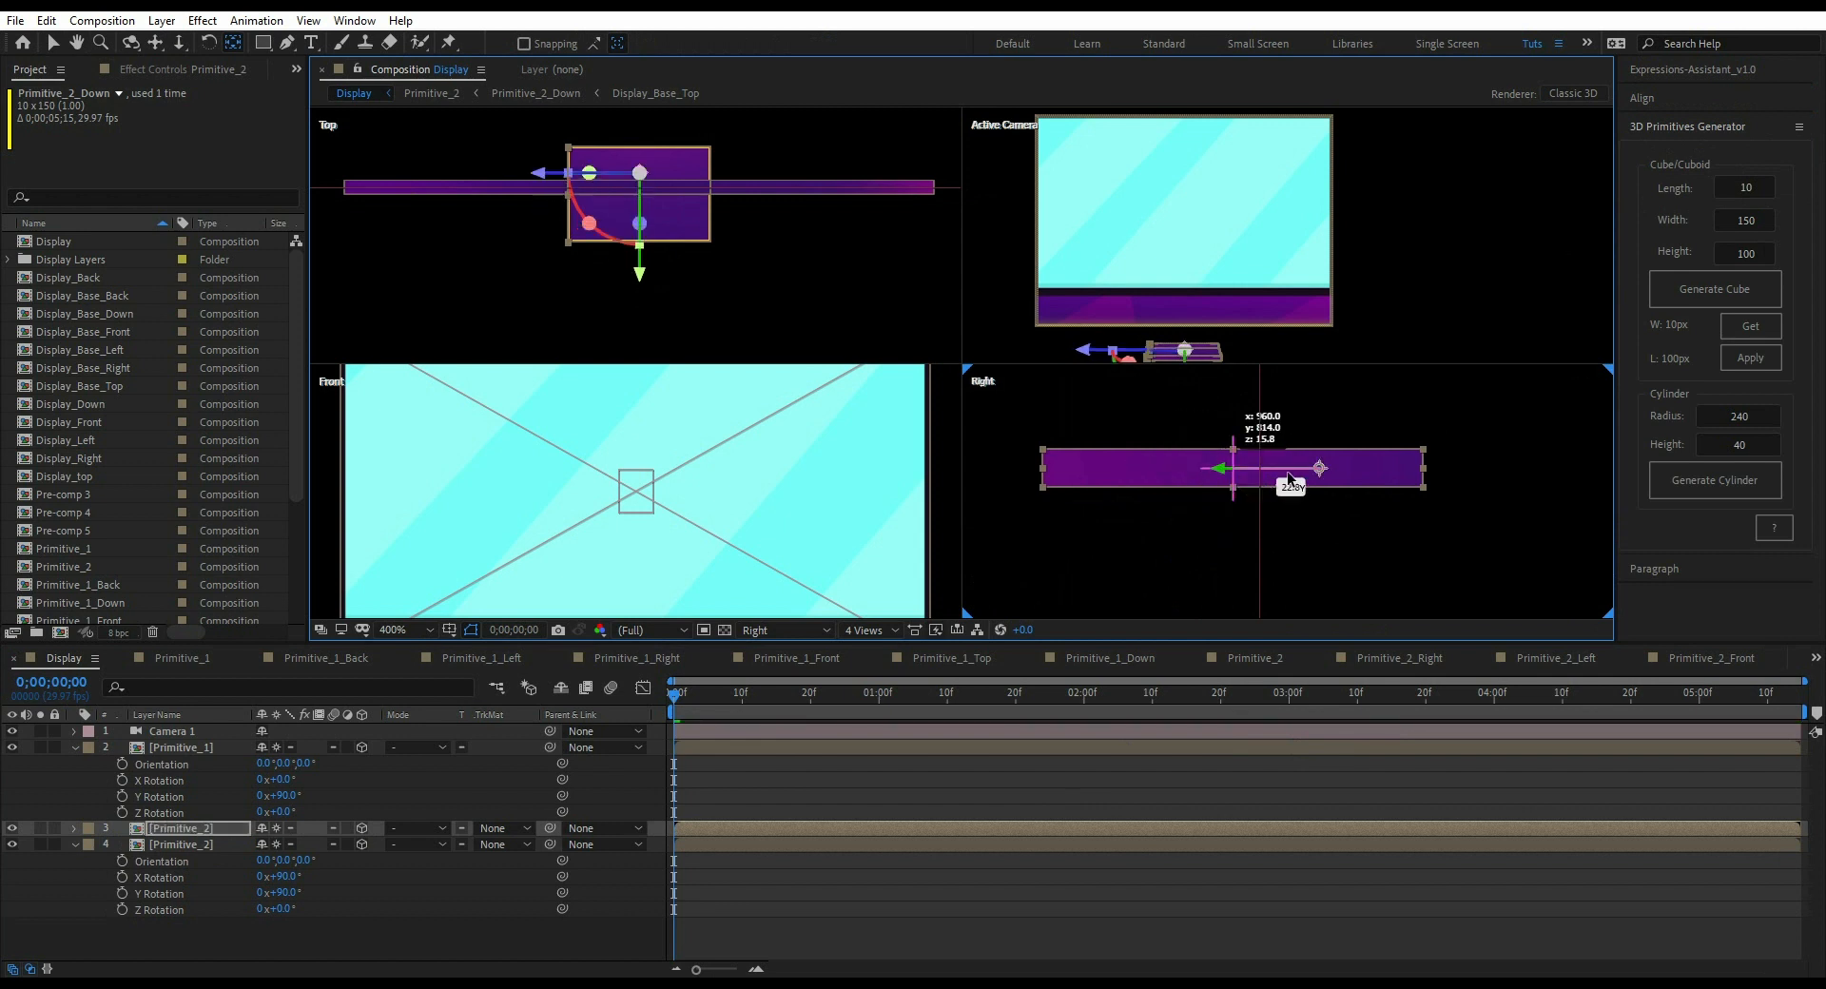
drag(1290, 468, 1317, 468)
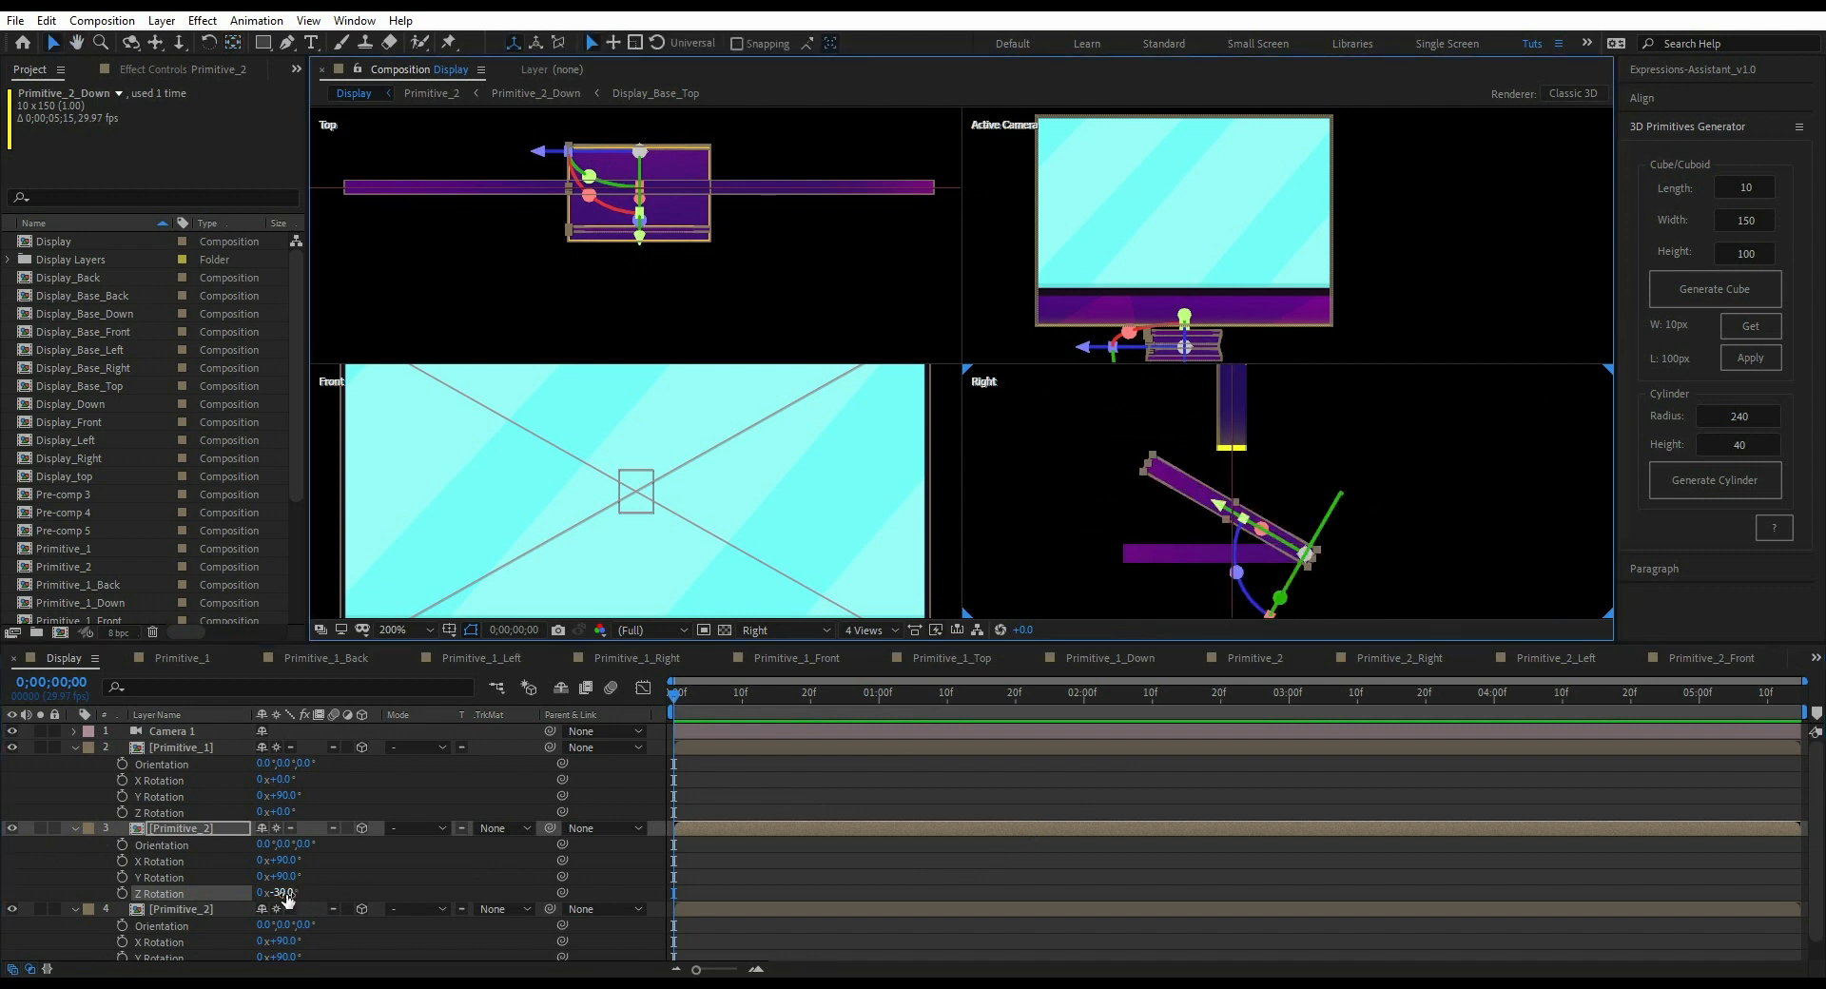
double_click(280, 895)
text(48)
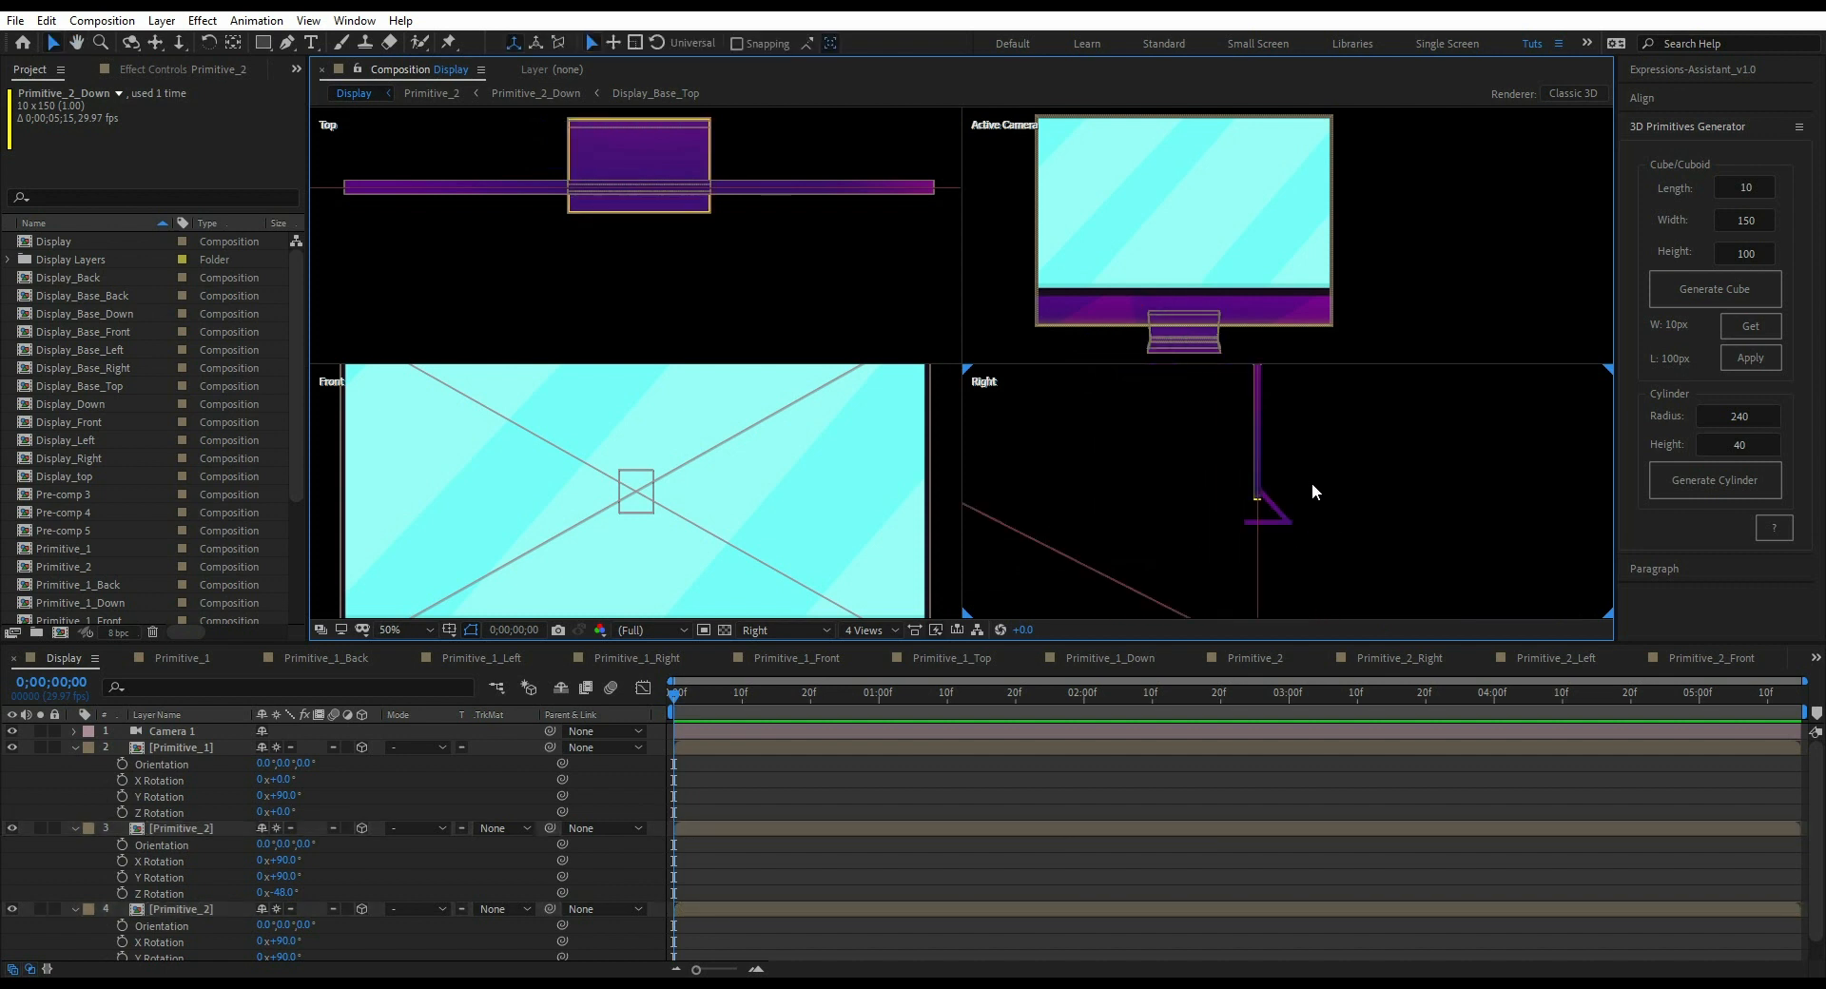
click(865, 629)
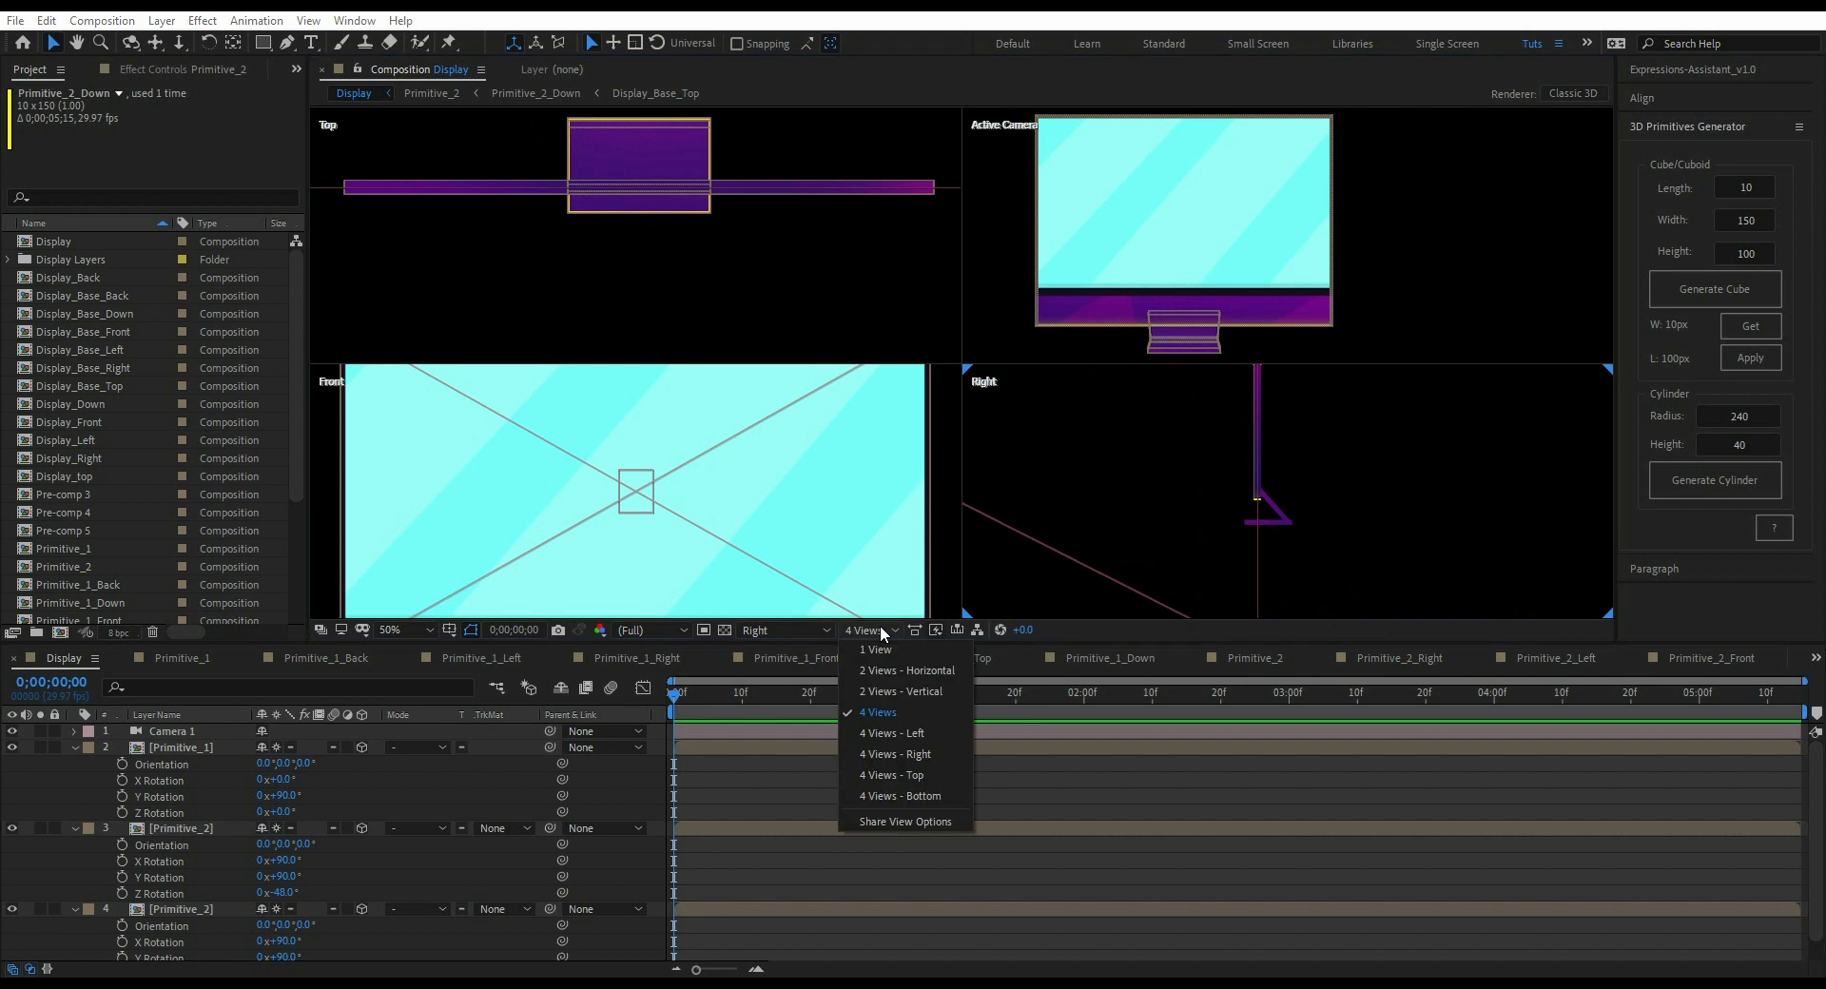
- Switch the viewer to a single camera view, then back to 4 Views
click(875, 649)
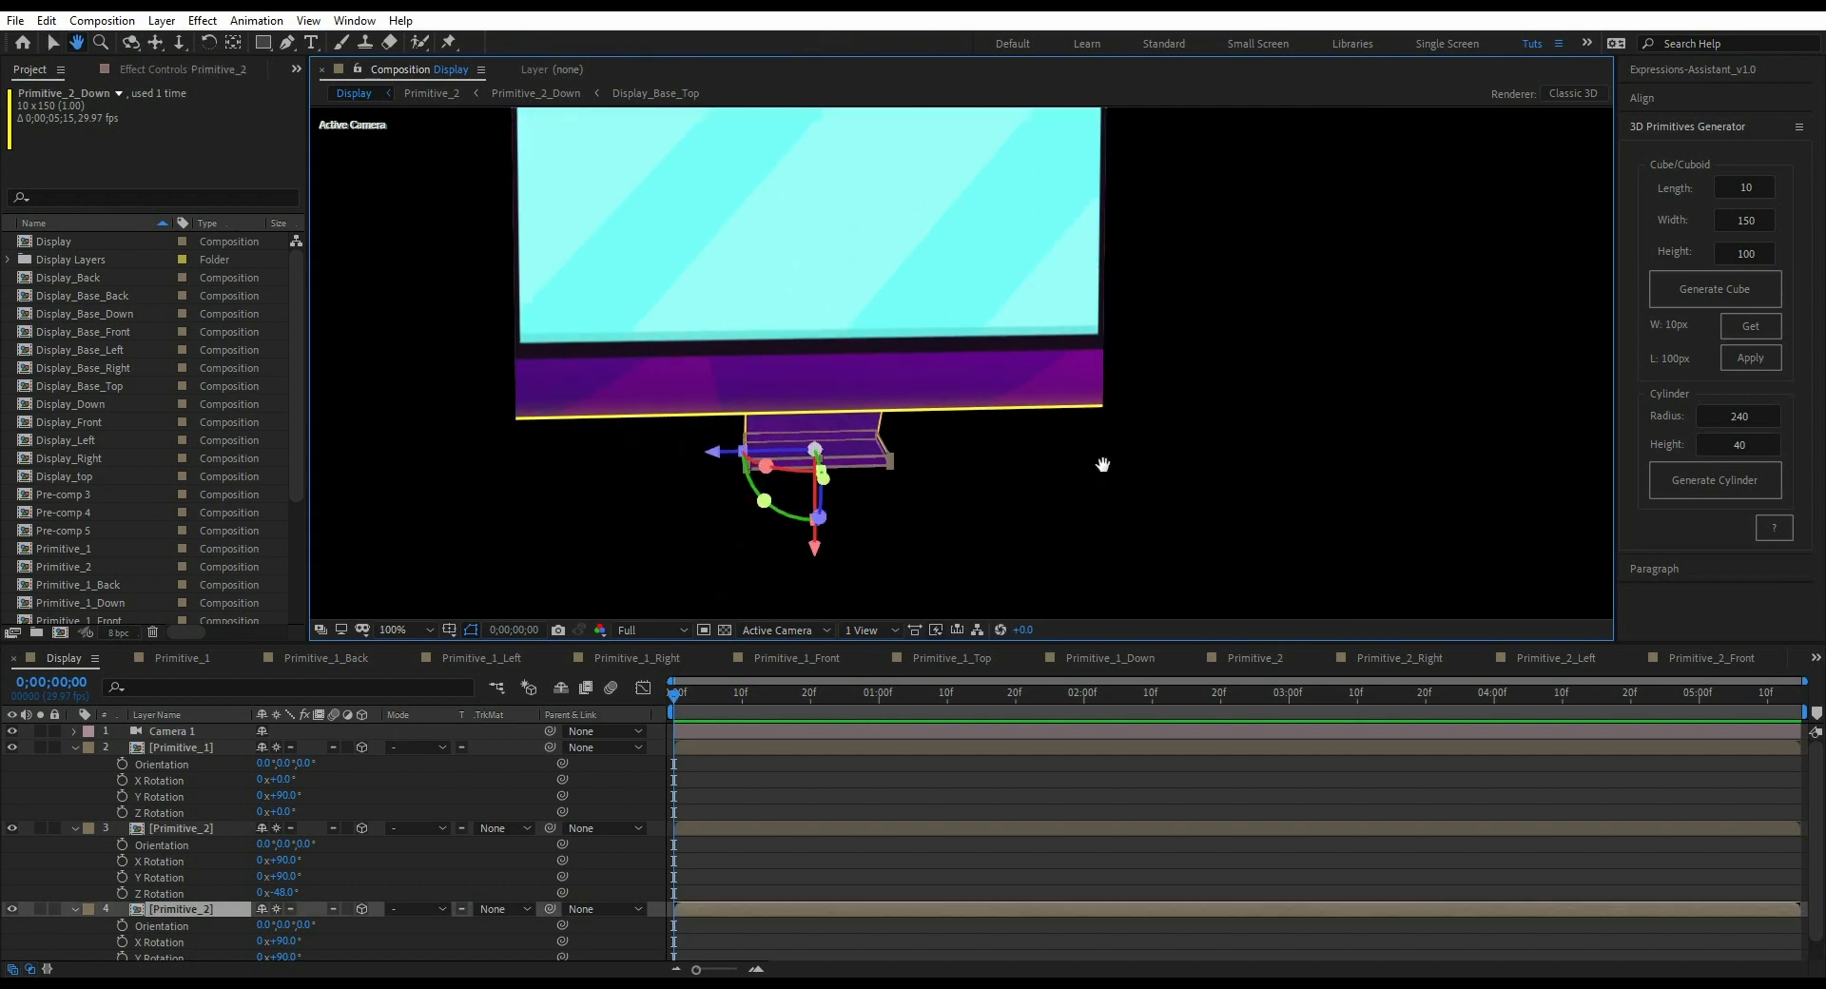
click(862, 629)
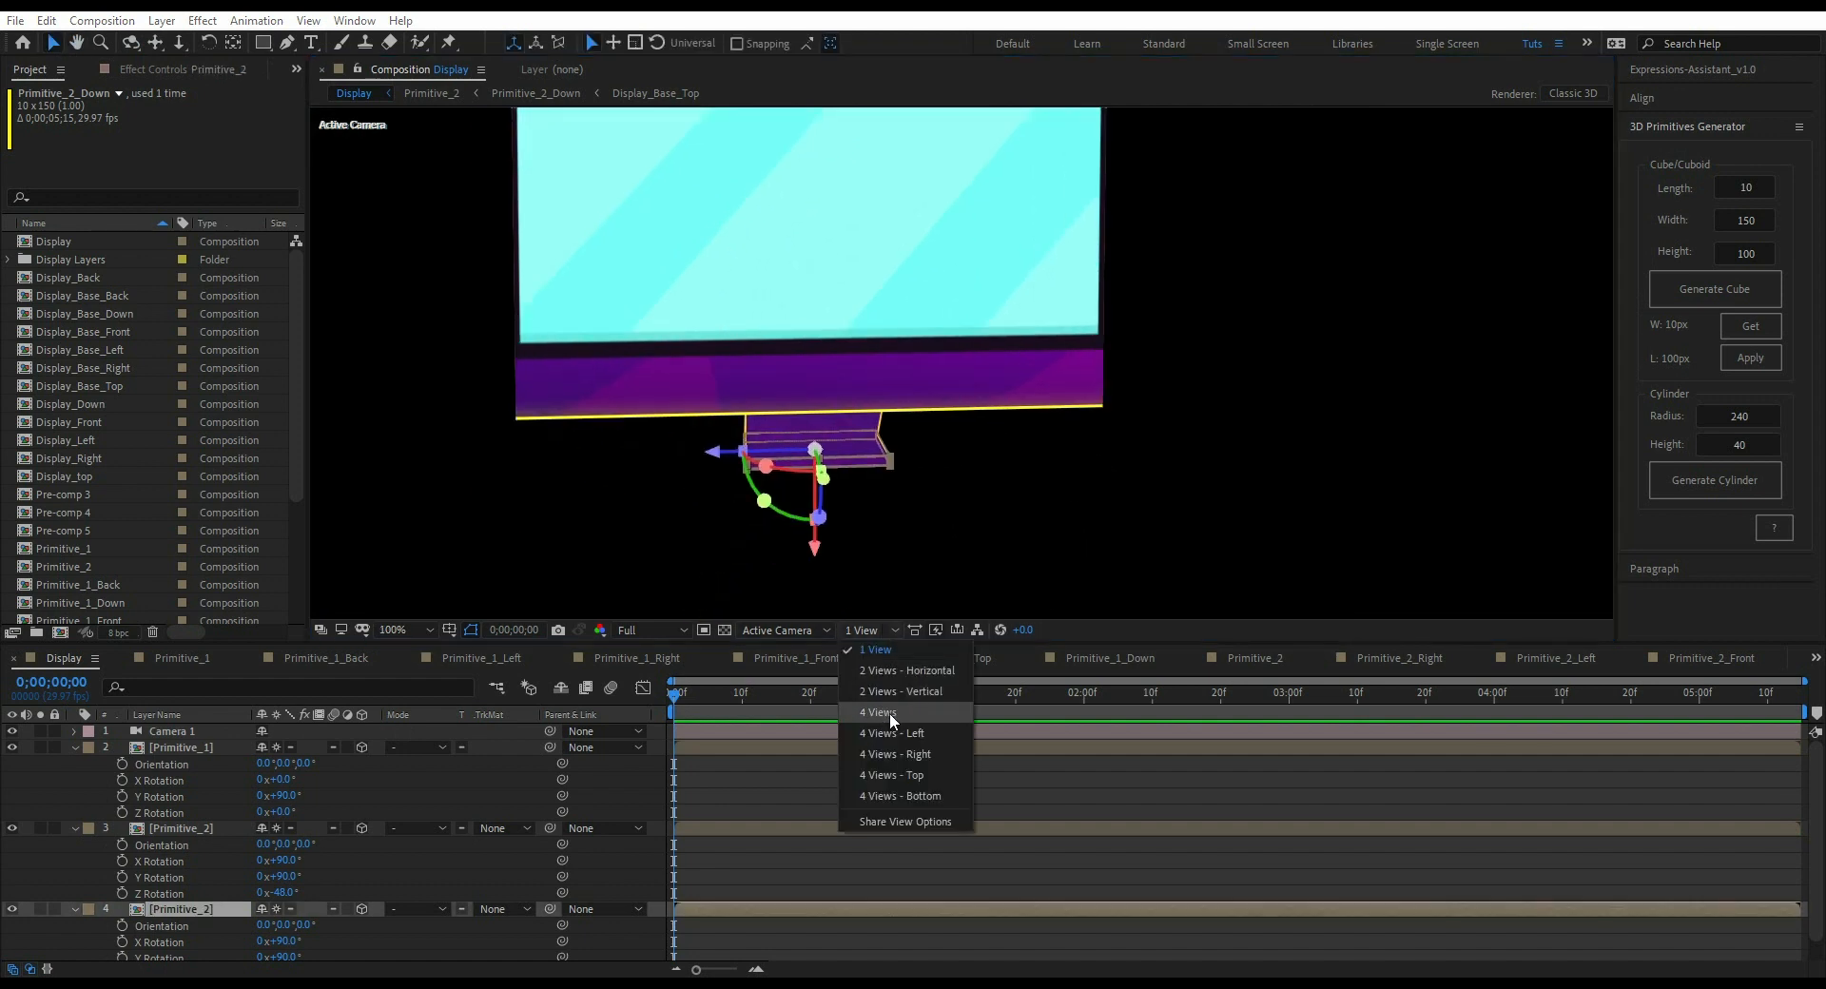
click(878, 712)
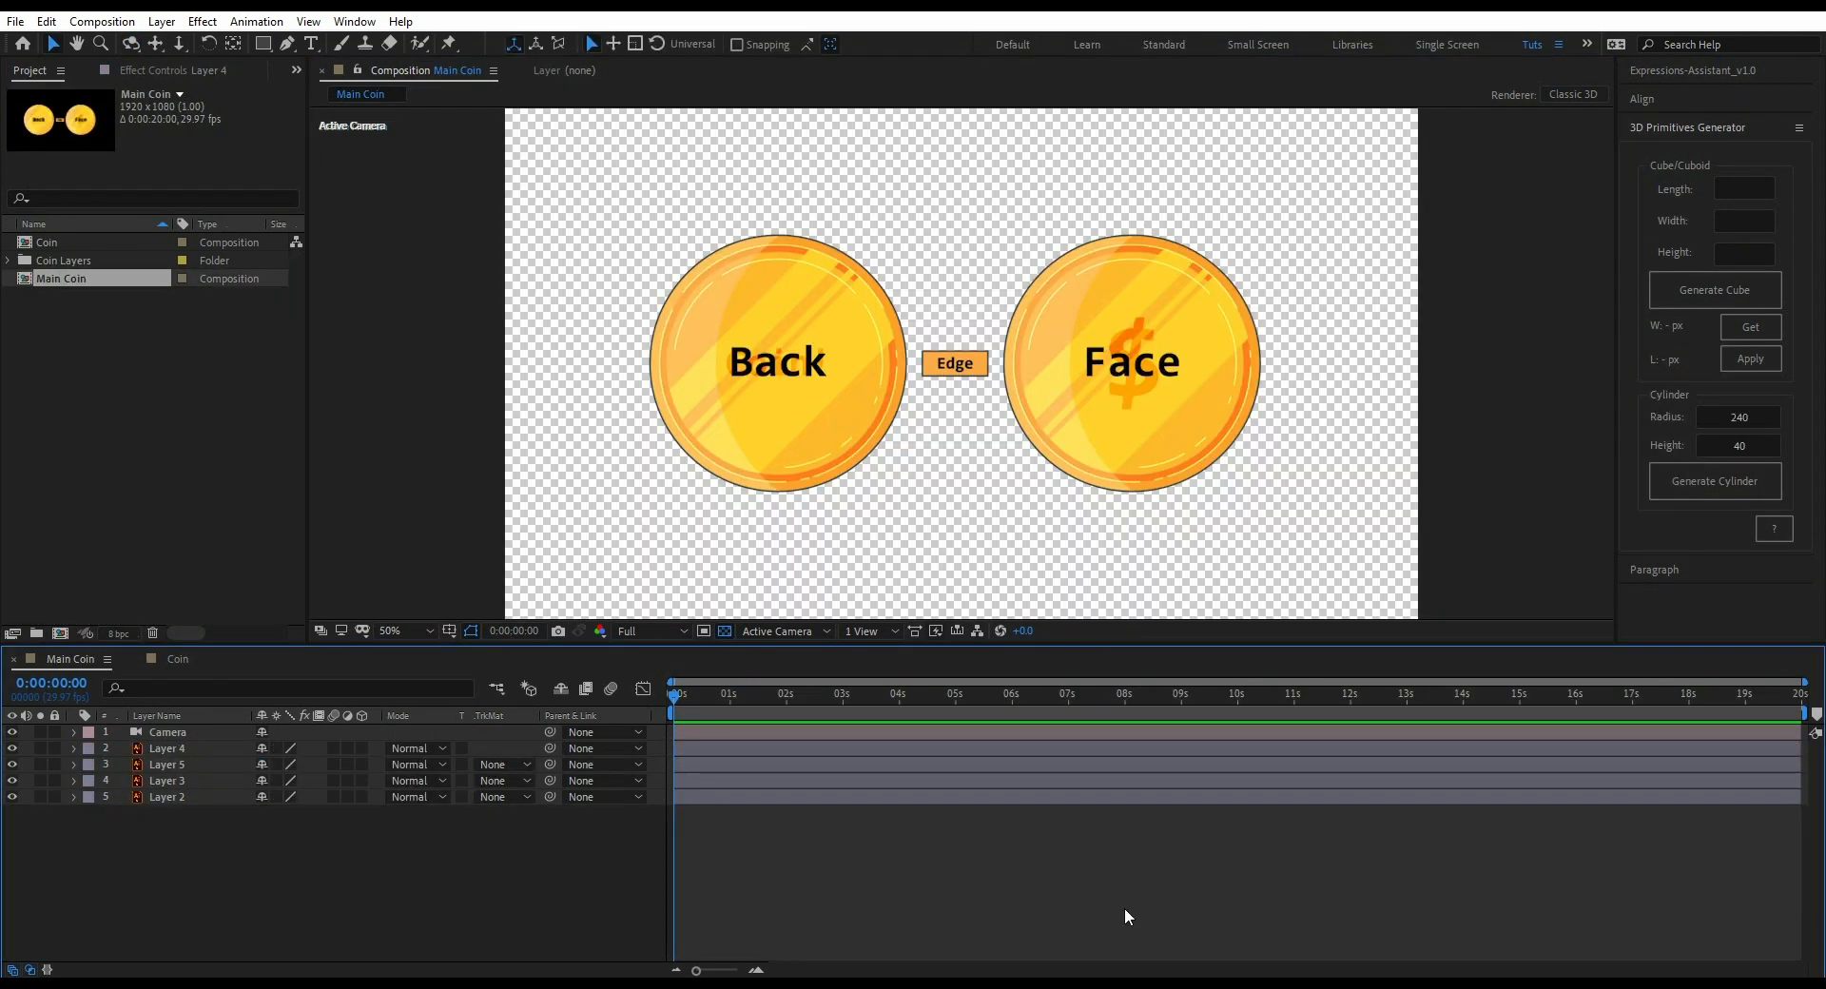
mouse_move(808, 600)
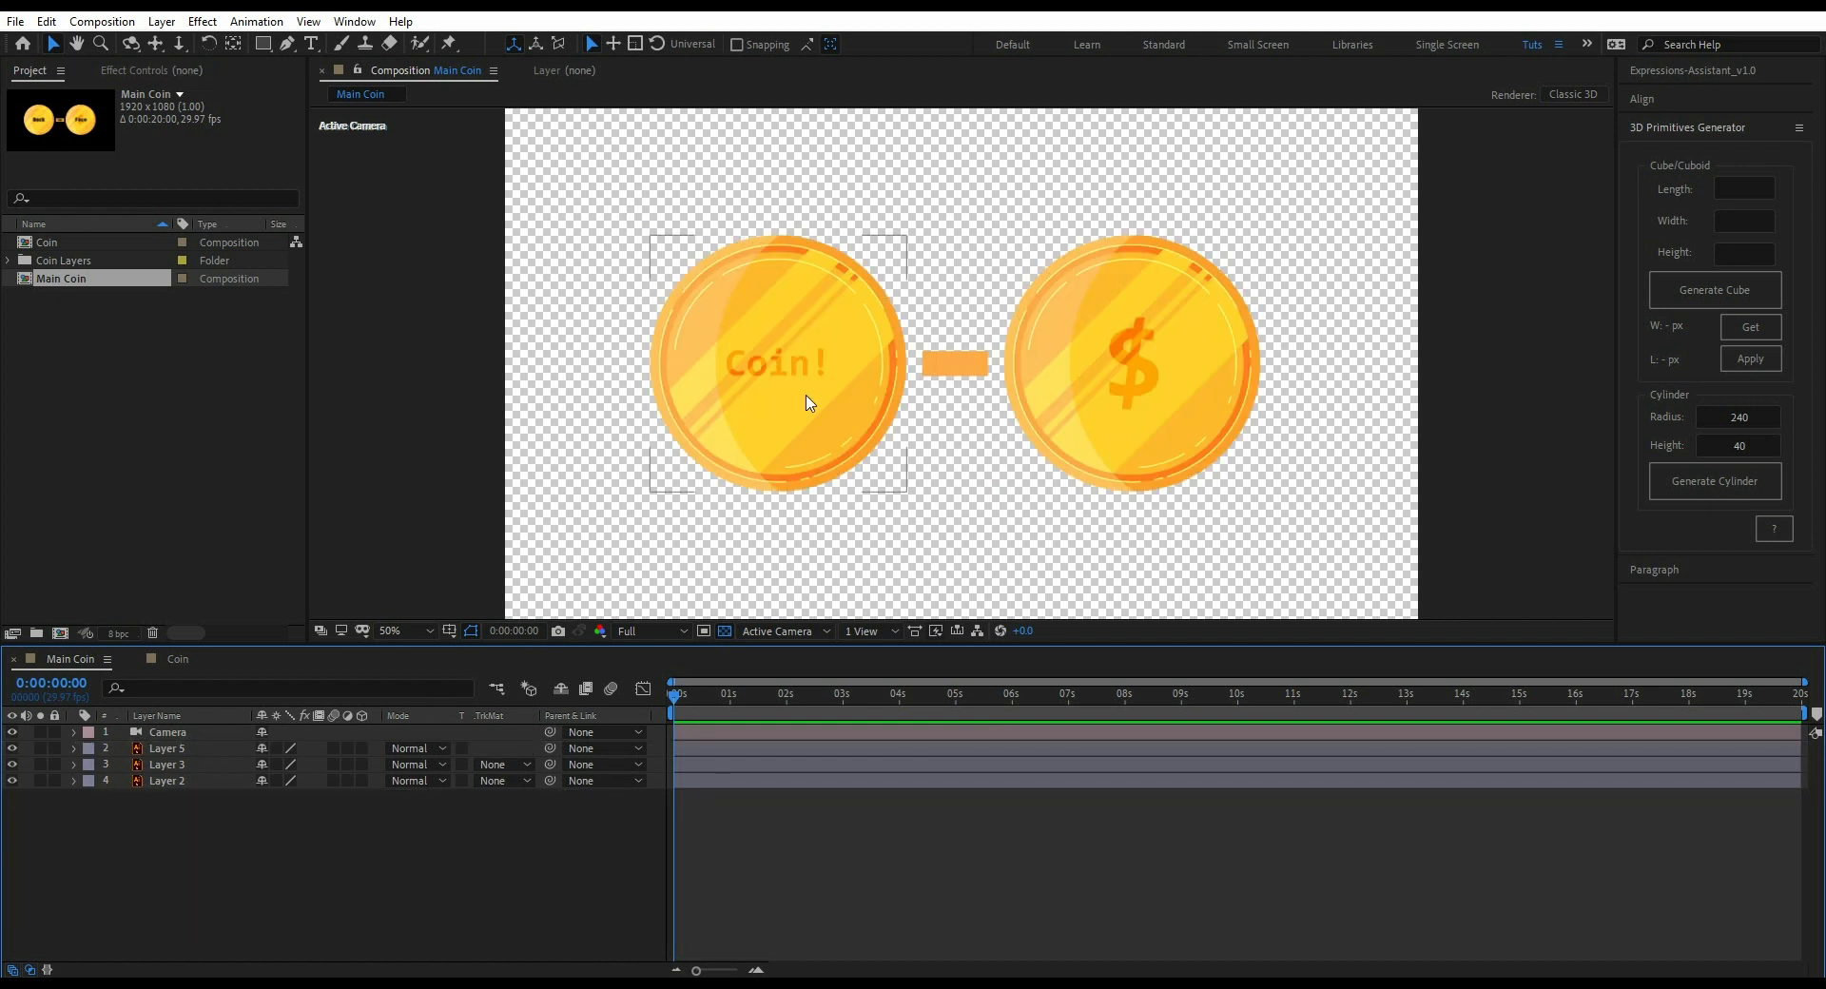
- Read the 540px back coin layer's size and generate a radius-270 cylinder
click(166, 781)
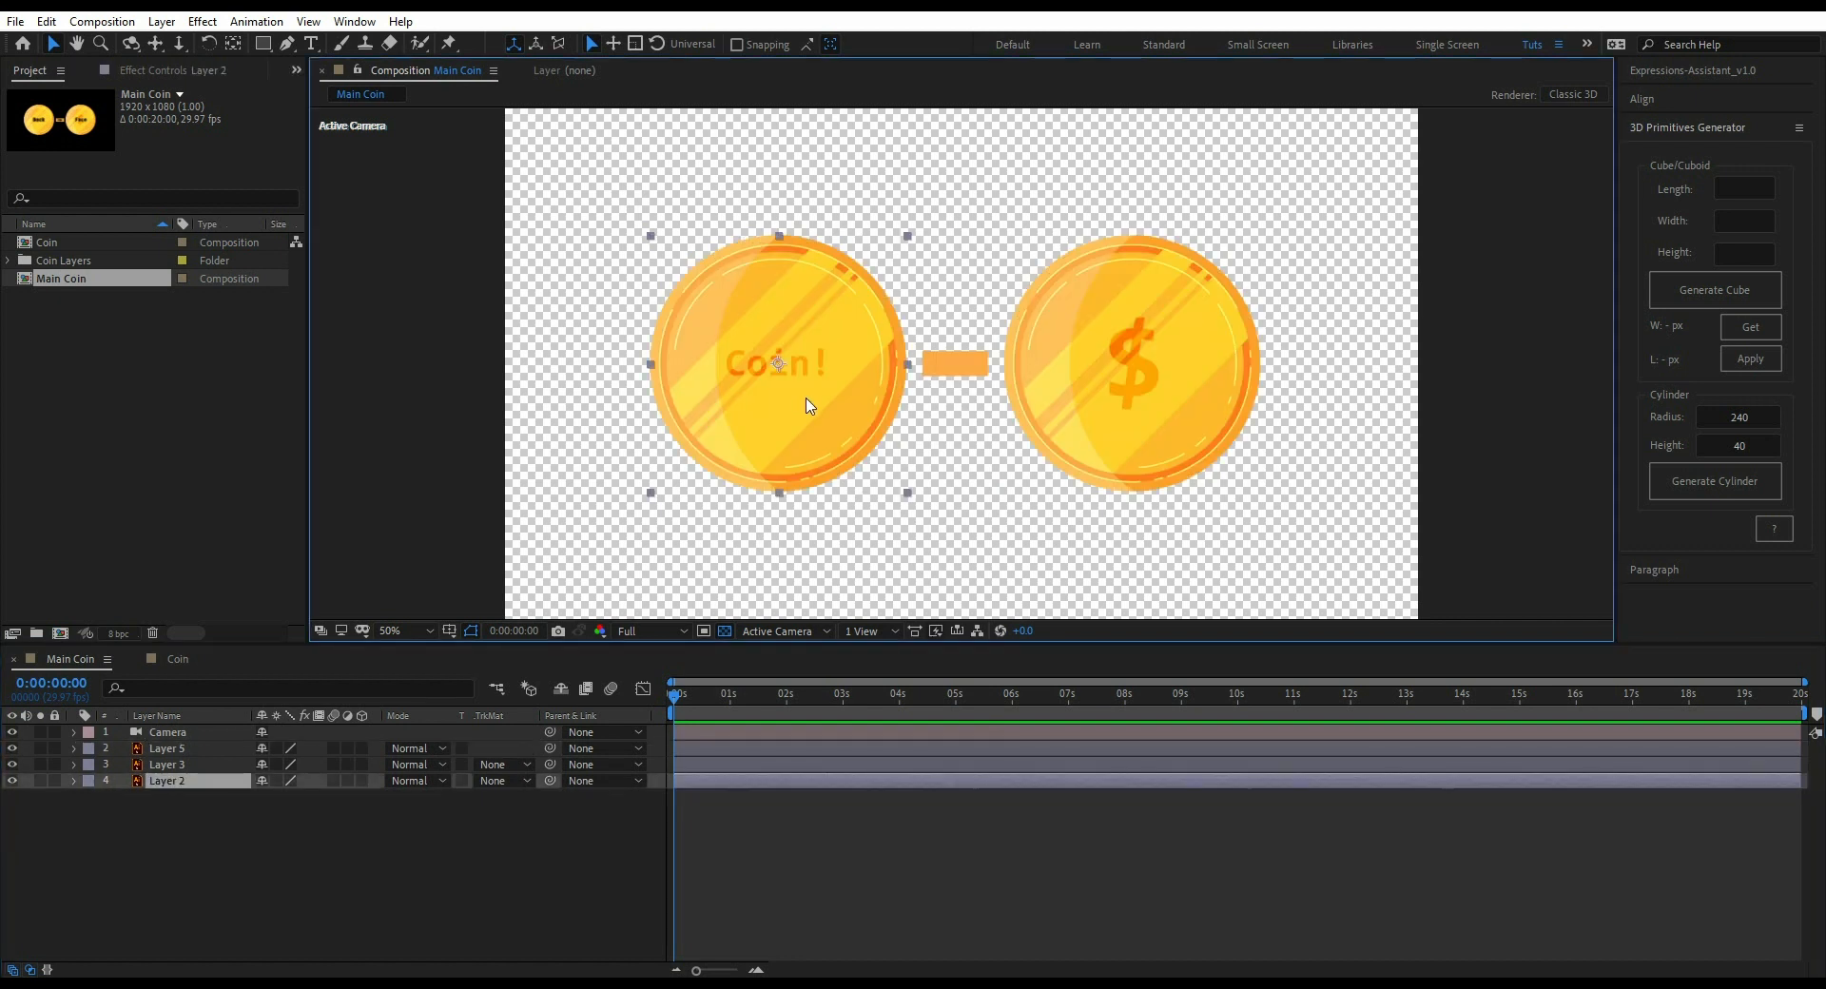
click(1750, 326)
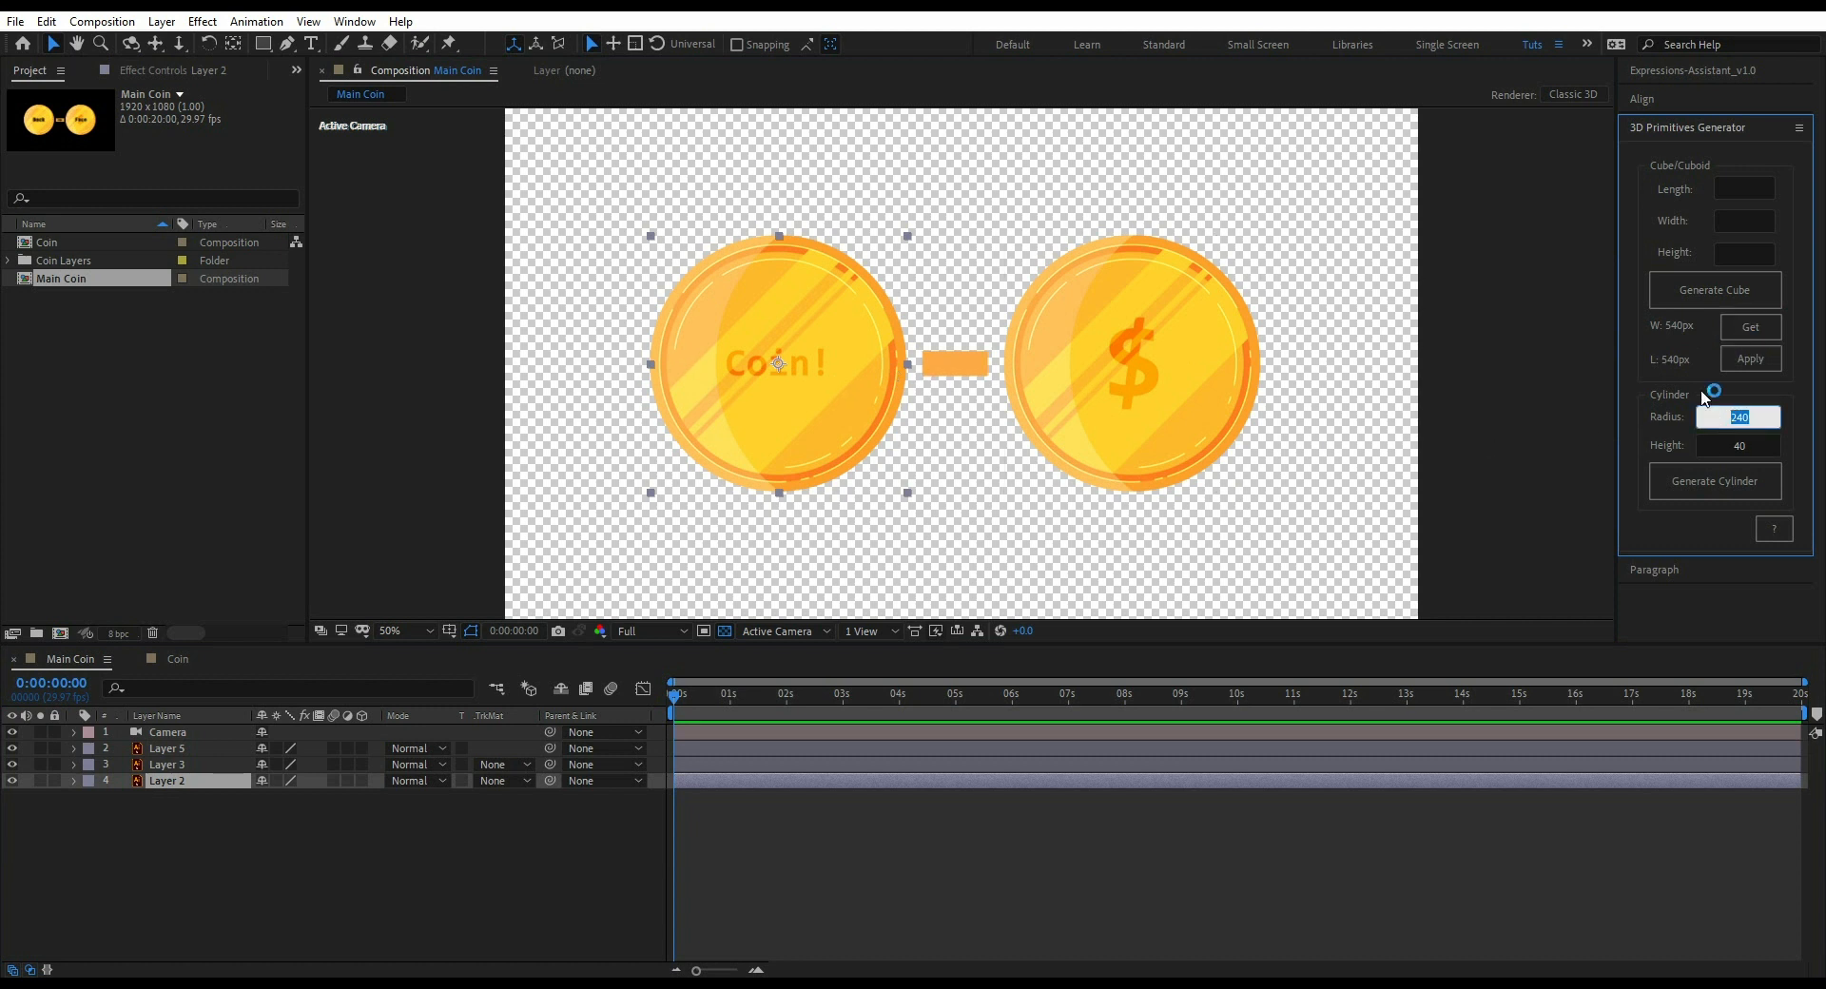
click(1738, 418)
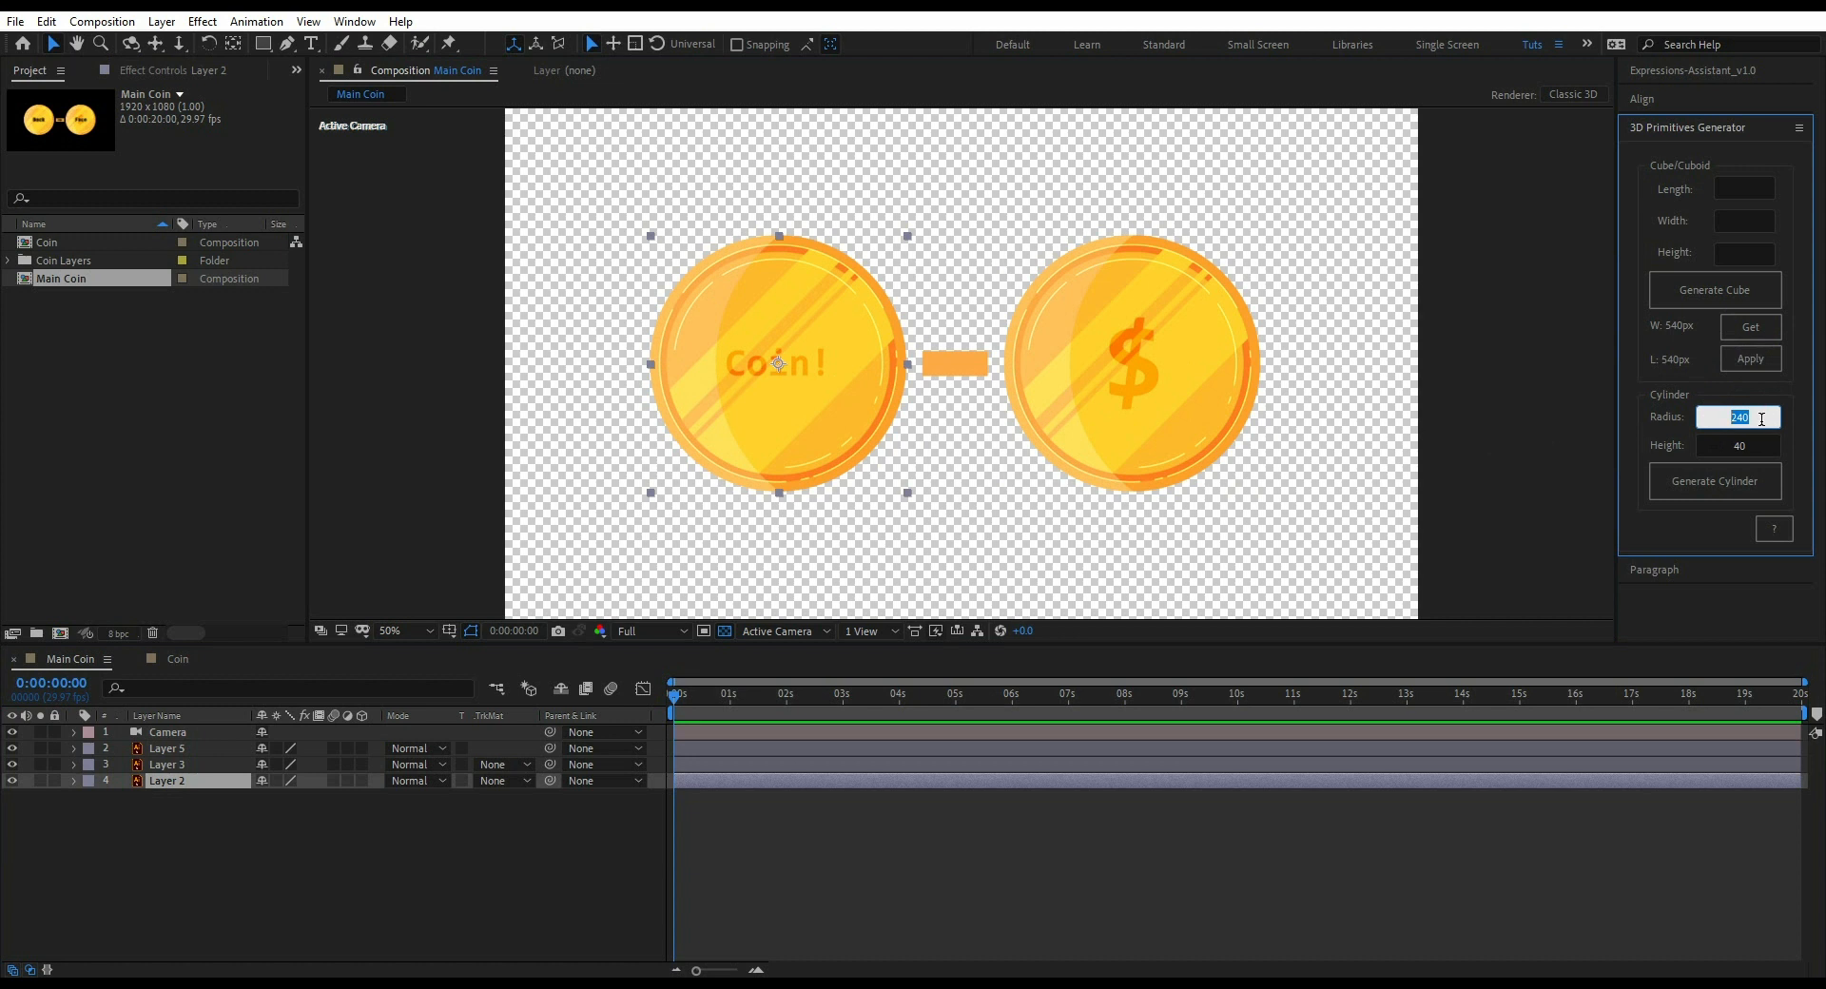
text(270)
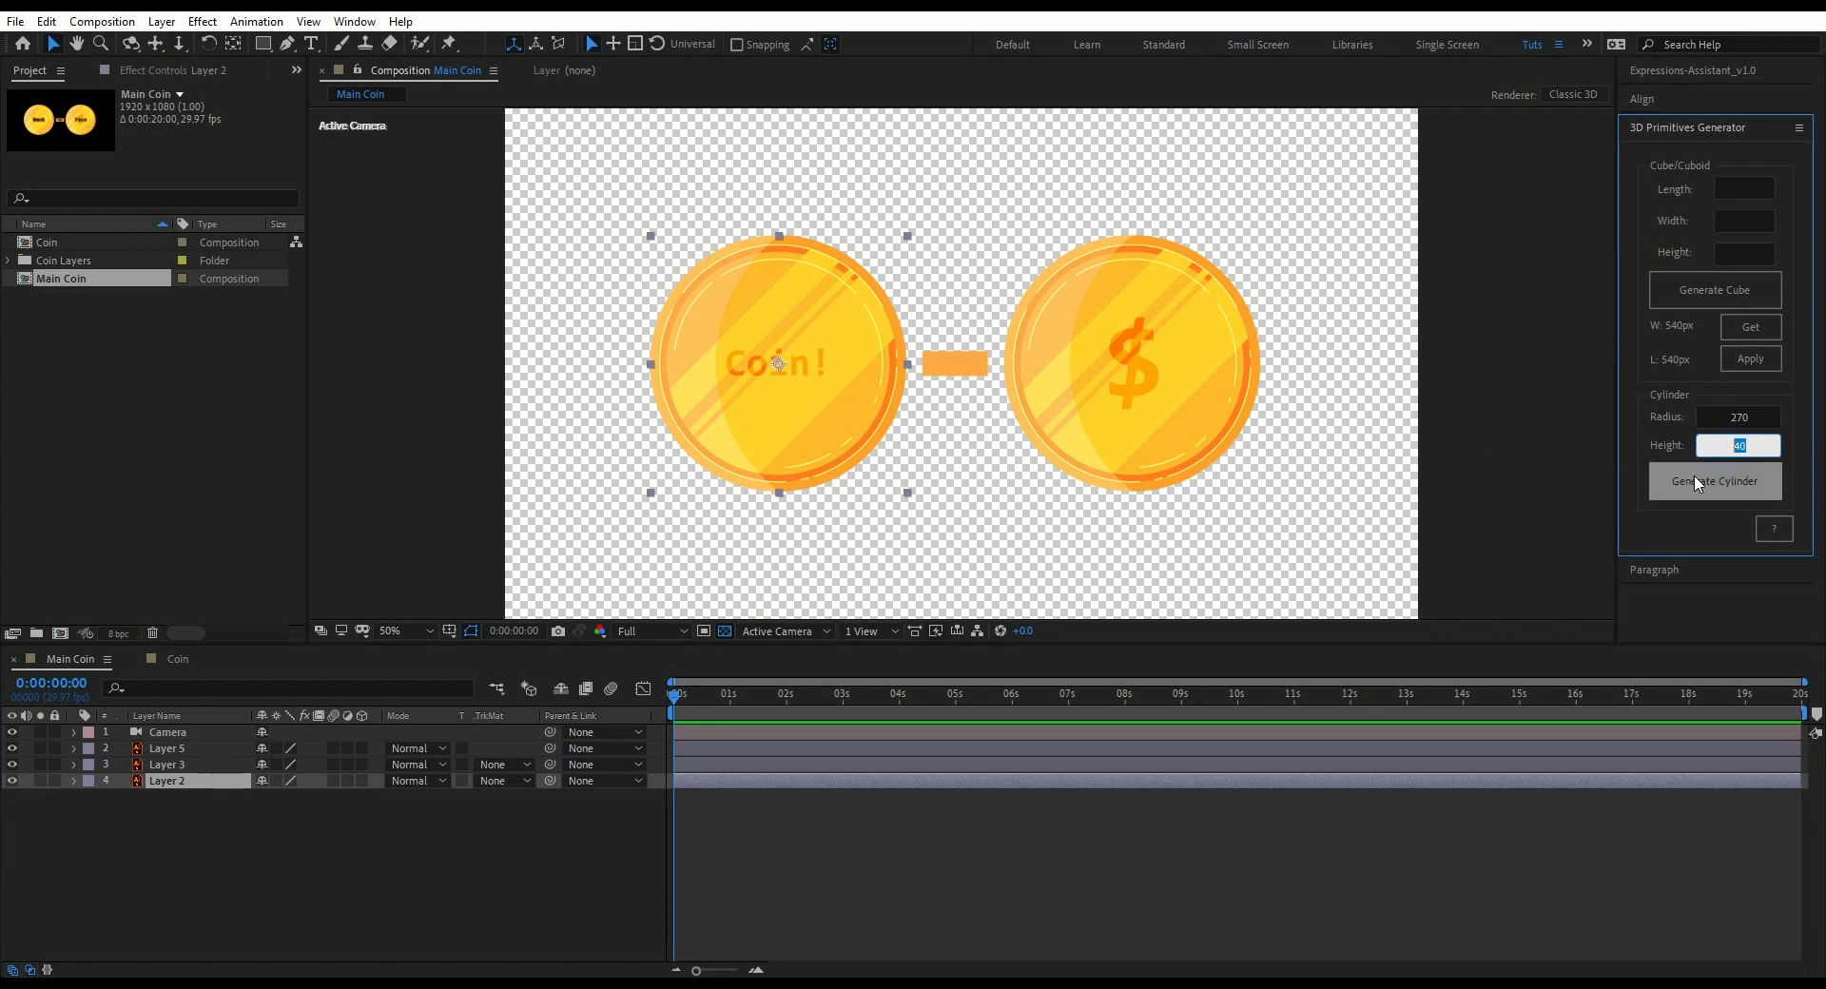
click(1713, 482)
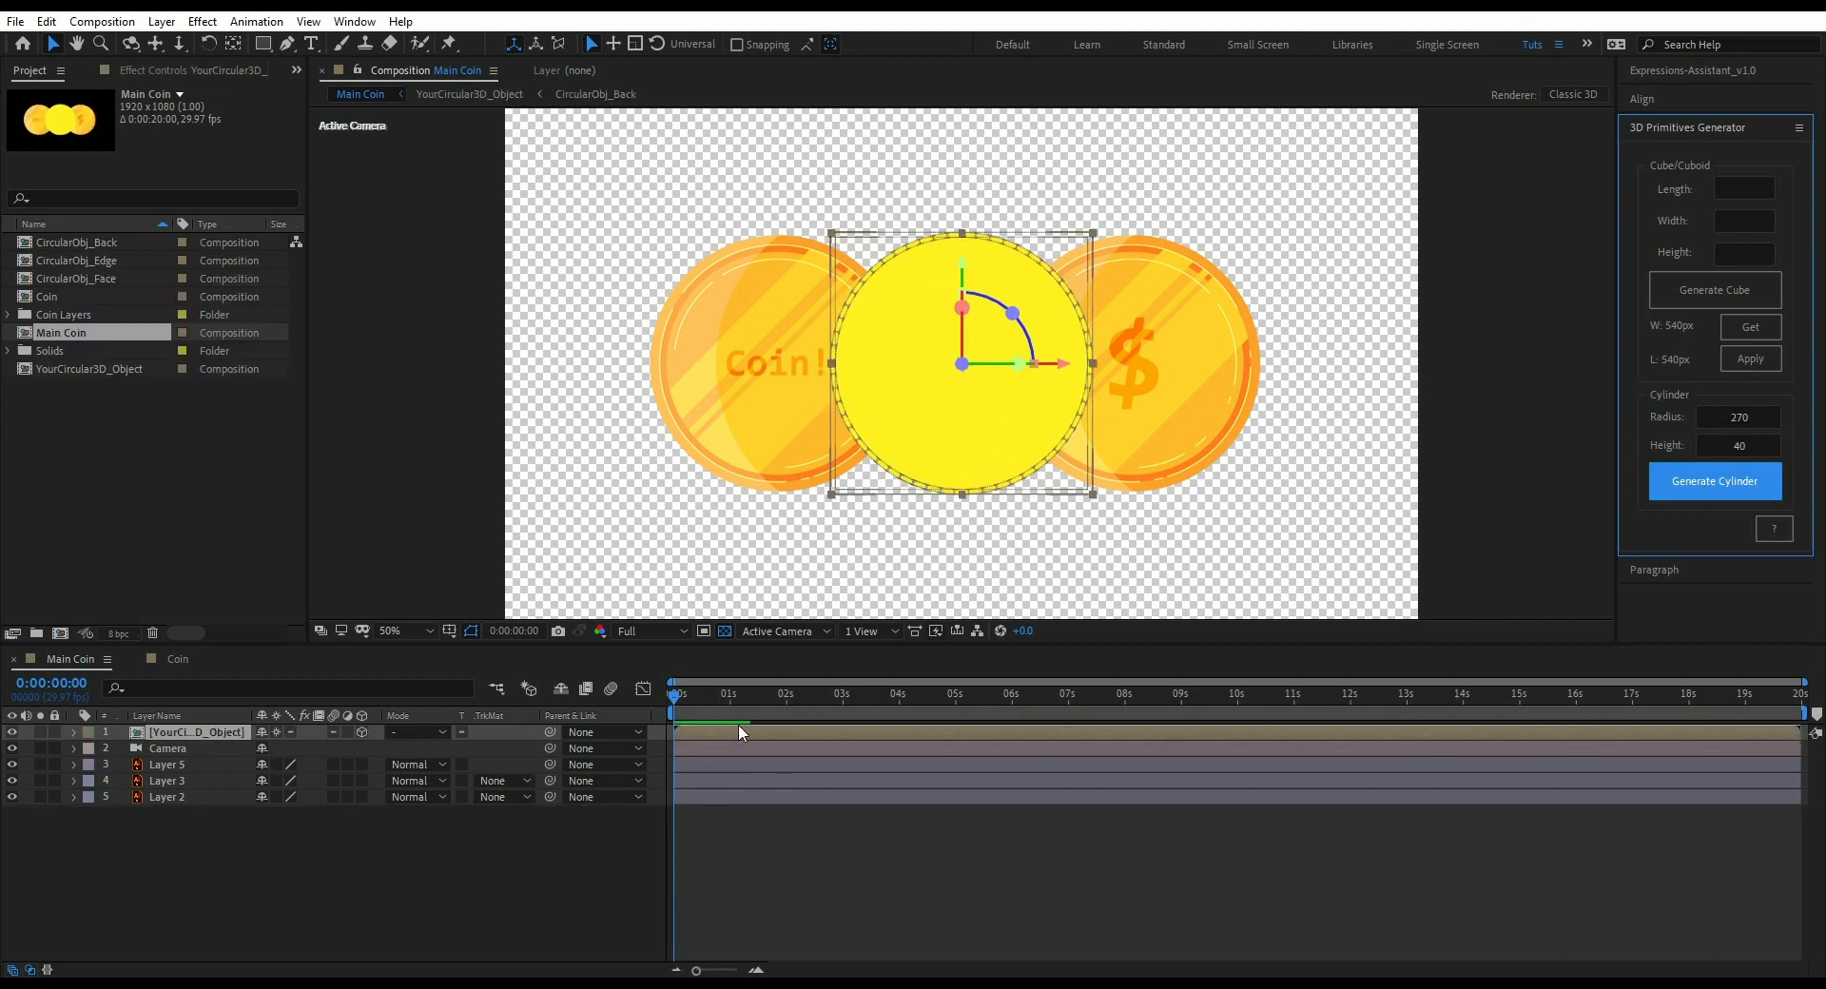
- Open YourCircular3D_Object's CircularObj_Face layer and copy the Coin! back artwork into it
click(72, 732)
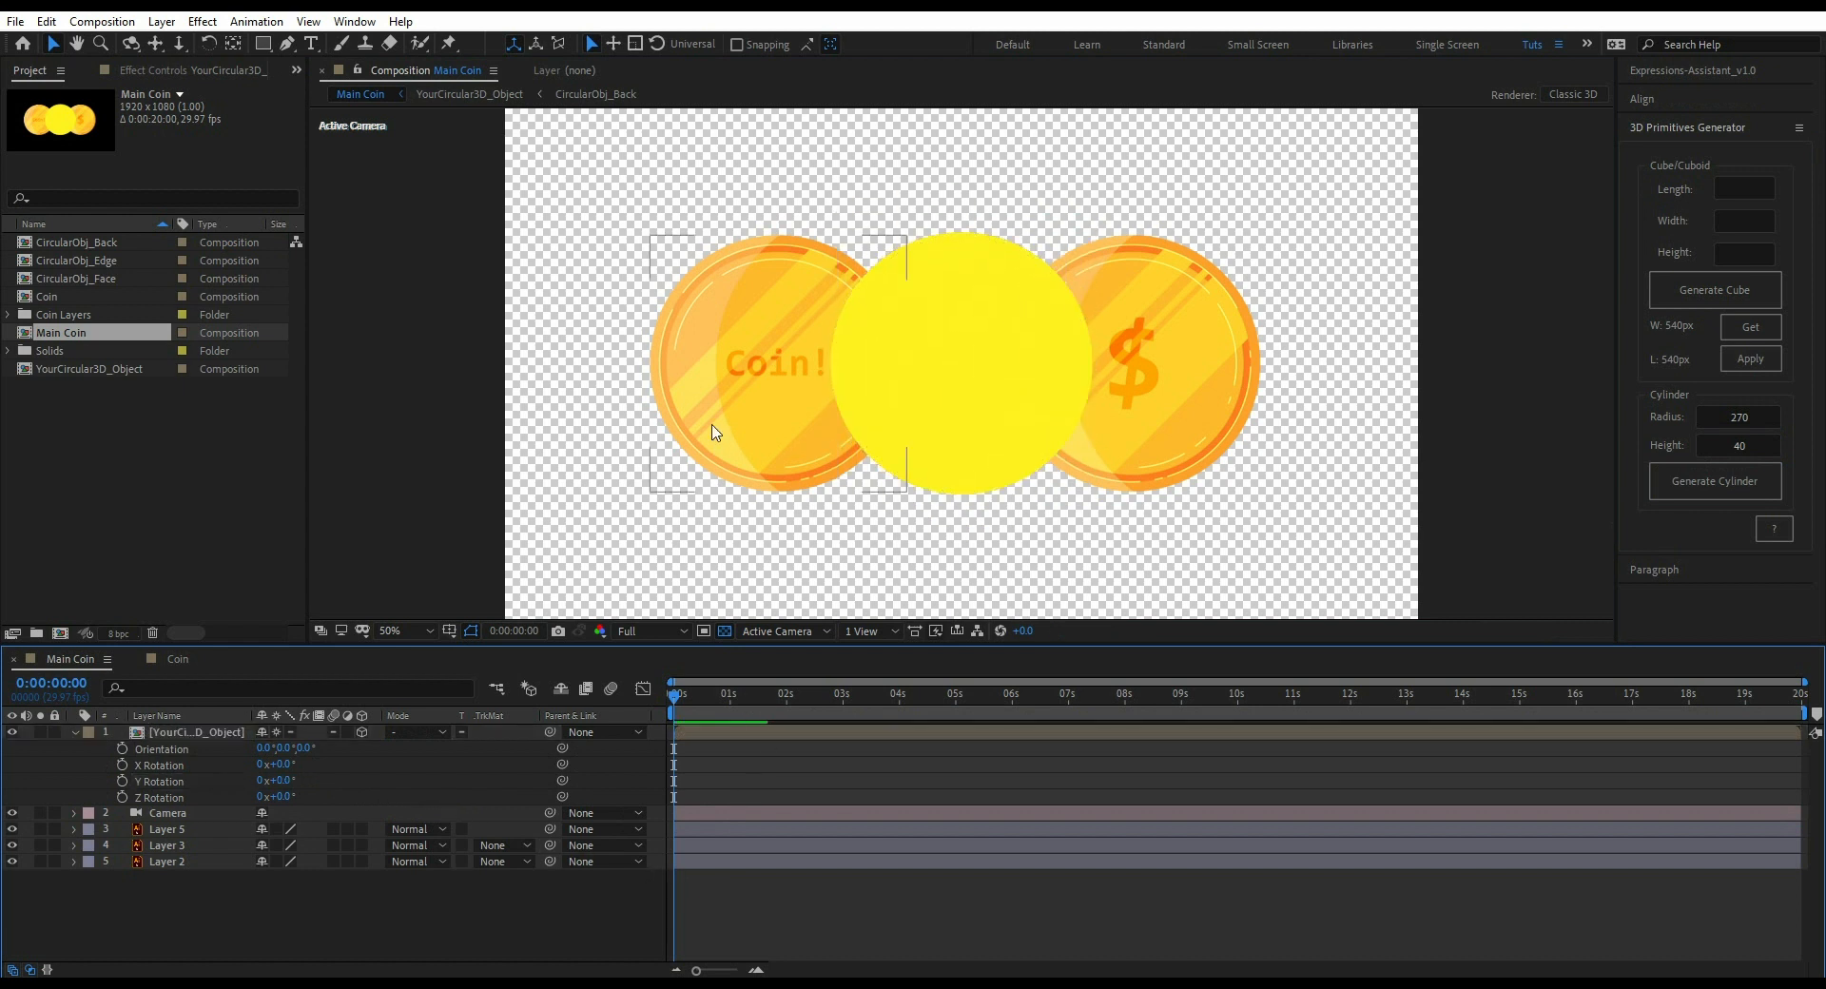
click(166, 861)
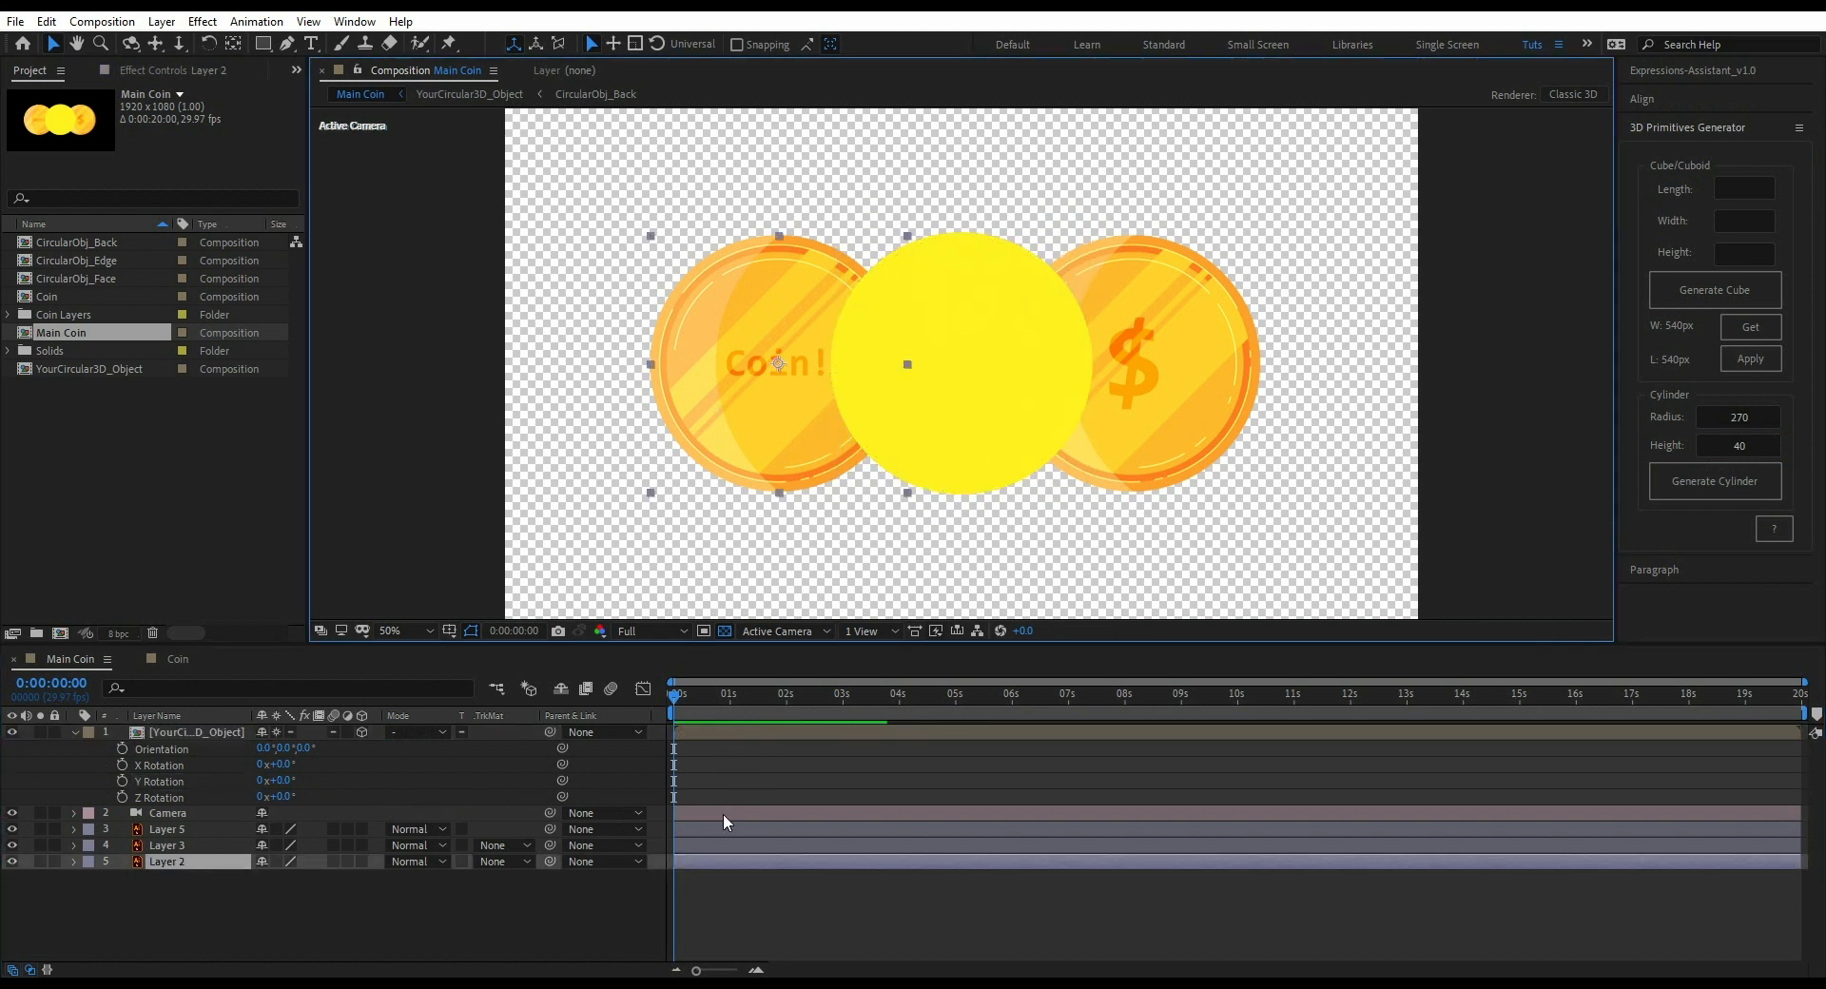
click(193, 732)
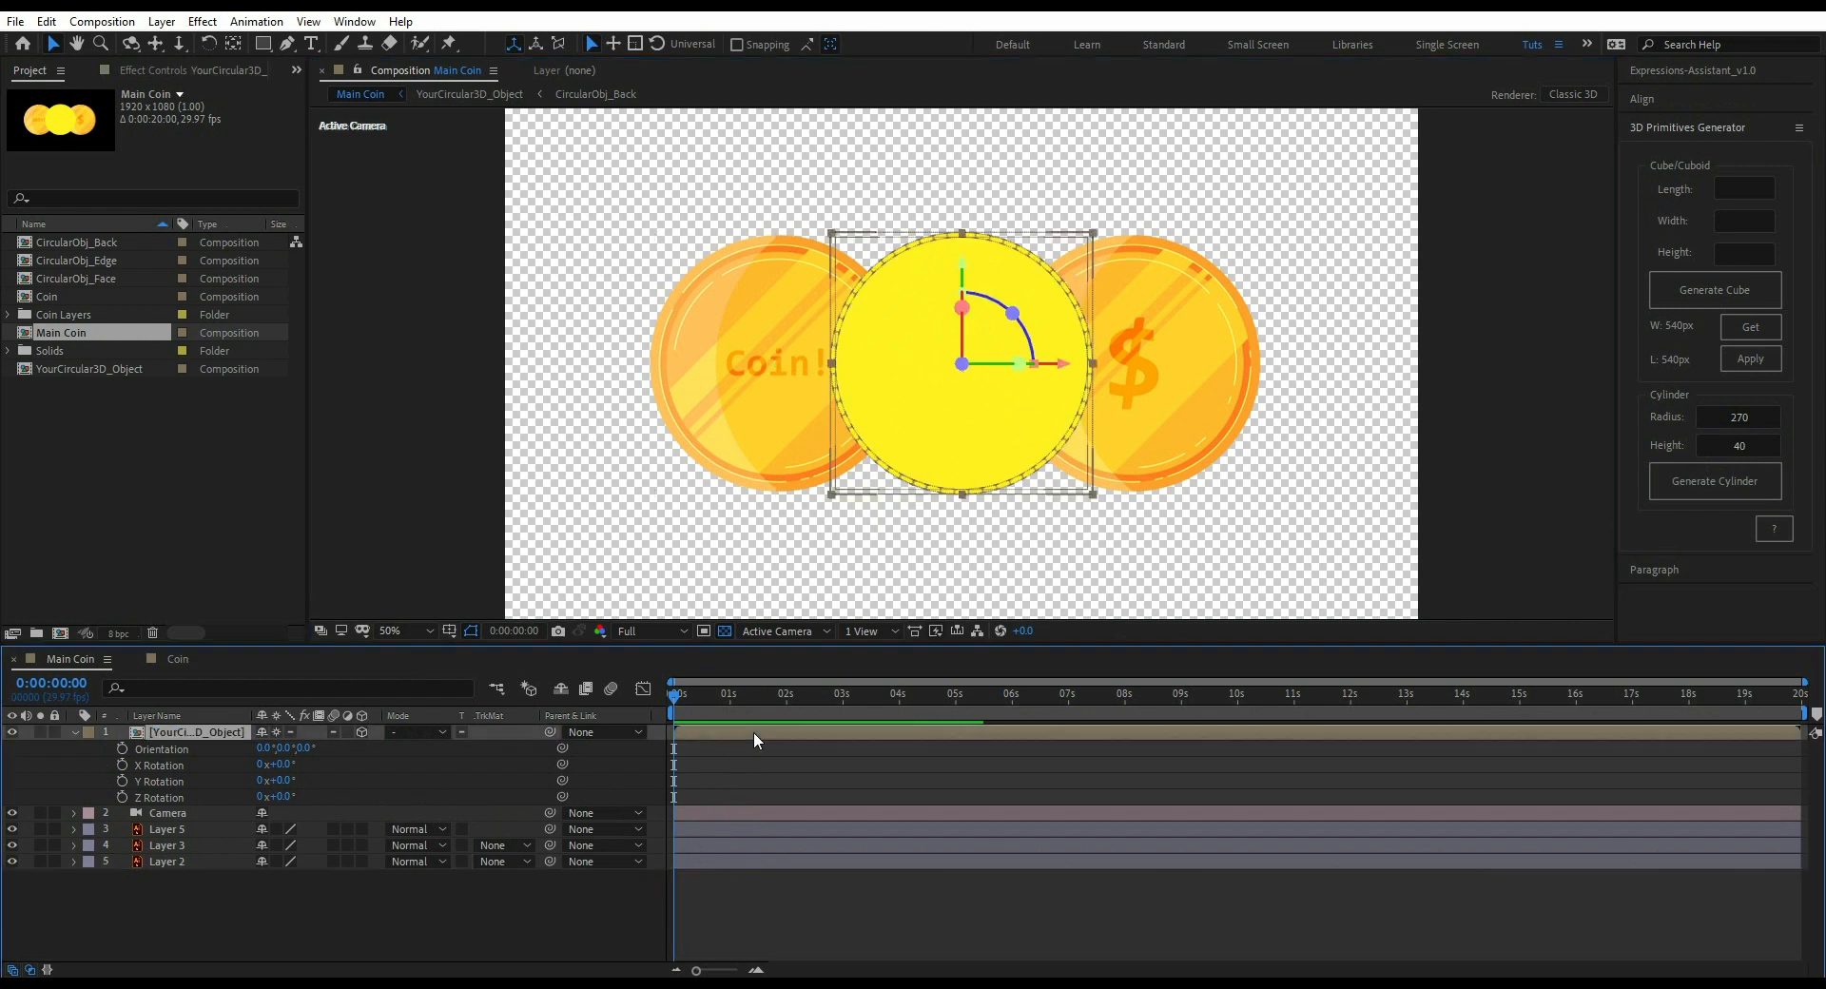
double_click(89, 368)
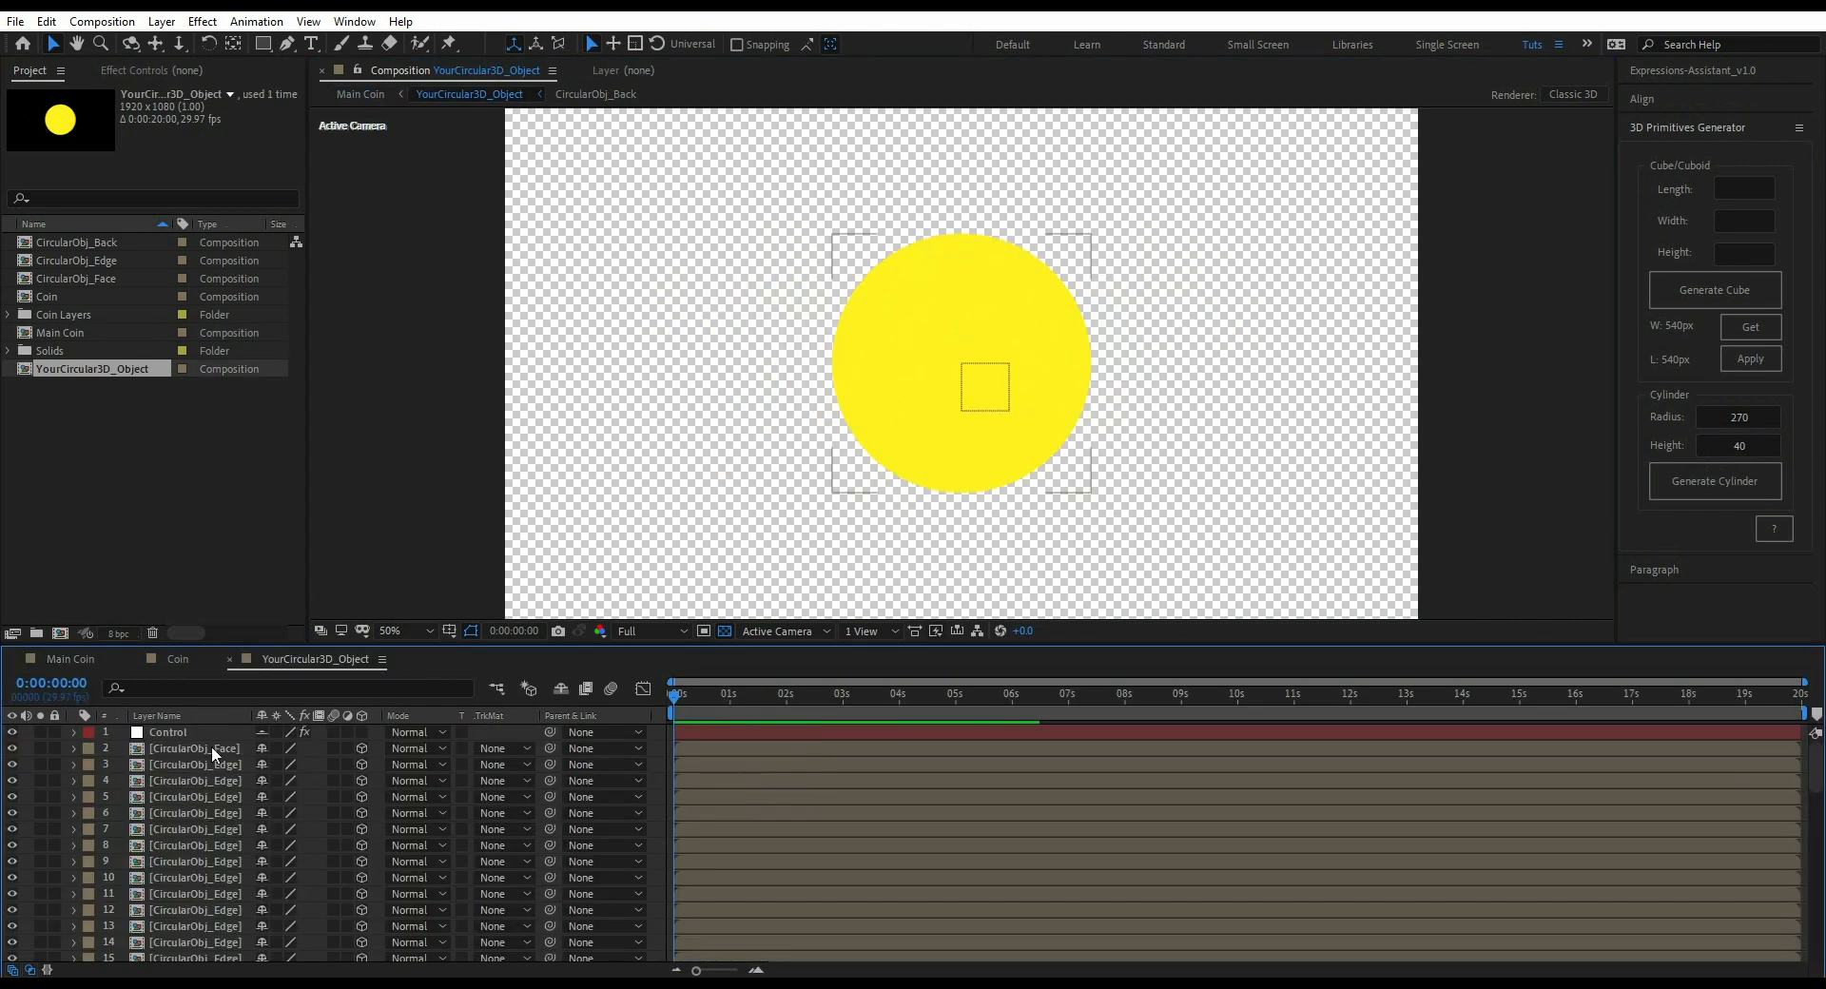
click(193, 748)
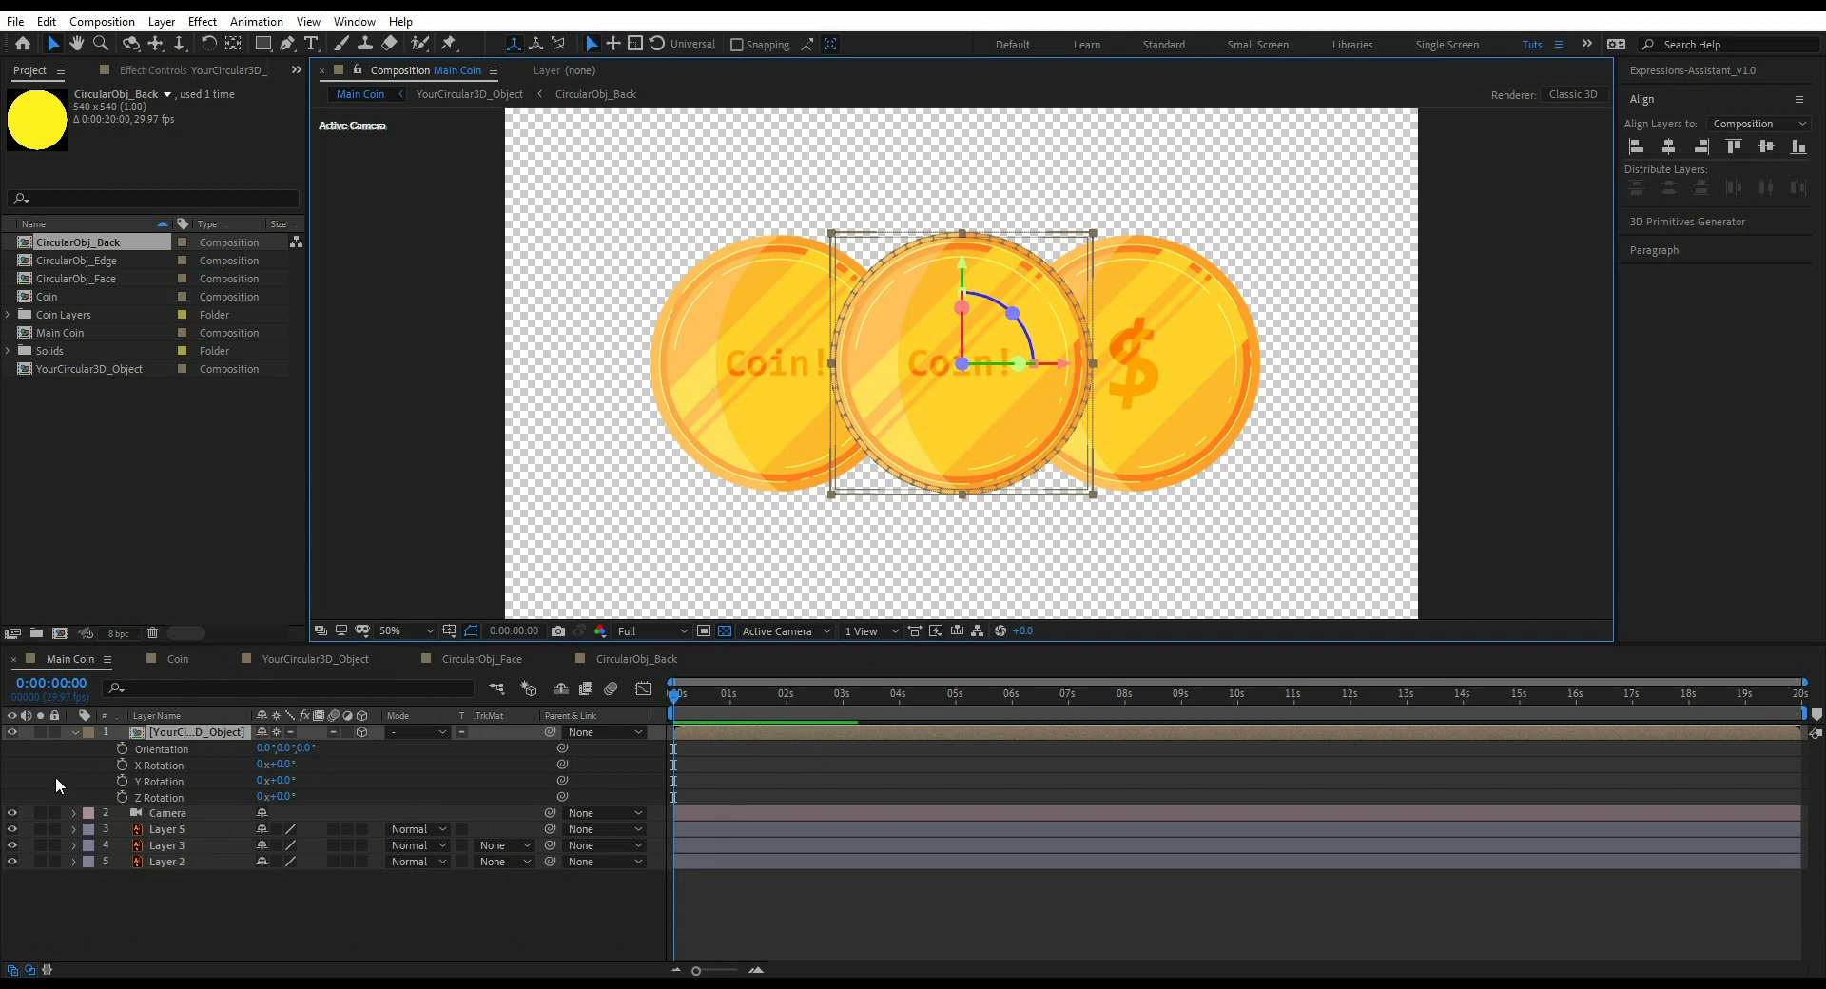
- Sample the edge bar's orange-gold colour and apply it to the CircularObj_Edge fill
click(393, 630)
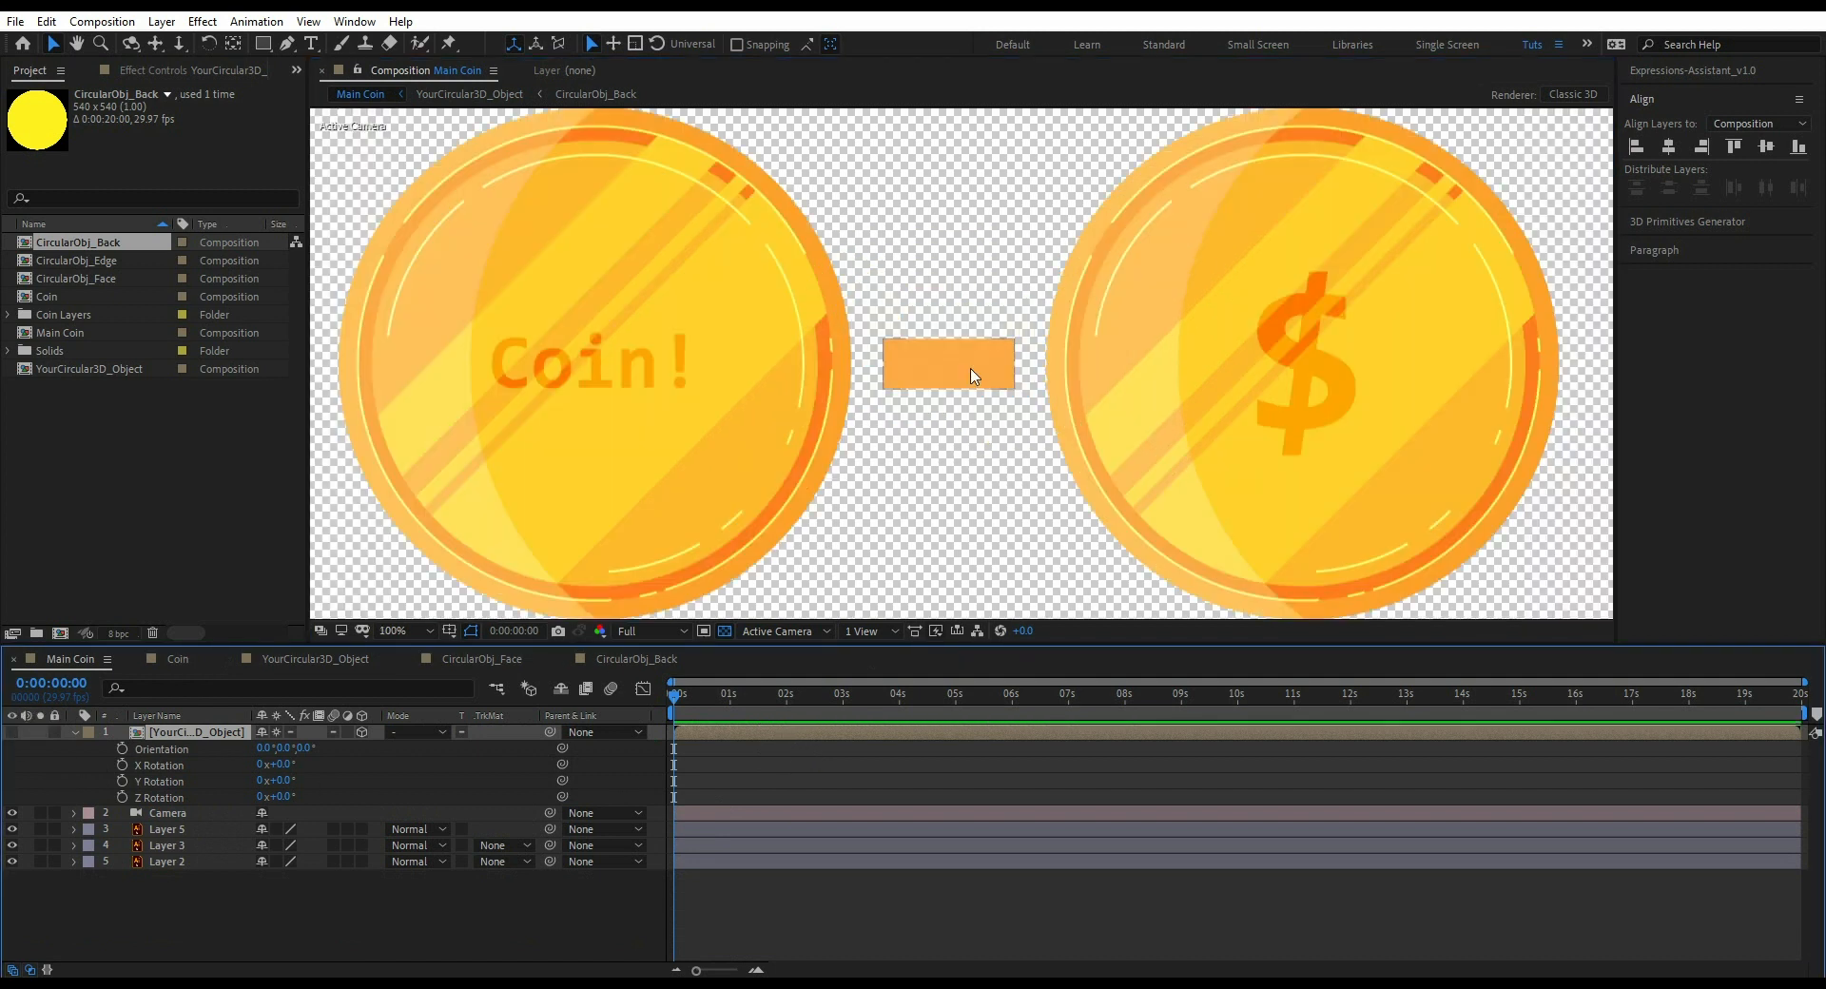
click(947, 364)
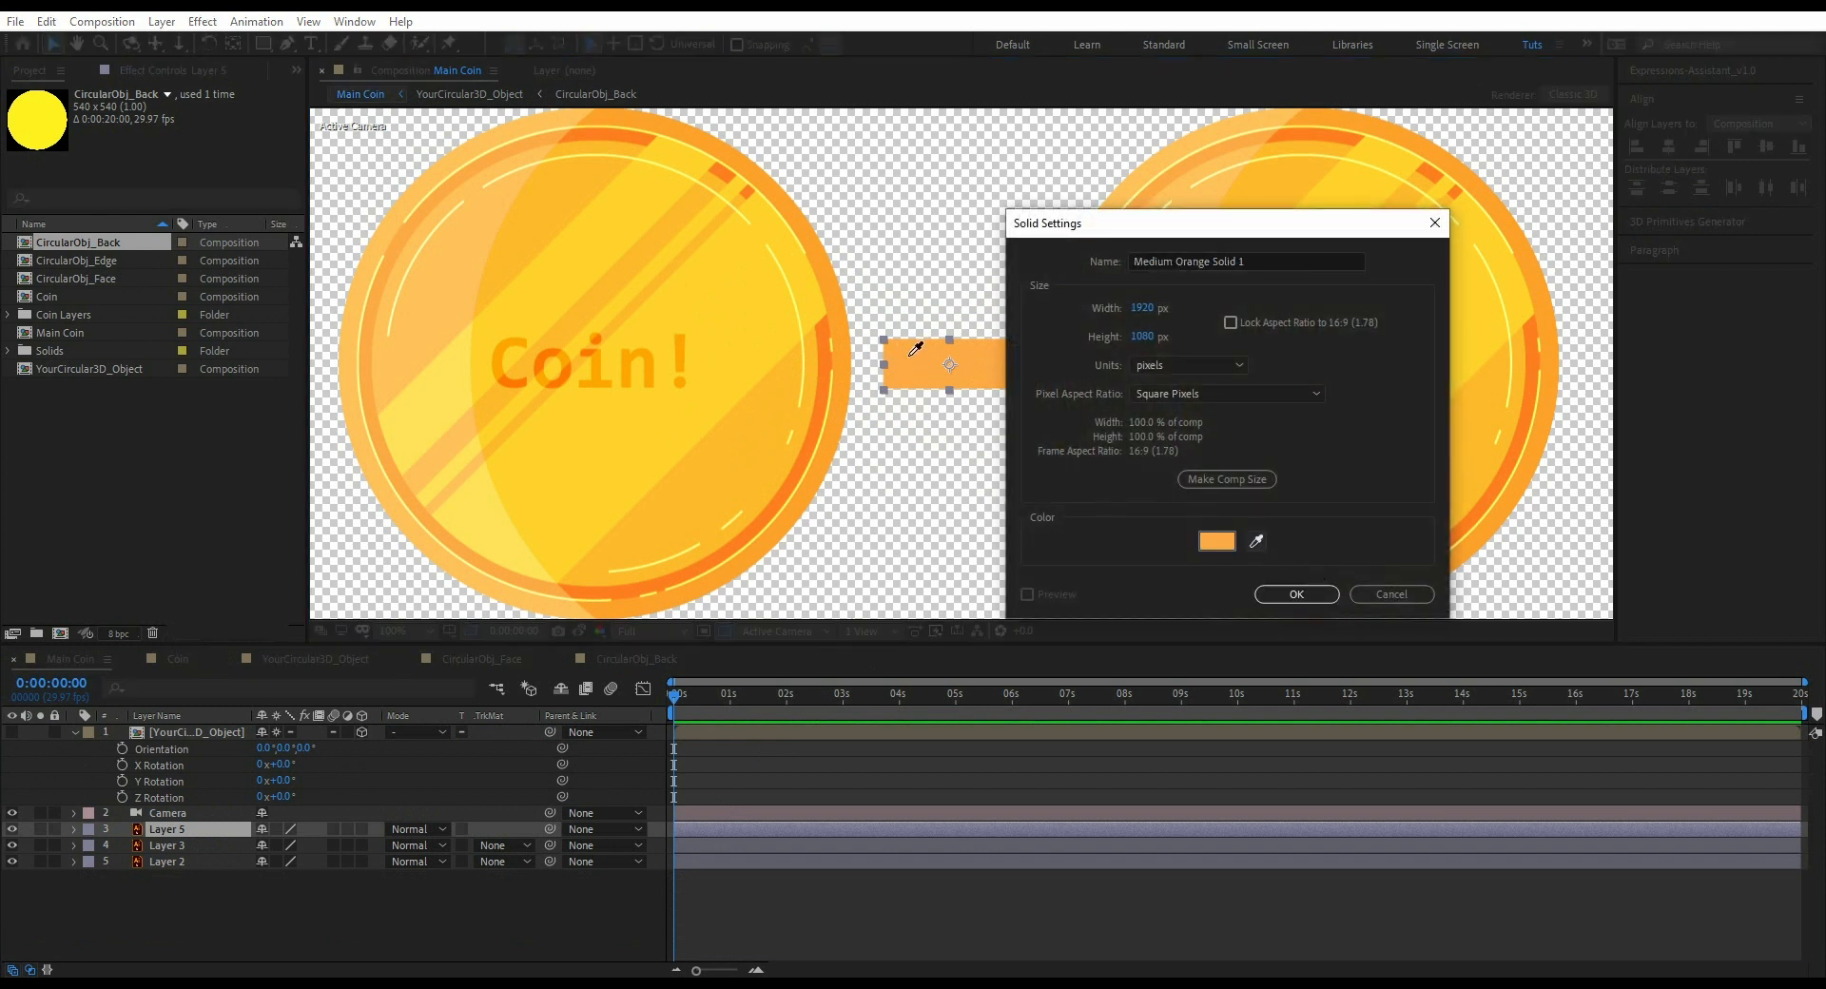
click(1216, 540)
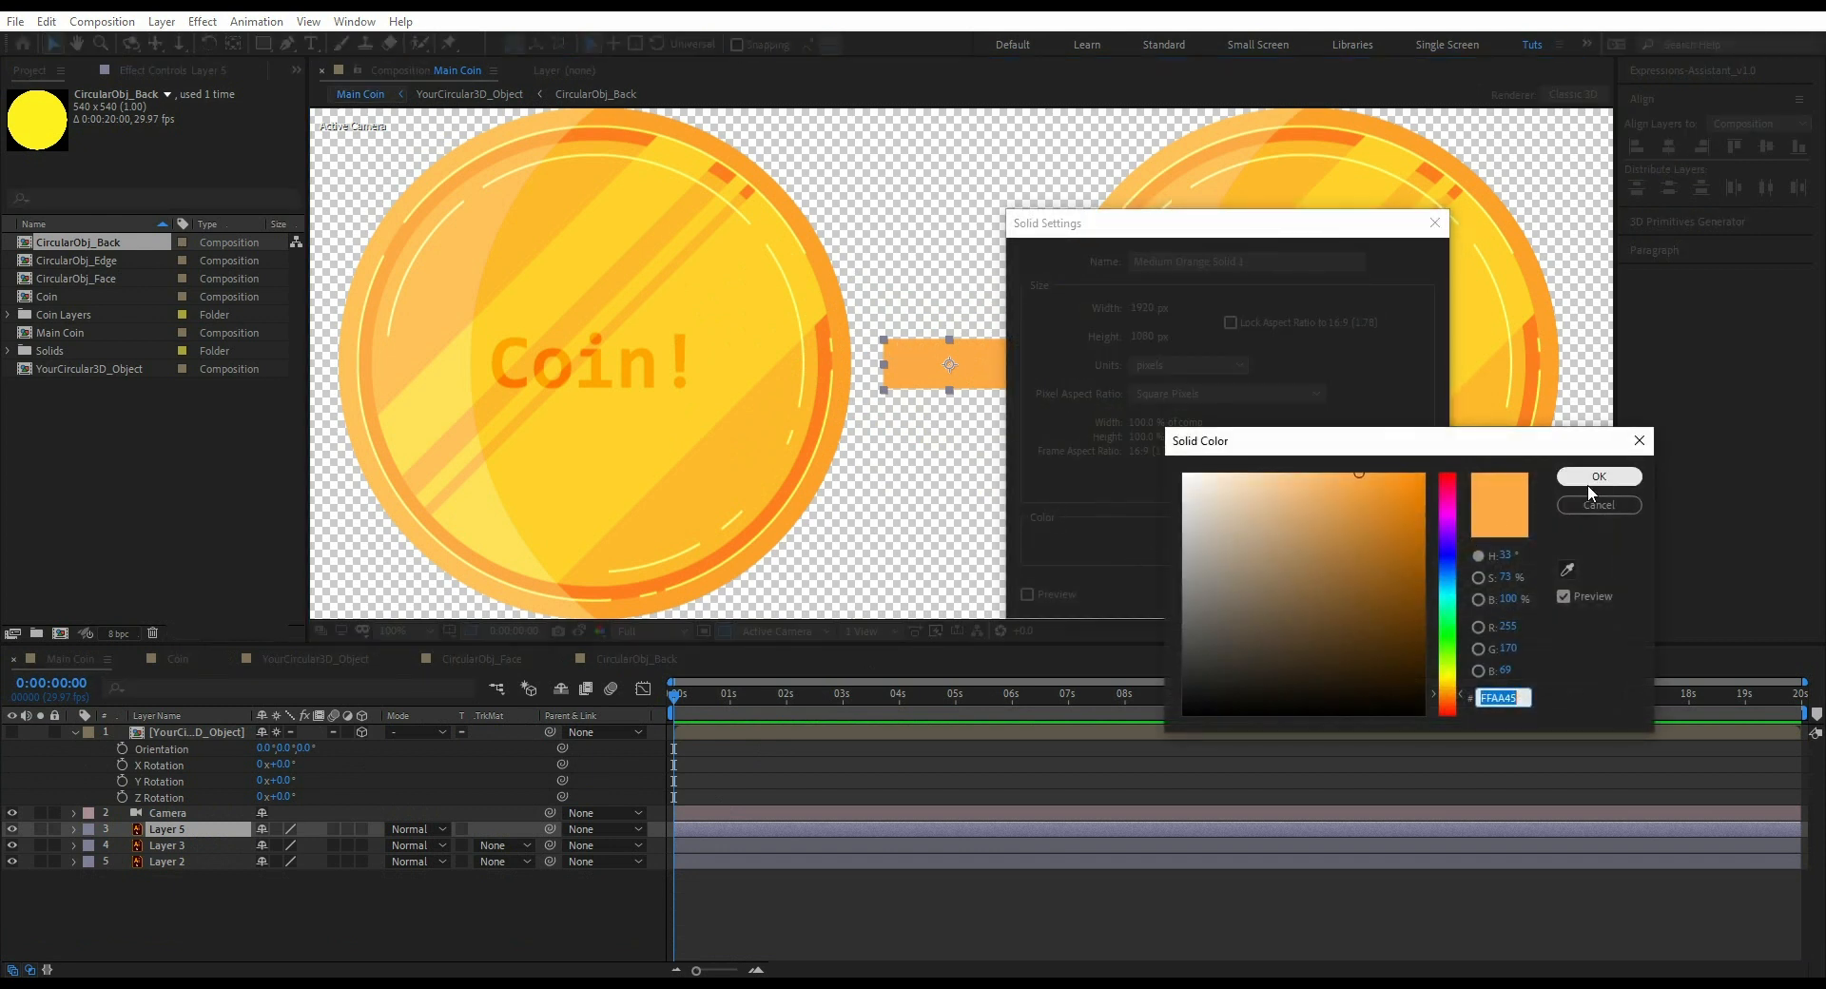
click(1598, 476)
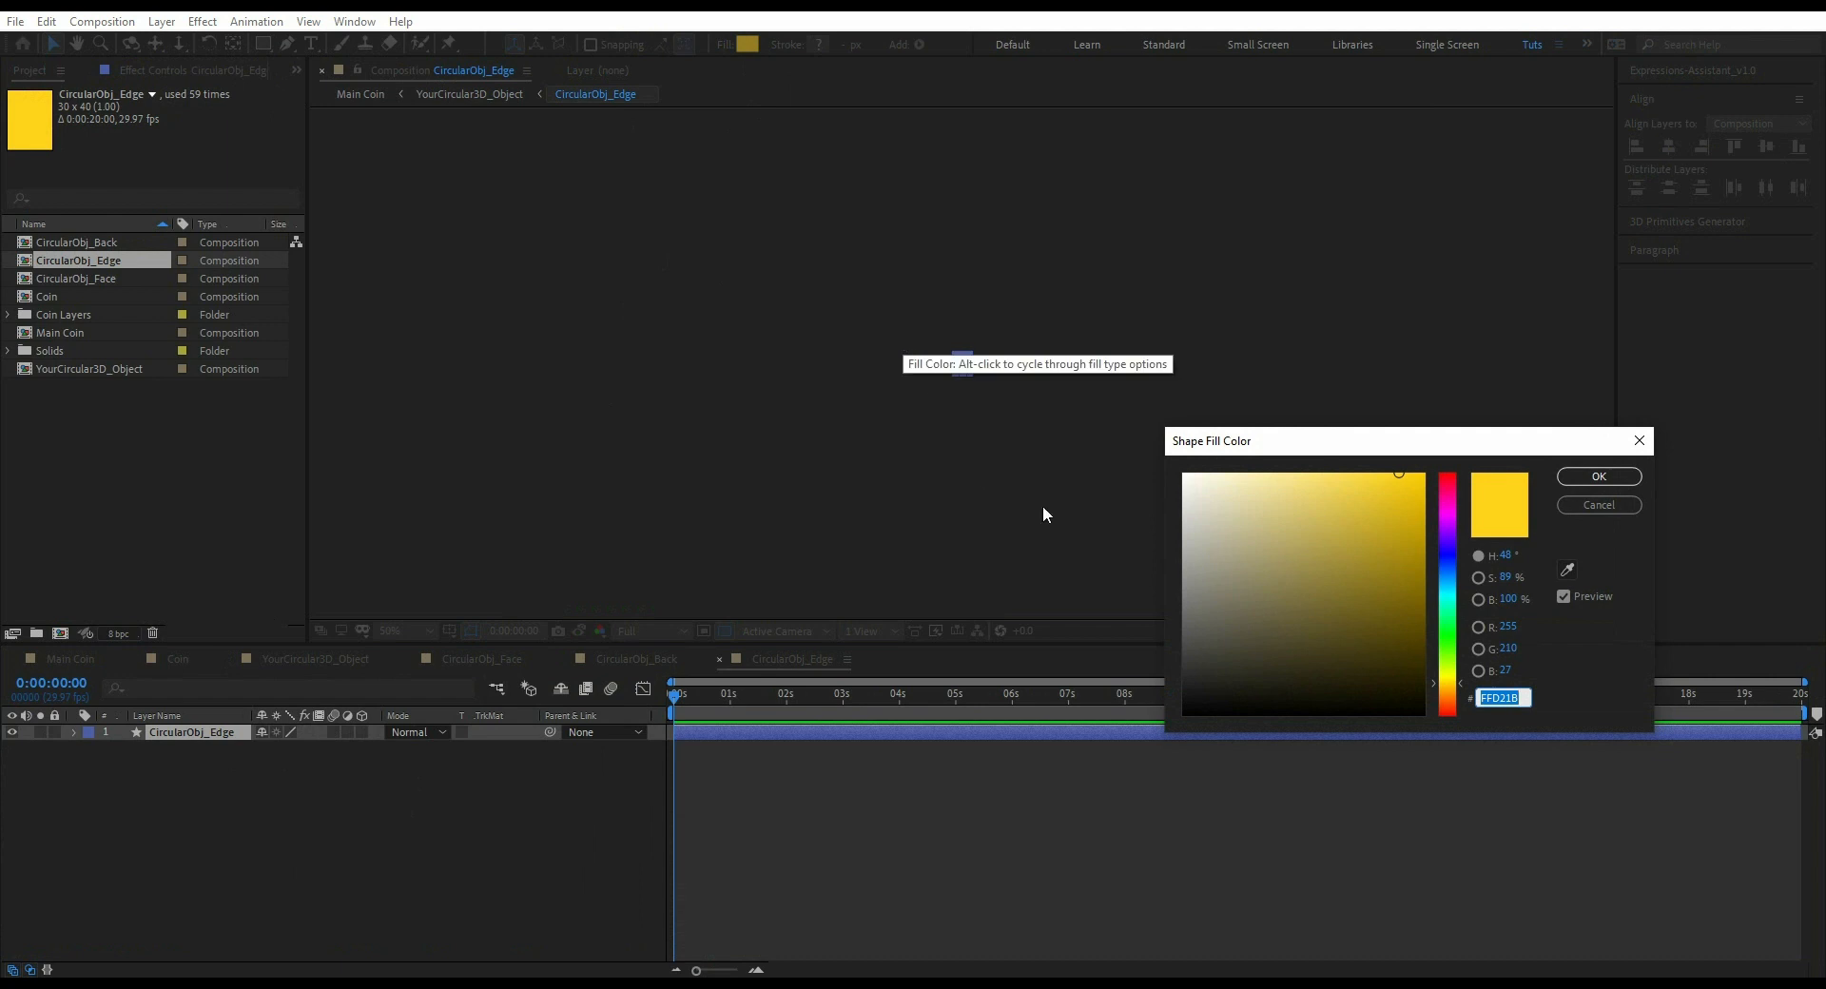
click(1597, 475)
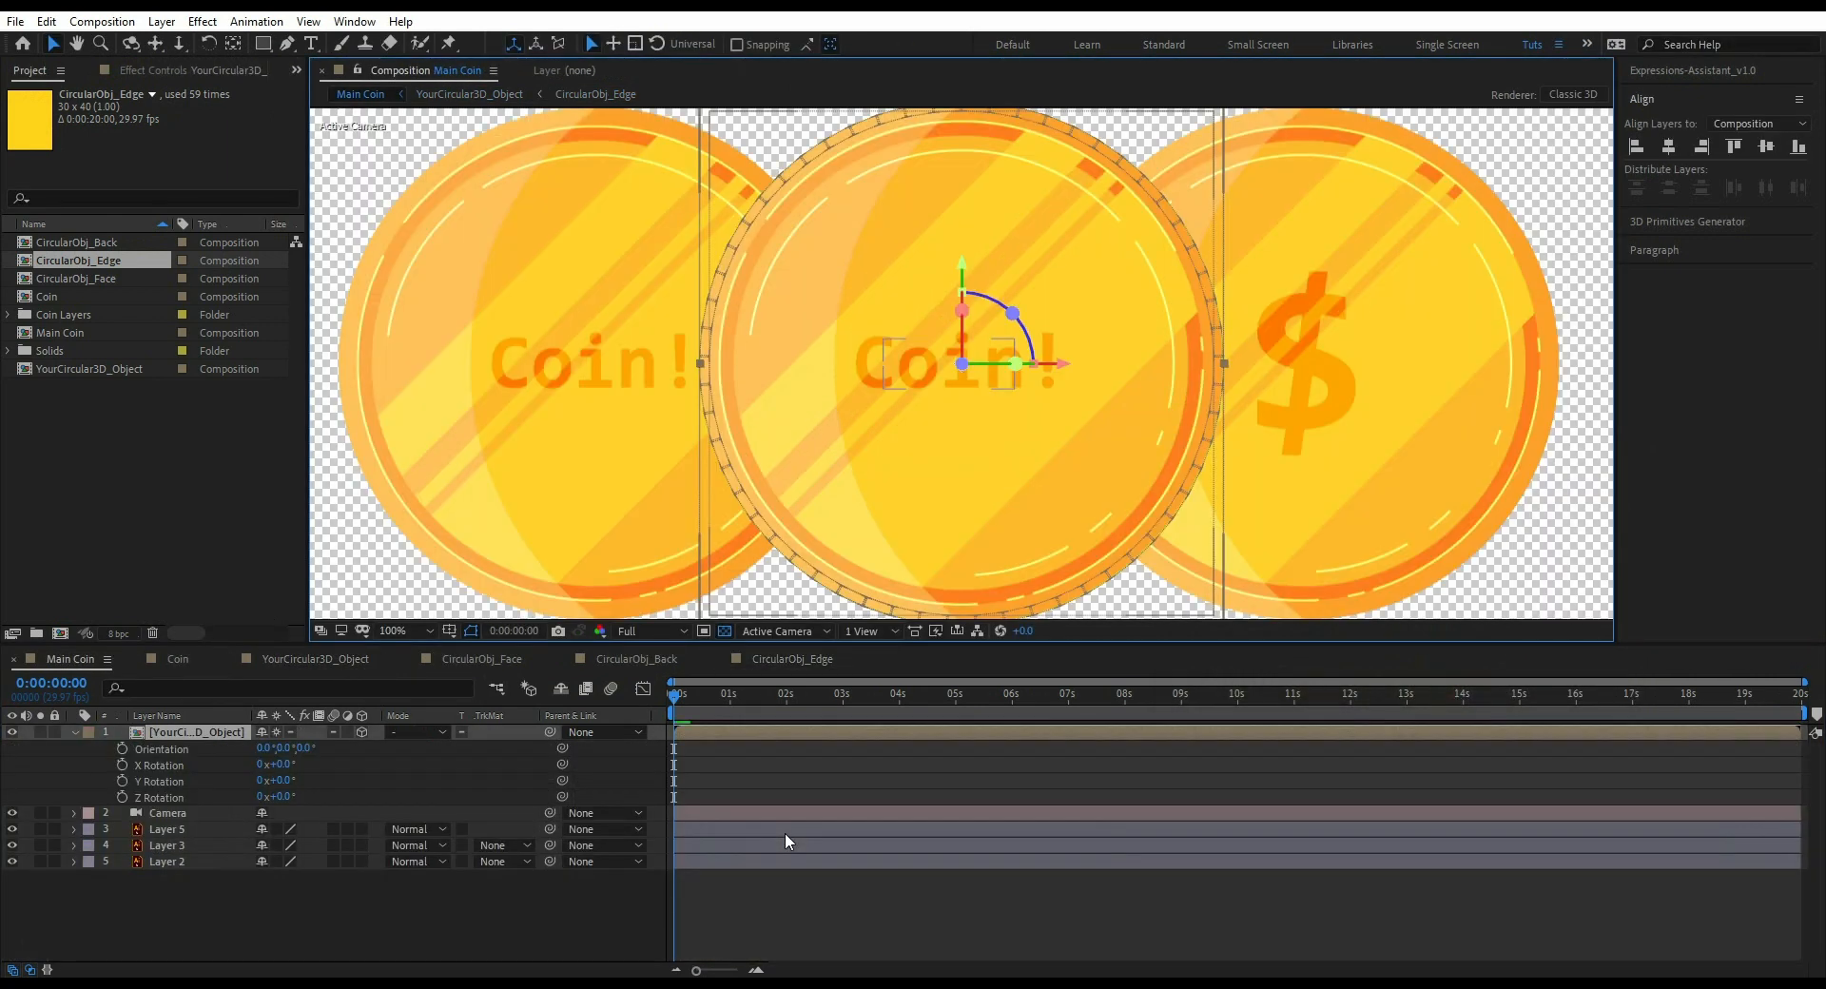
- Open CircularObj_Back and flip its coin artwork horizontally
click(167, 829)
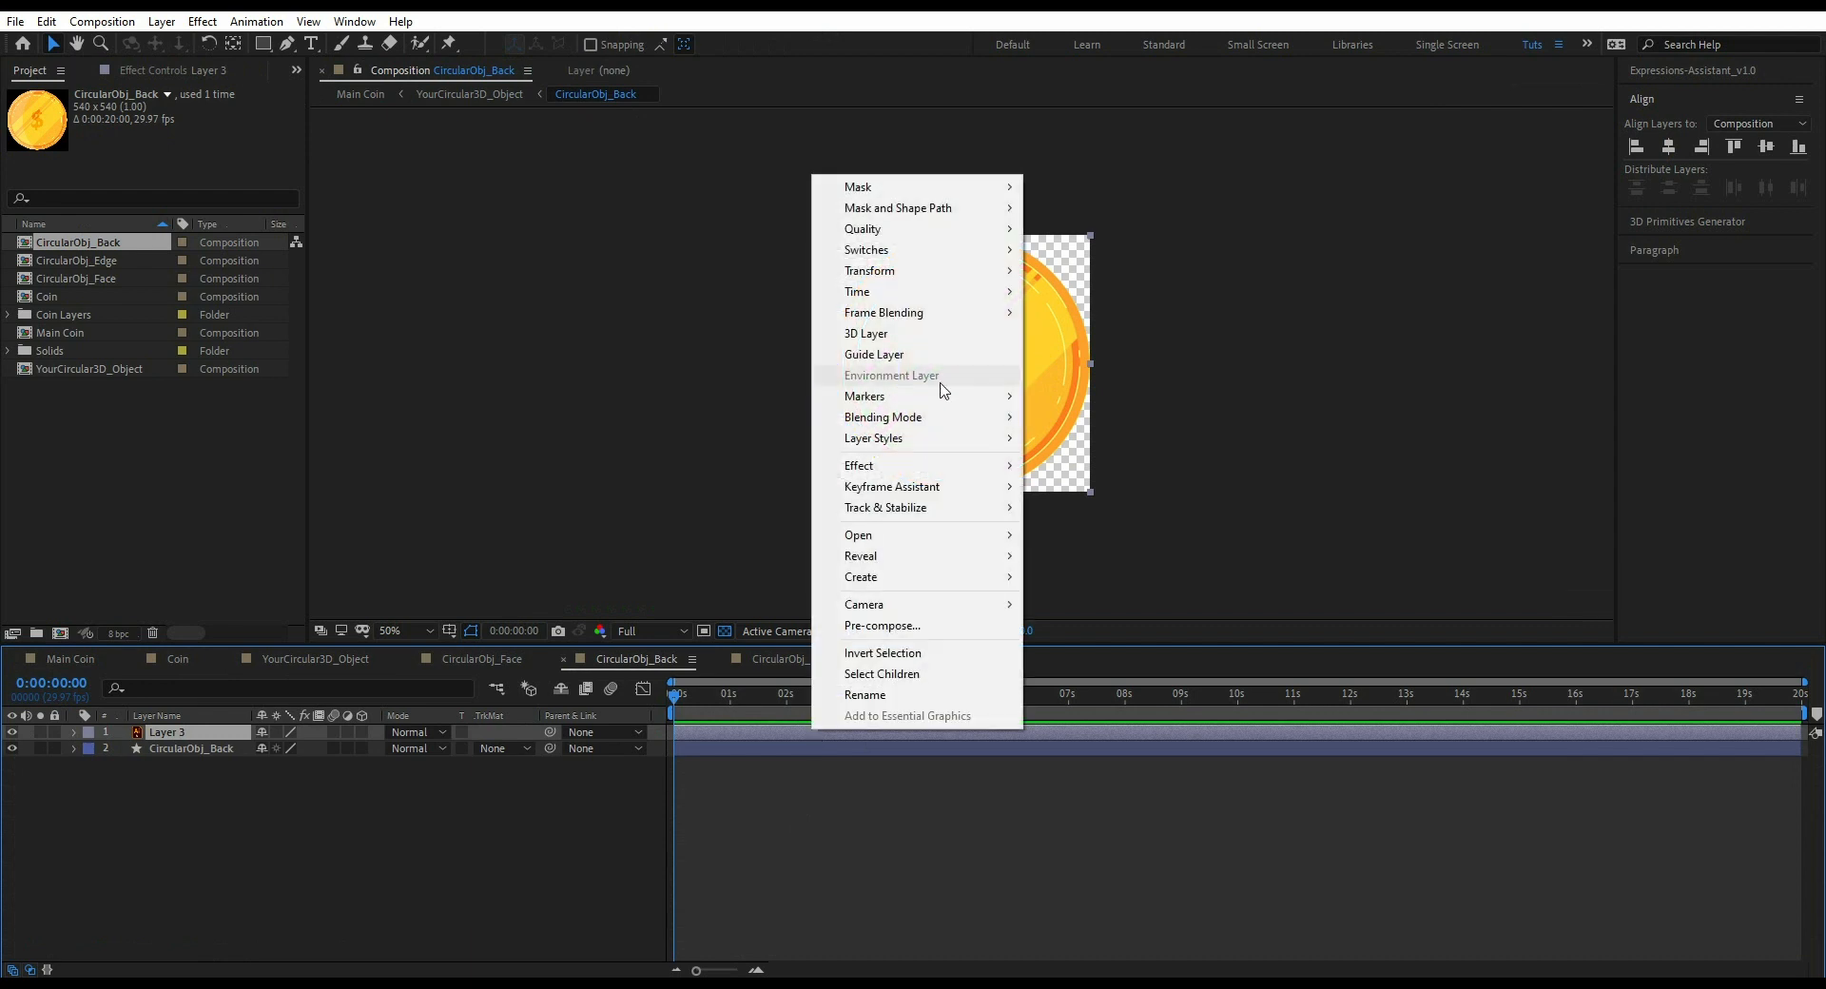
mouse_move(868, 270)
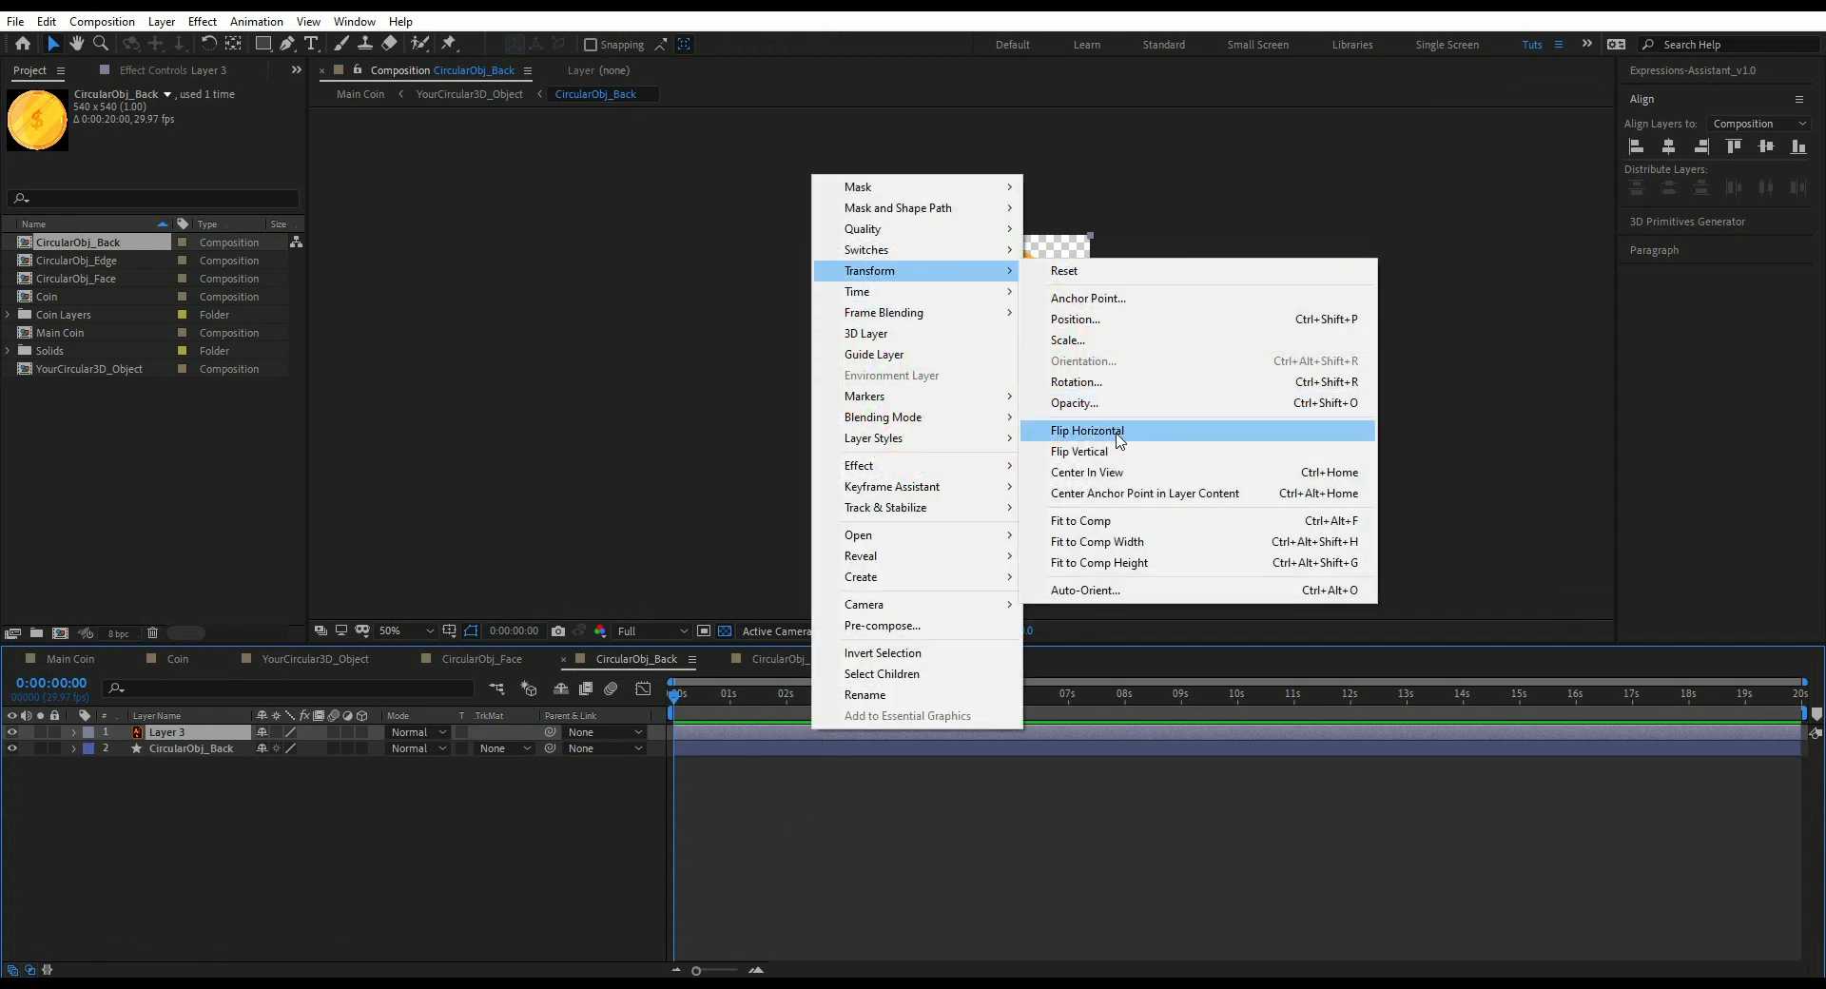
click(1085, 429)
text(time)
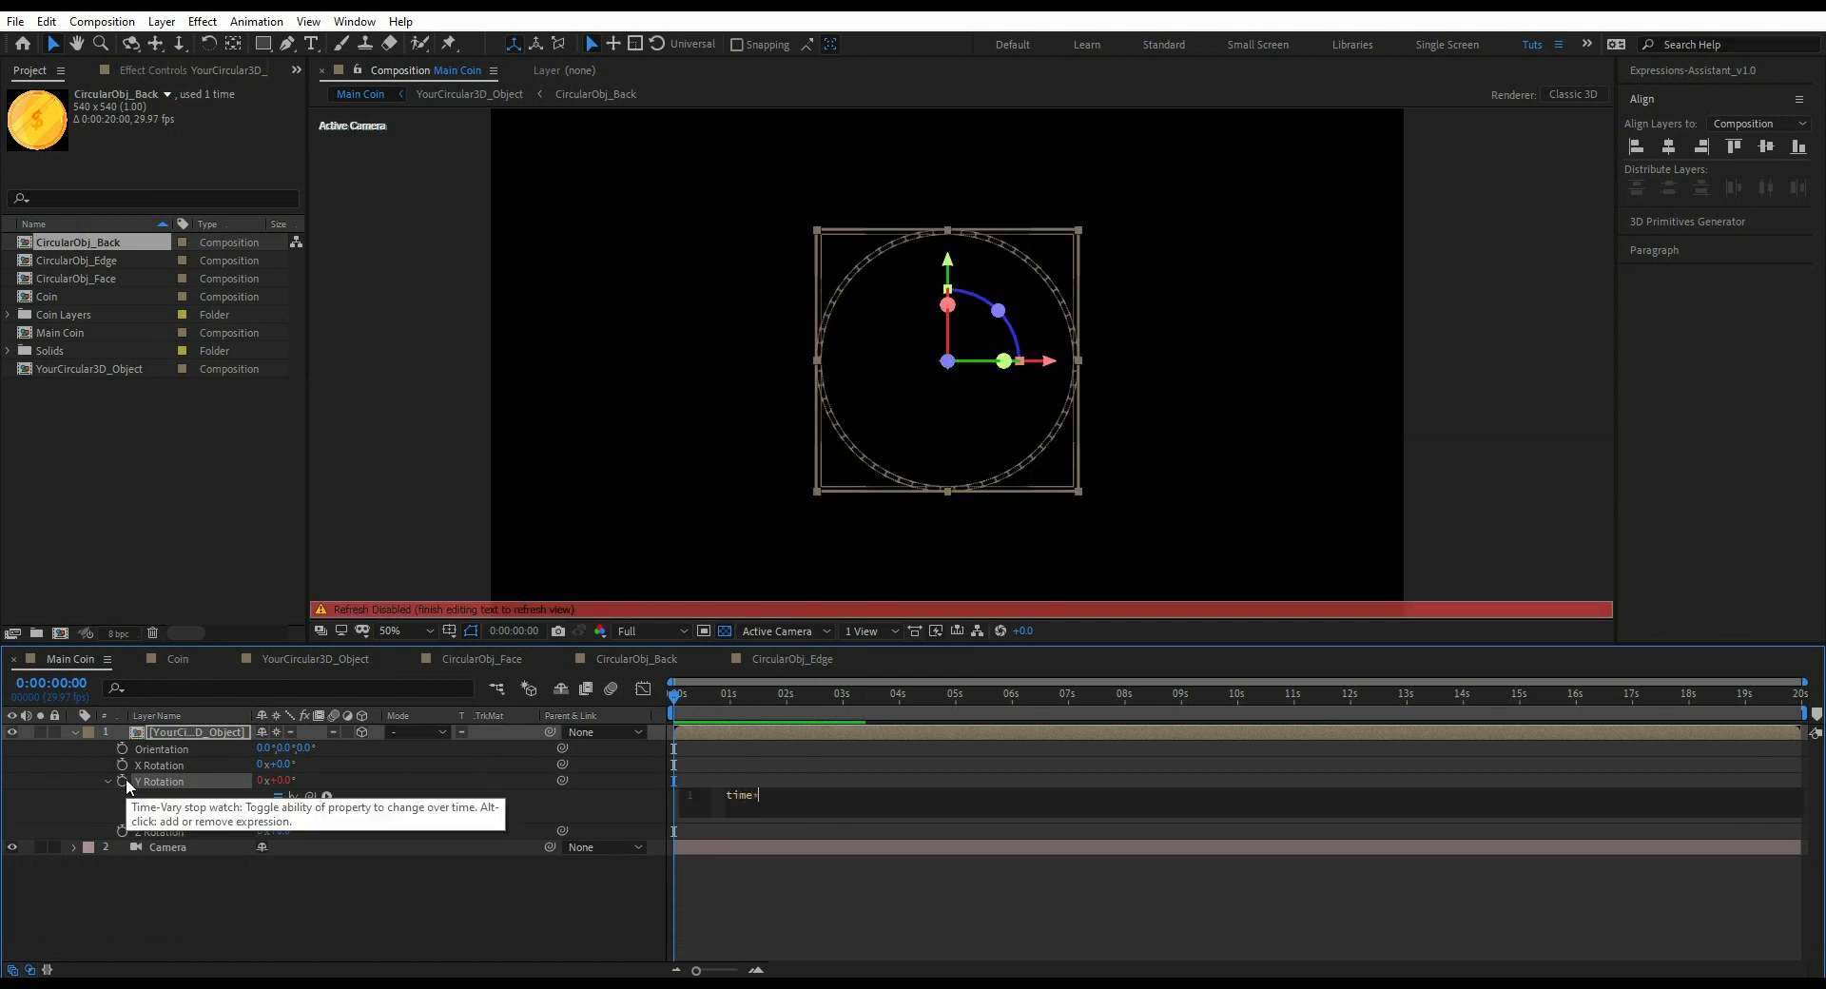
- Finish the time*100 Y Rotation expression and show the Control layer's effect settings
text(*100)
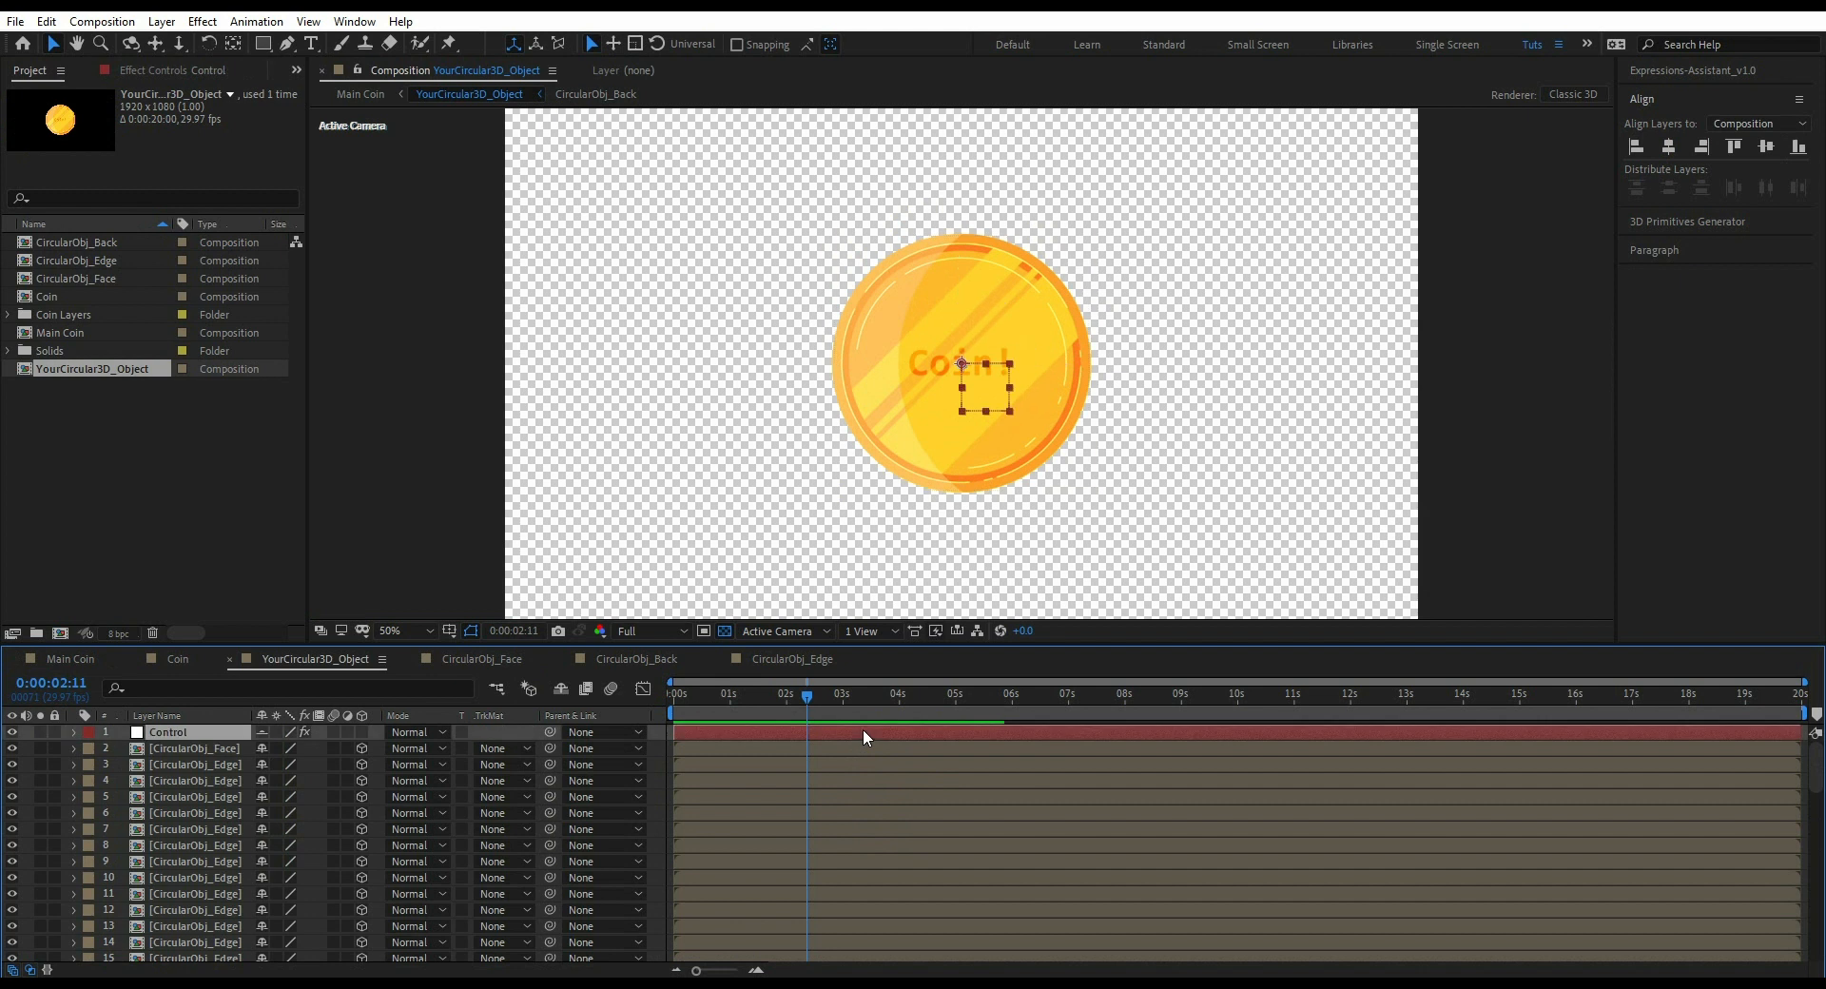
click(168, 70)
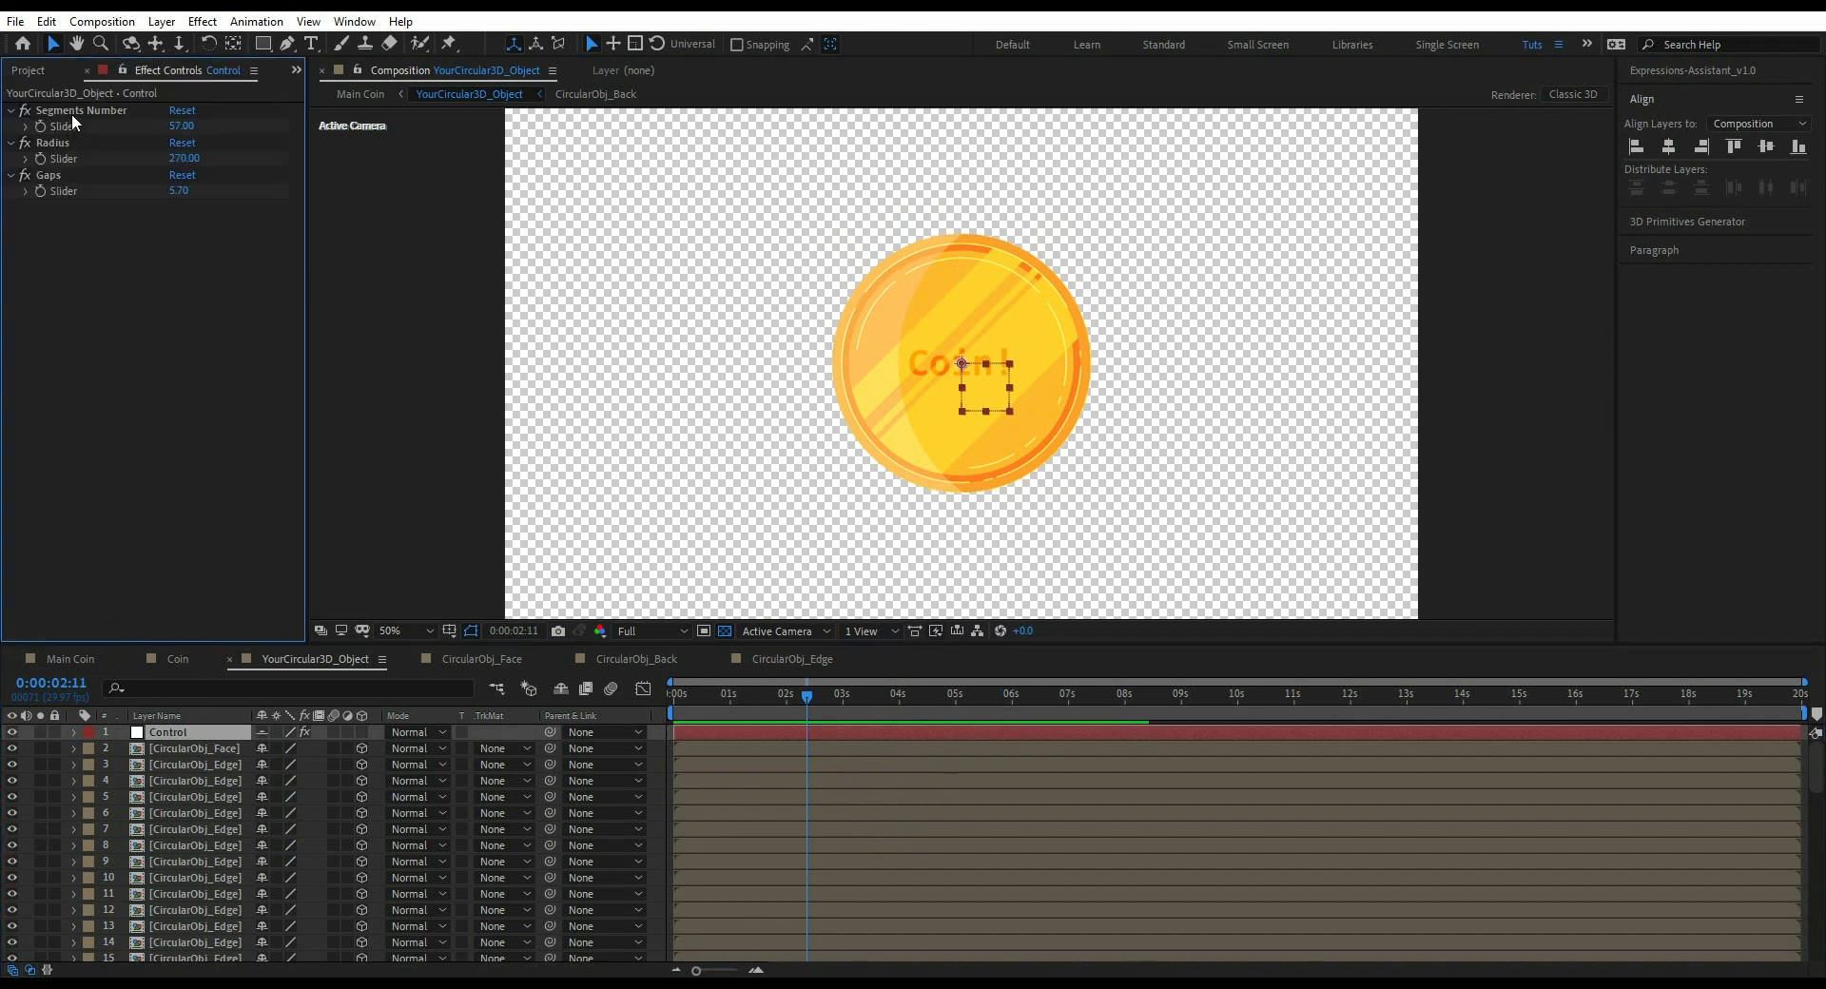
click(778, 631)
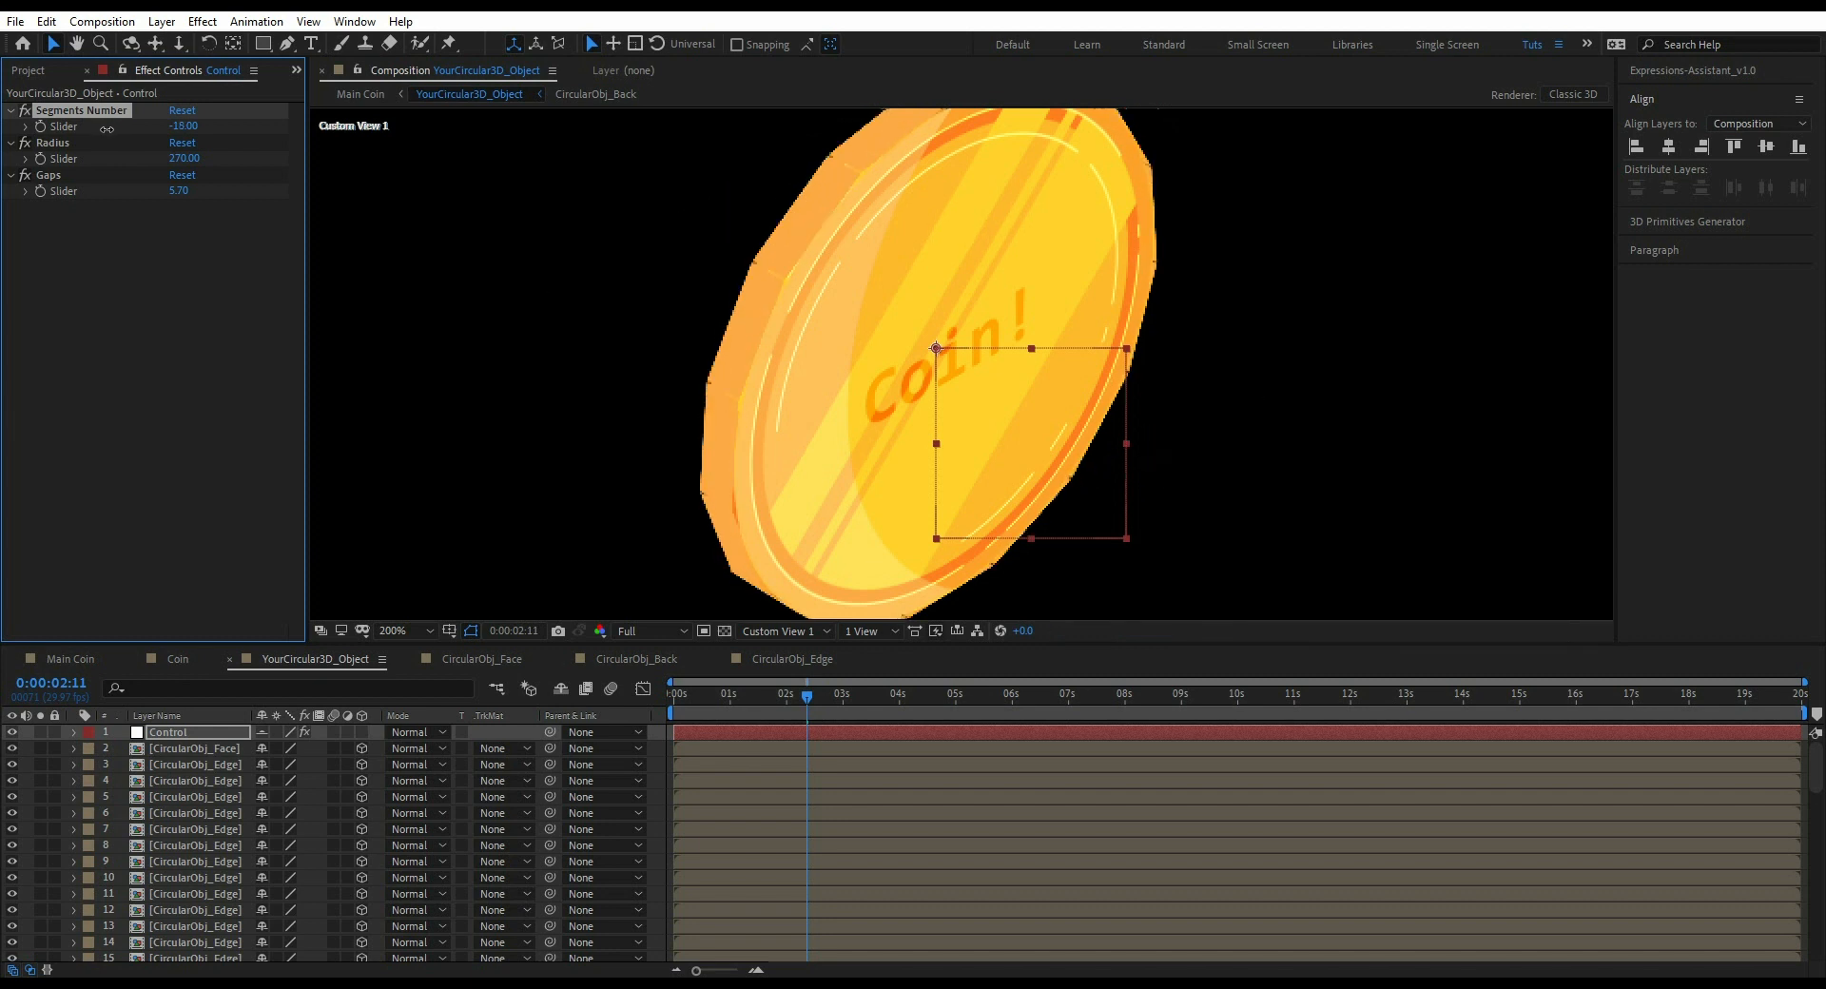
- Set the coin's Segments Number to 7, making a heptagonal rim
drag(182, 125, 175, 131)
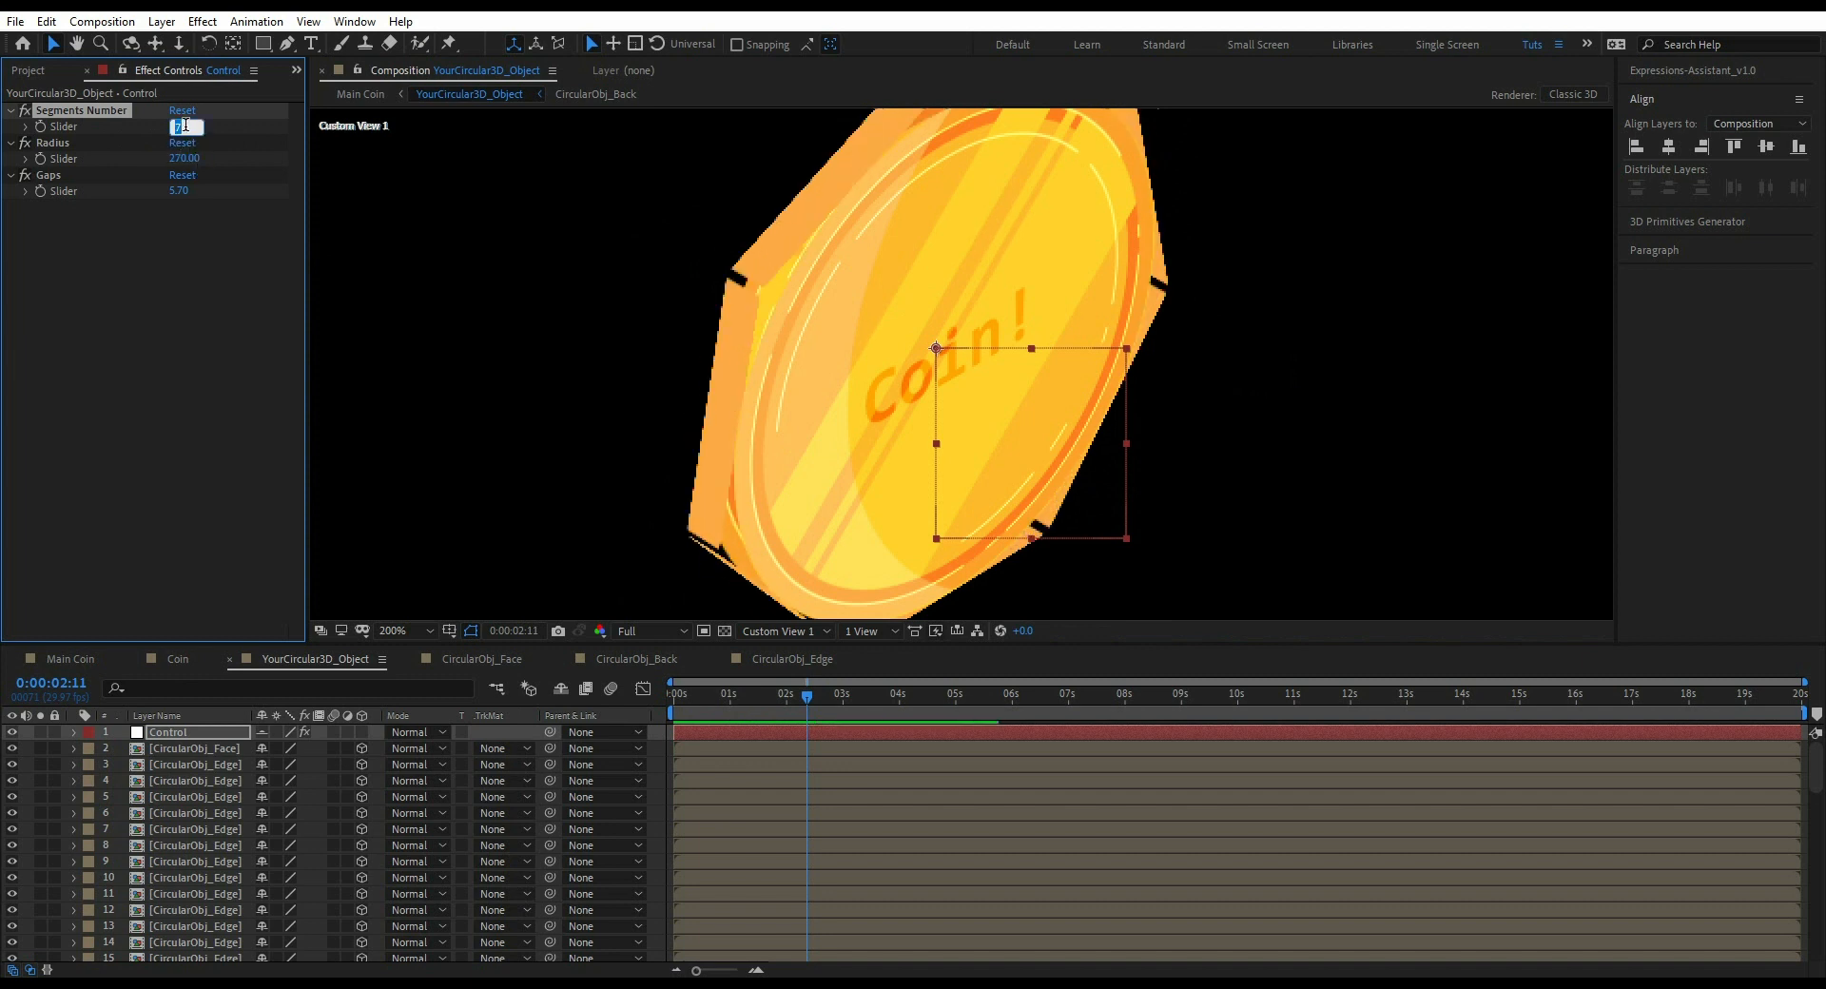
text(7.00)
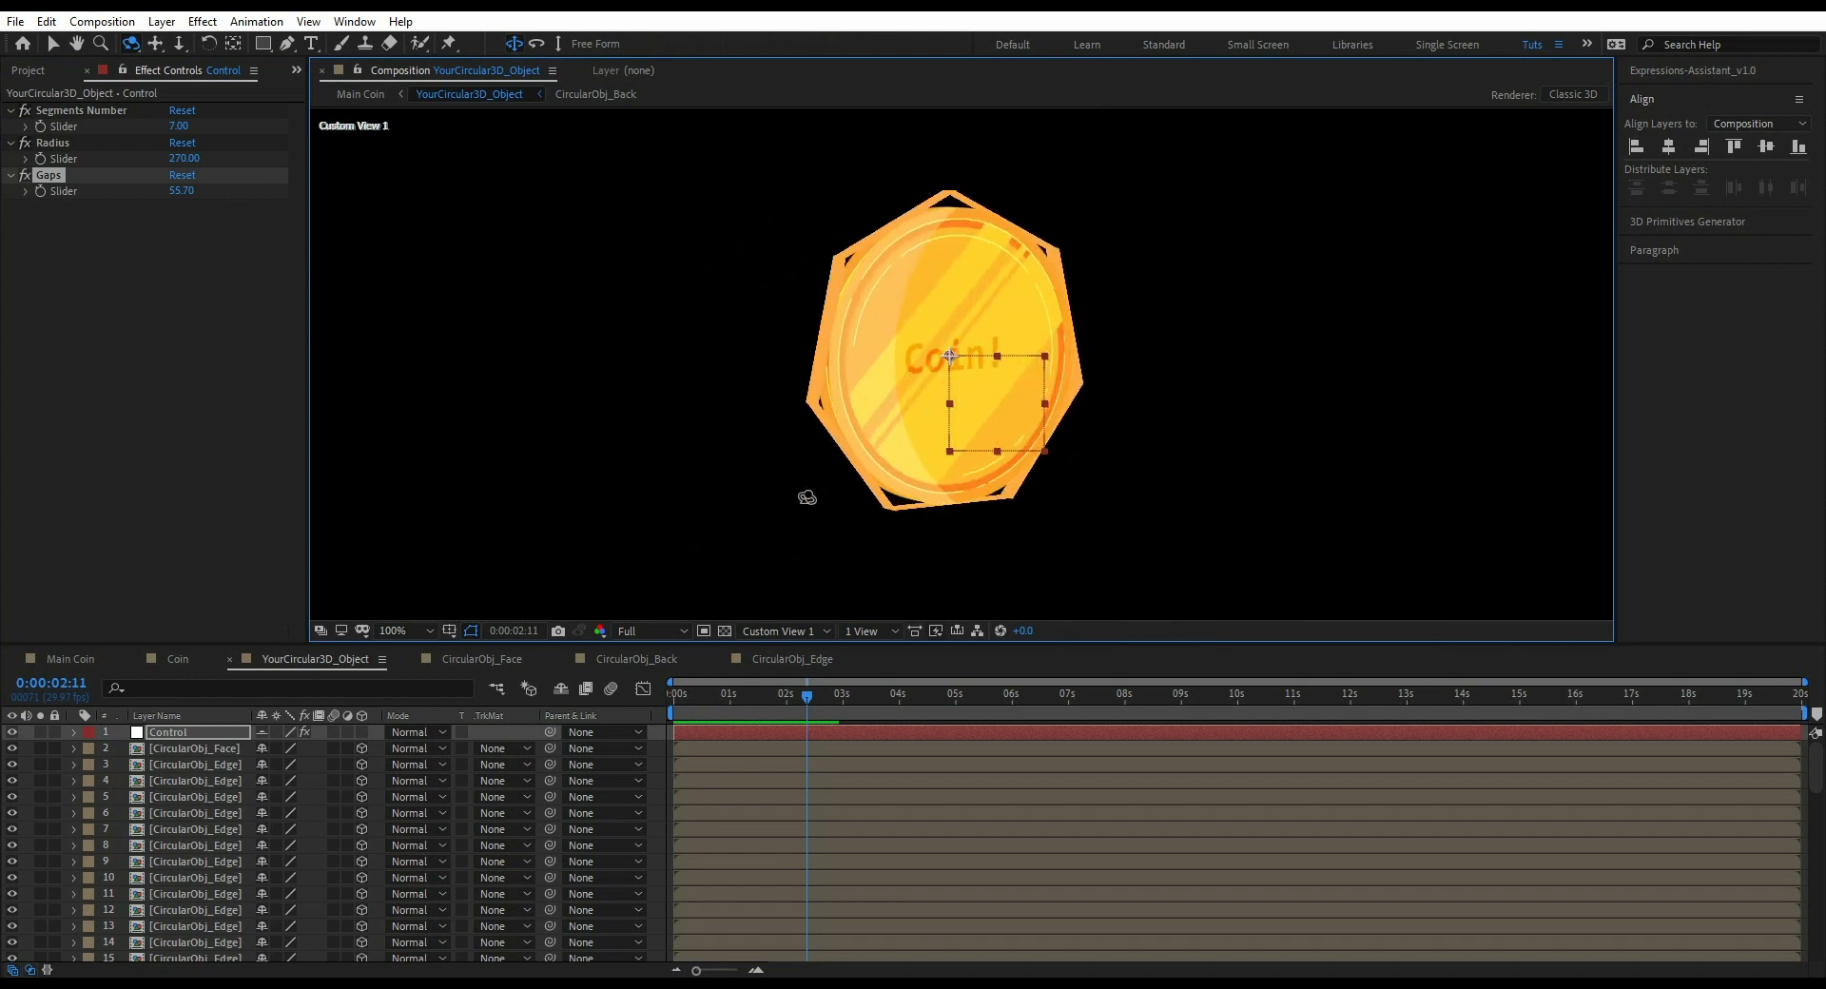
- Reset Gaps to 5.70 and scrub Segments Number back to 57
click(183, 175)
text(57)
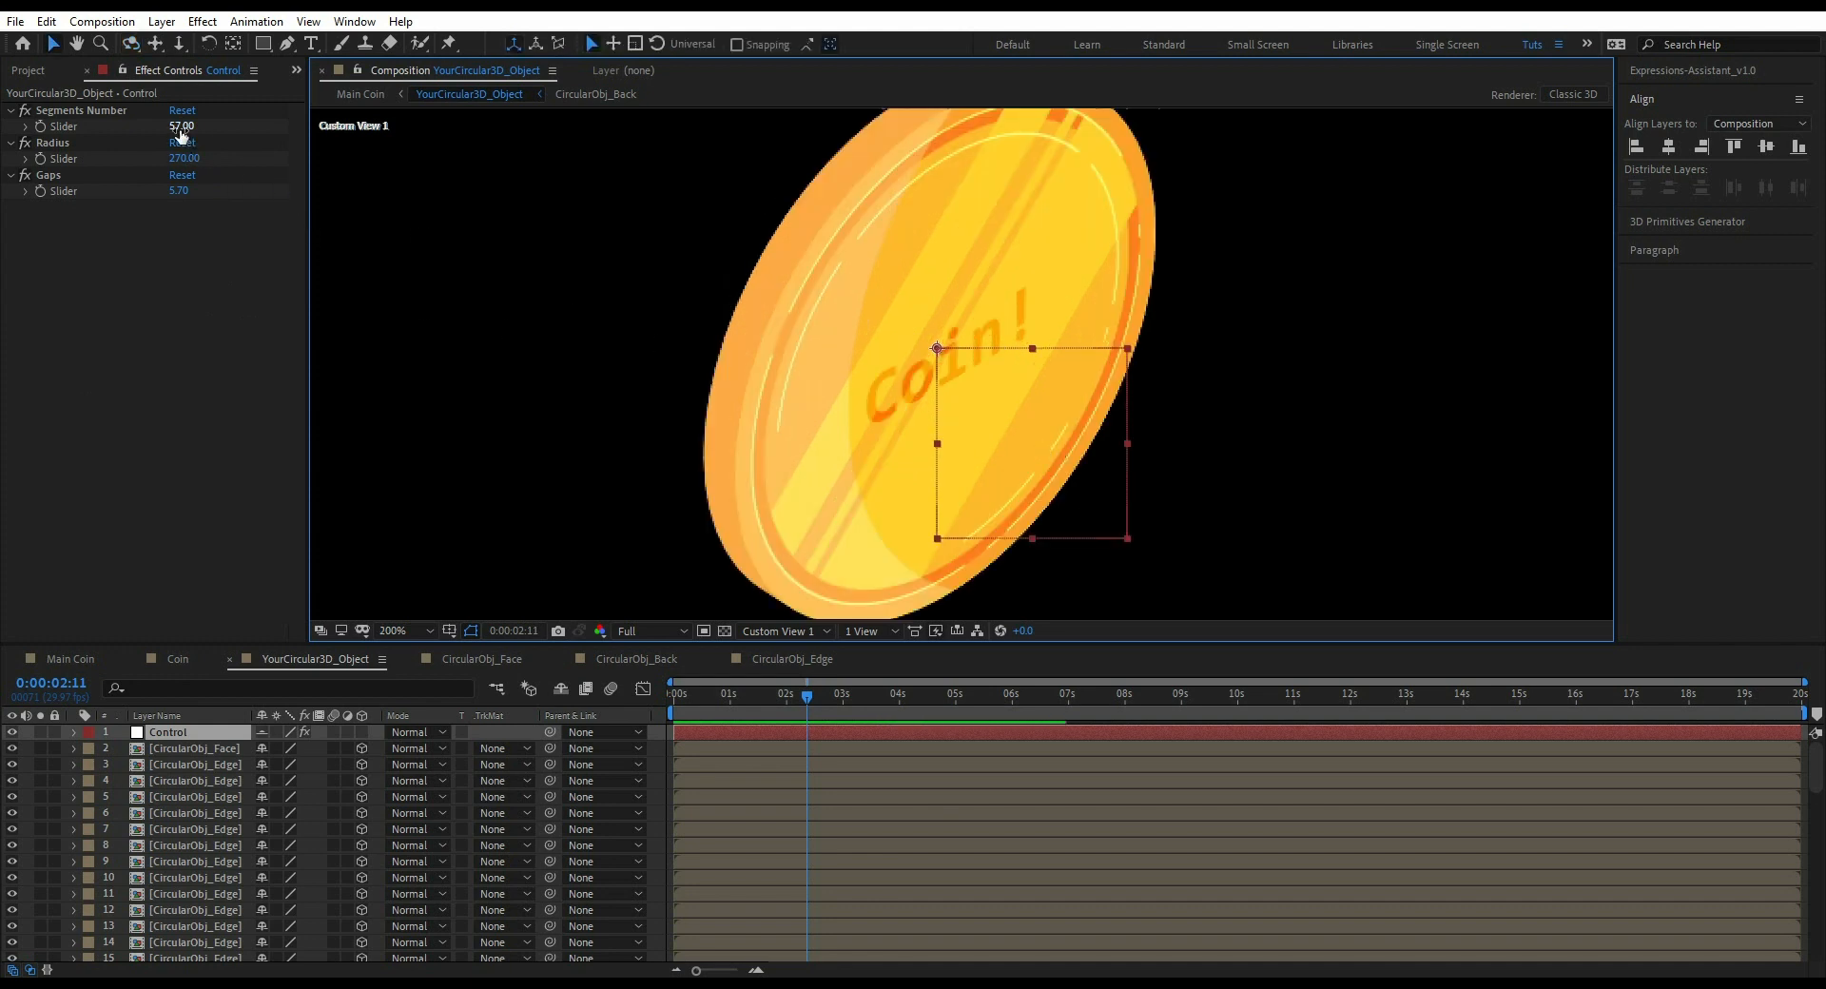
drag(181, 126, 198, 125)
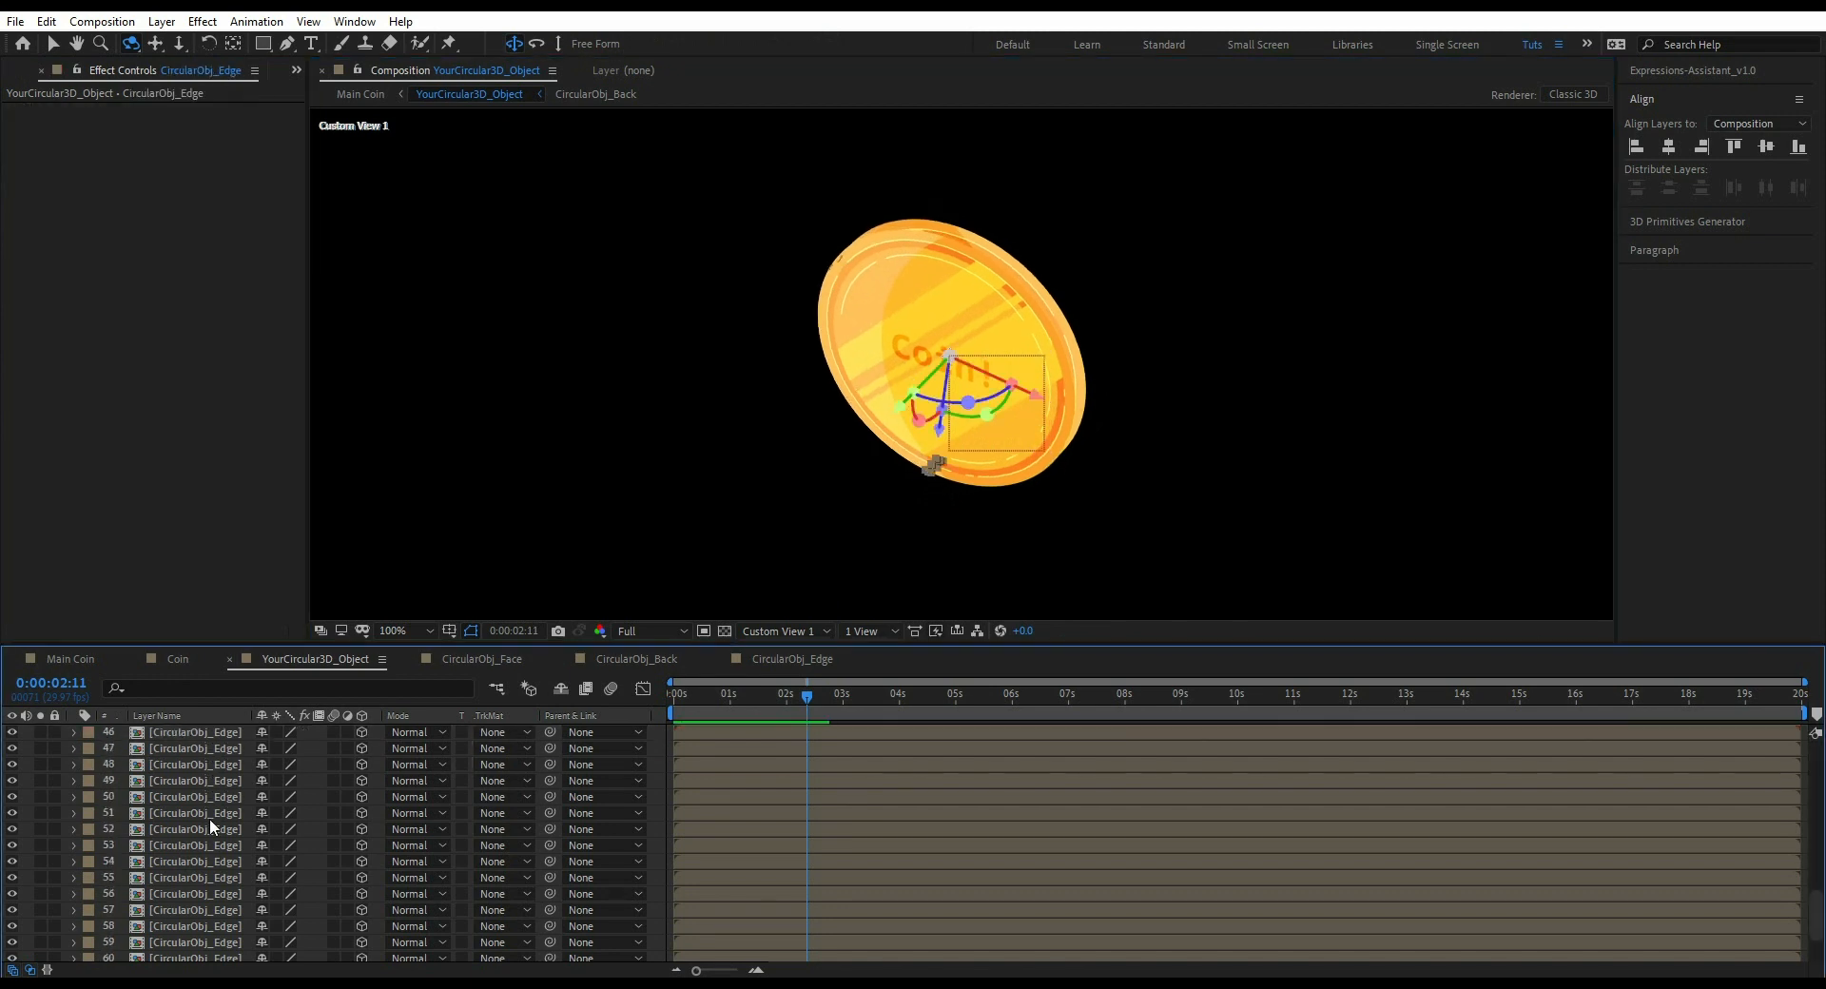
scroll(down, 3)
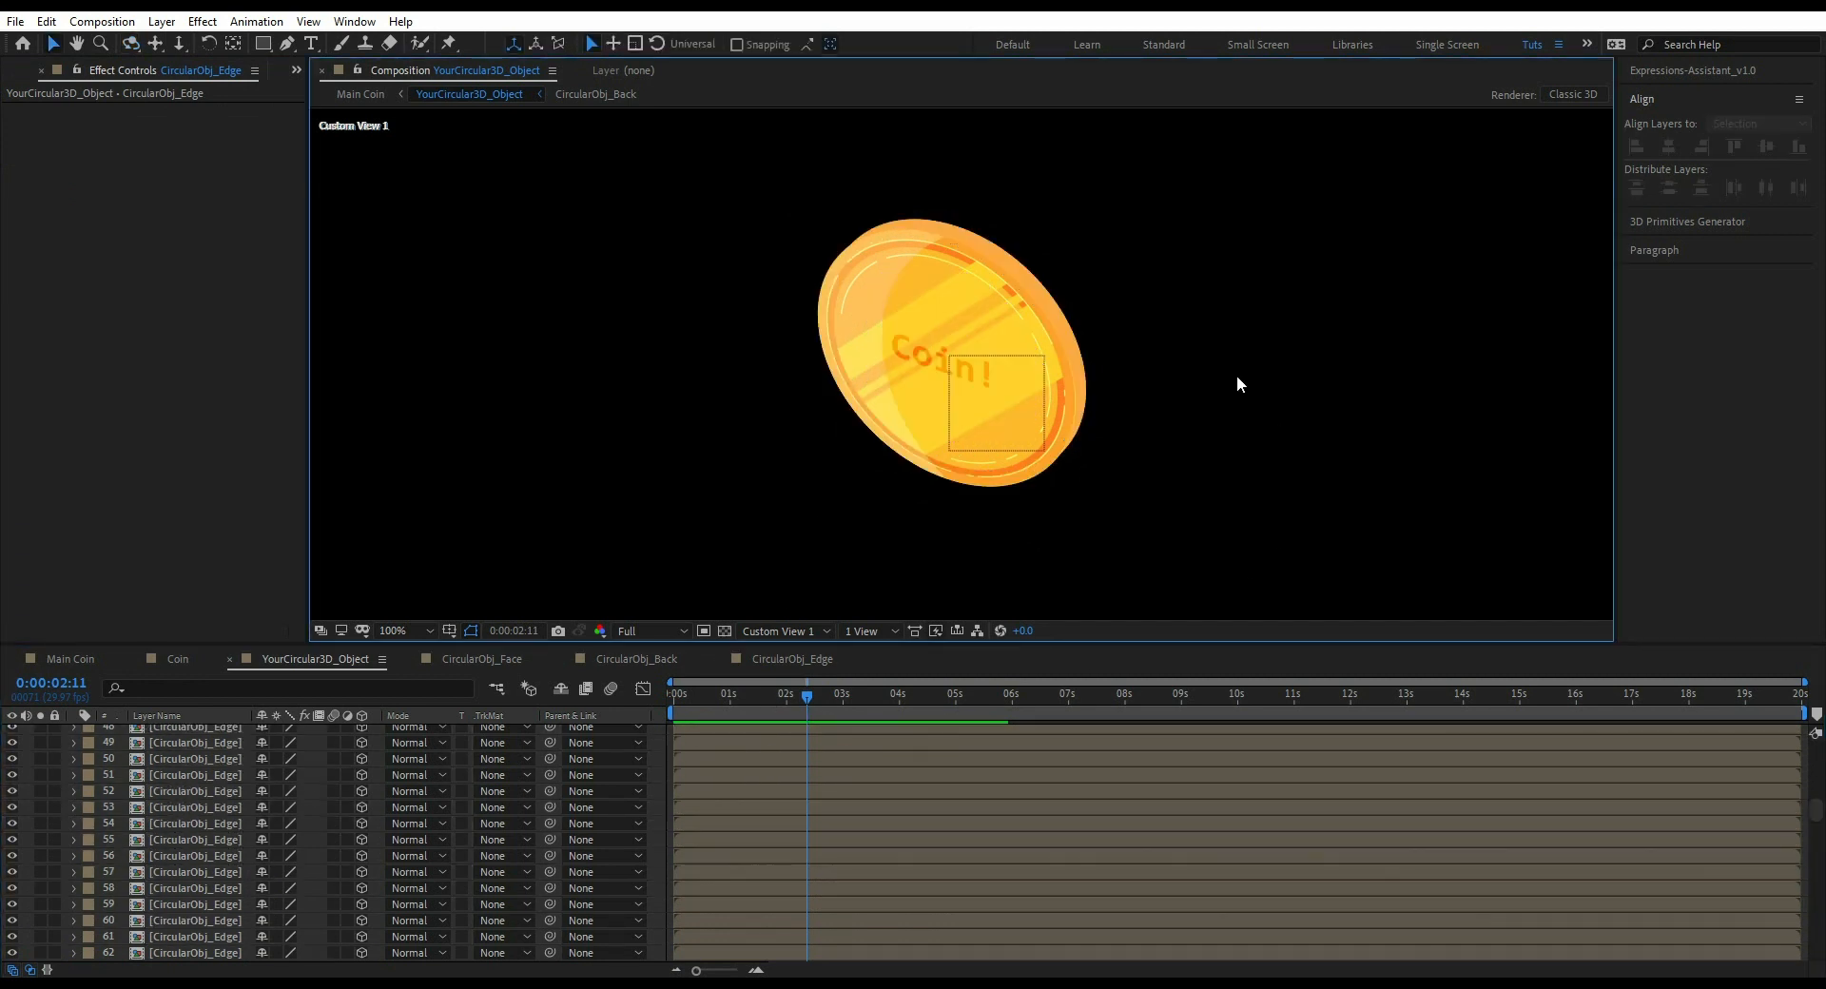
click(338, 45)
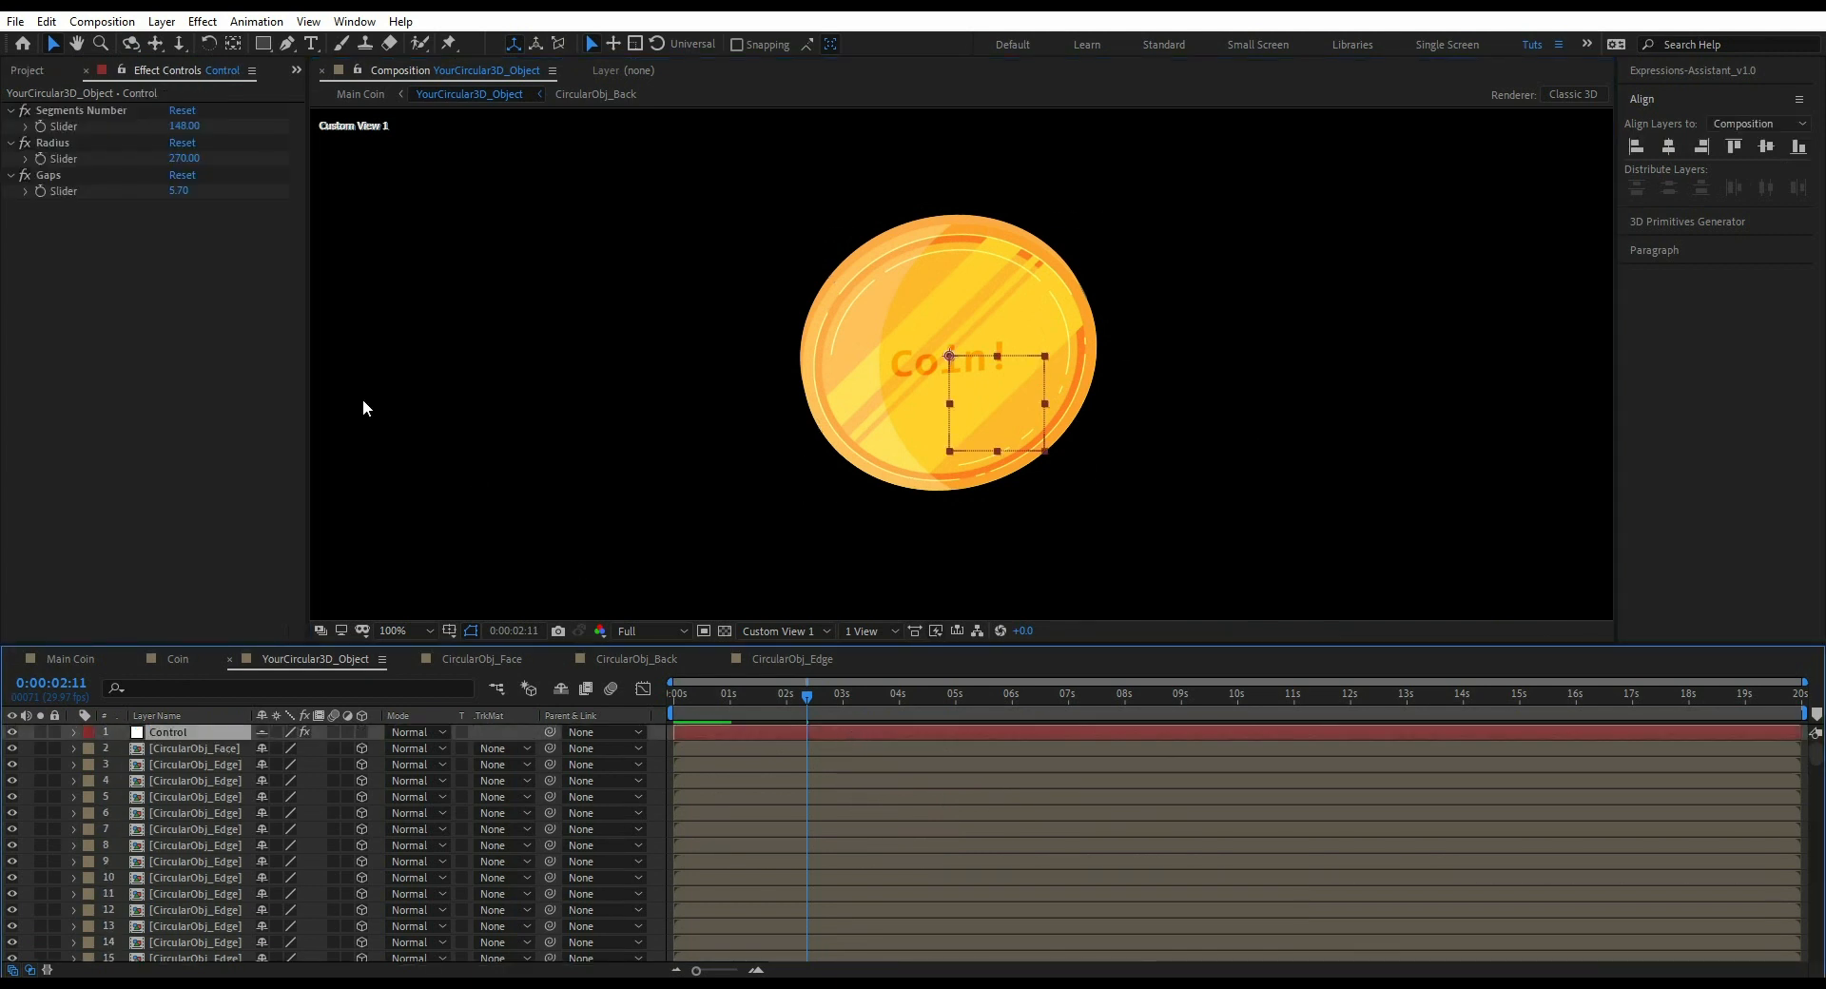
mouse_move(268, 193)
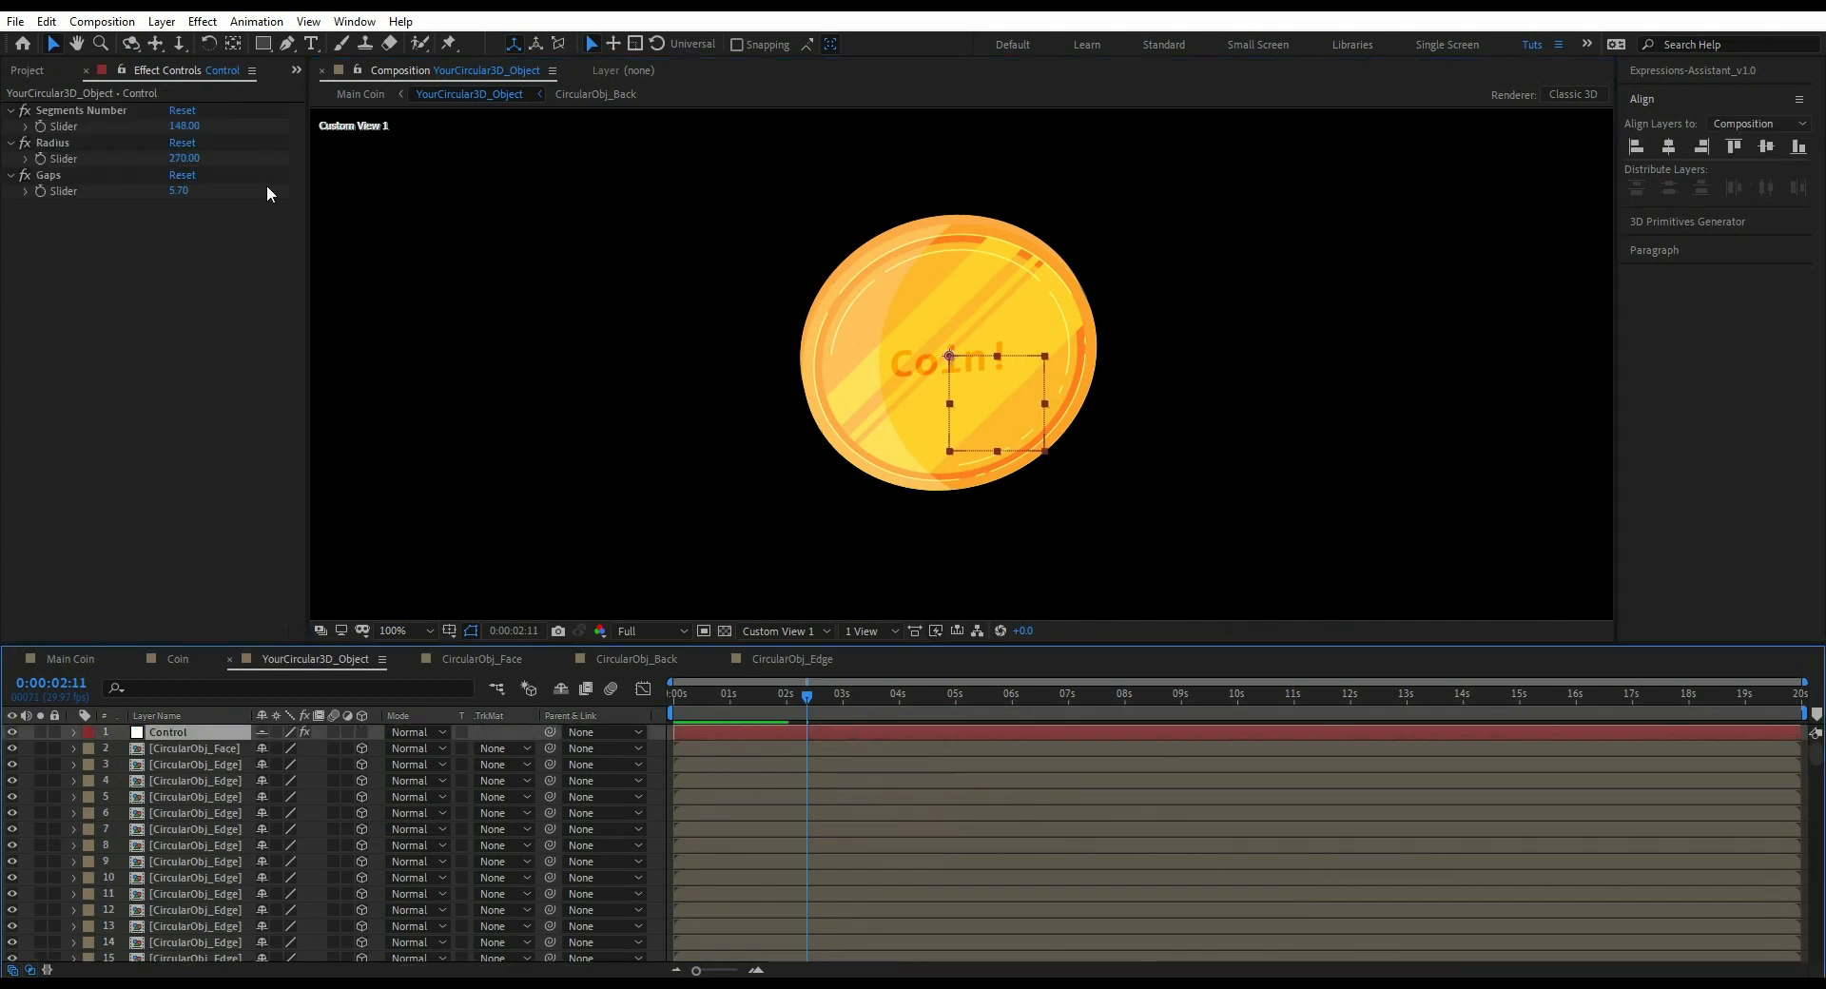